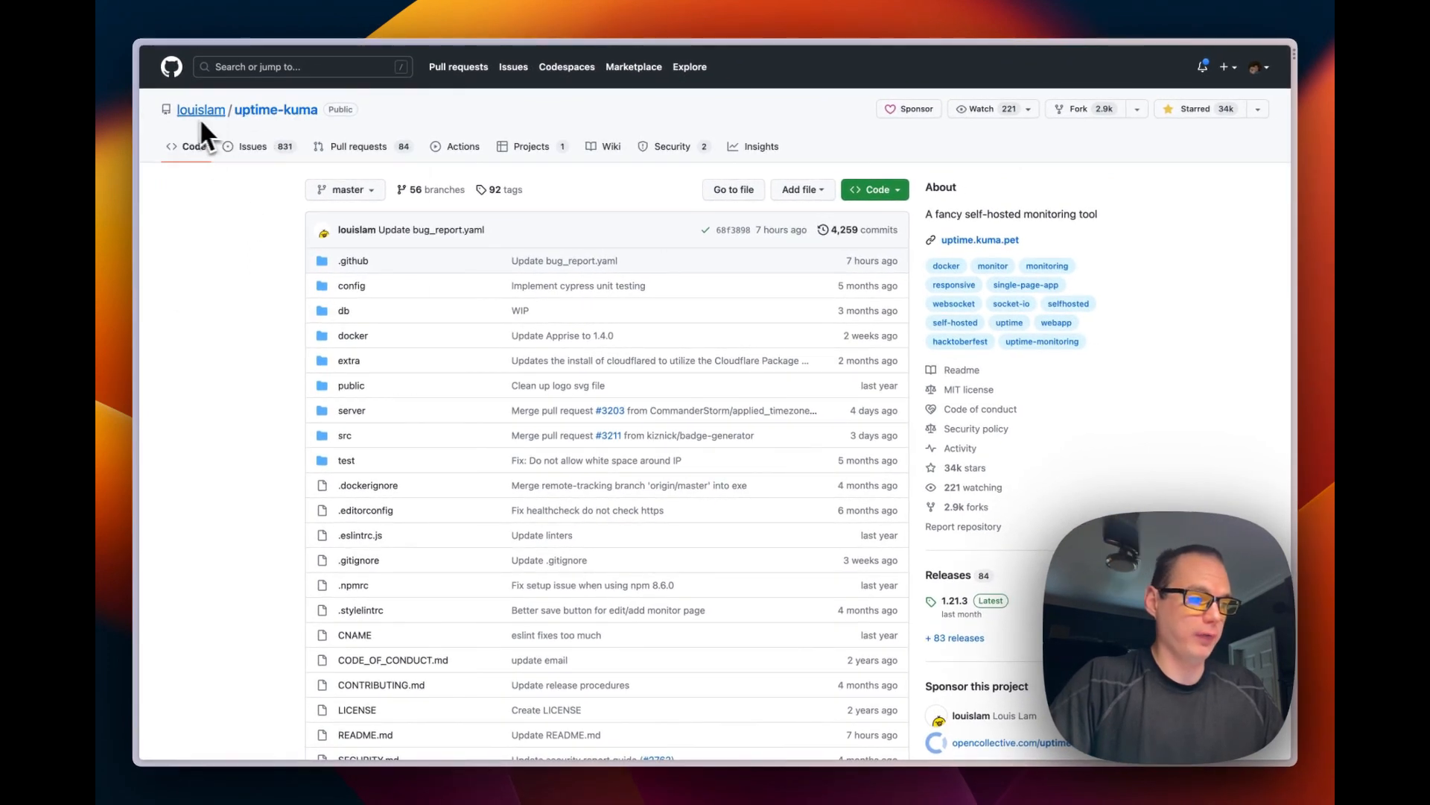
Scroll through the tteck Proxmox repository and its ct folder list down to uptimekuma.sh
{"action": "scroll", "scroll_direction": "down", "scroll_amount": 3}
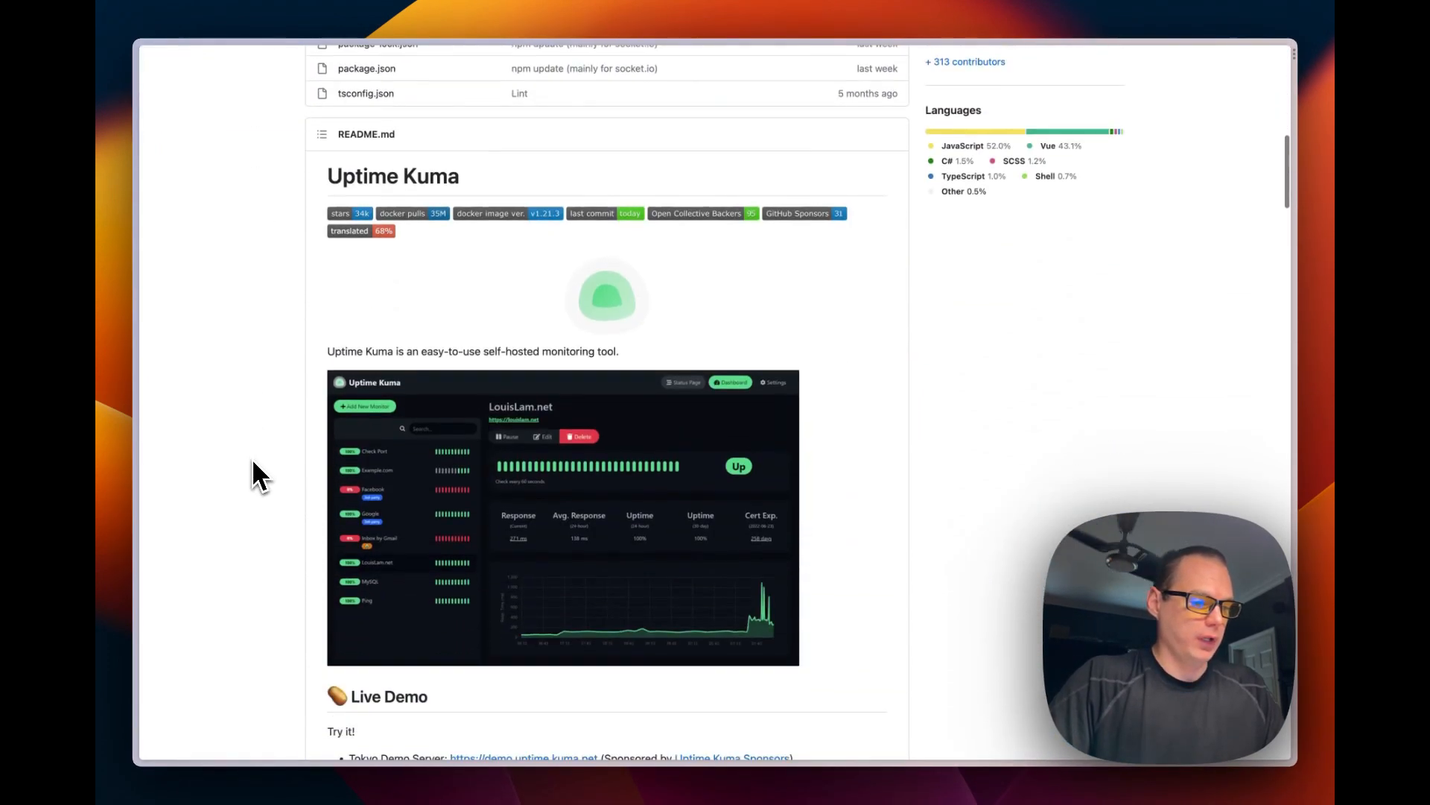
{"action": "scroll", "scroll_direction": "down", "scroll_amount": 3}
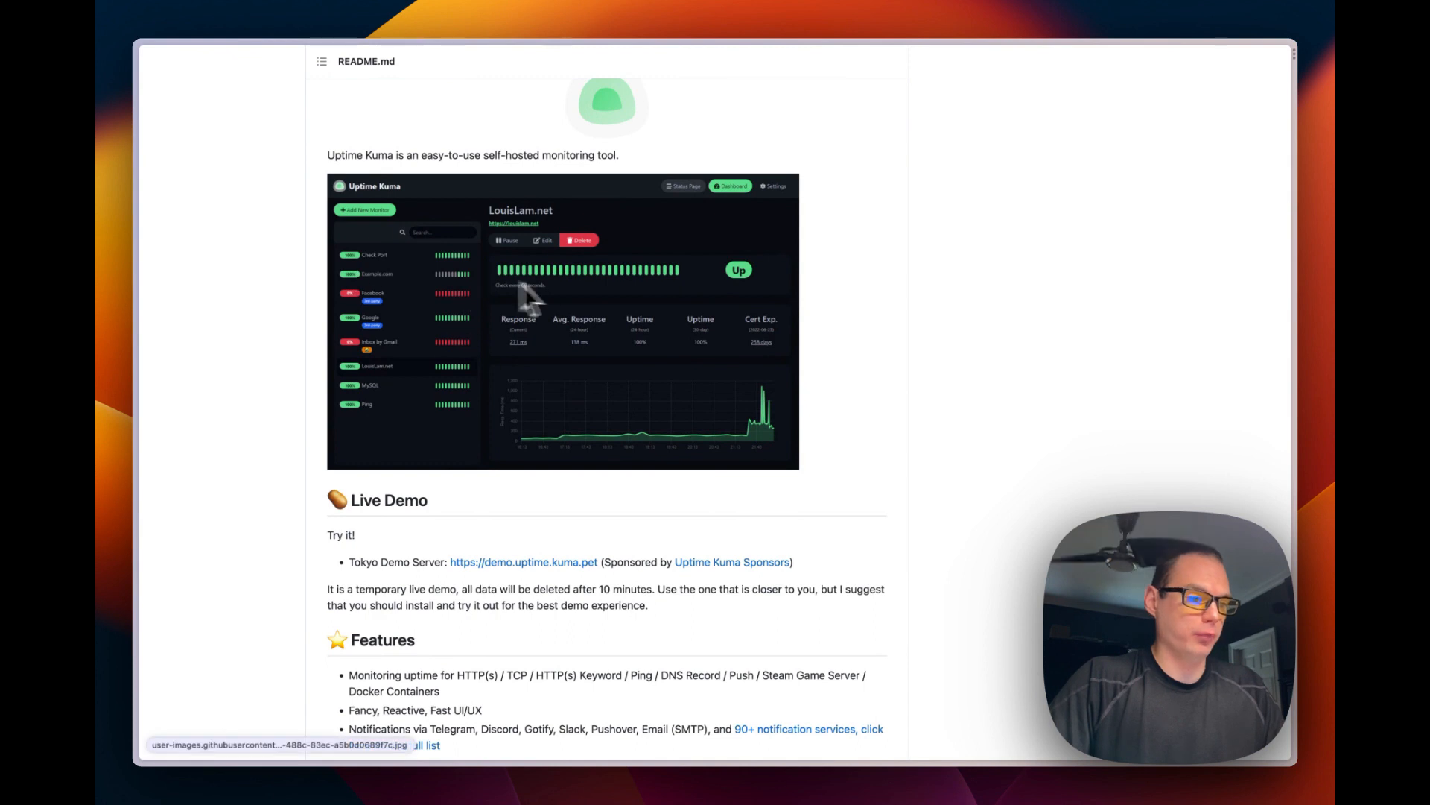
{"action": "scroll", "scroll_direction": "down", "scroll_amount": 3}
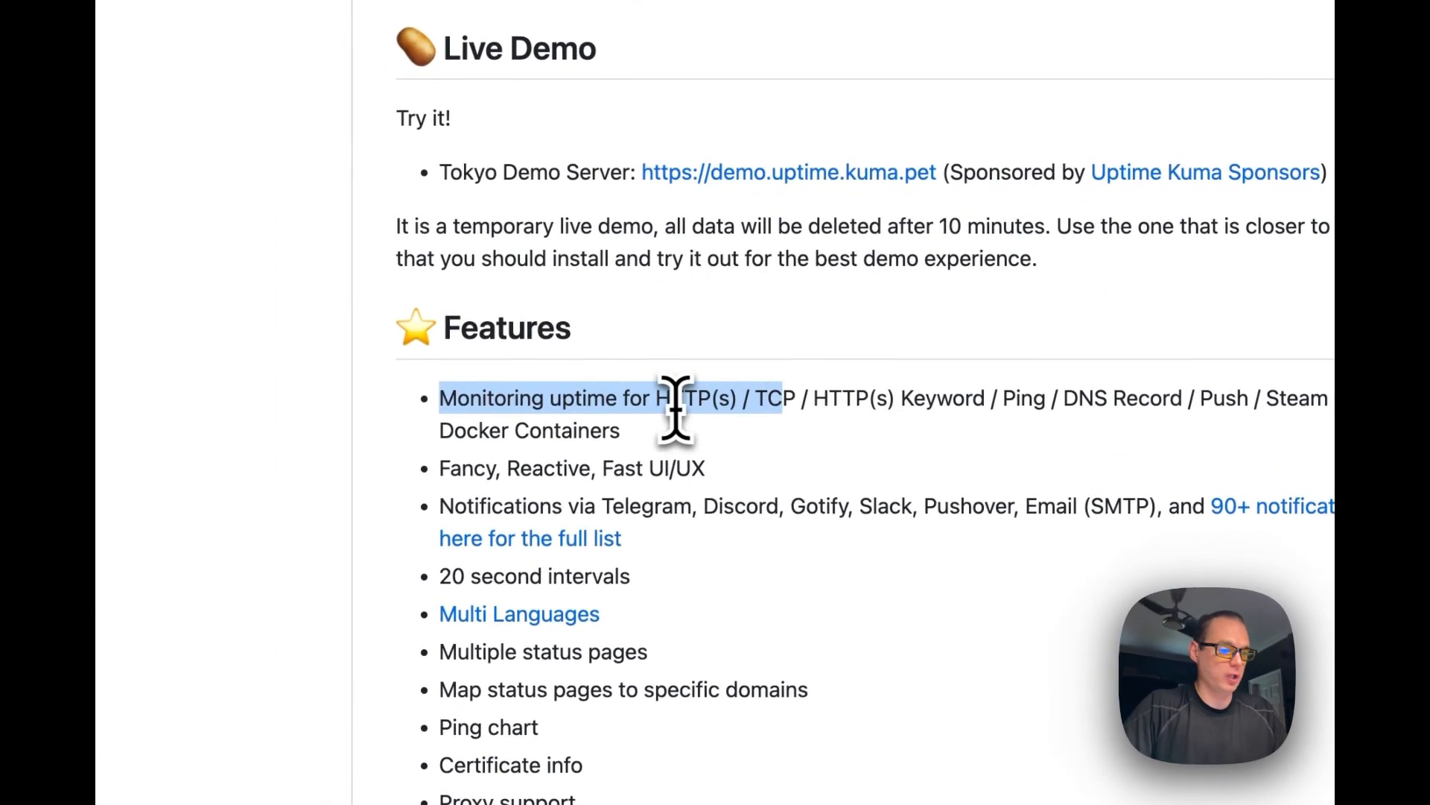
{"action": "mouse_move", "coordinate": [743, 419]}
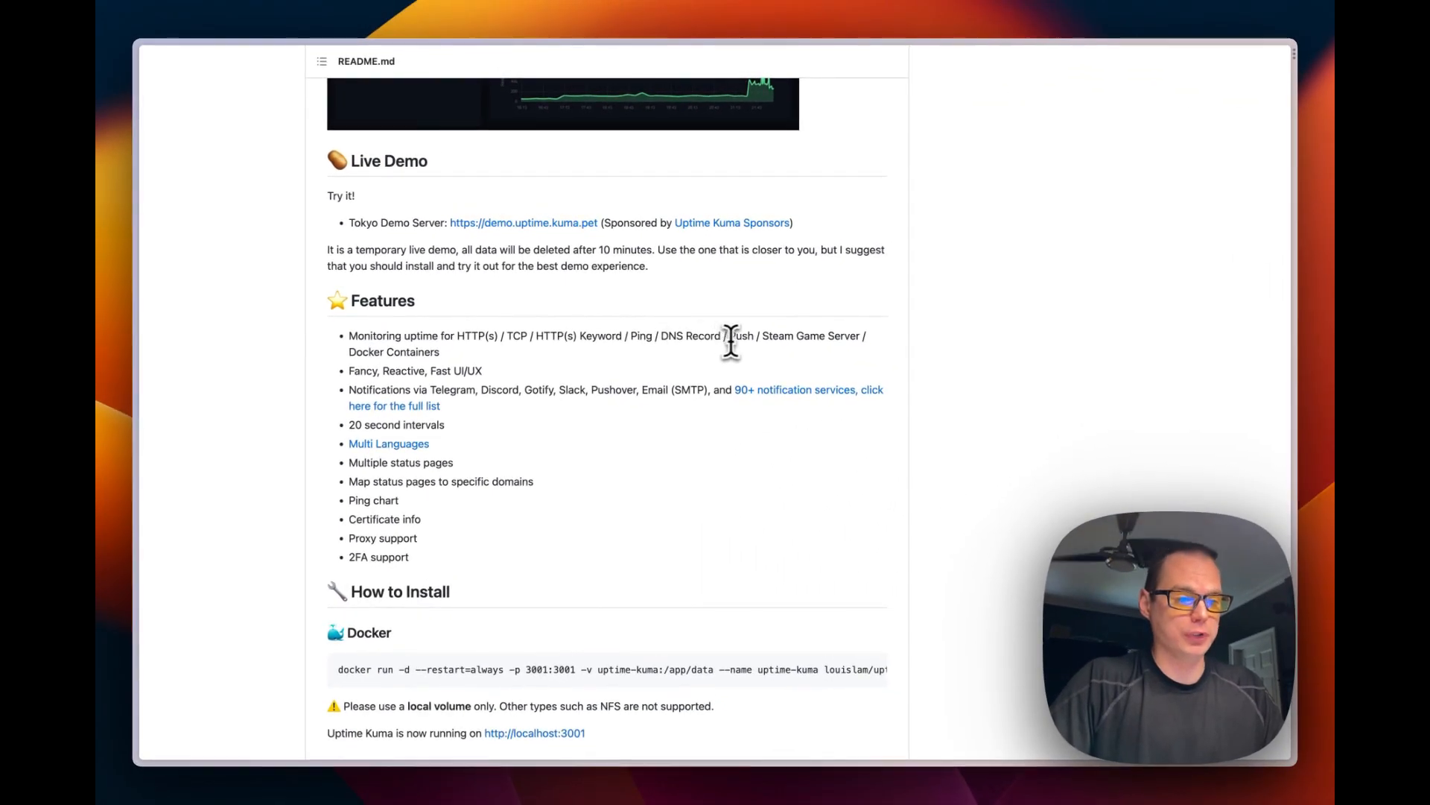
{"action": "mouse_move", "coordinate": [448, 376]}
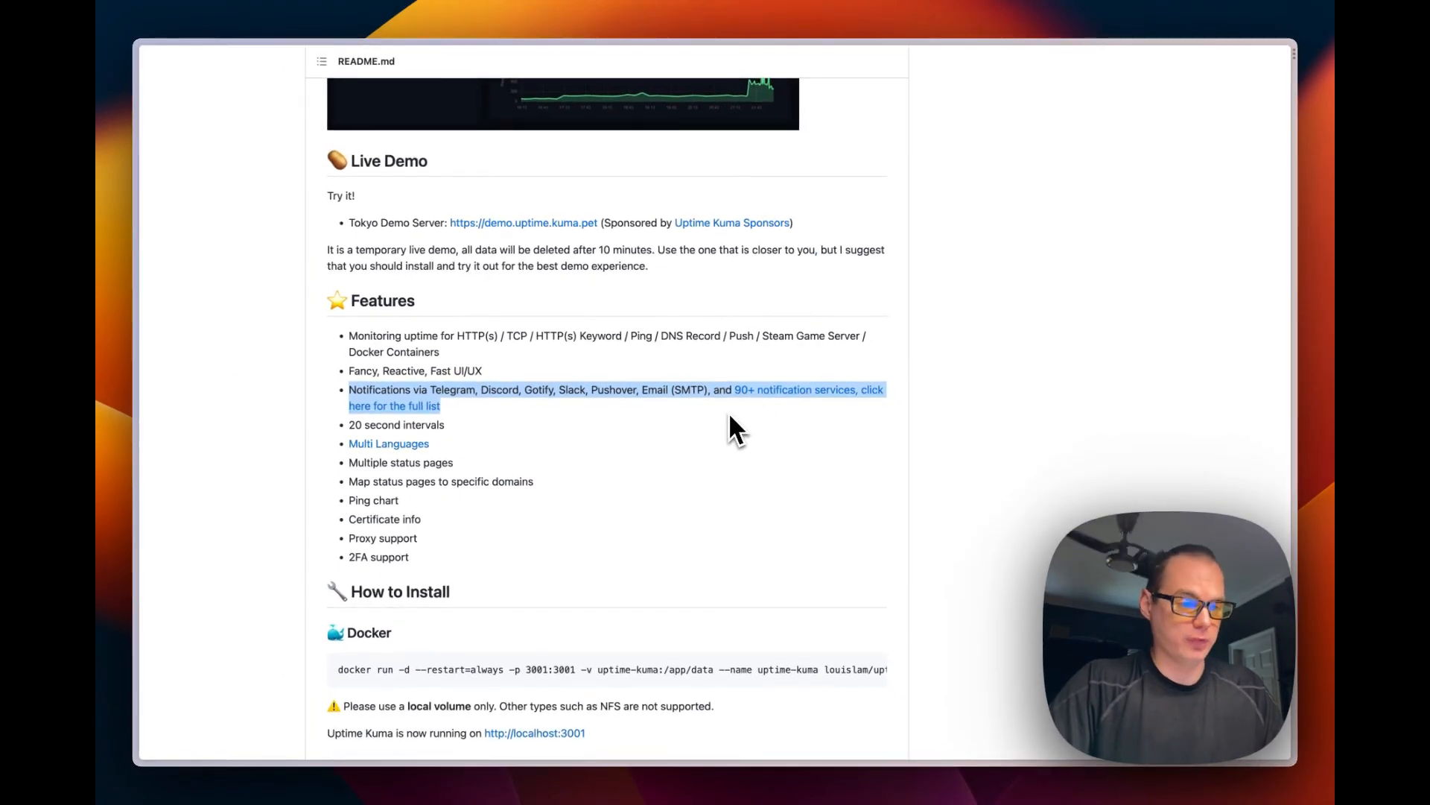
{"action": "mouse_move", "coordinate": [450, 450]}
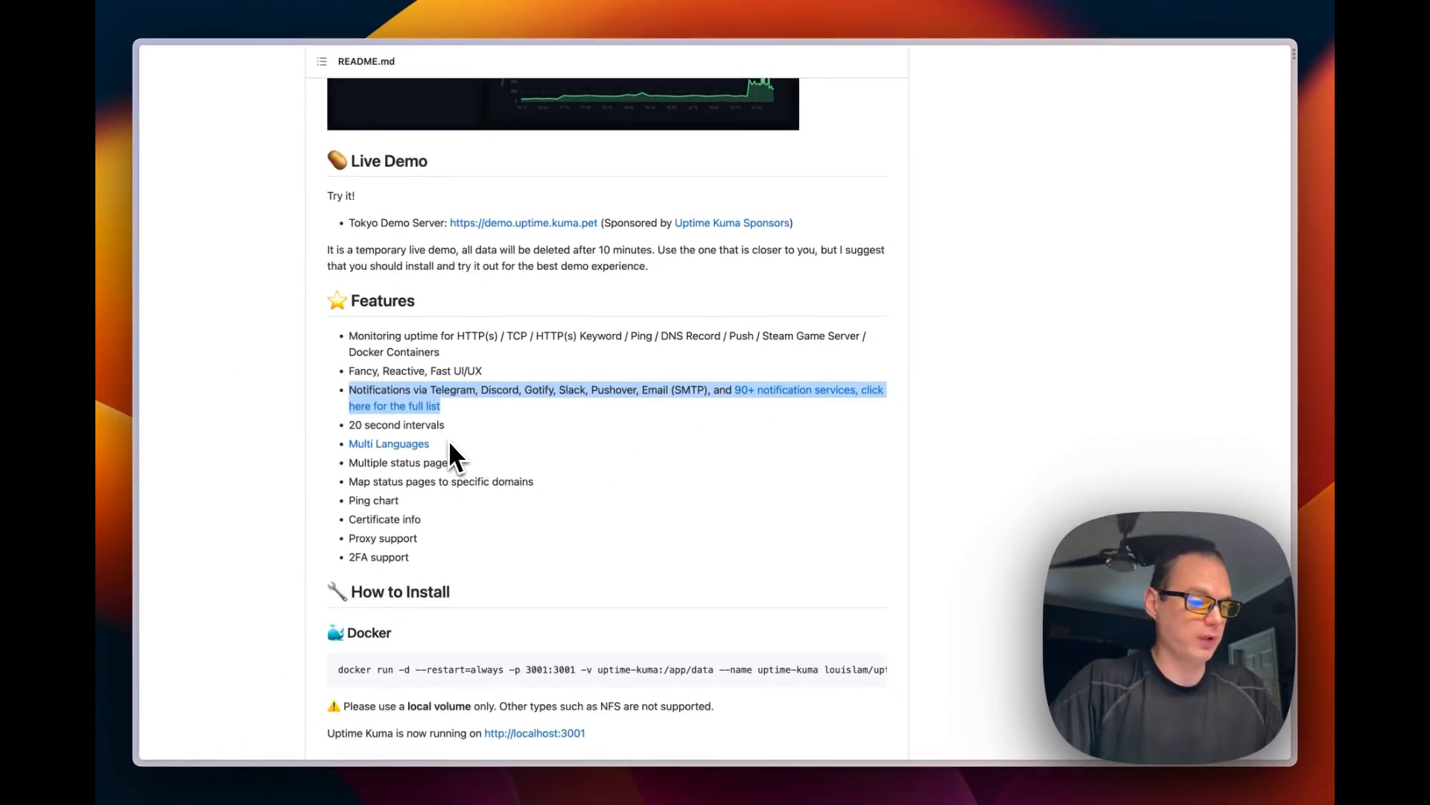
{"action": "scroll", "scroll_direction": "down", "scroll_amount": 3}
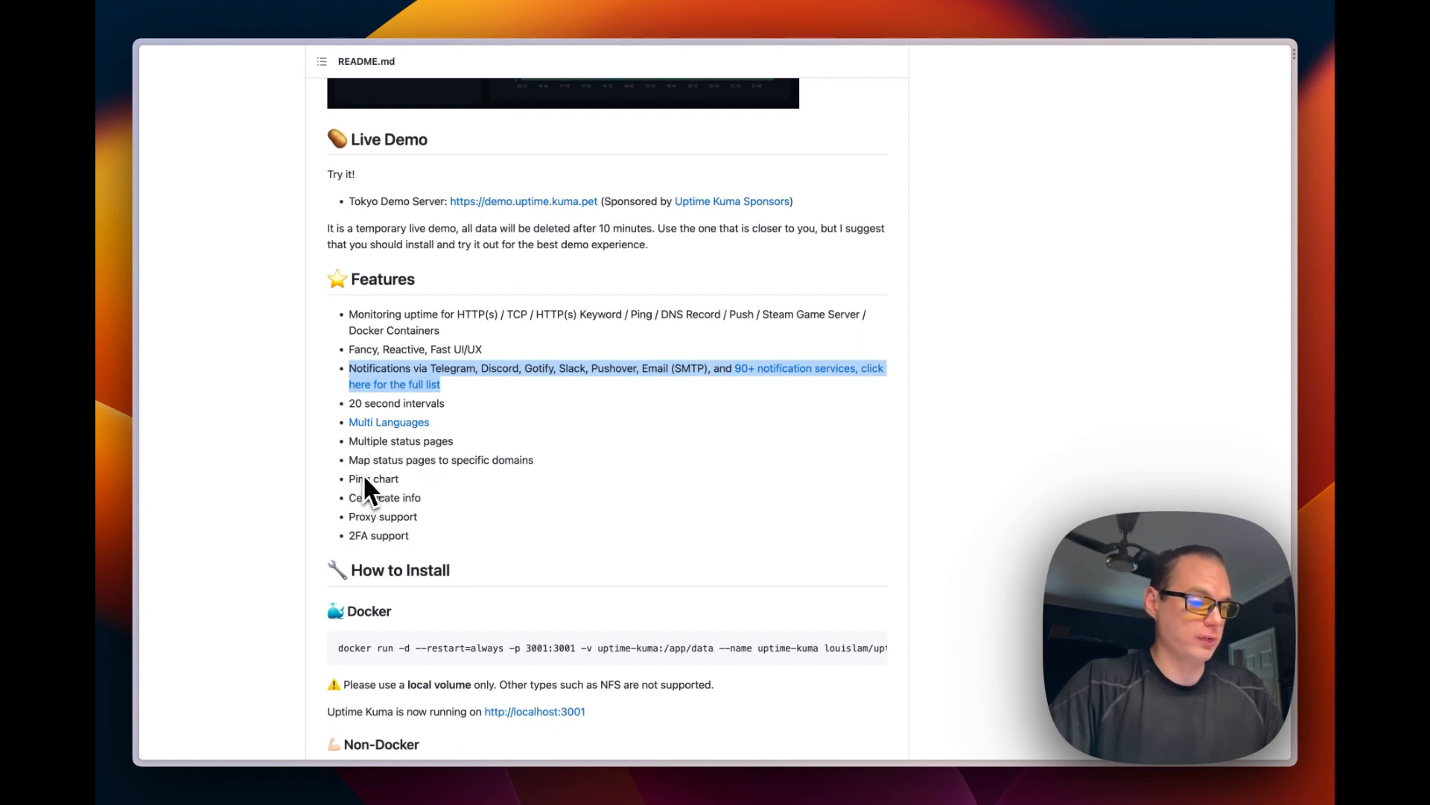
{"action": "mouse_move", "coordinate": [406, 527]}
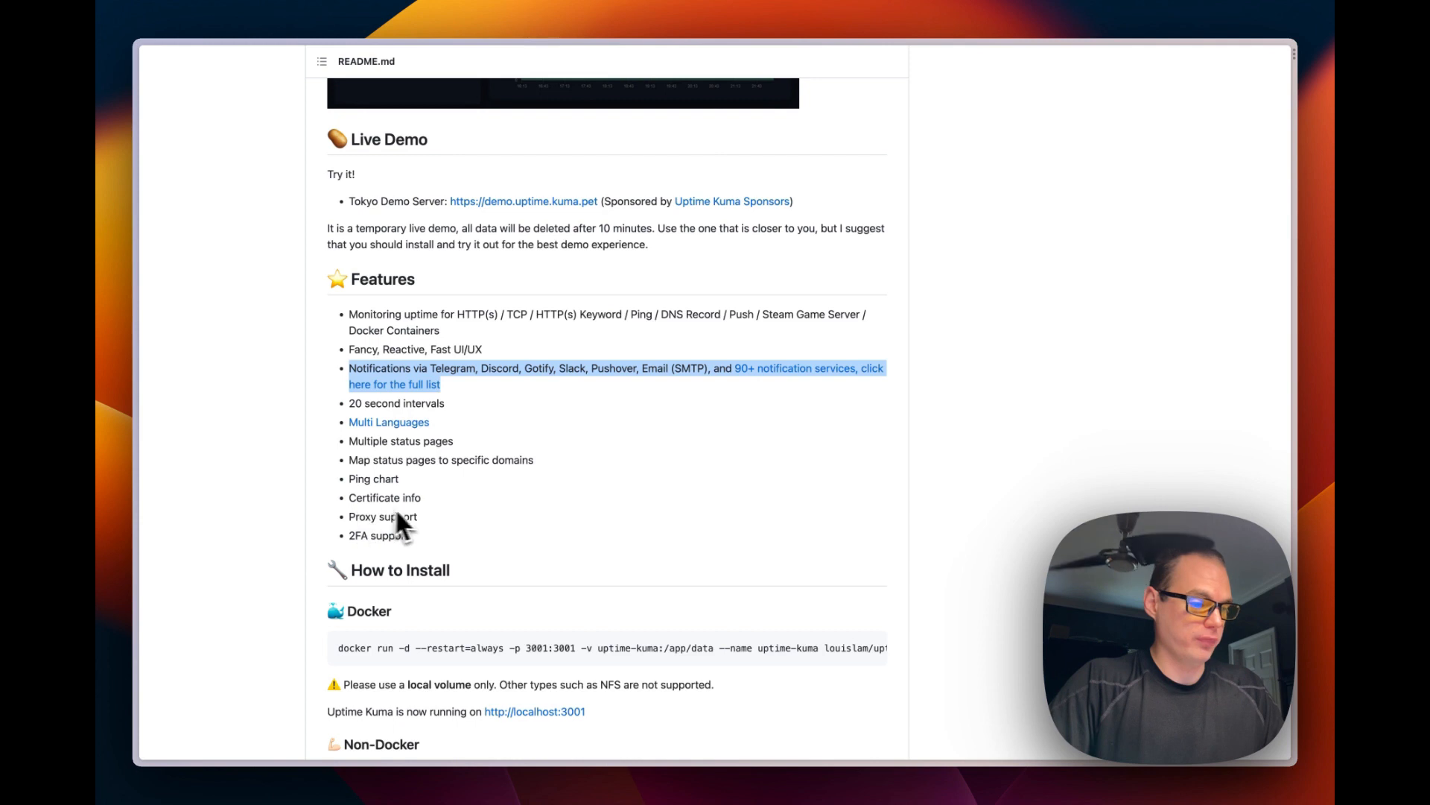
{"action": "mouse_move", "coordinate": [376, 574]}
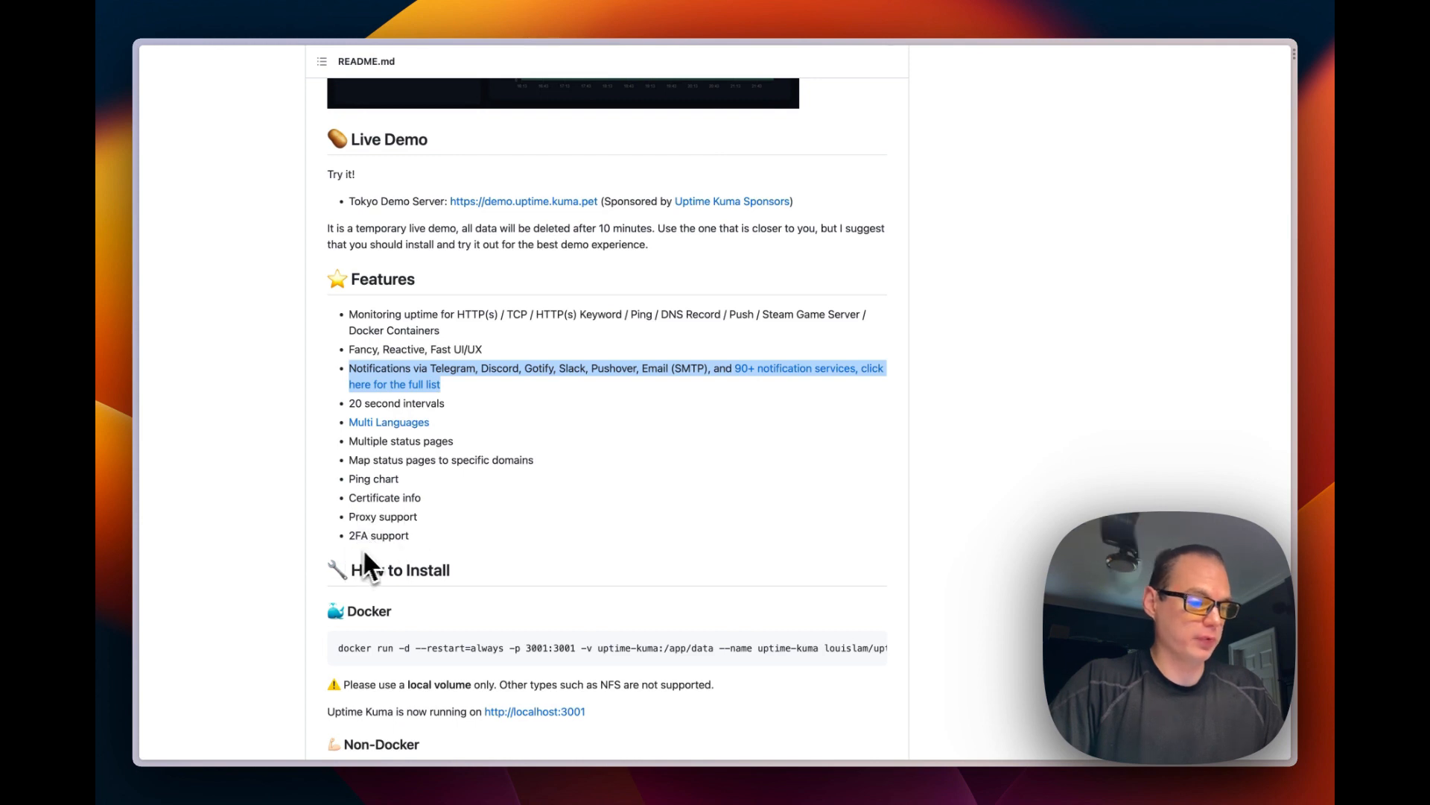
{"action": "scroll", "scroll_direction": "down", "scroll_amount": 3}
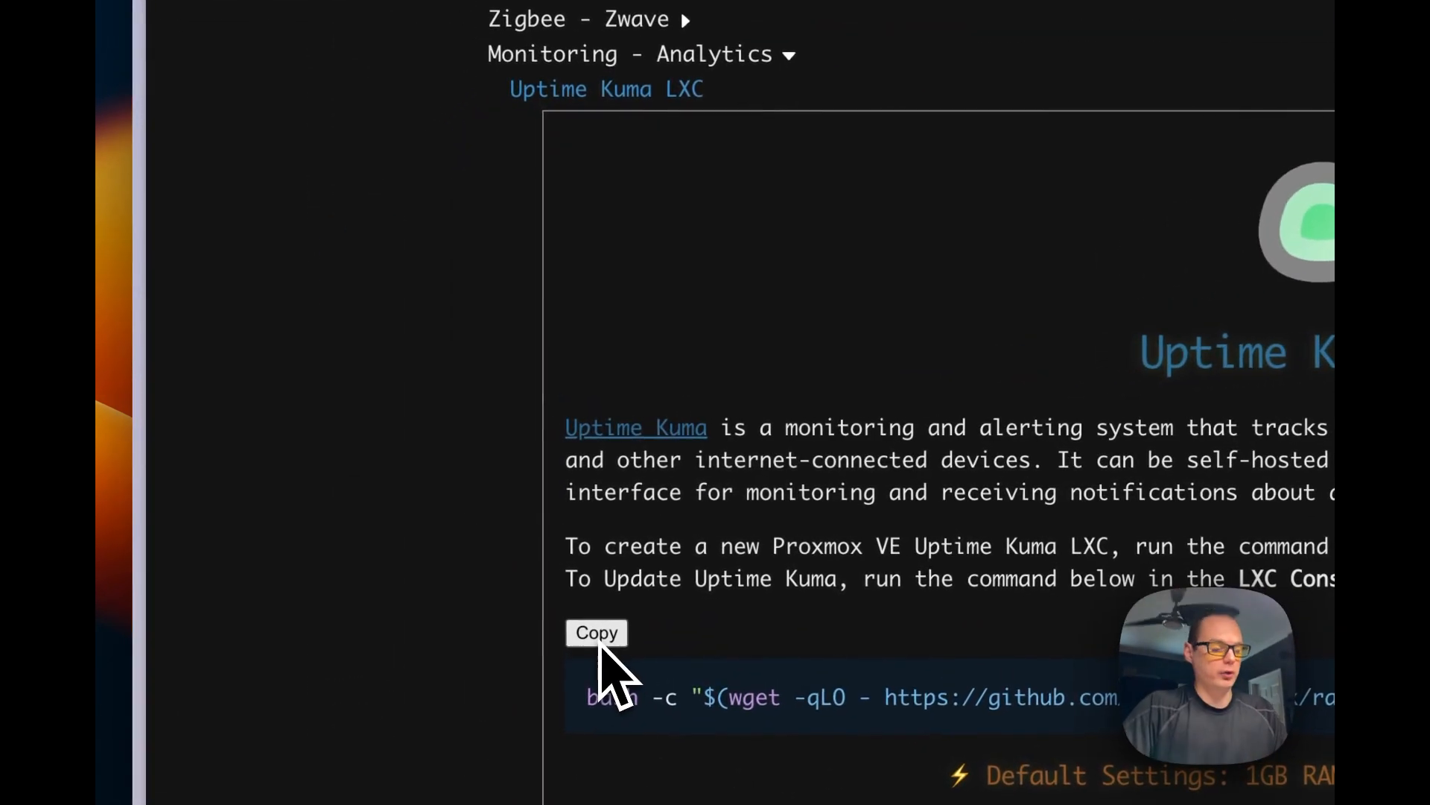
{"action": "mouse_move", "coordinate": [264, 392]}
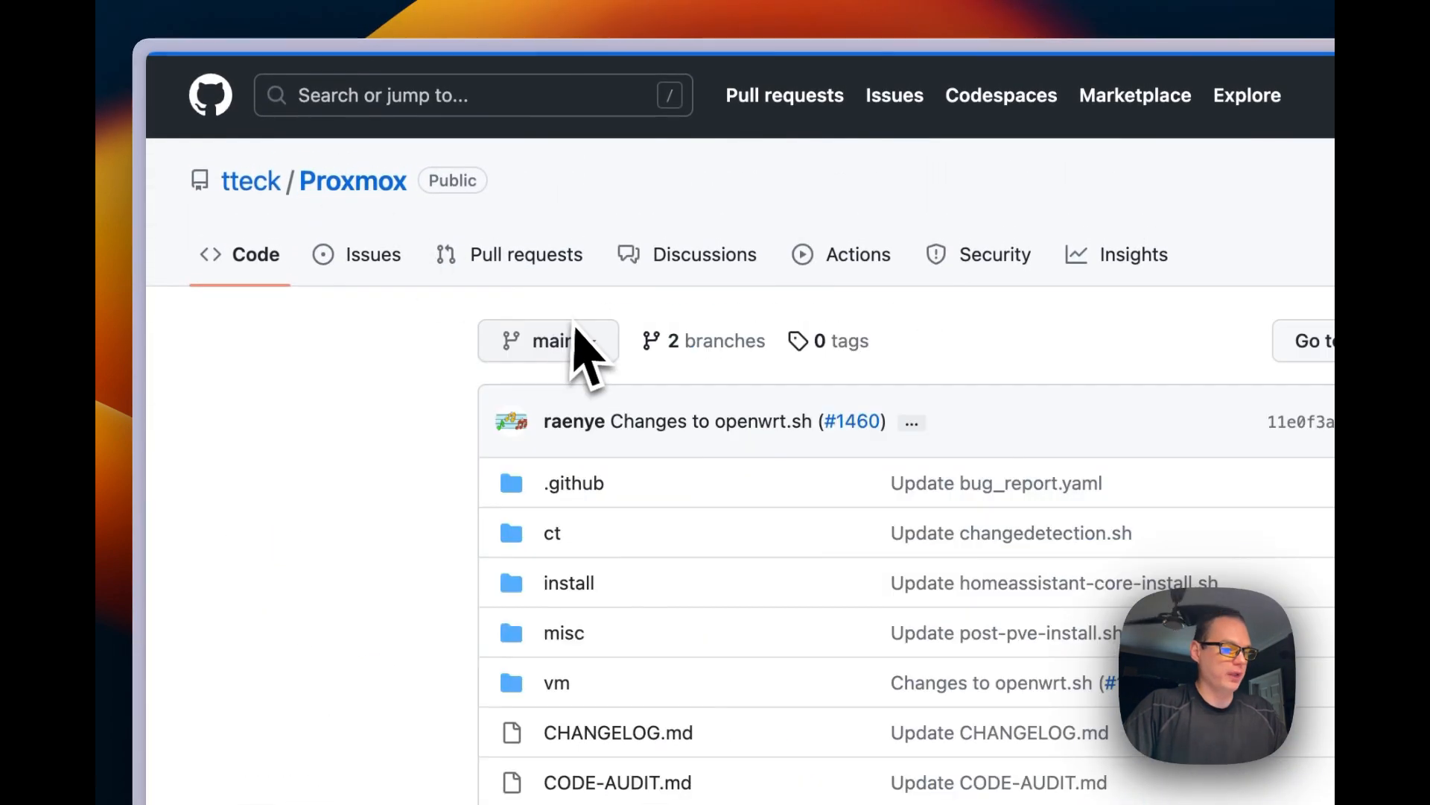
{"action": "scroll", "scroll_direction": "down", "scroll_amount": 3}
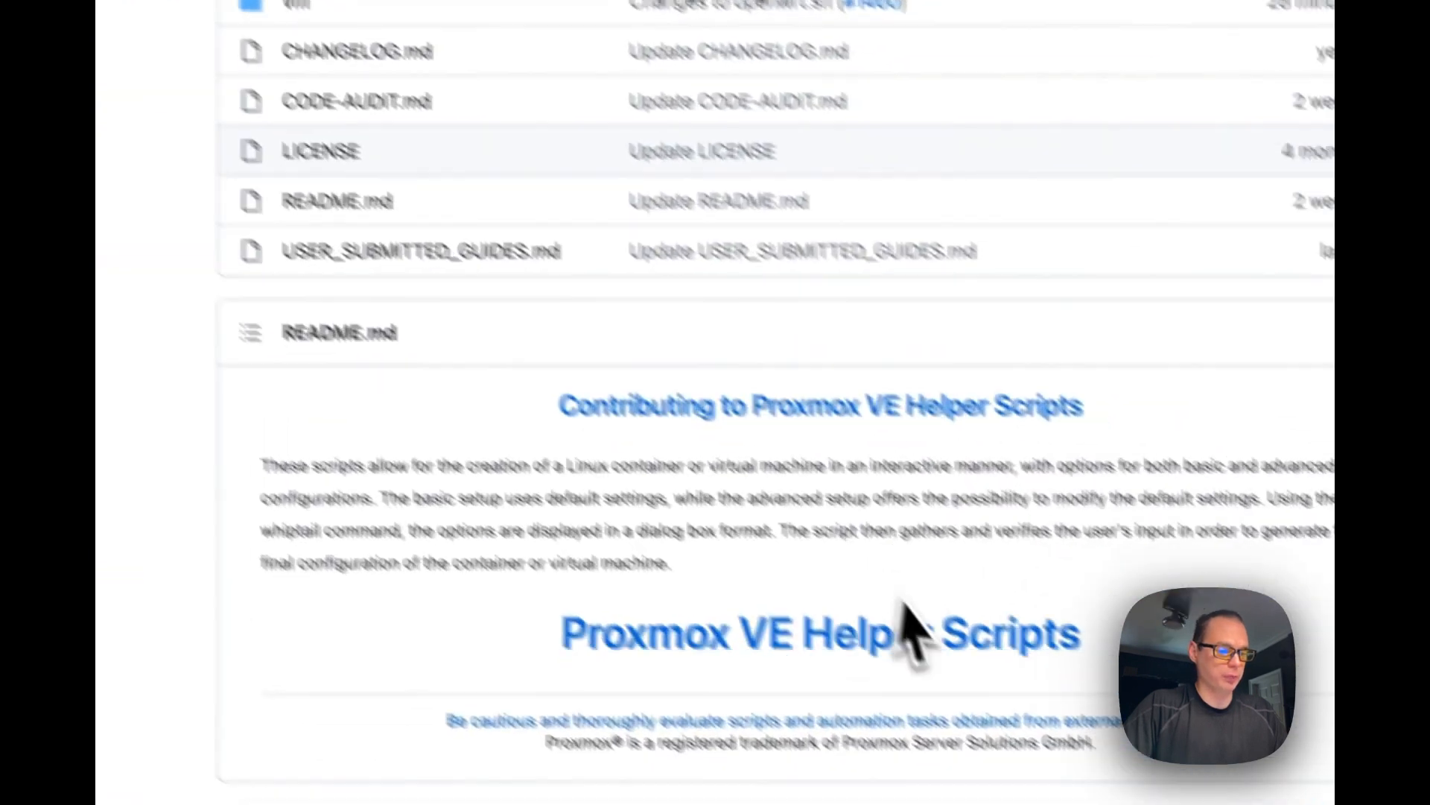
{"action": "scroll", "scroll_direction": "down", "scroll_amount": 3}
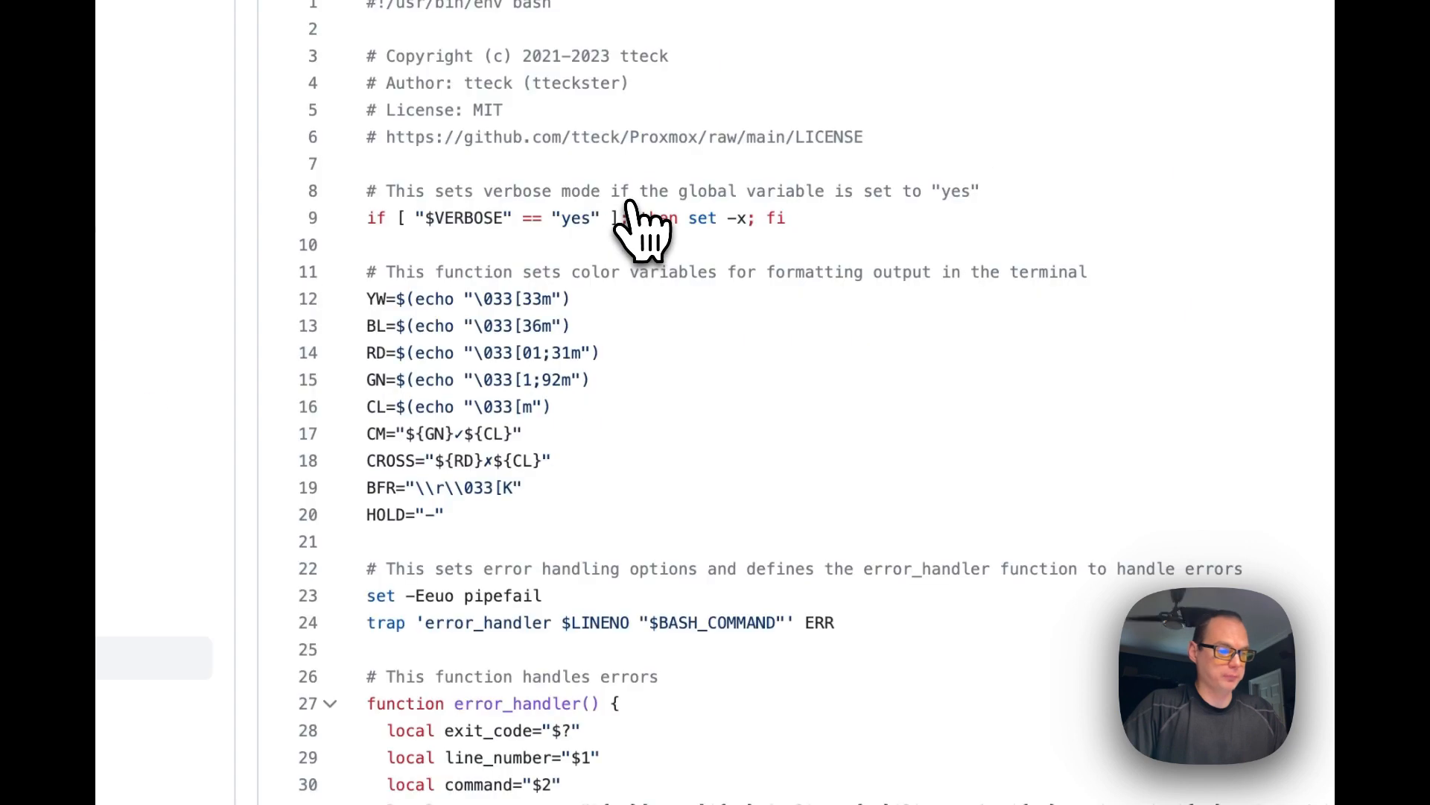
{"action": "scroll", "scroll_direction": "down", "scroll_amount": 3}
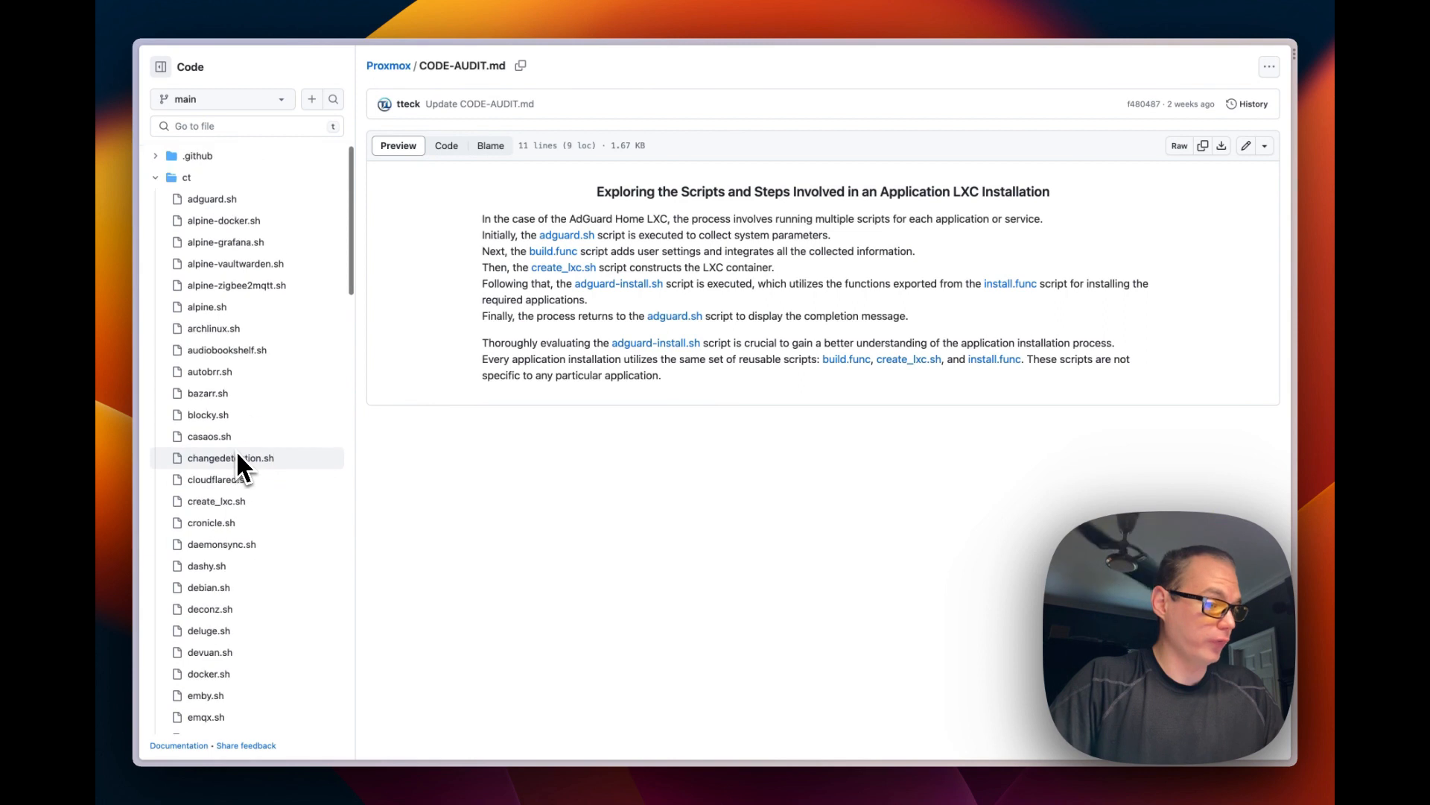
{"action": "scroll", "scroll_direction": "down", "scroll_amount": 3}
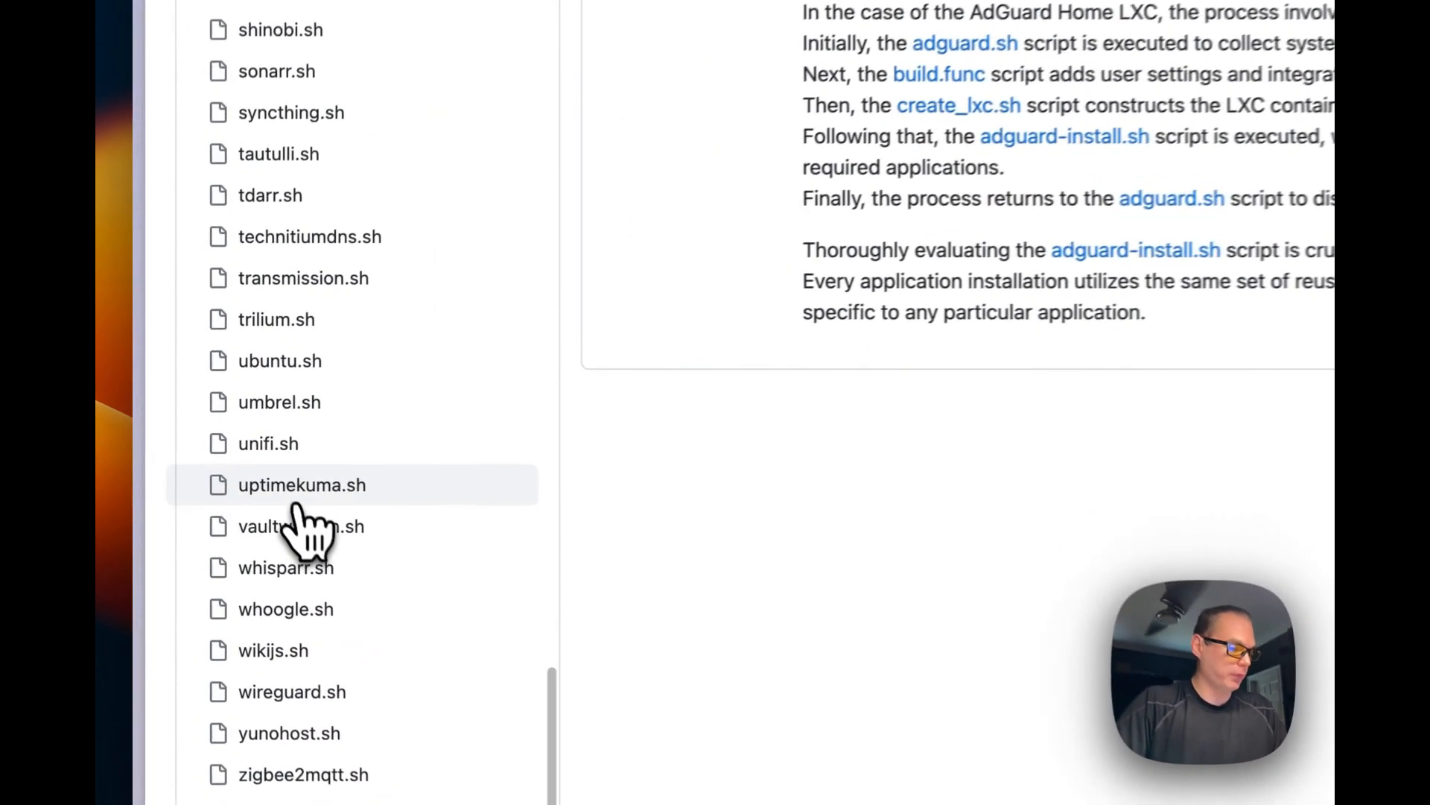
View the uptimekuma.sh container script and scroll through its code
{"action": "left_click", "coordinate": [301, 485]}
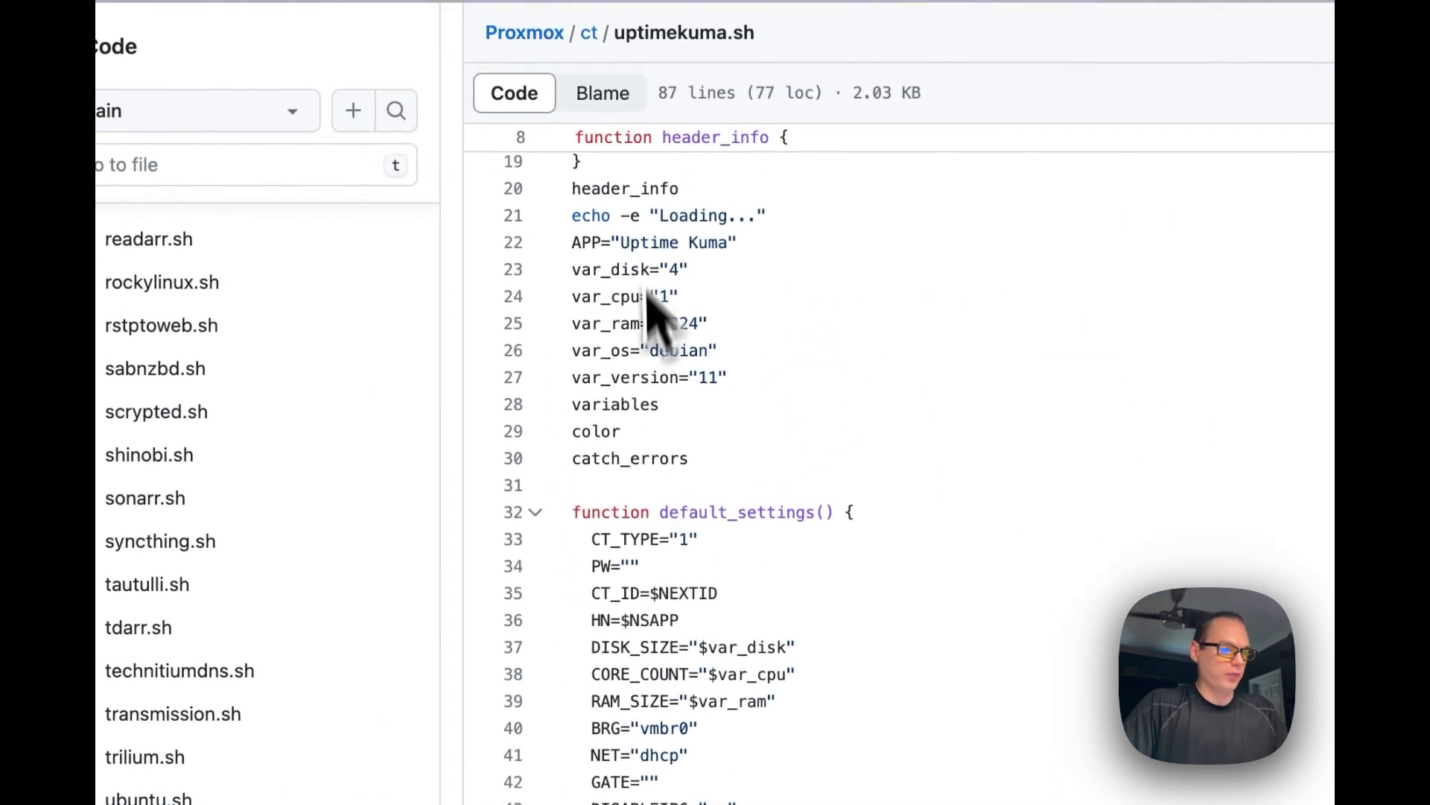
{"action": "scroll", "scroll_direction": "down", "scroll_amount": 3}
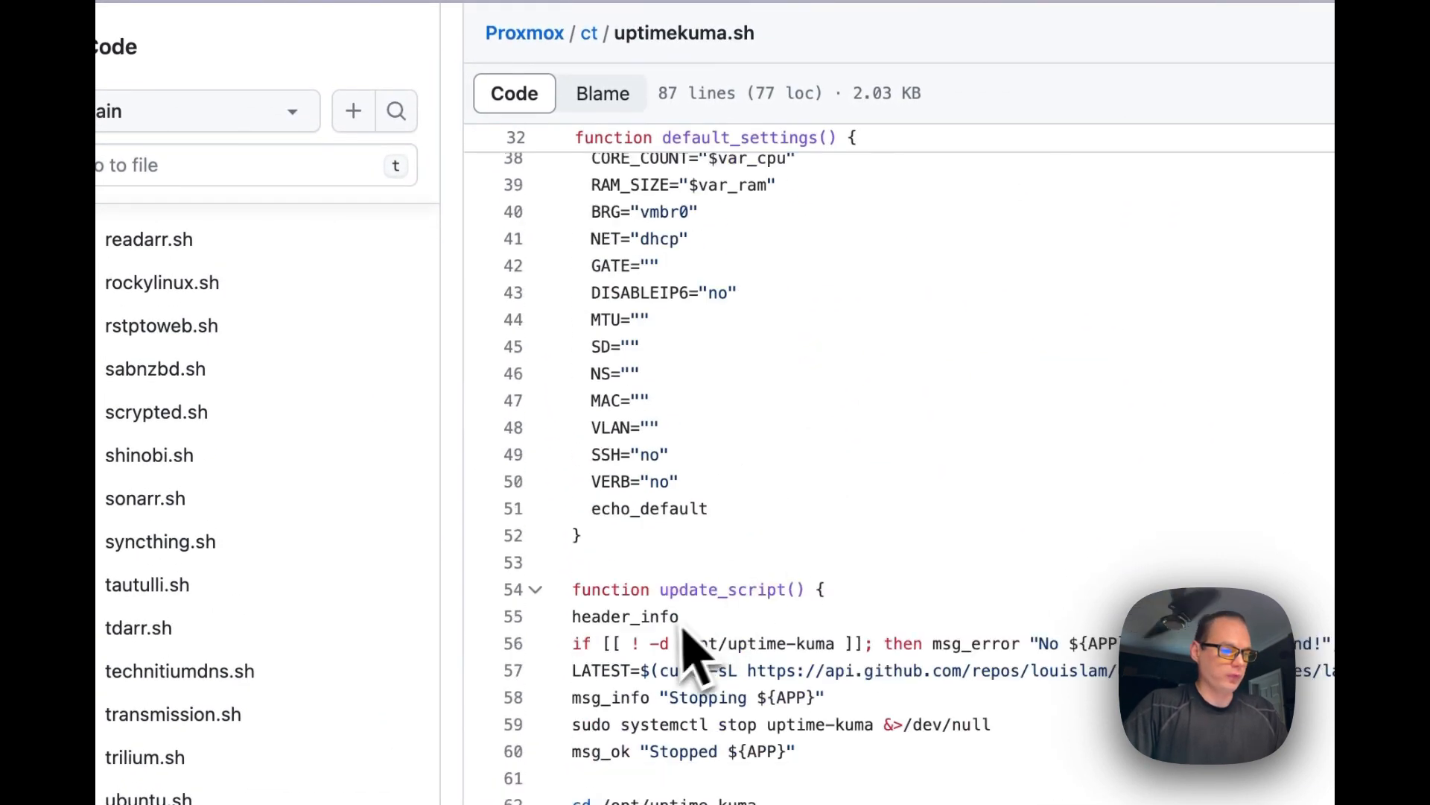
{"action": "scroll", "scroll_direction": "down", "scroll_amount": 3}
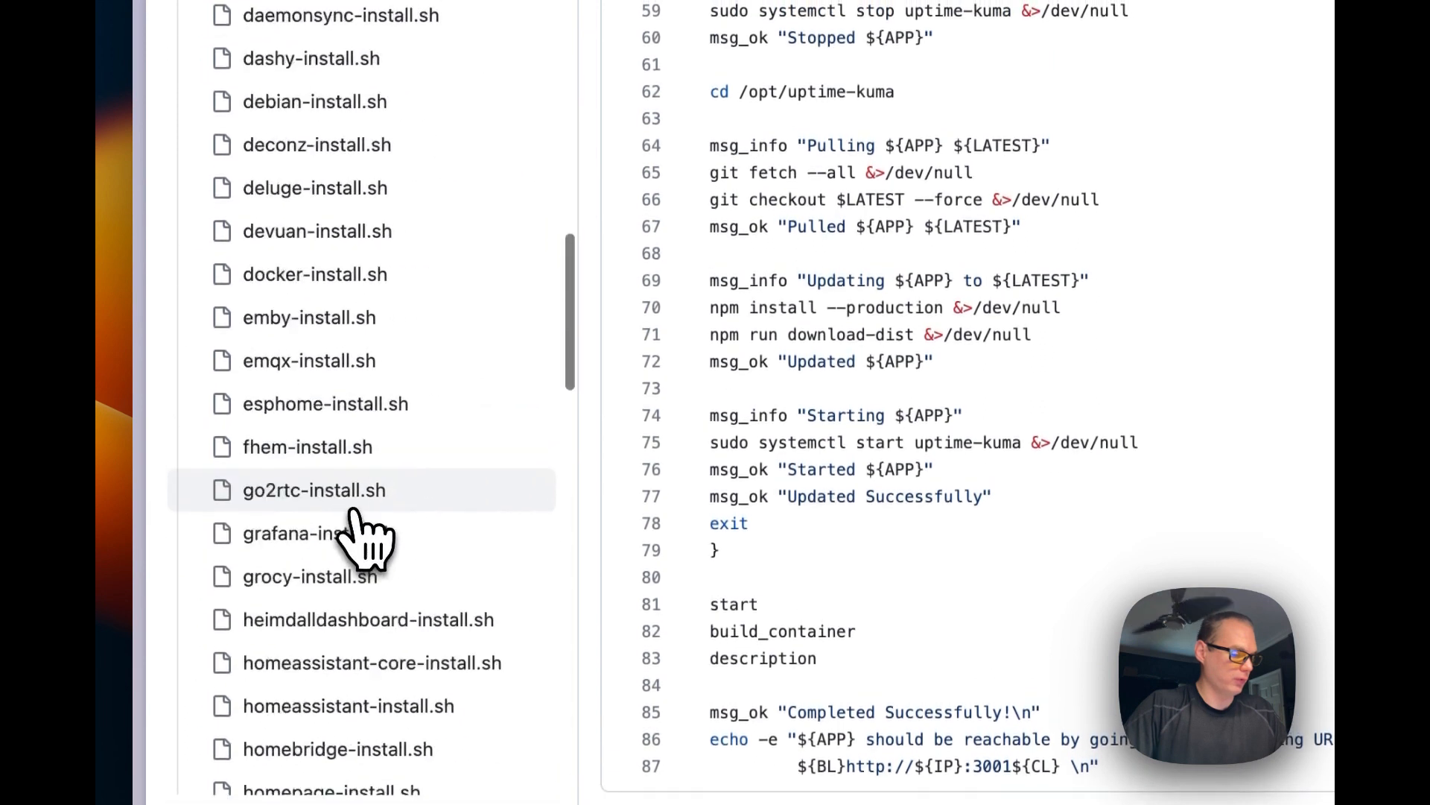
{"action": "scroll", "scroll_direction": "down", "scroll_amount": 3}
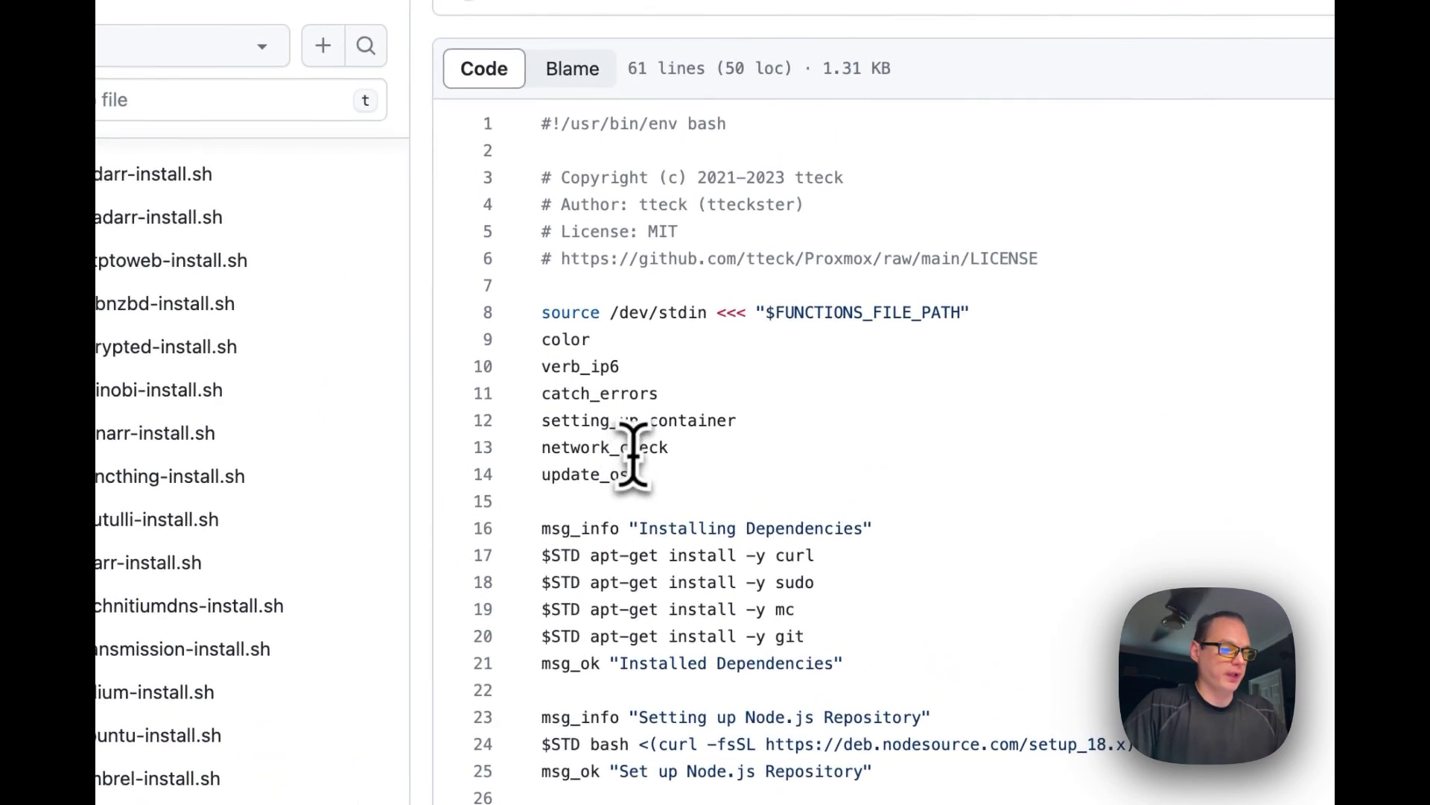
{"action": "scroll", "scroll_direction": "down", "scroll_amount": 3}
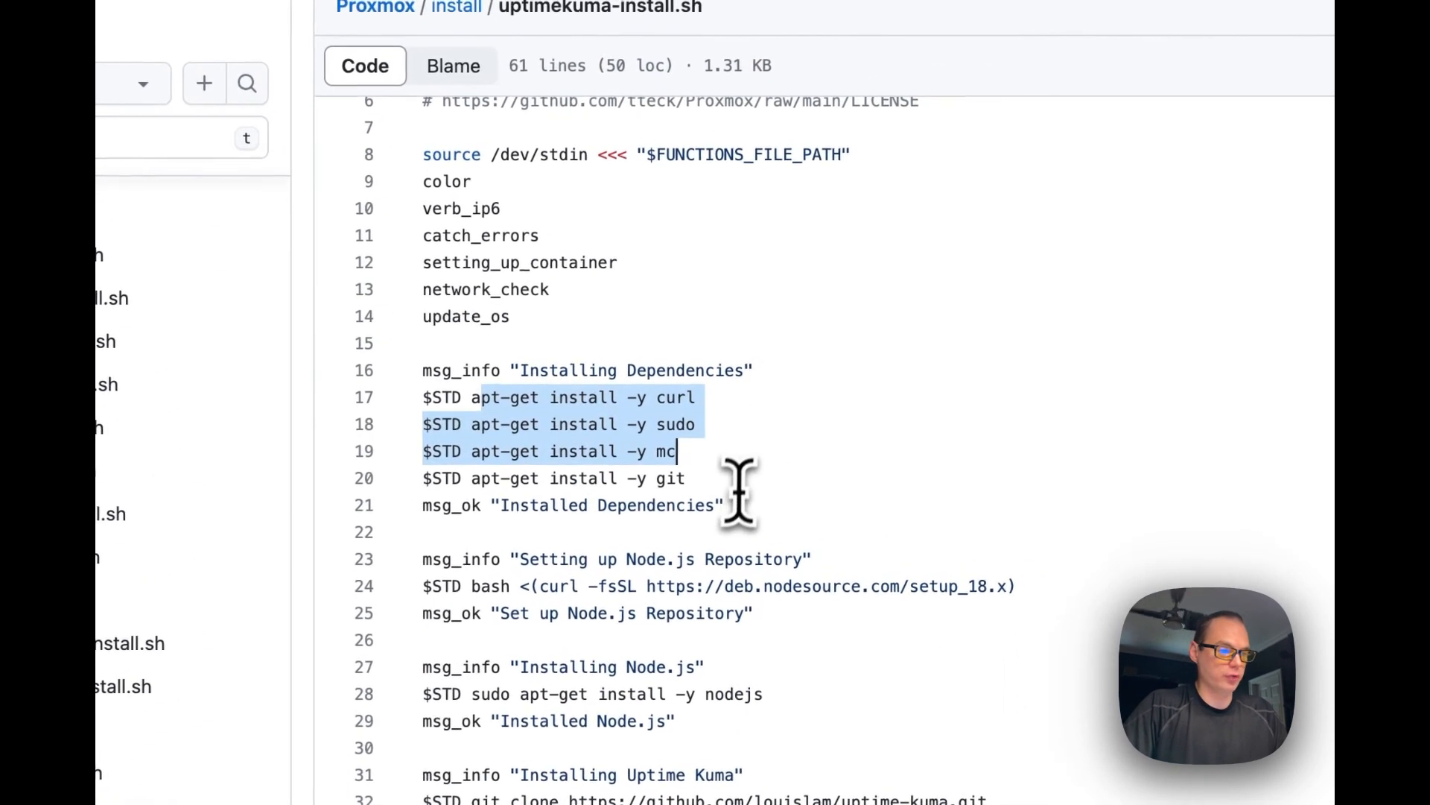
{"action": "scroll", "scroll_direction": "down", "scroll_amount": 3}
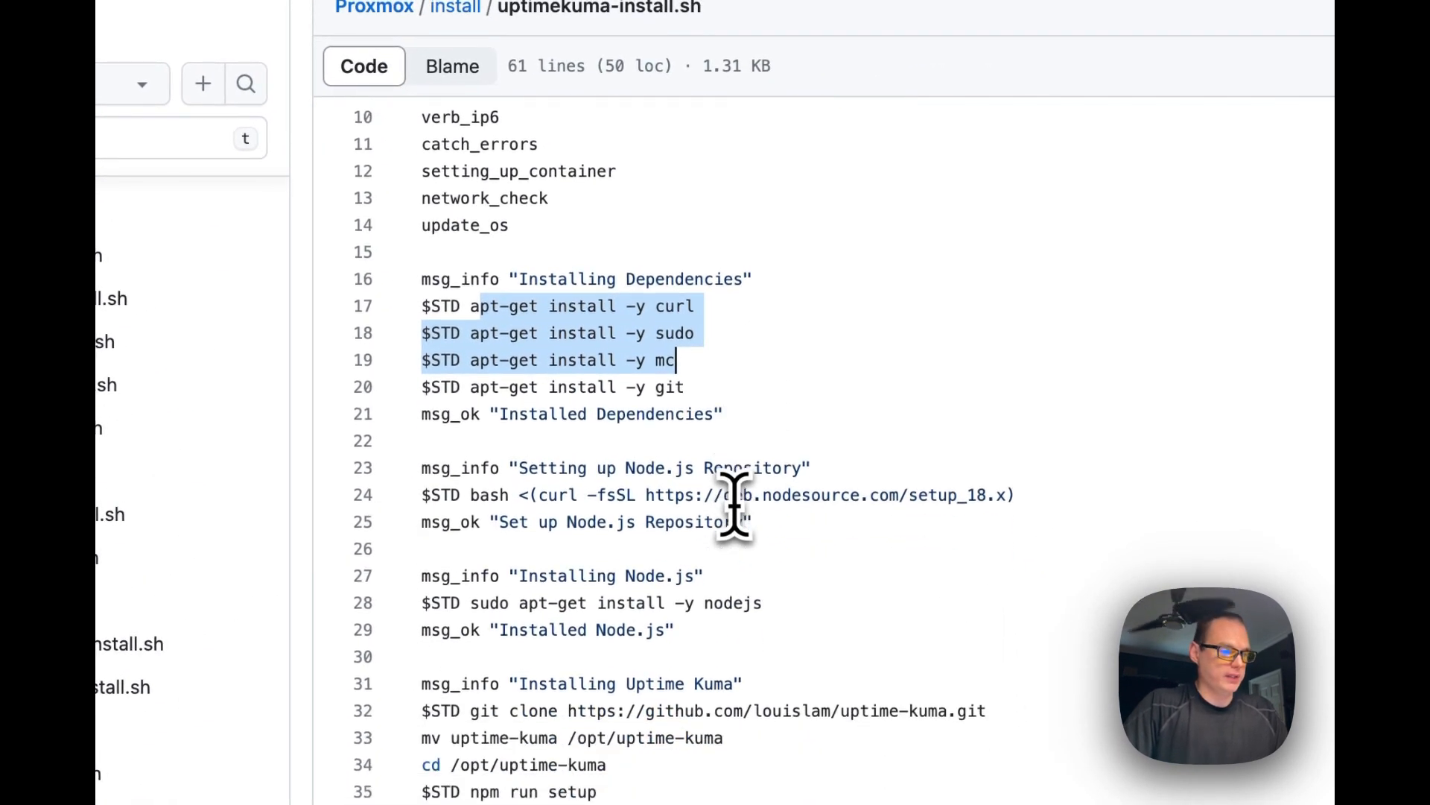
{"action": "scroll", "scroll_direction": "down", "scroll_amount": 3}
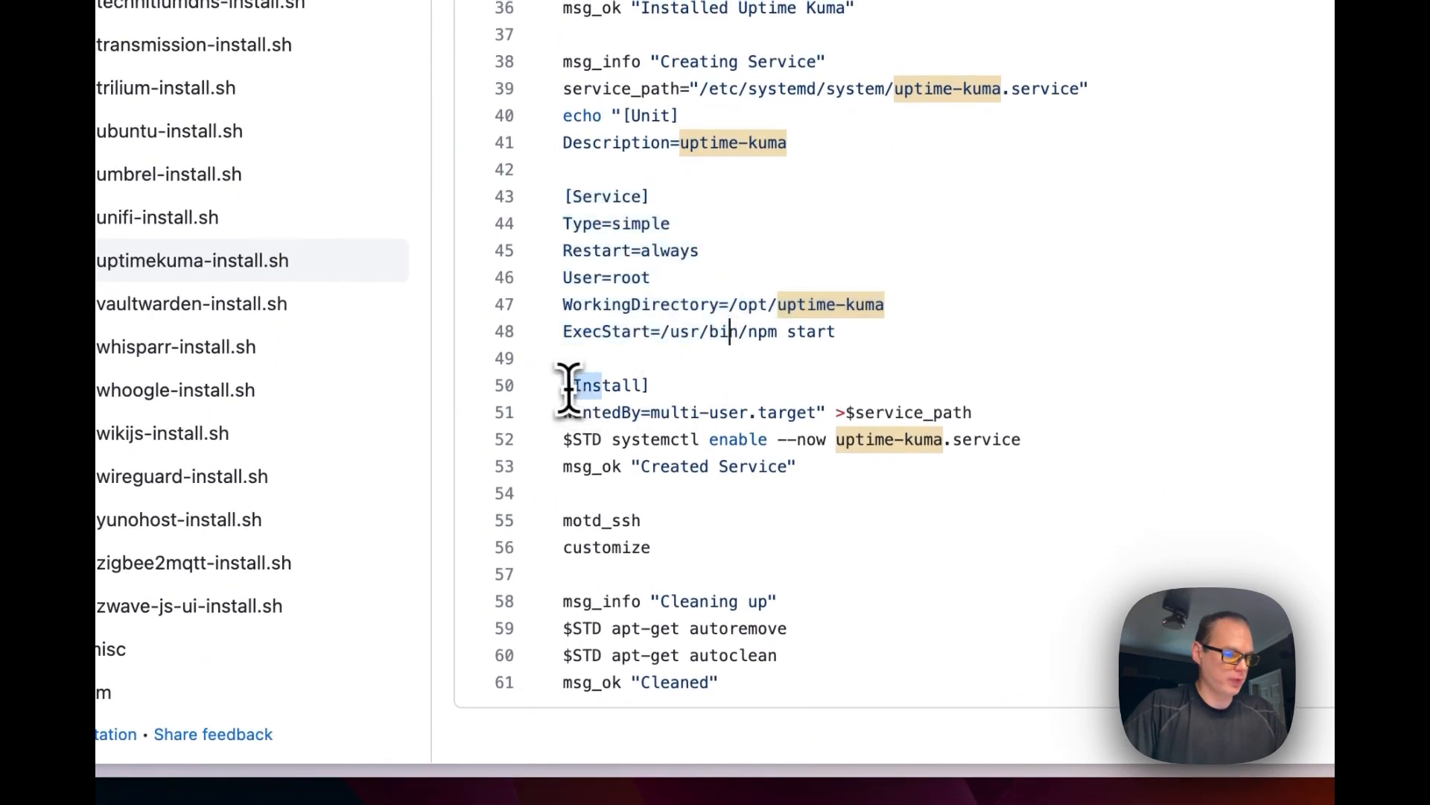
Highlight the Install section of the service definition in uptimekuma-install.sh and read on
{"action": "left_click_drag", "start_coordinate": [564, 384], "coordinate": [771, 466]}
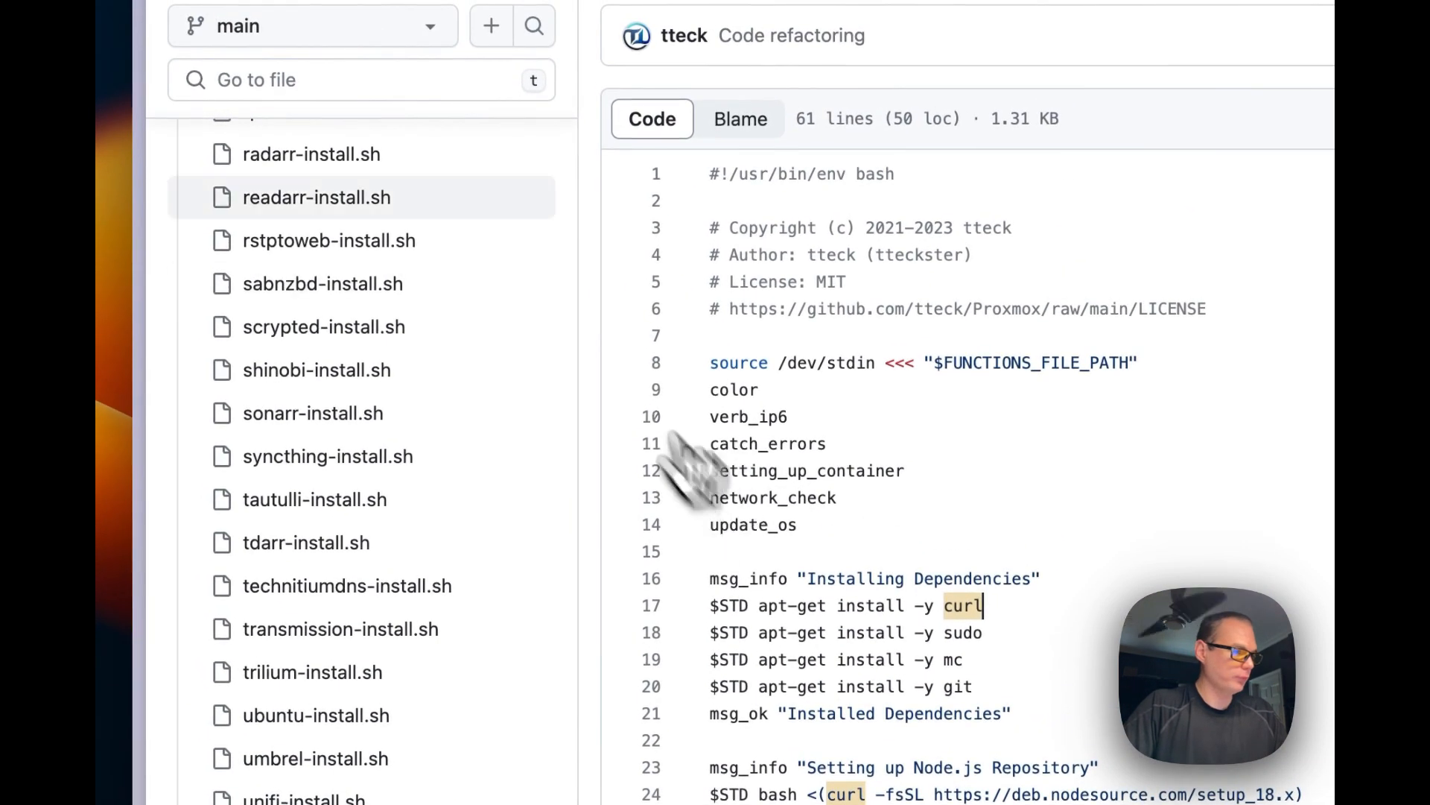
{"action": "scroll", "scroll_direction": "down", "scroll_amount": 3}
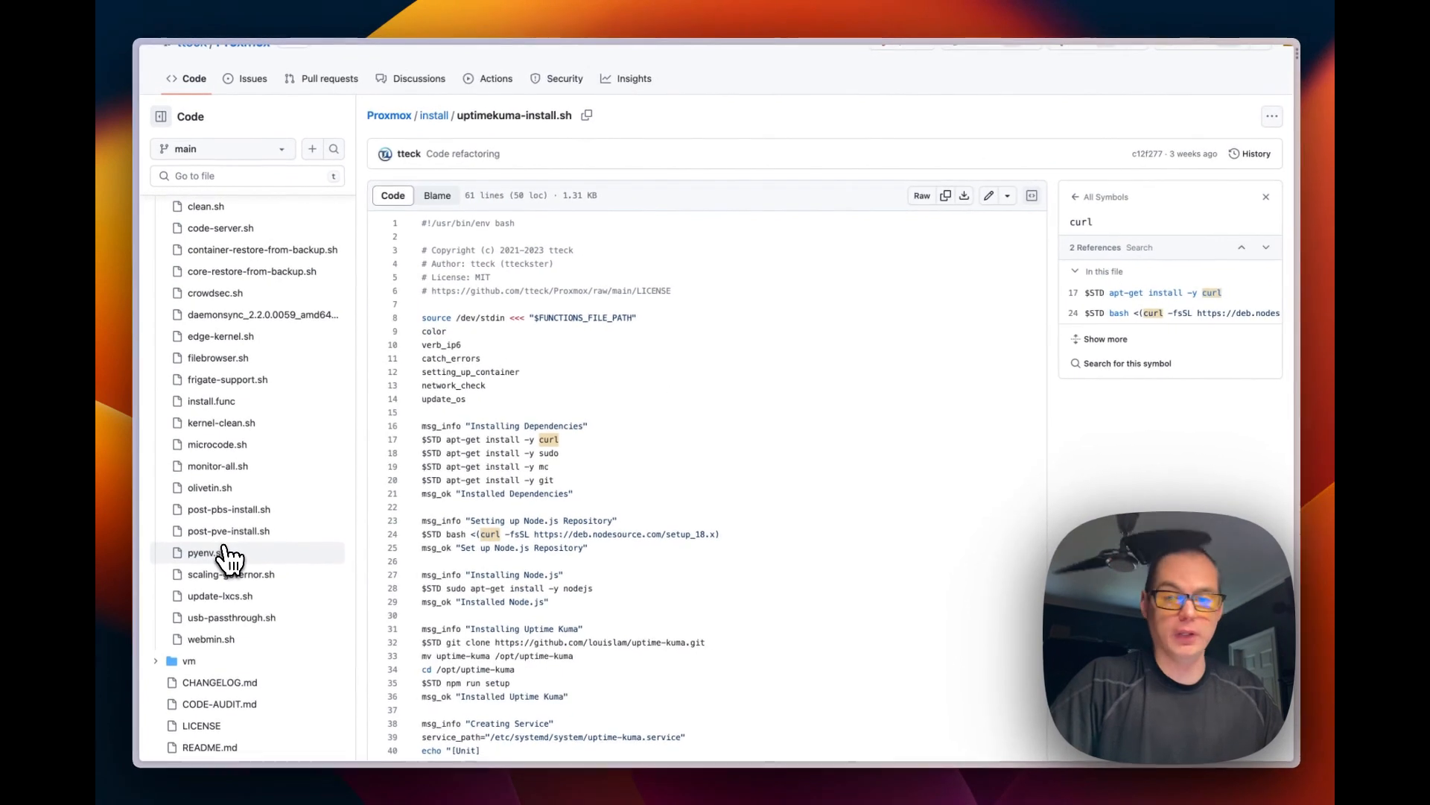
{"action": "scroll", "scroll_direction": "down", "scroll_amount": 3}
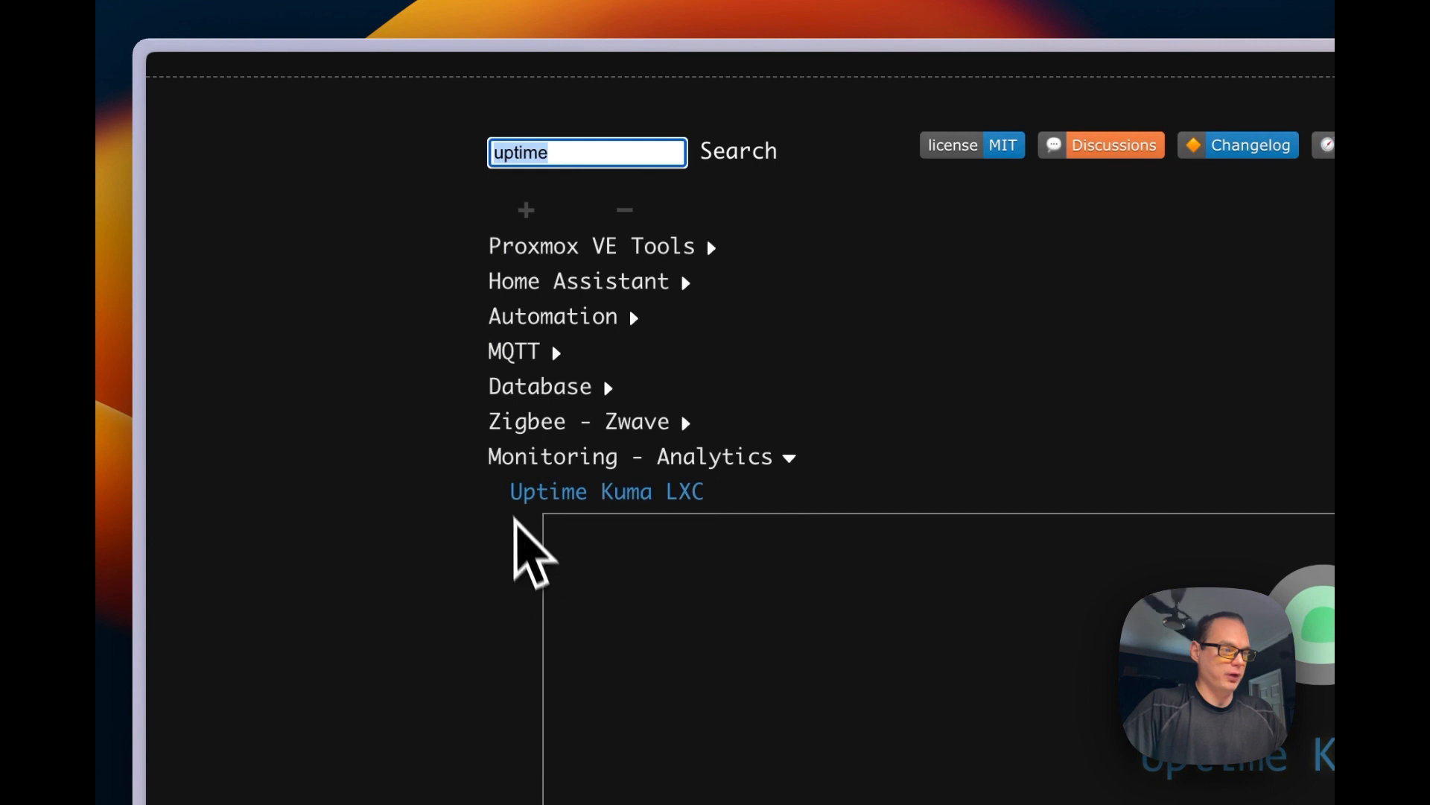
Expand the Uptime Kuma LXC entry to show its description and bash install command
{"action": "left_click", "coordinate": [607, 491]}
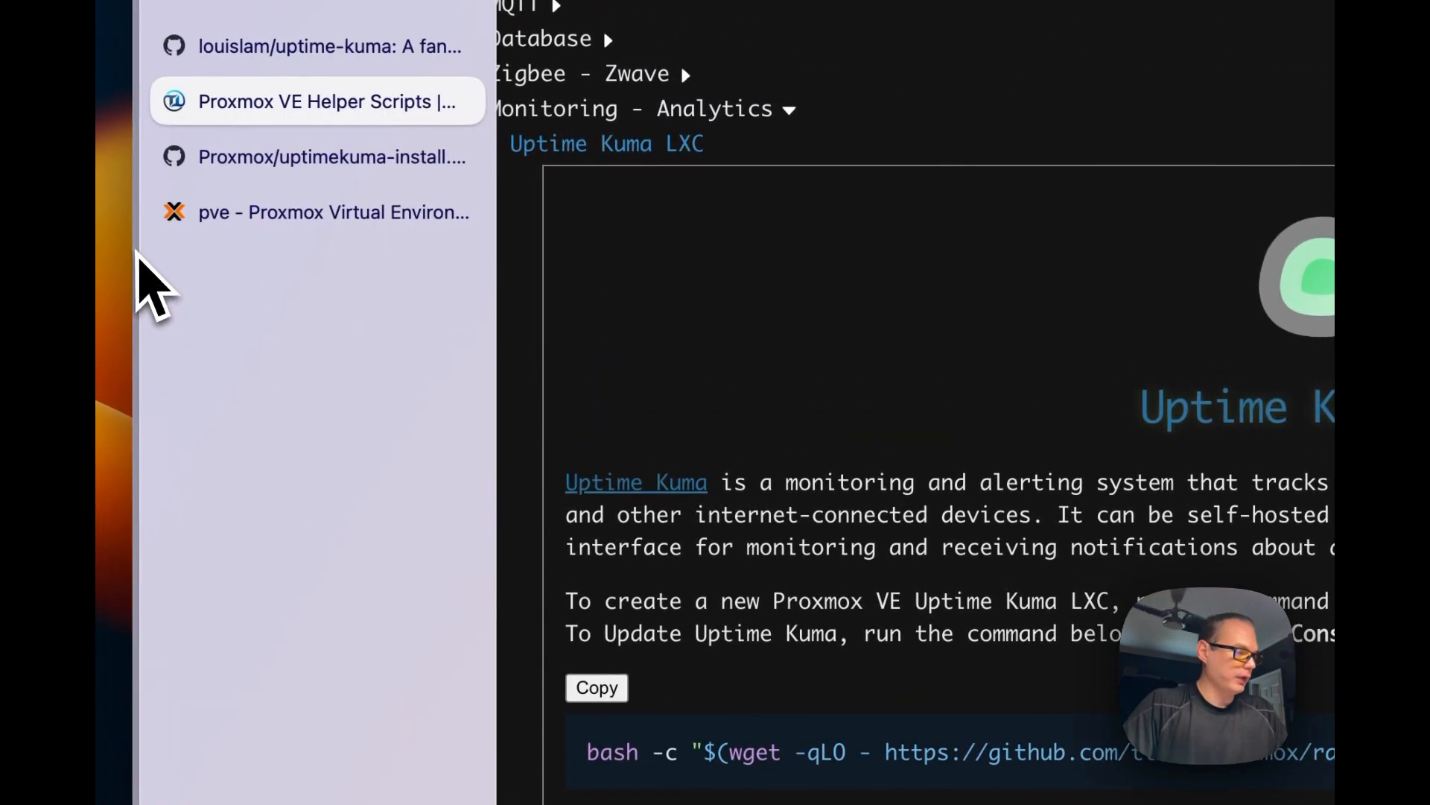
Run the Uptime Kuma helper script in the pvec Shell and answer Yes to creating a new LXC
{"action": "left_click", "coordinate": [317, 213]}
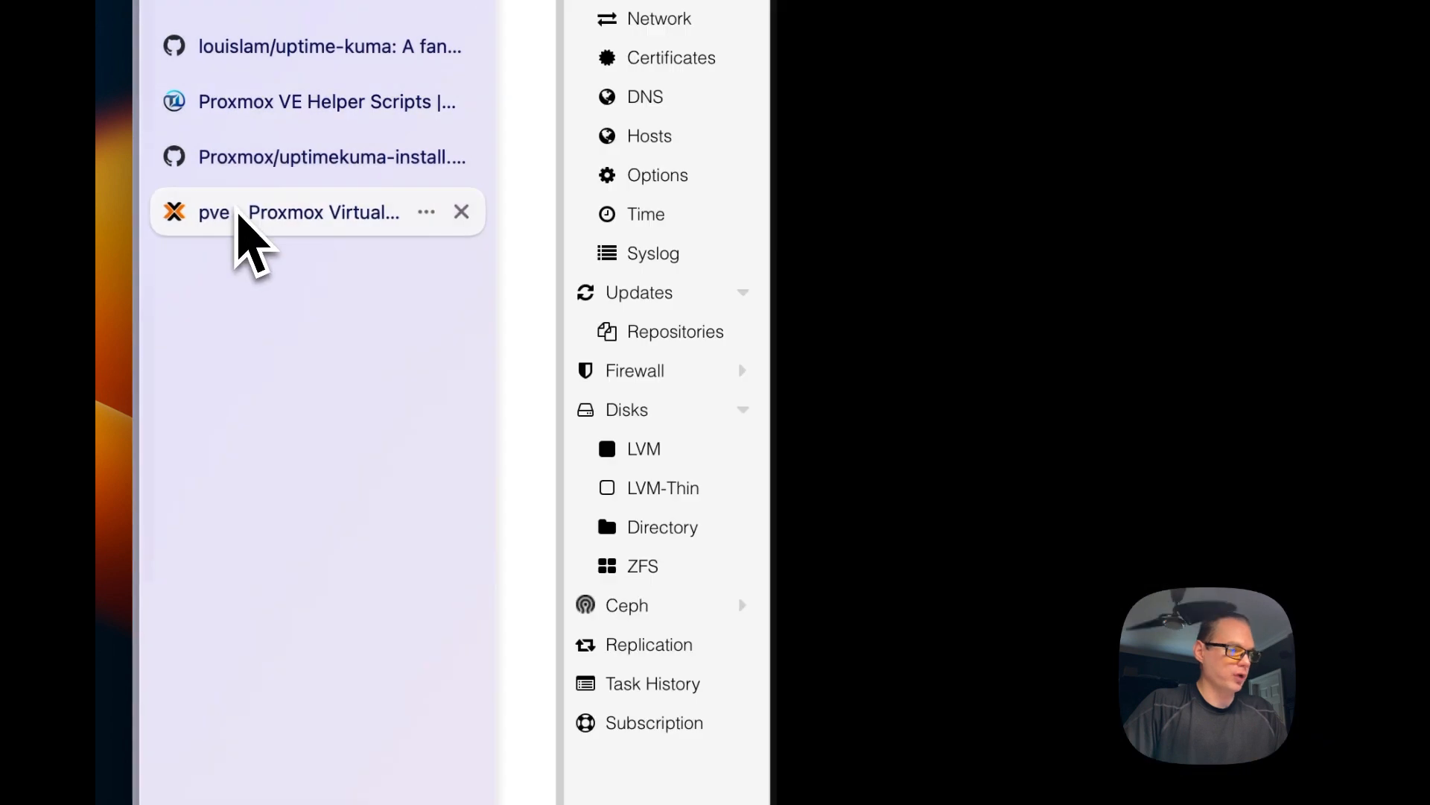
{"action": "left_click", "coordinate": [223, 212]}
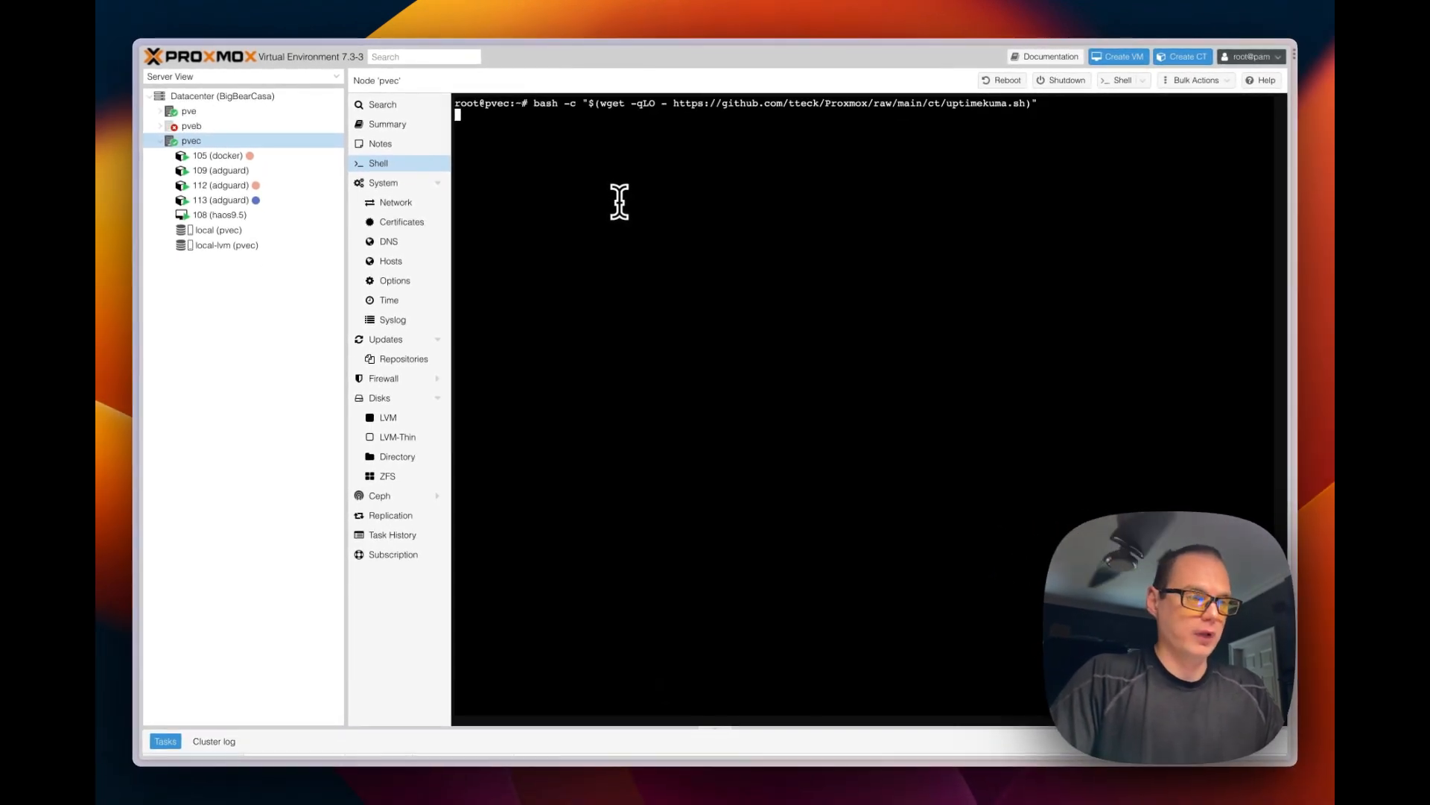
{"action": "key", "text": "Enter"}
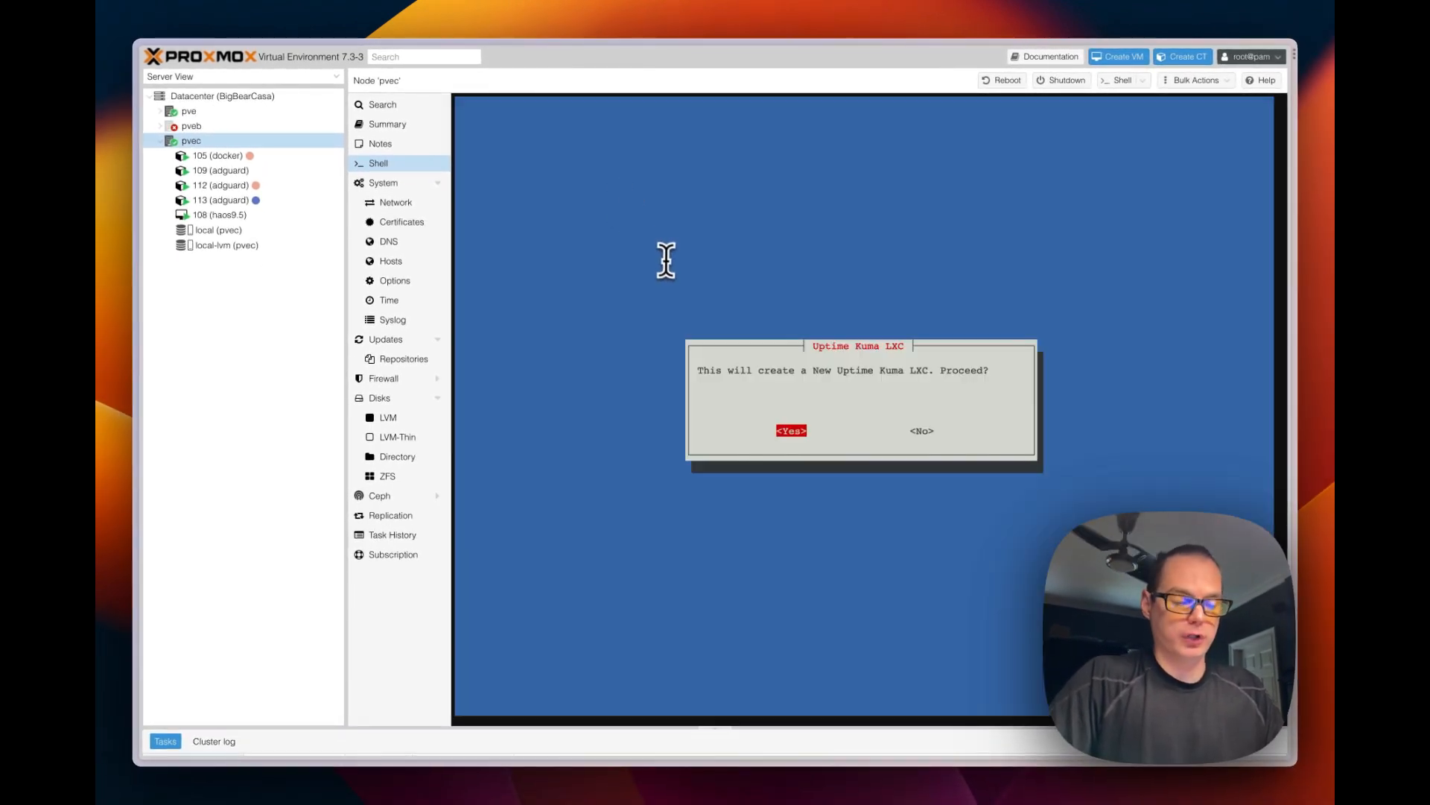
{"action": "mouse_move", "coordinate": [698, 379]}
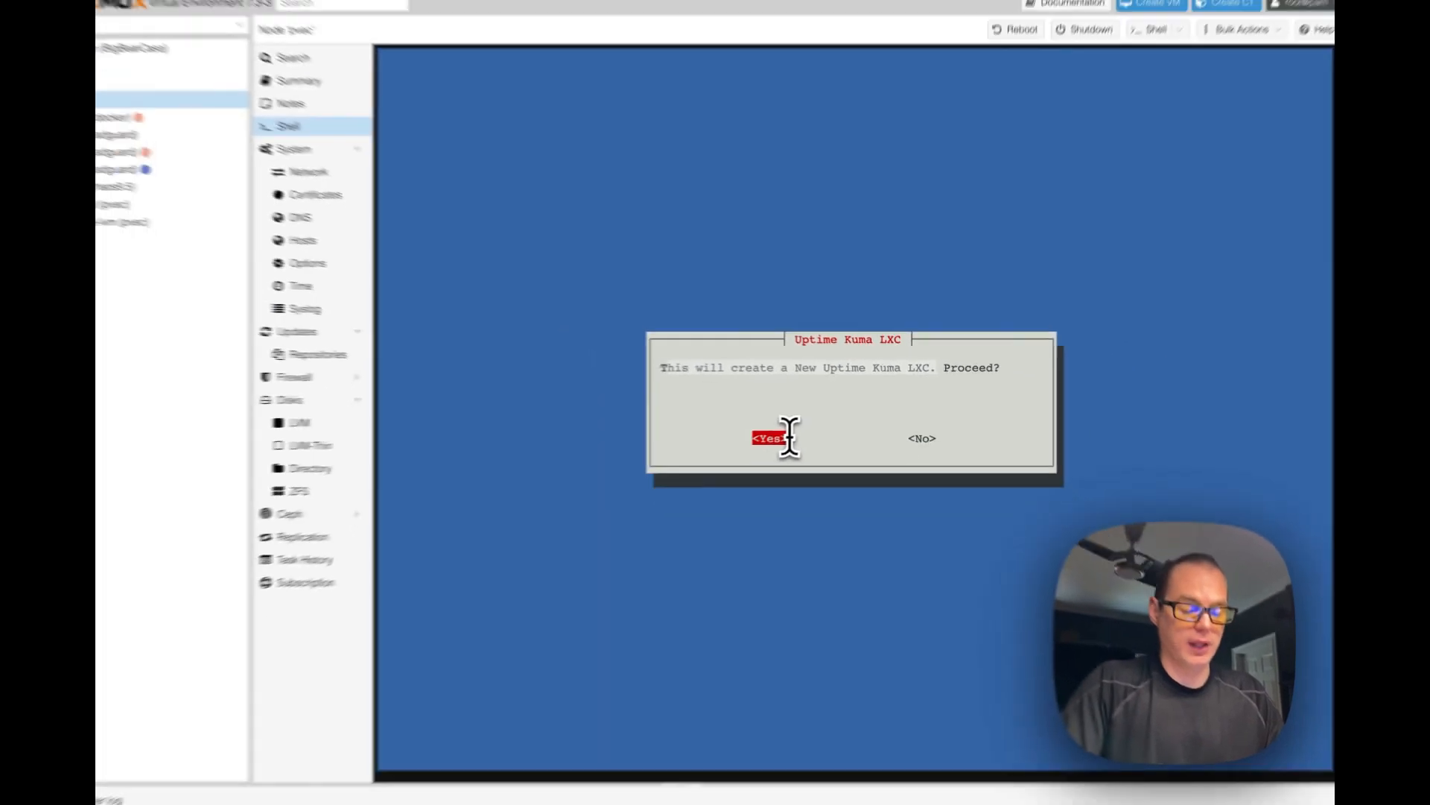
{"action": "left_click", "coordinate": [768, 438]}
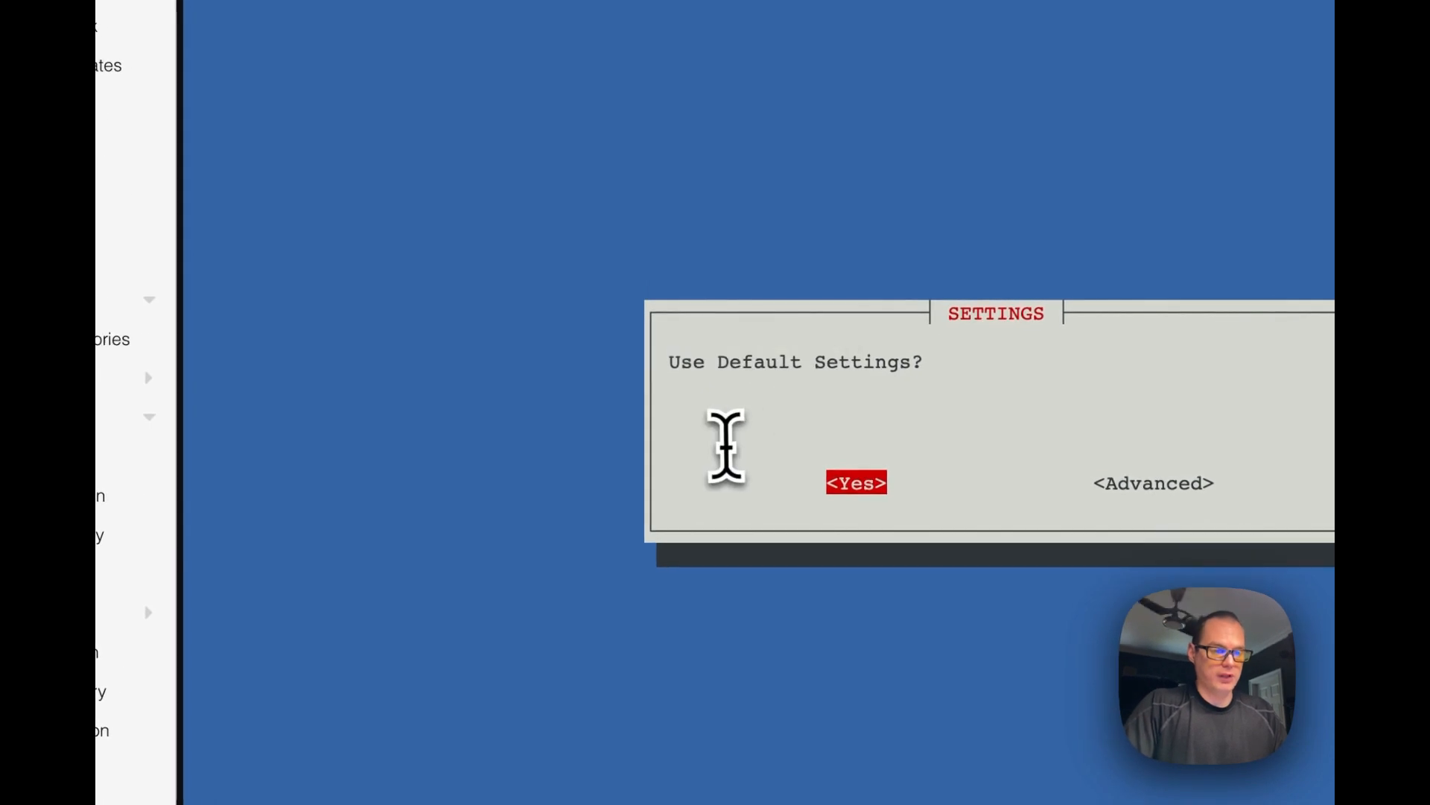
Accept the default settings so the script creates container 114 and installs Uptime Kuma
{"action": "left_click", "coordinate": [856, 483]}
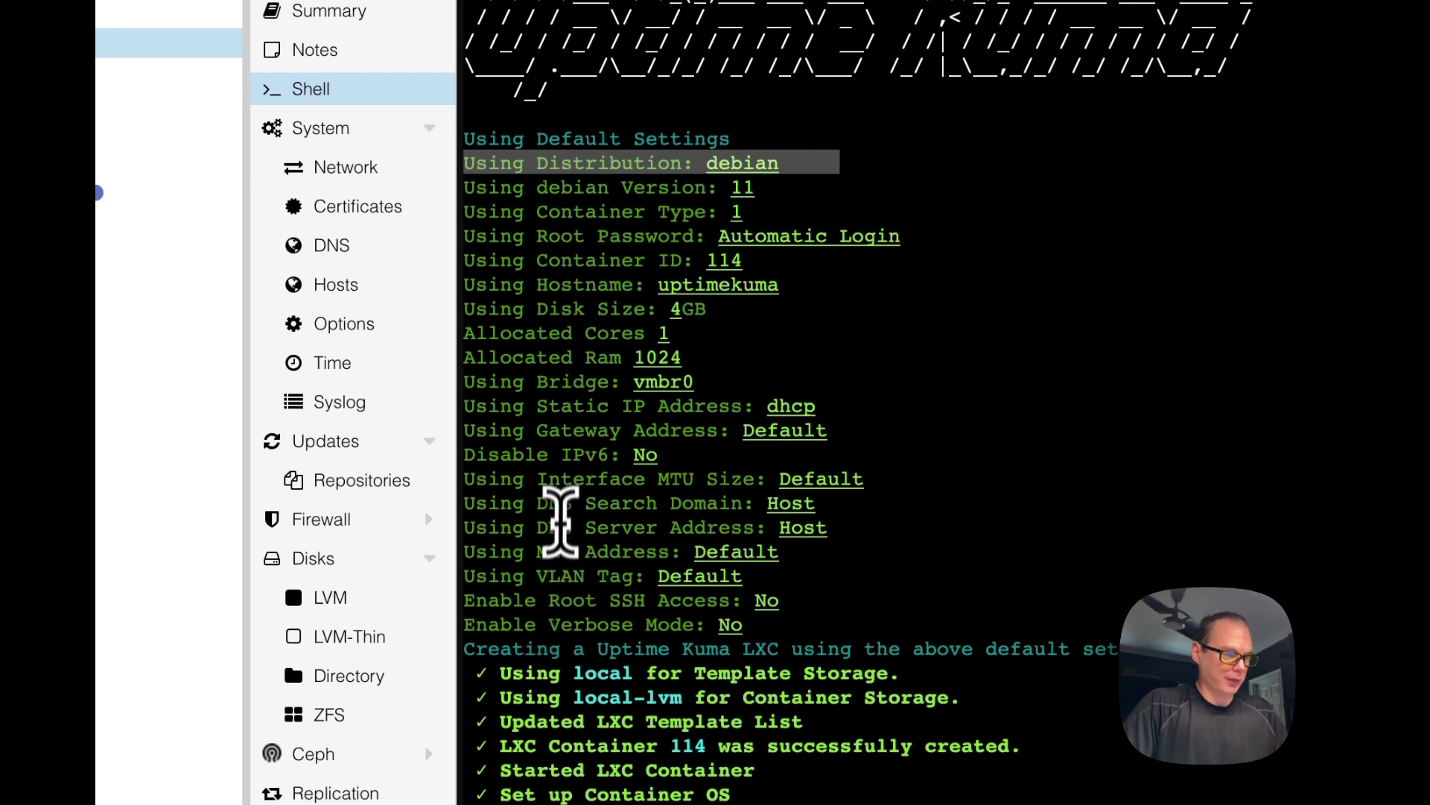
{"action": "mouse_move", "coordinate": [644, 526]}
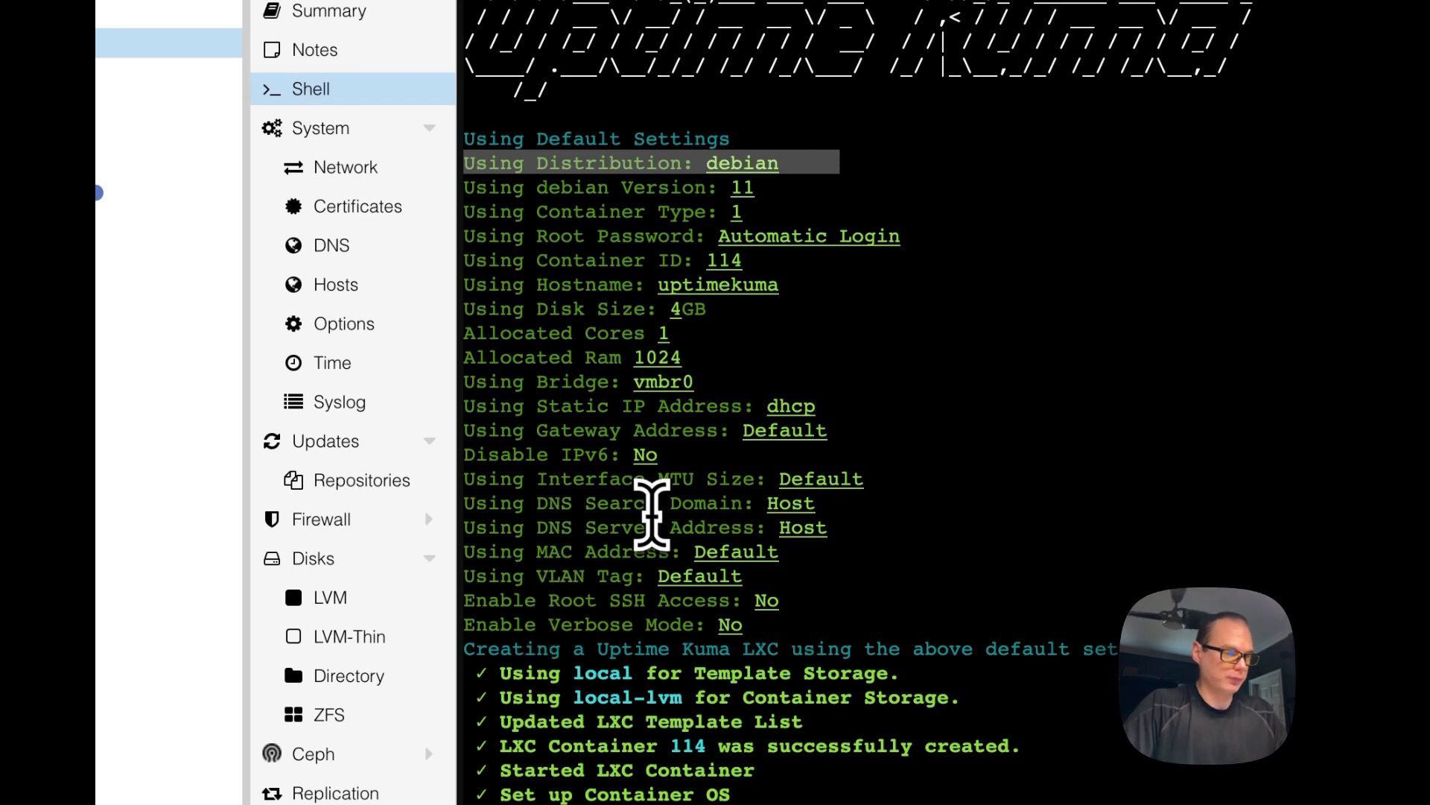
{"action": "scroll", "scroll_direction": "down", "scroll_amount": 3}
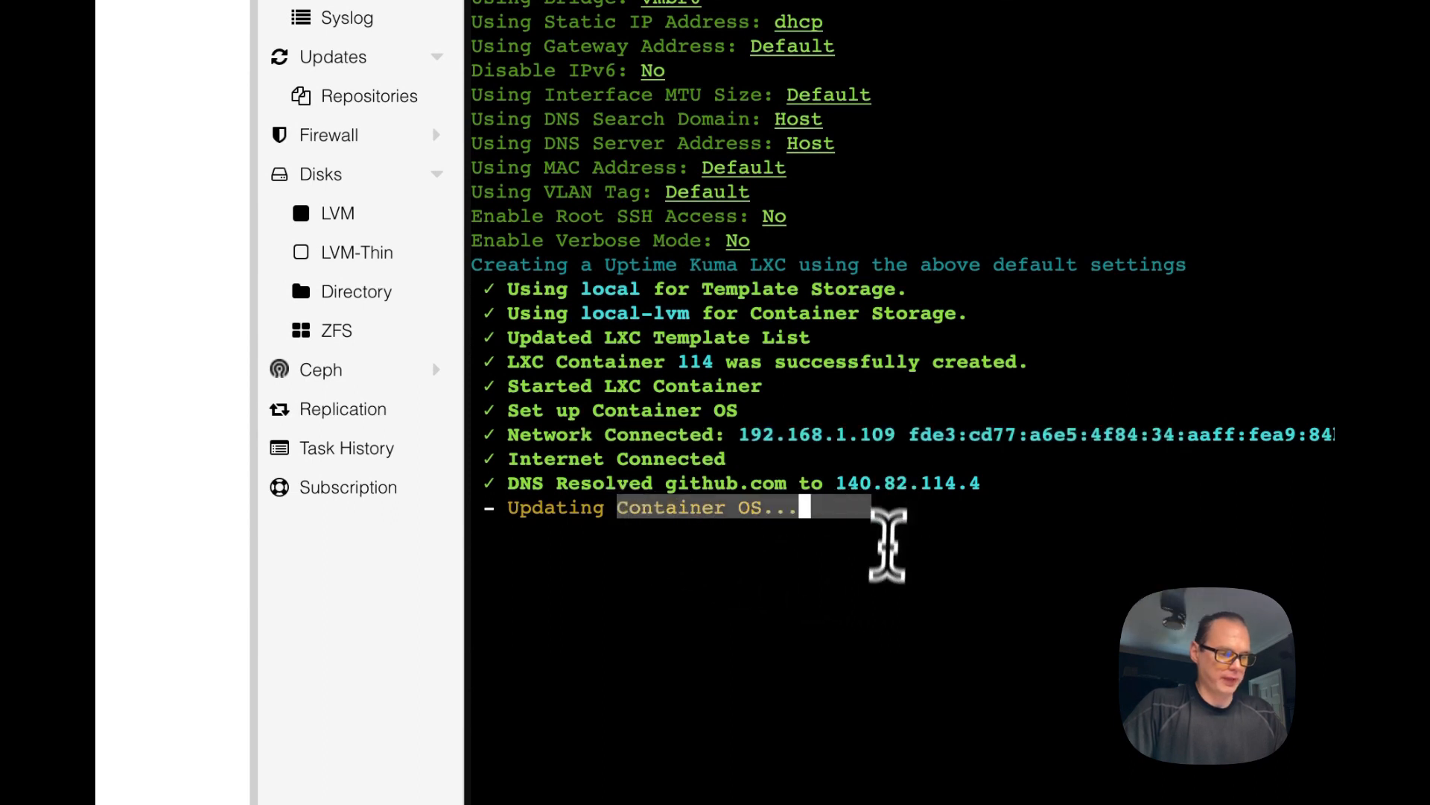
{"action": "mouse_move", "coordinate": [786, 636]}
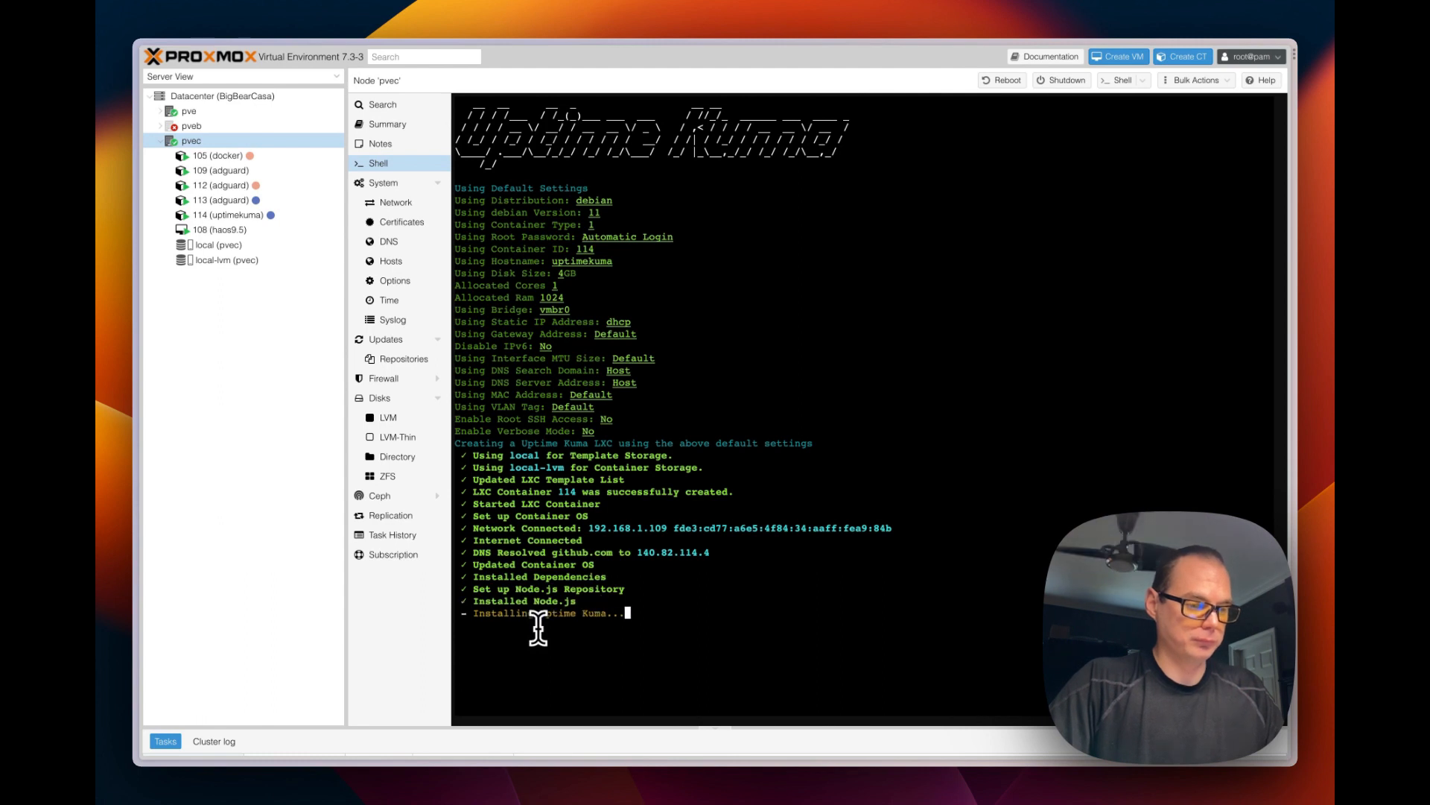
{"action": "mouse_move", "coordinate": [524, 658]}
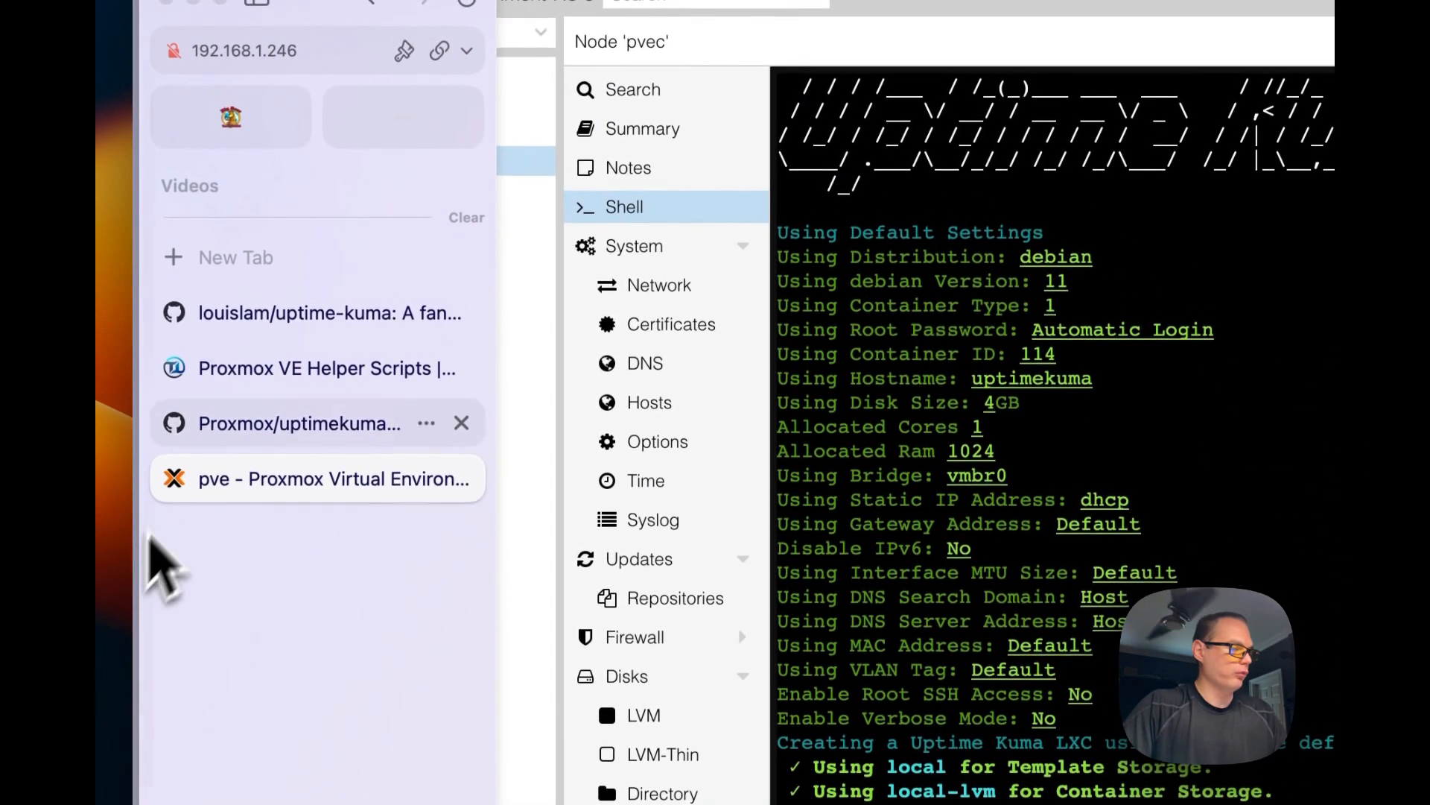
Open the new container's Uptime Kuma address in a fresh Arc tab
{"action": "key", "text": "cmd+v"}
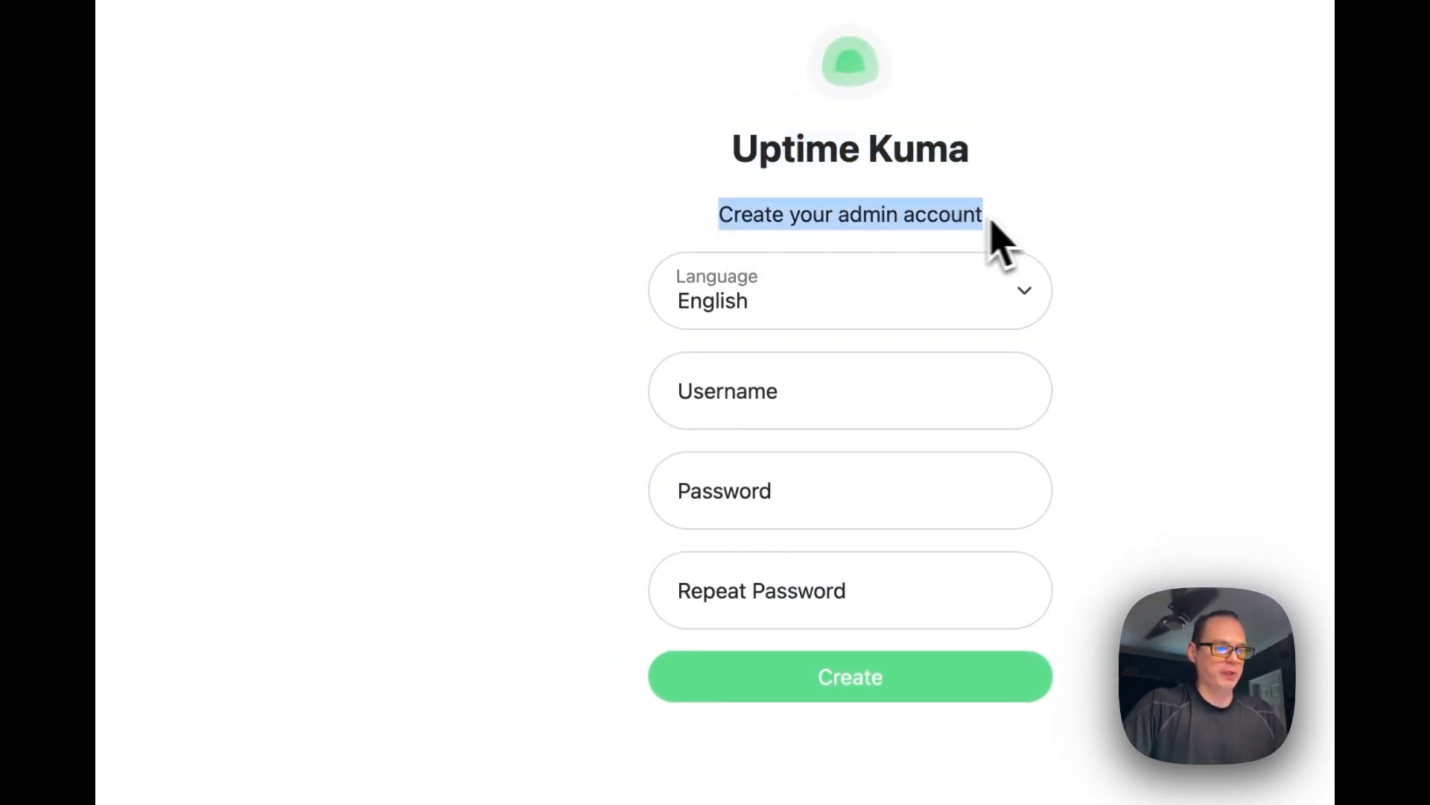
Create the admin account with username 'bigb' and a password, reaching the empty dashboard
{"action": "type", "text": "bigb"}
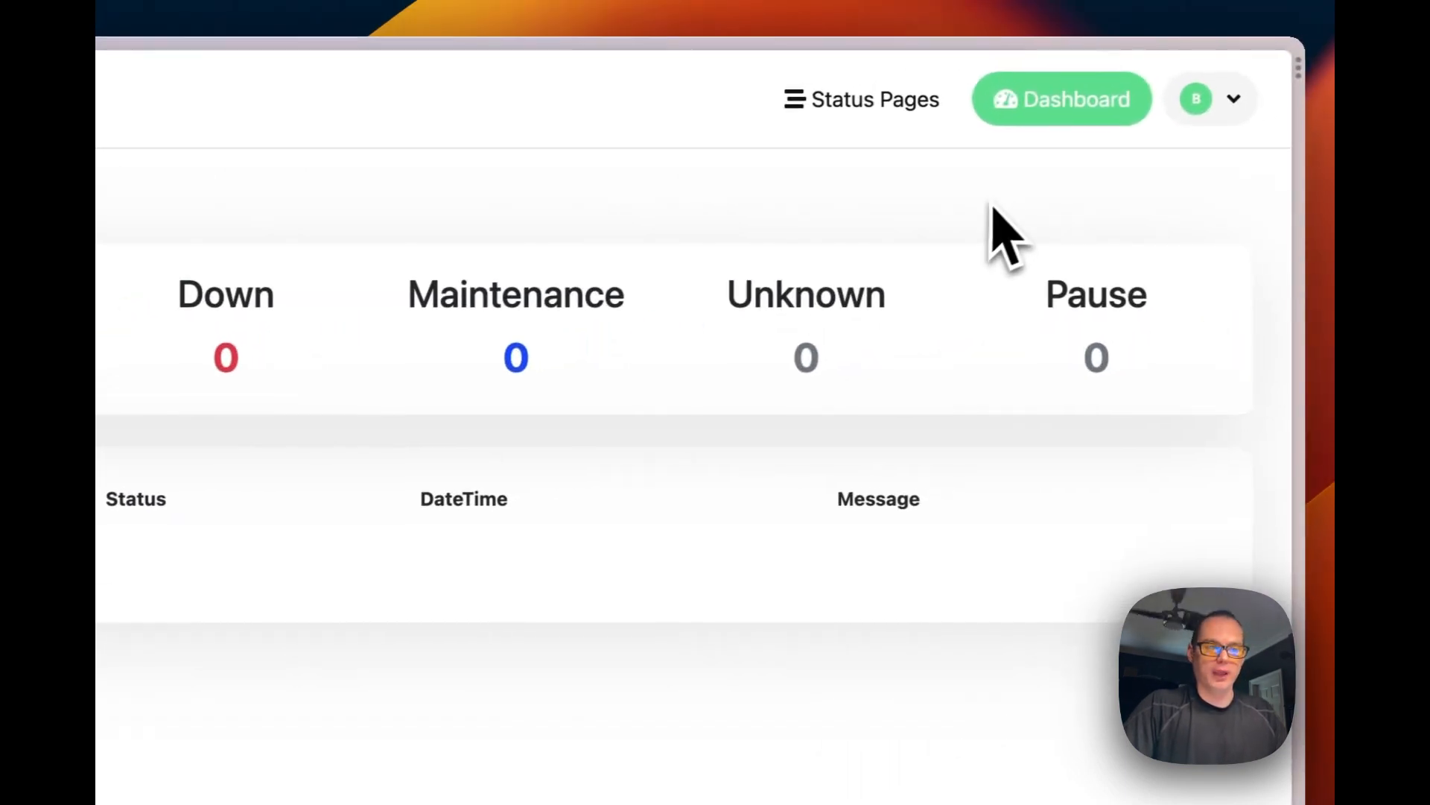
Go to Settings from the profile menu, review General and show the Appearance page
{"action": "left_click", "coordinate": [1232, 99]}
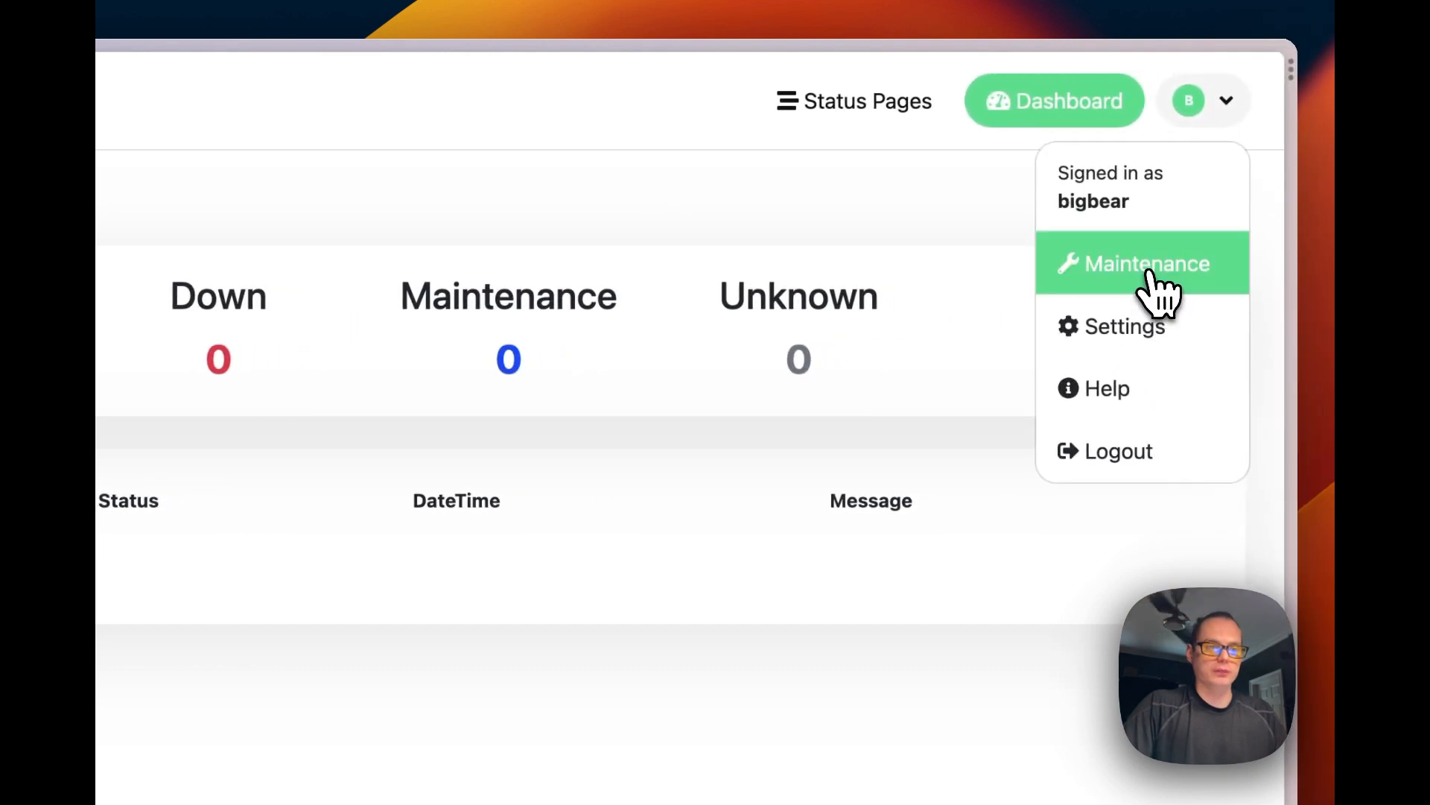
{"action": "left_click", "coordinate": [1124, 326]}
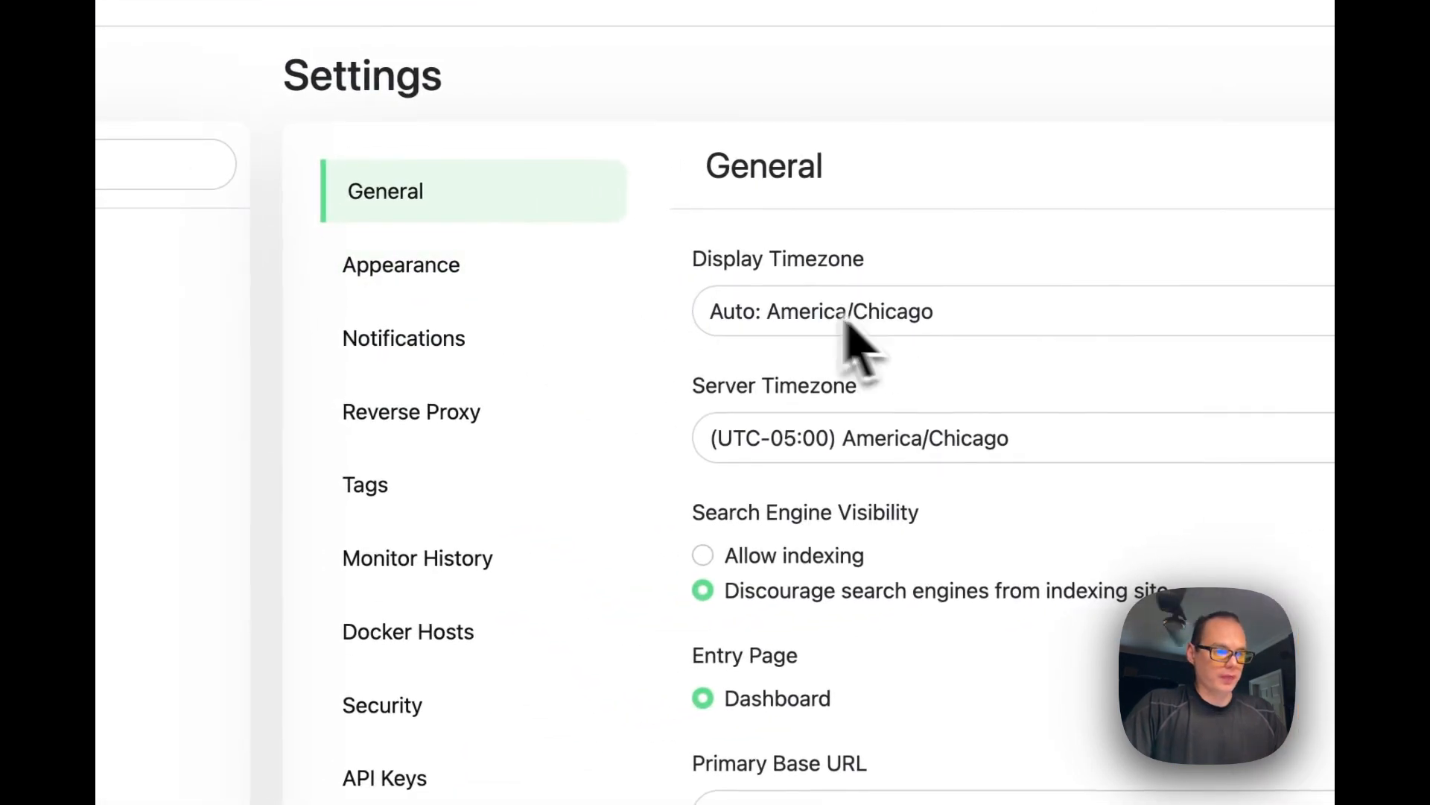
{"action": "scroll", "scroll_direction": "down", "scroll_amount": 3}
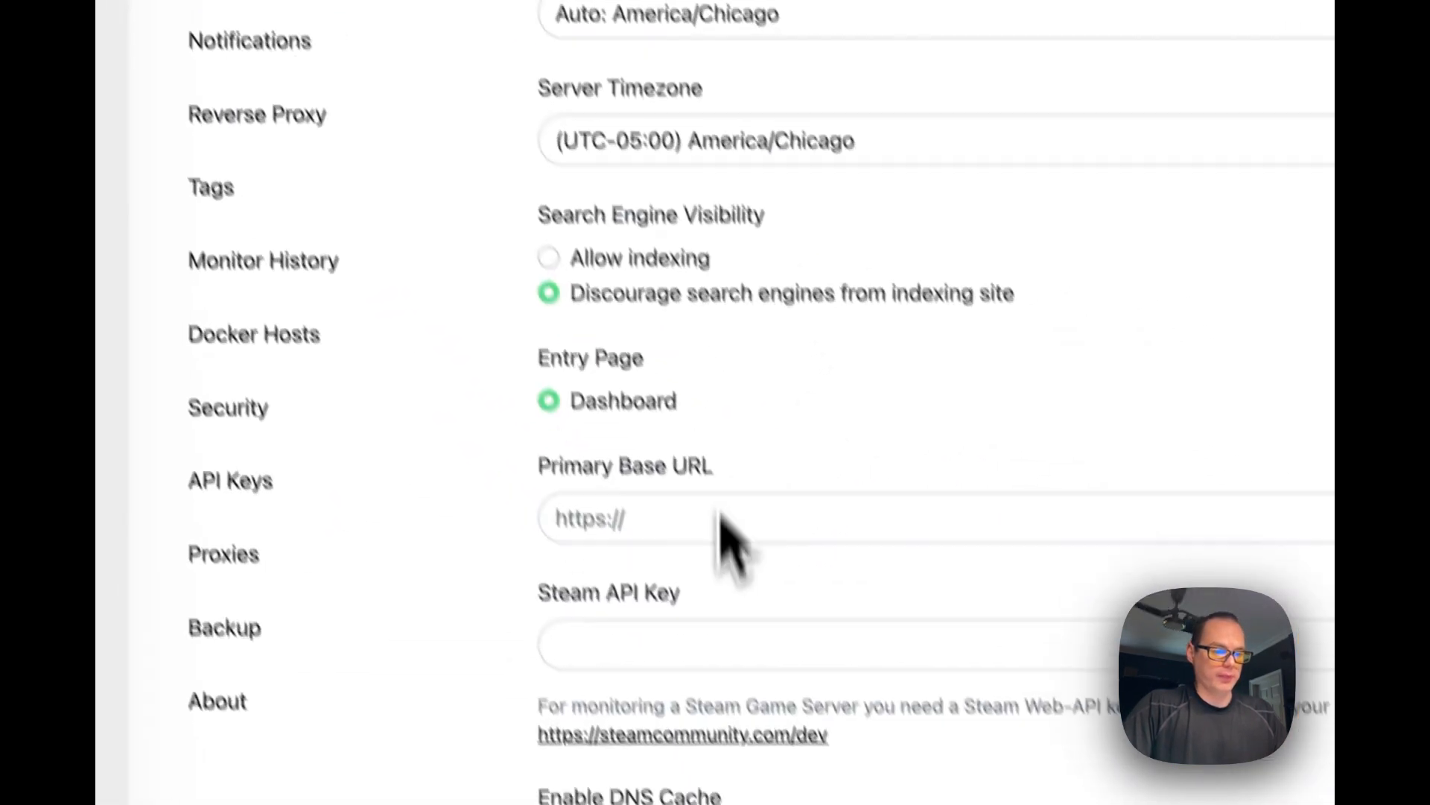
{"action": "scroll", "scroll_direction": "down", "scroll_amount": 3}
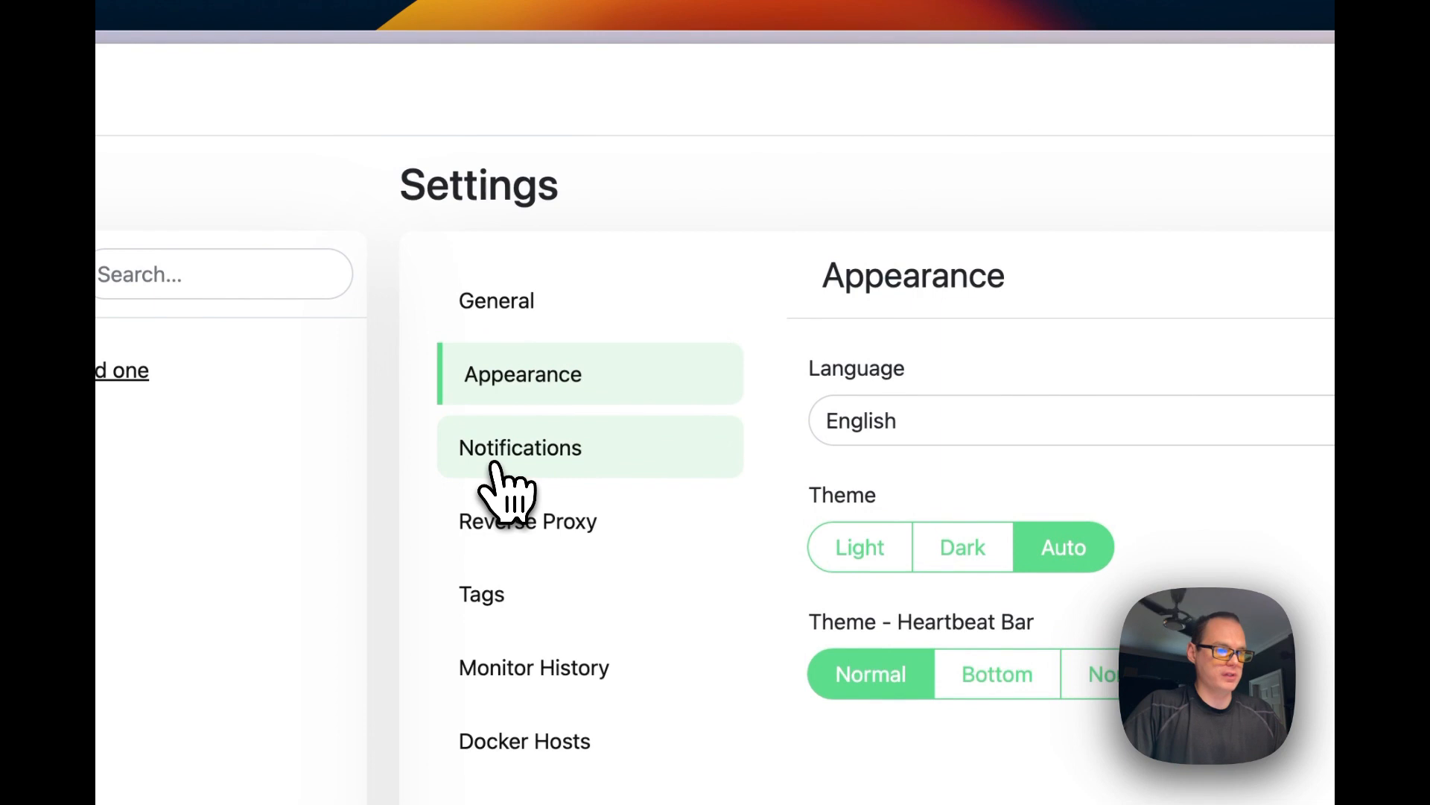
Explore a Discord notification in Setup Notification, then close it without saving
{"action": "left_click", "coordinate": [521, 447]}
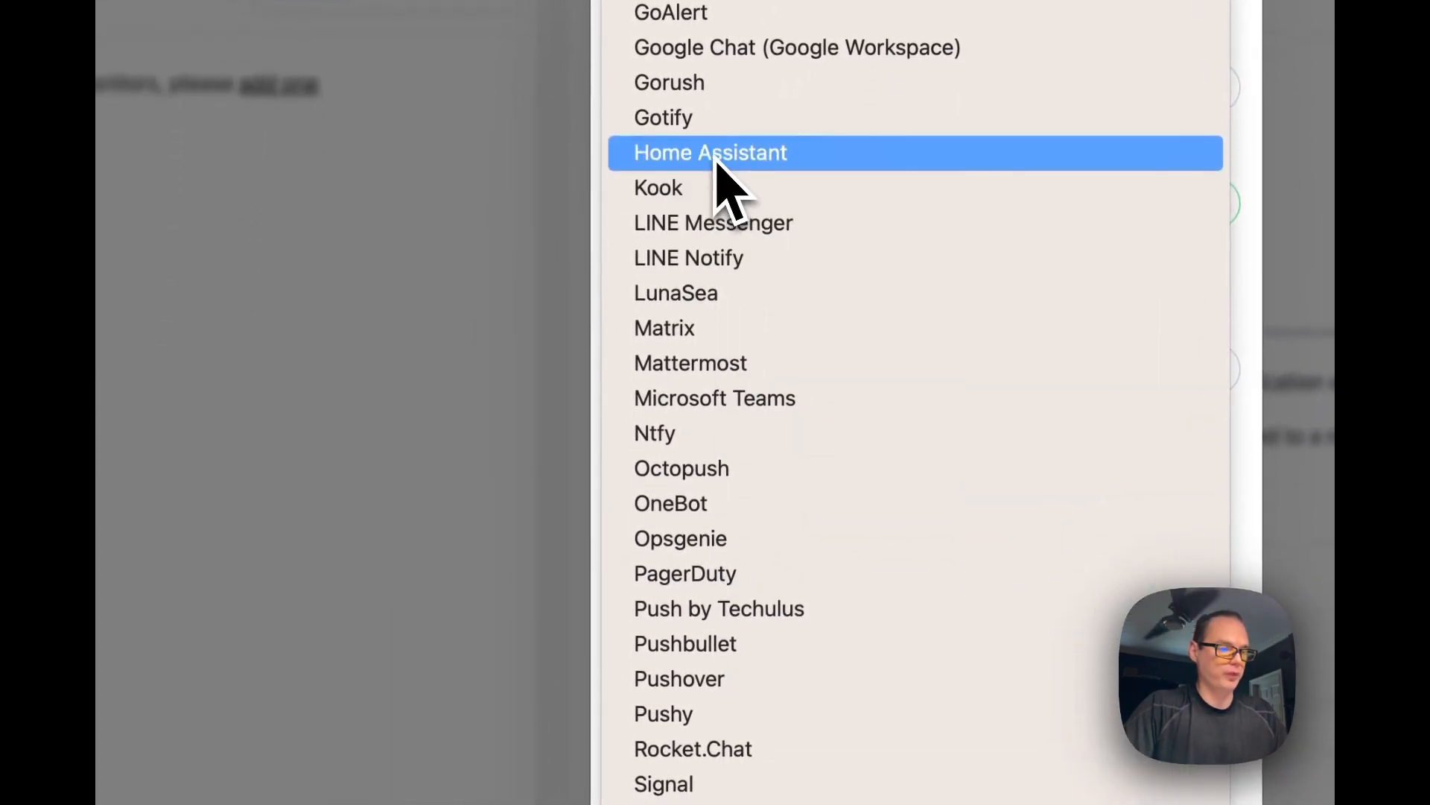
{"action": "scroll", "scroll_direction": "down", "scroll_amount": 3}
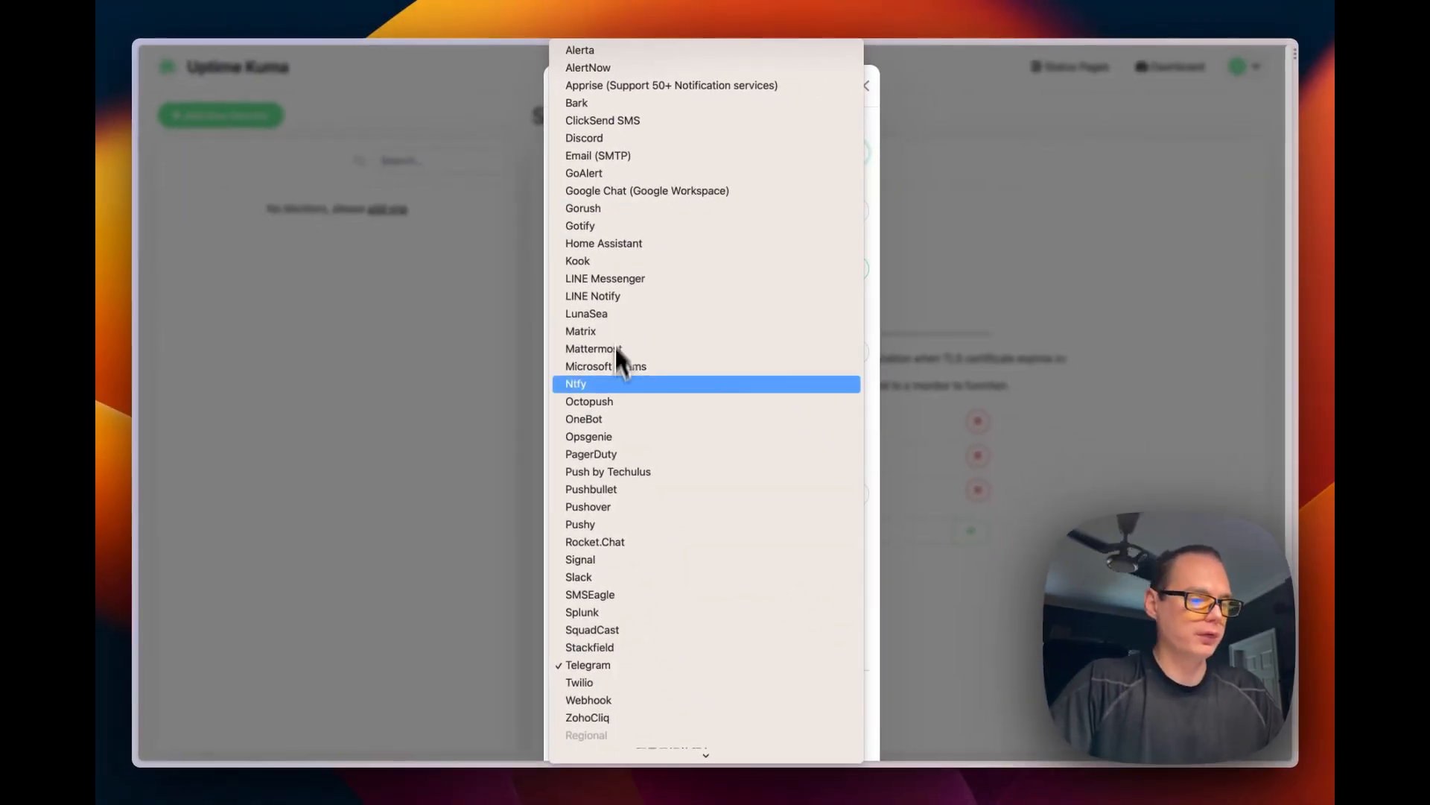
{"action": "scroll", "scroll_direction": "down", "scroll_amount": 3}
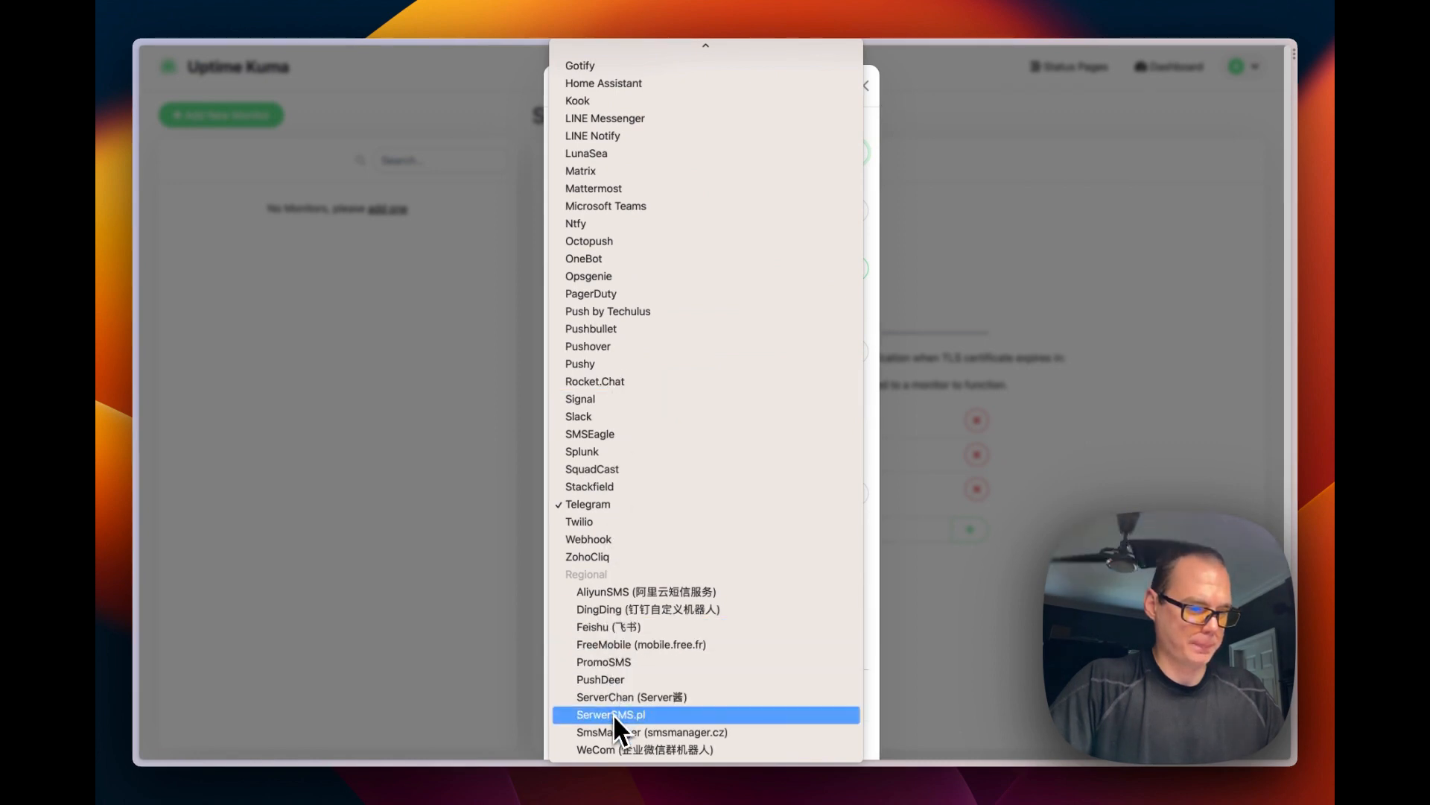
{"action": "mouse_move", "coordinate": [594, 374]}
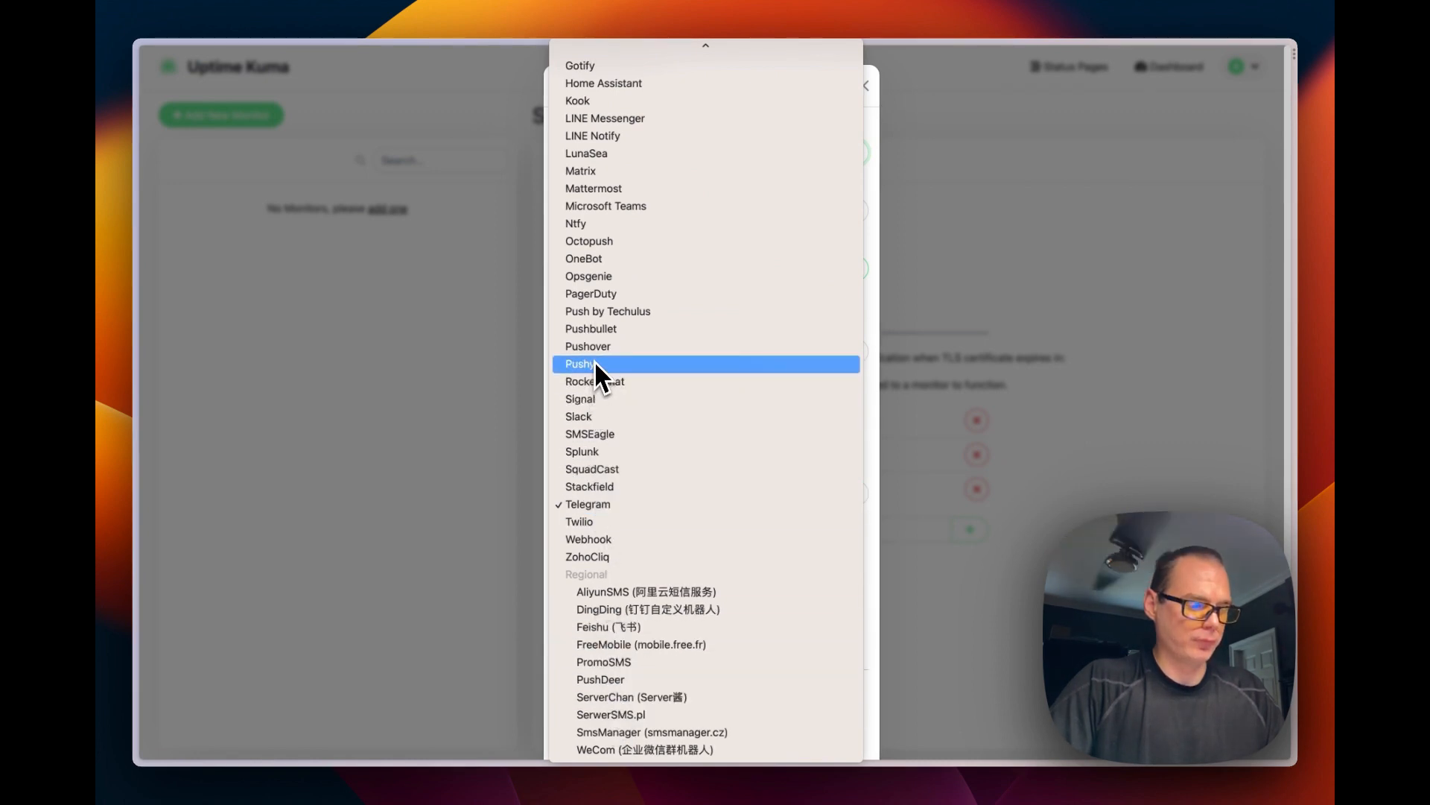
{"action": "mouse_move", "coordinate": [608, 312]}
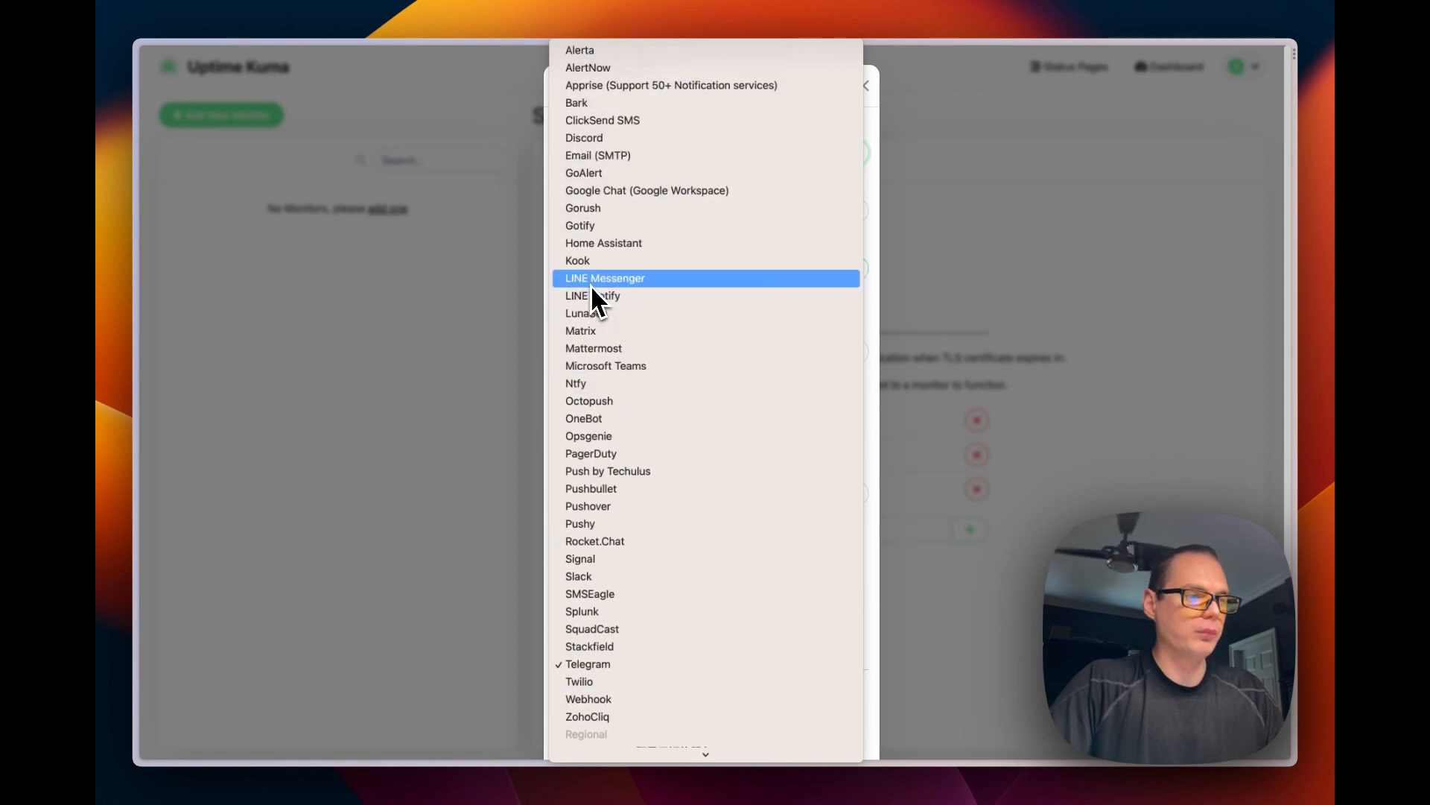
{"action": "left_click", "coordinate": [588, 664]}
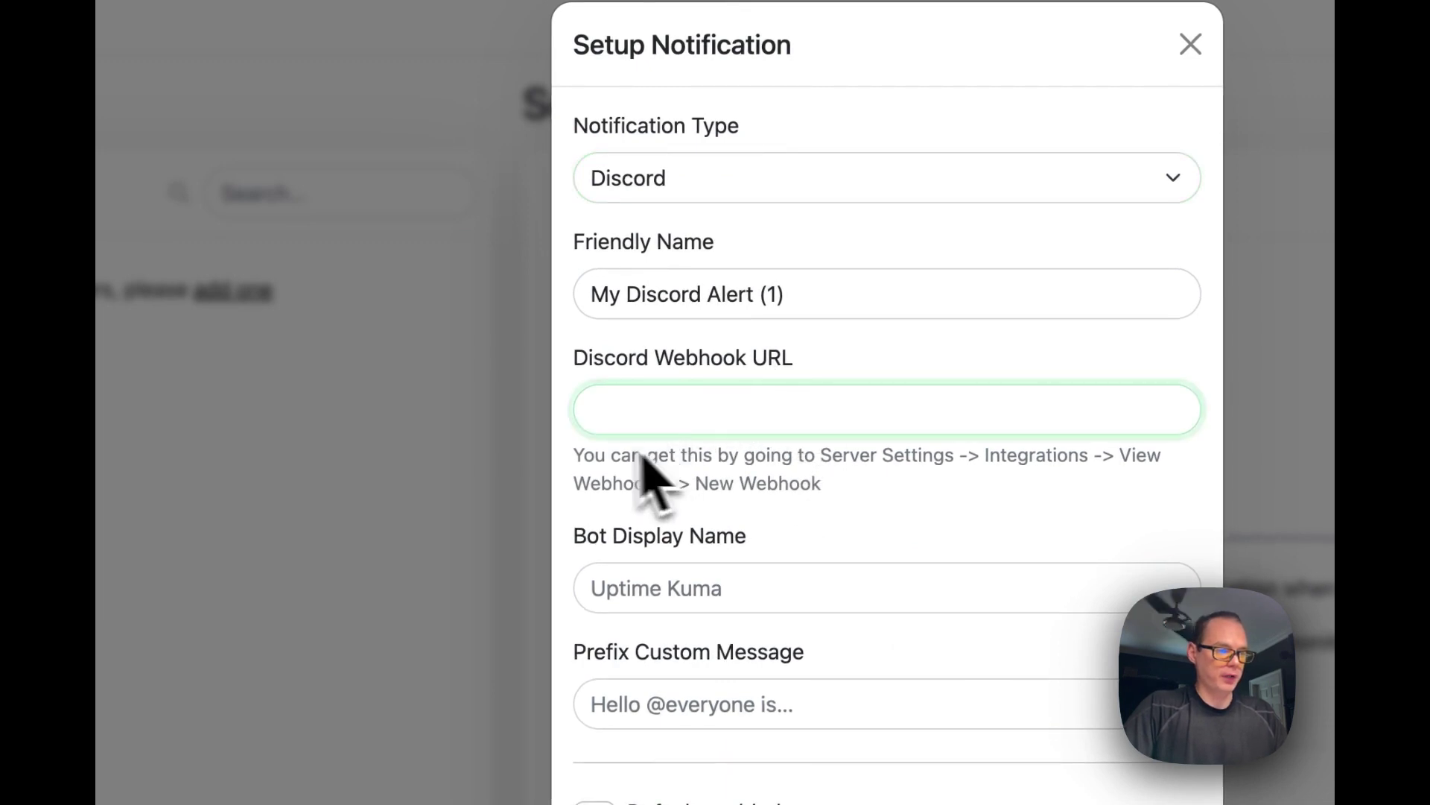
{"action": "mouse_move", "coordinate": [782, 405]}
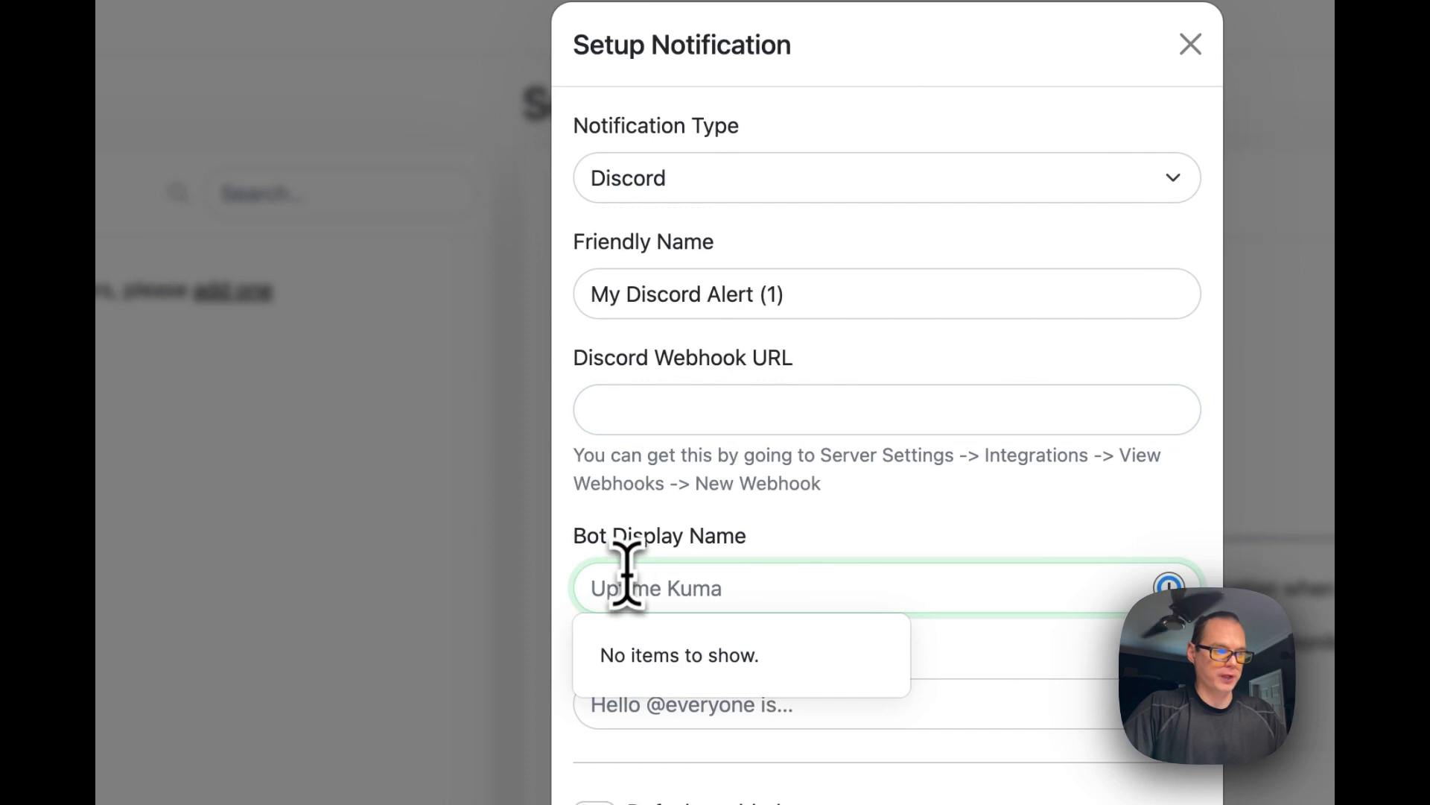
{"action": "scroll", "scroll_direction": "down", "scroll_amount": 3}
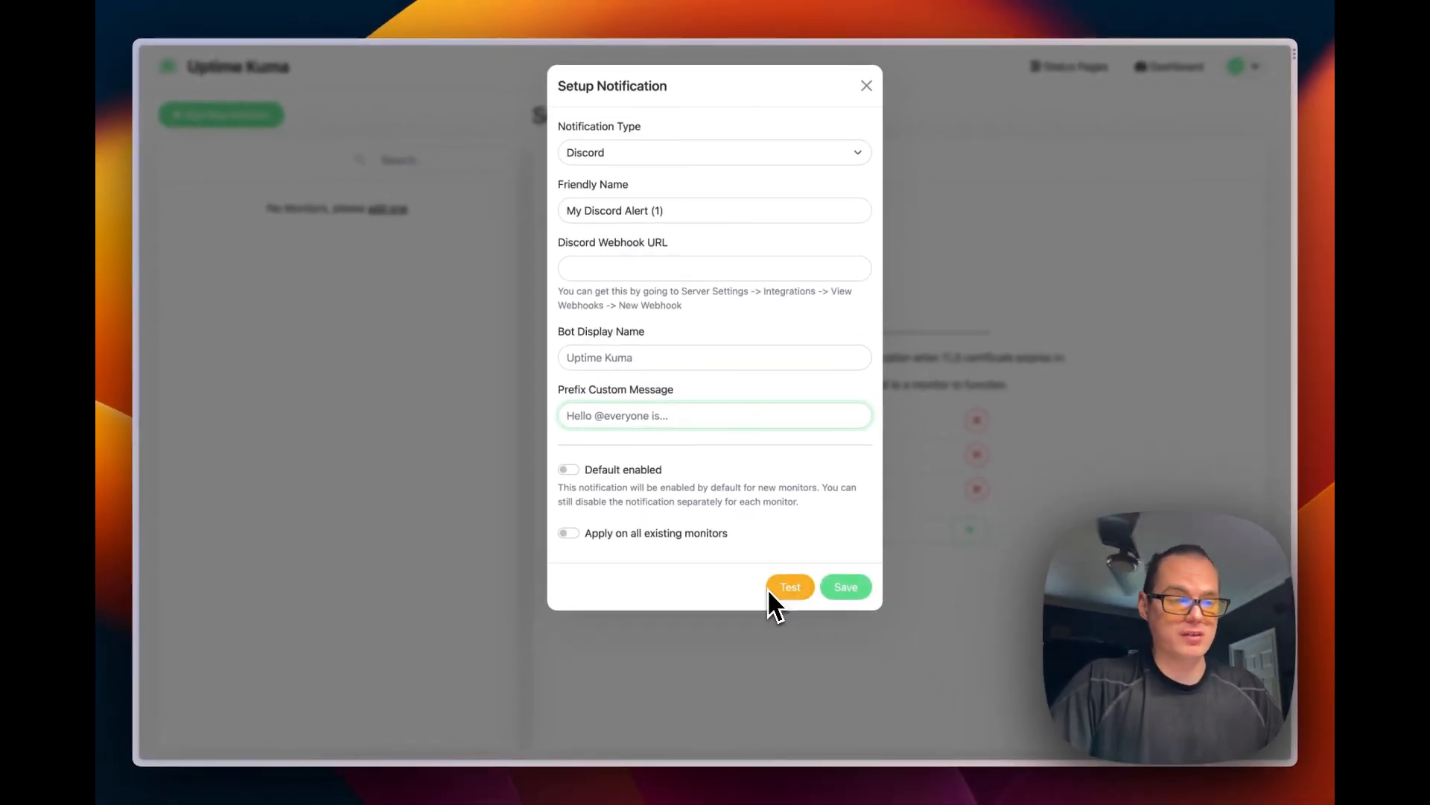
{"action": "left_click", "coordinate": [867, 85]}
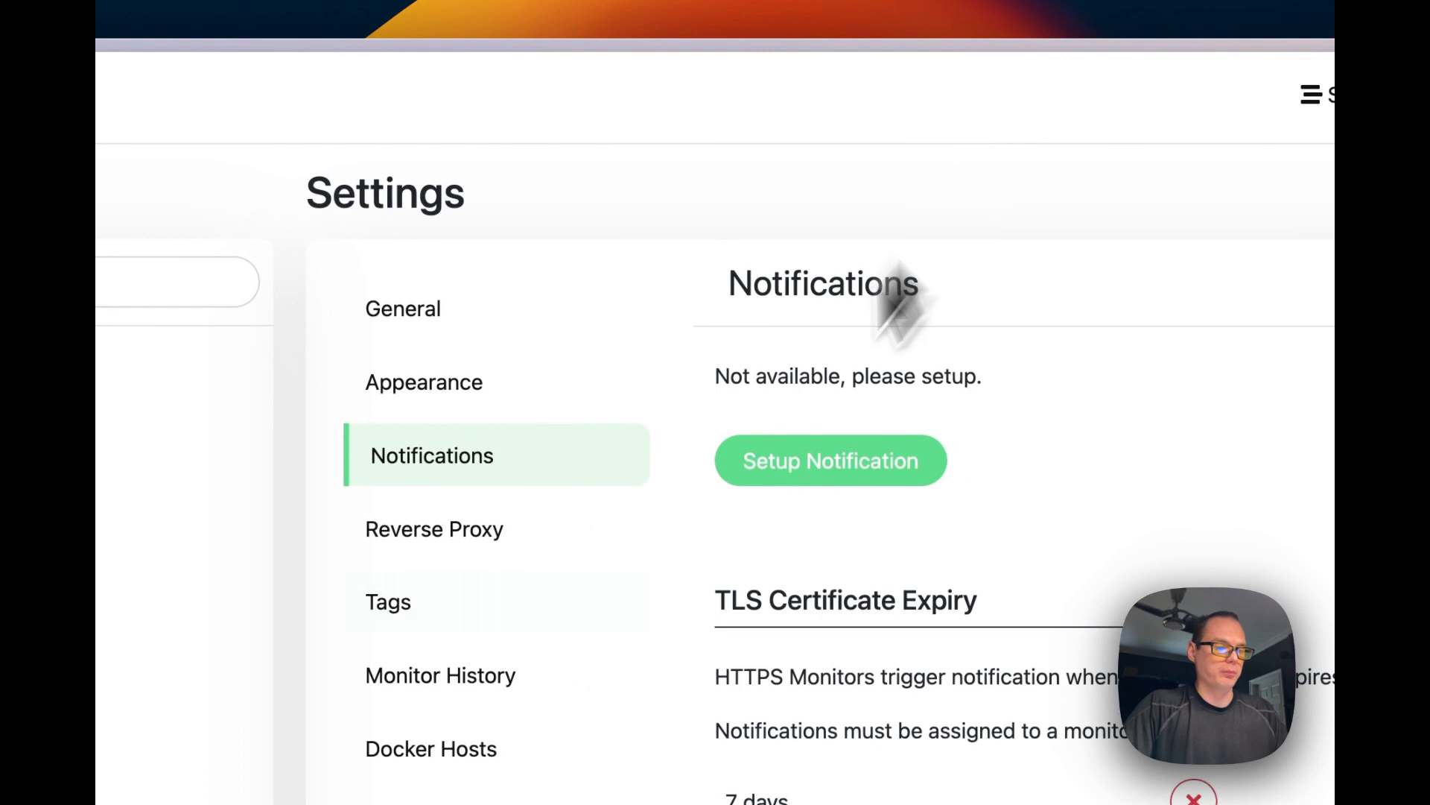
Browse Reverse Proxy and Monitor History settings, ending on Security's change-password form
{"action": "left_click", "coordinate": [434, 530]}
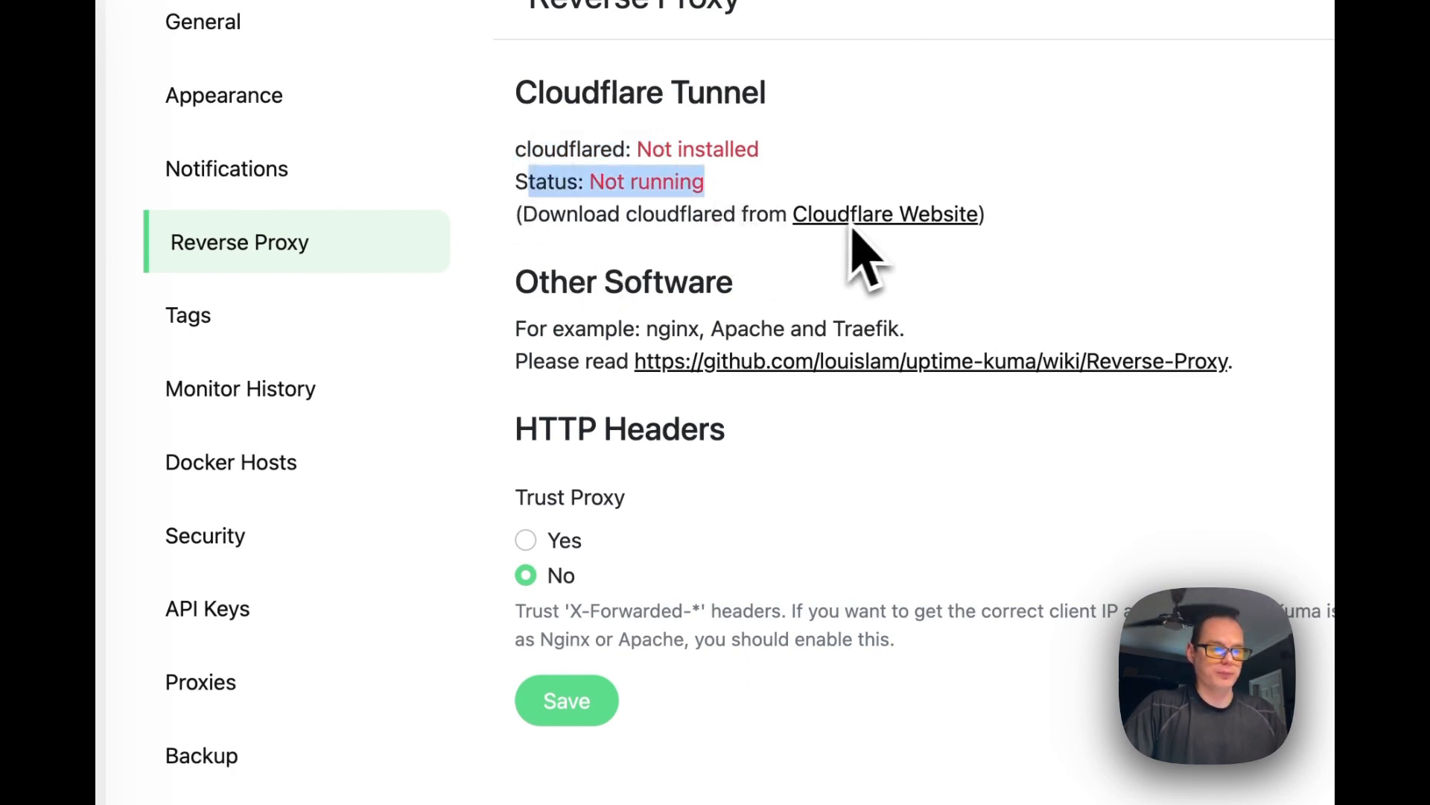
{"action": "mouse_move", "coordinate": [717, 469]}
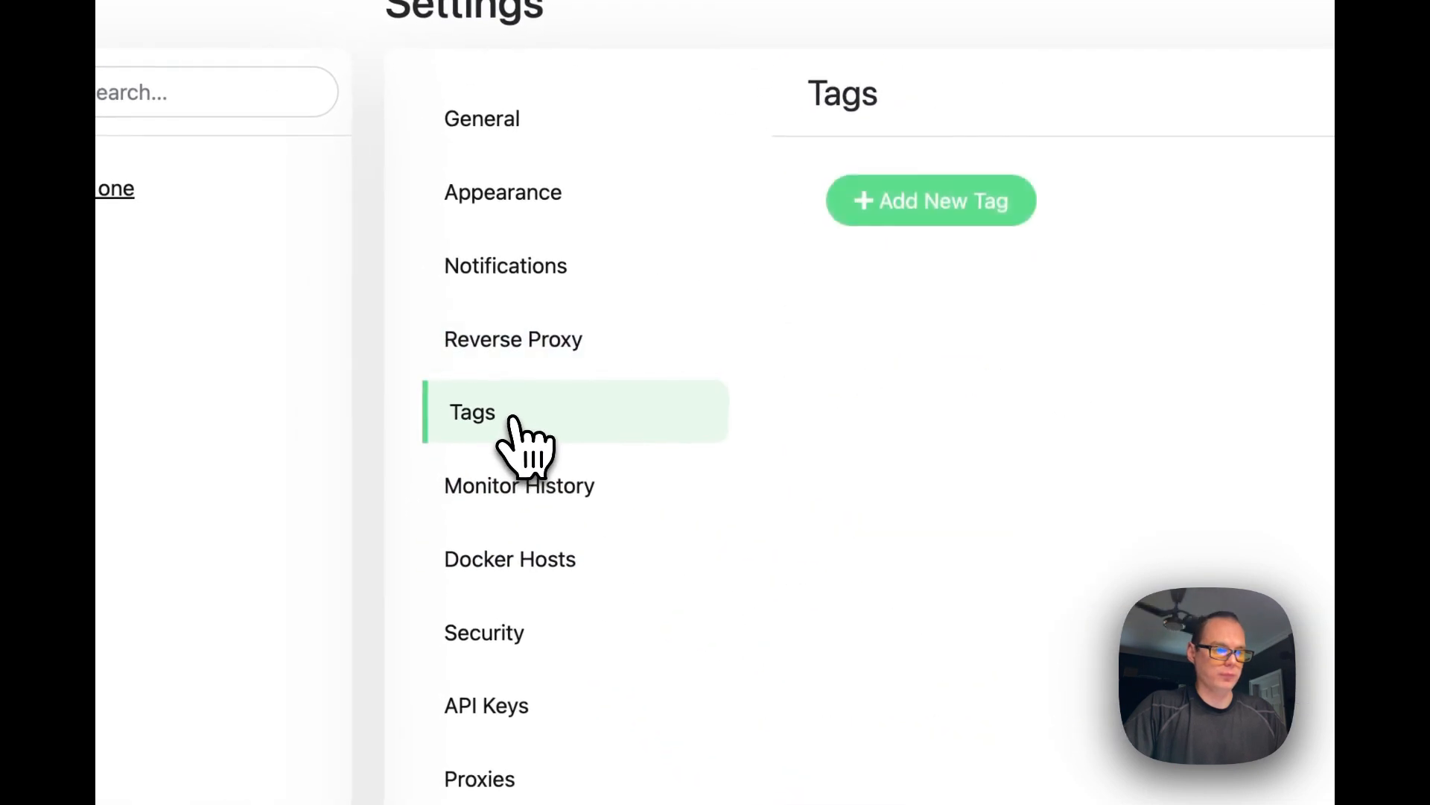
{"action": "left_click", "coordinate": [518, 485]}
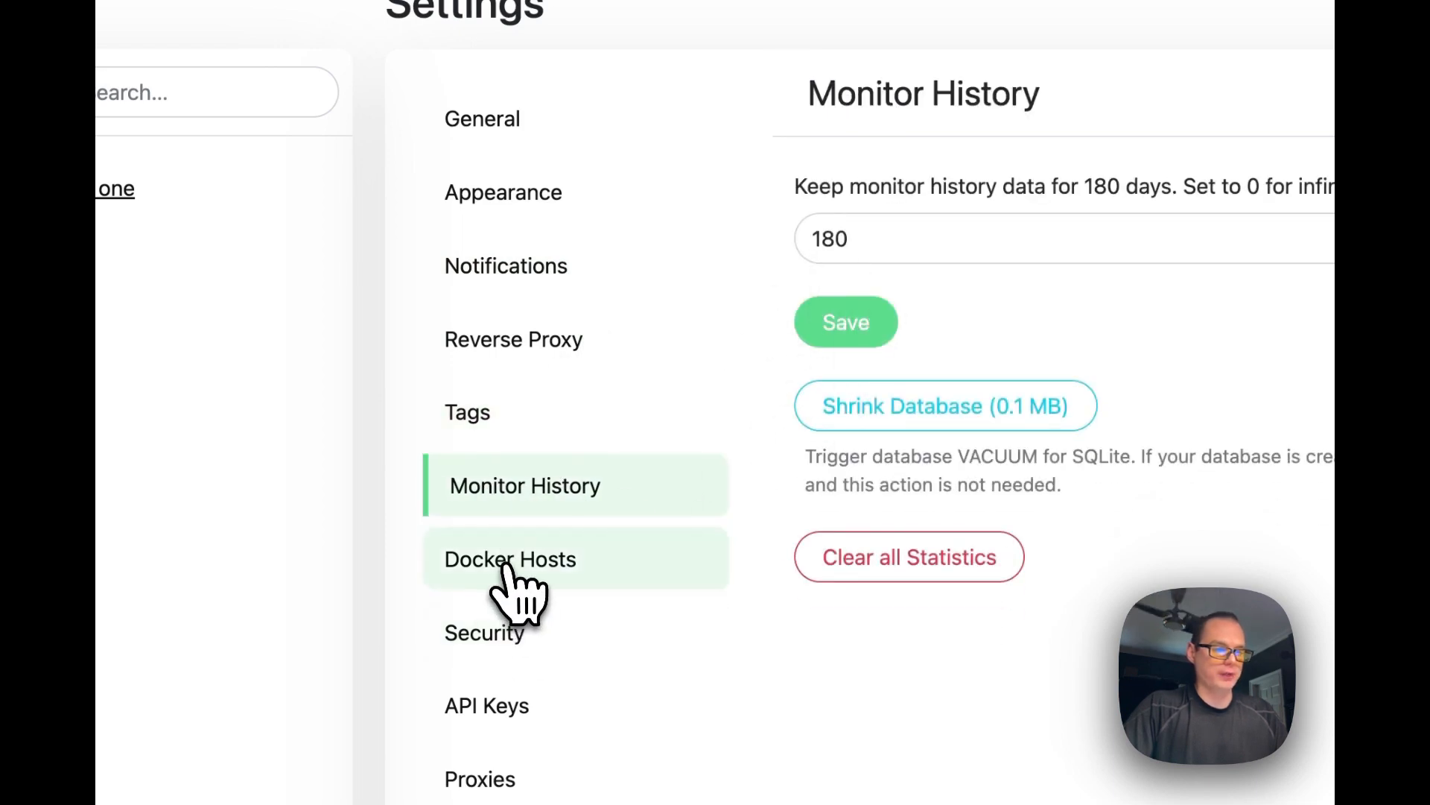
{"action": "left_click", "coordinate": [510, 559]}
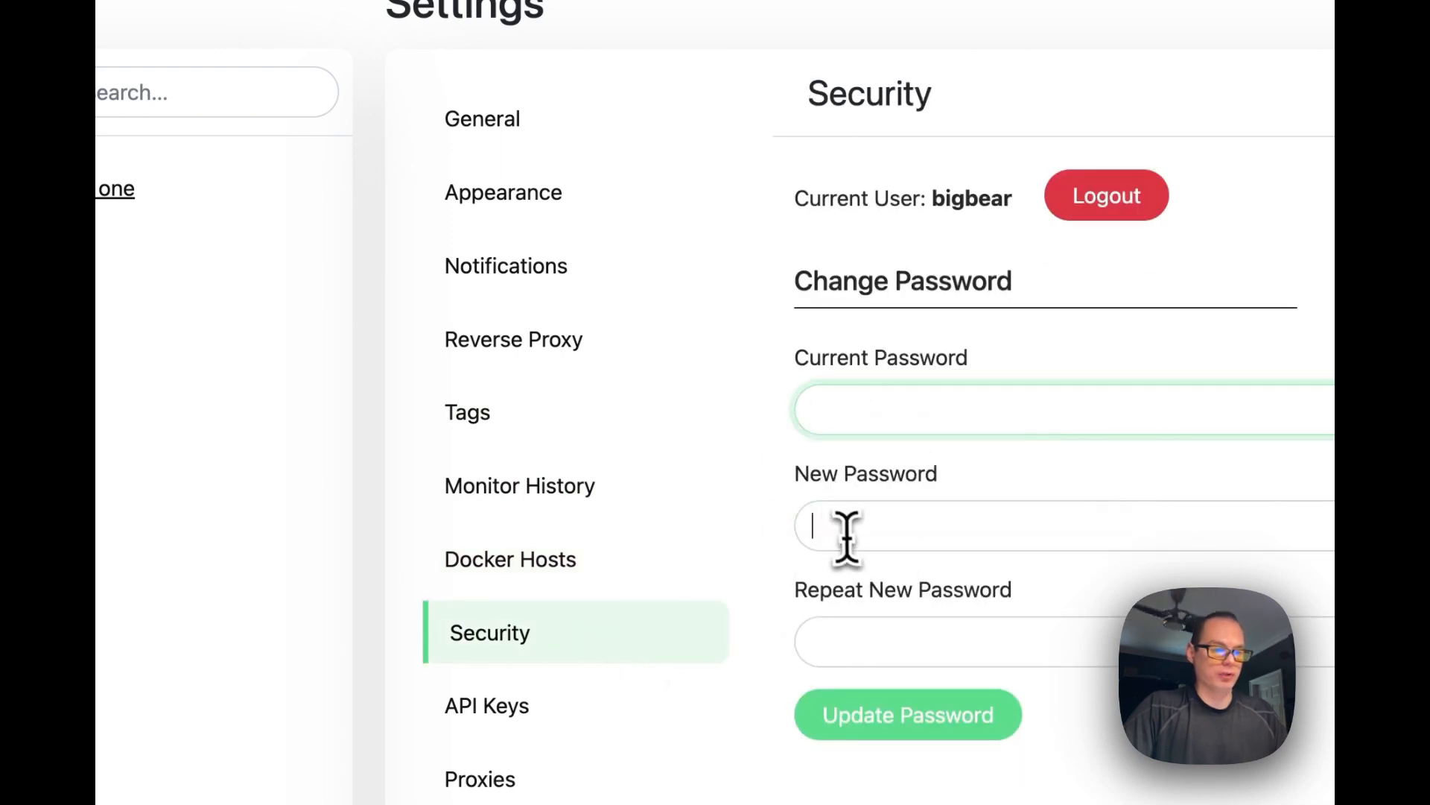
Review the API Keys settings and dismiss the Add API Key form without saving
{"action": "scroll", "scroll_direction": "down", "scroll_amount": 3}
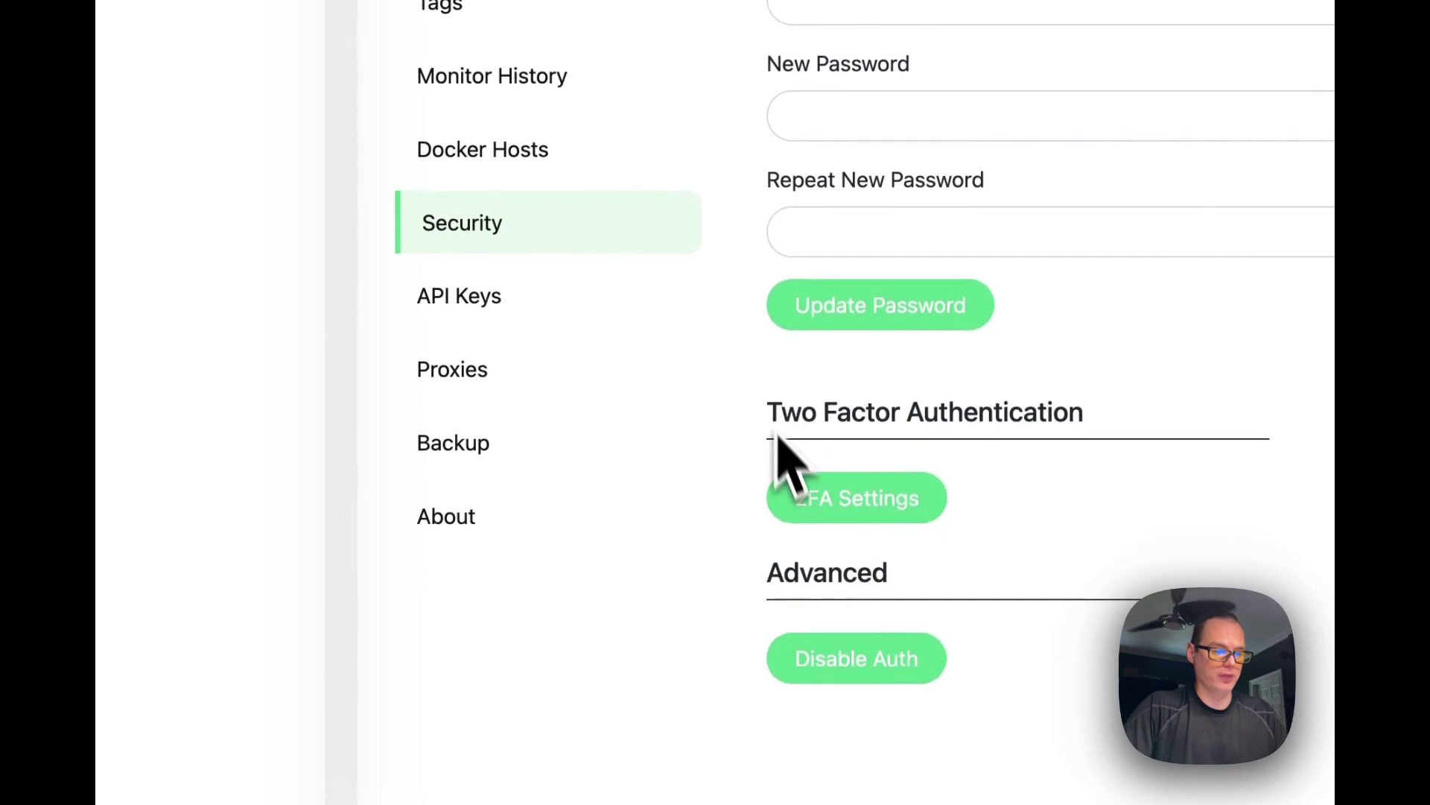
{"action": "left_click", "coordinate": [459, 297]}
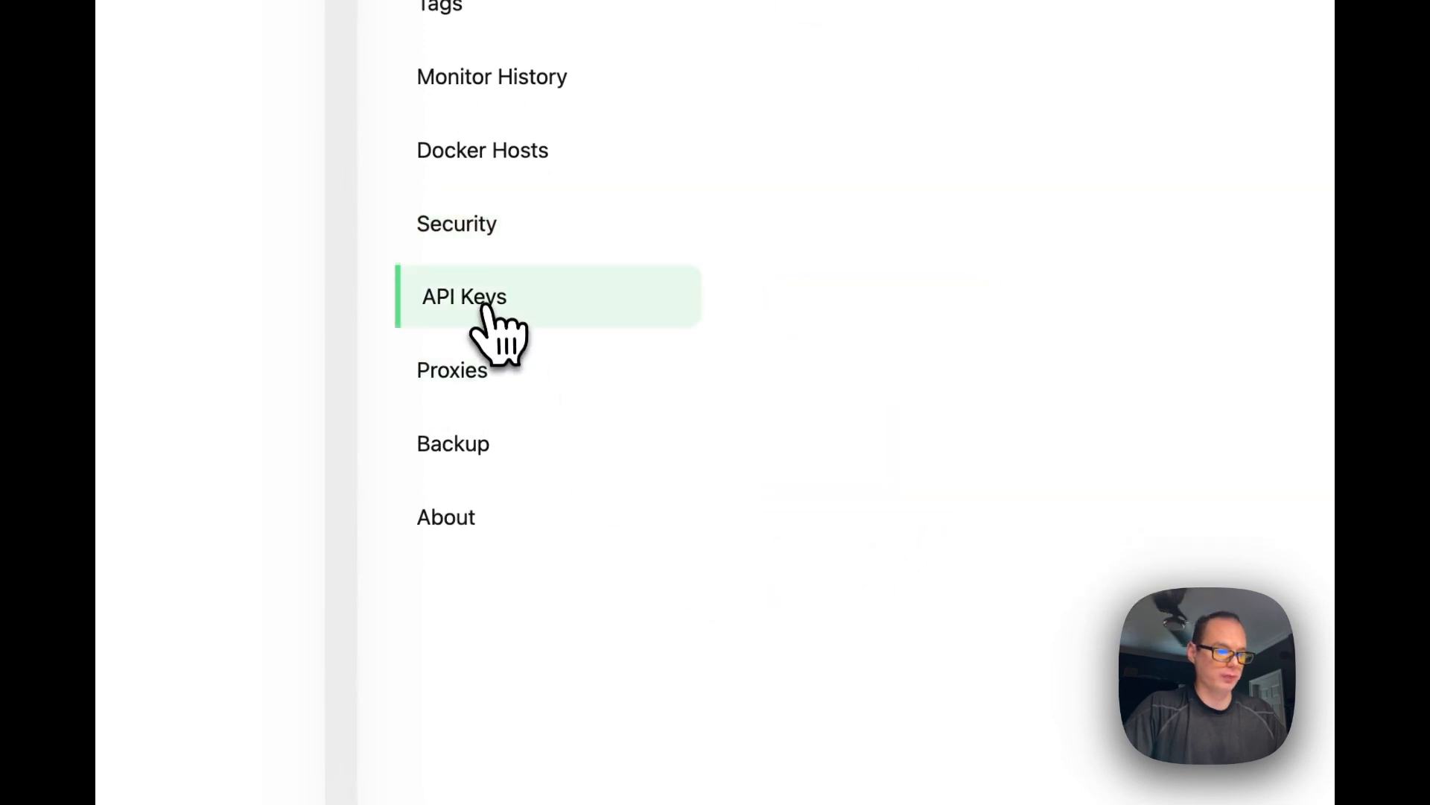
{"action": "left_click", "coordinate": [463, 296]}
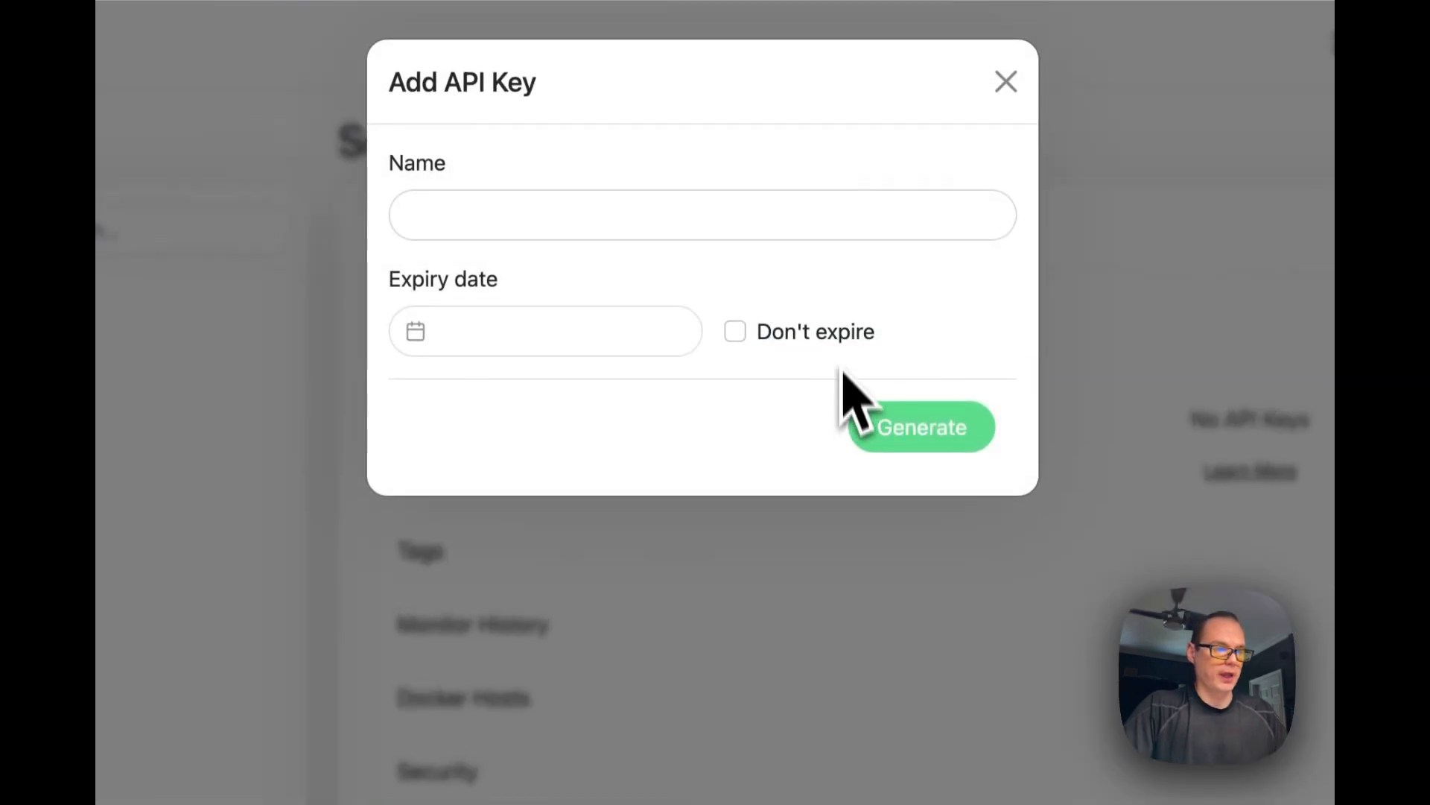
{"action": "left_click", "coordinate": [1005, 82]}
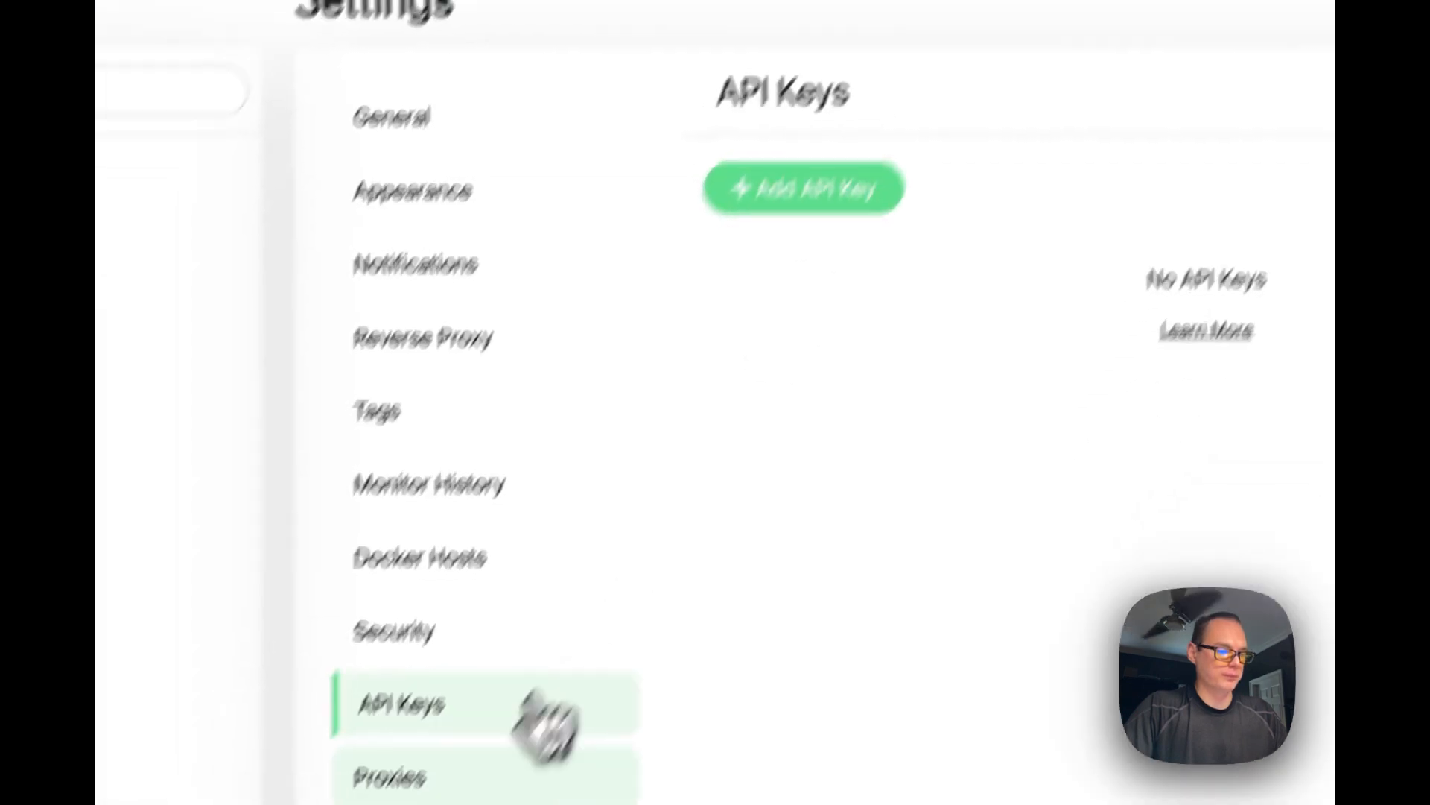
Review the Proxies settings, dismiss the Setup Proxy form, and go to Backup
{"action": "left_click", "coordinate": [392, 775]}
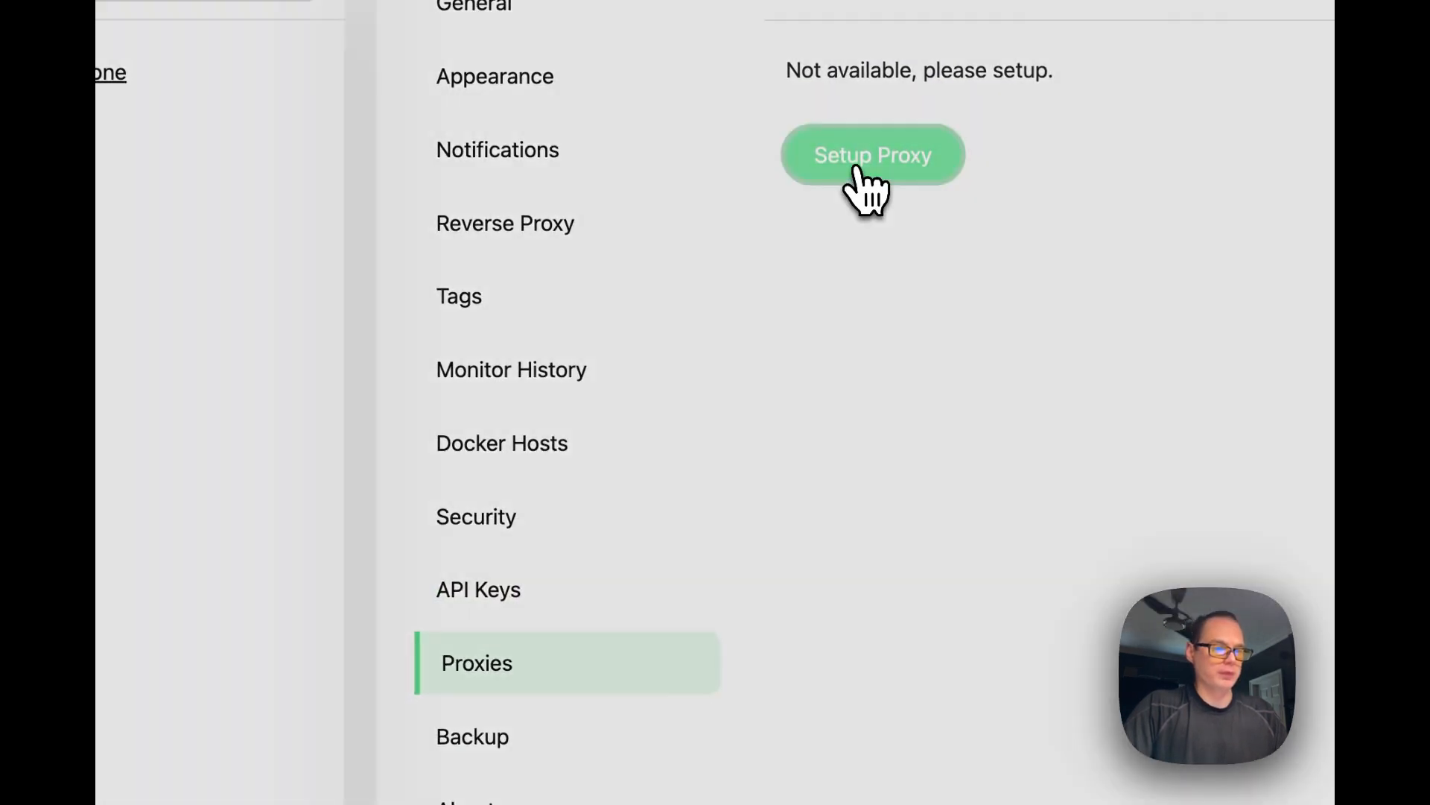
{"action": "left_click", "coordinate": [874, 155]}
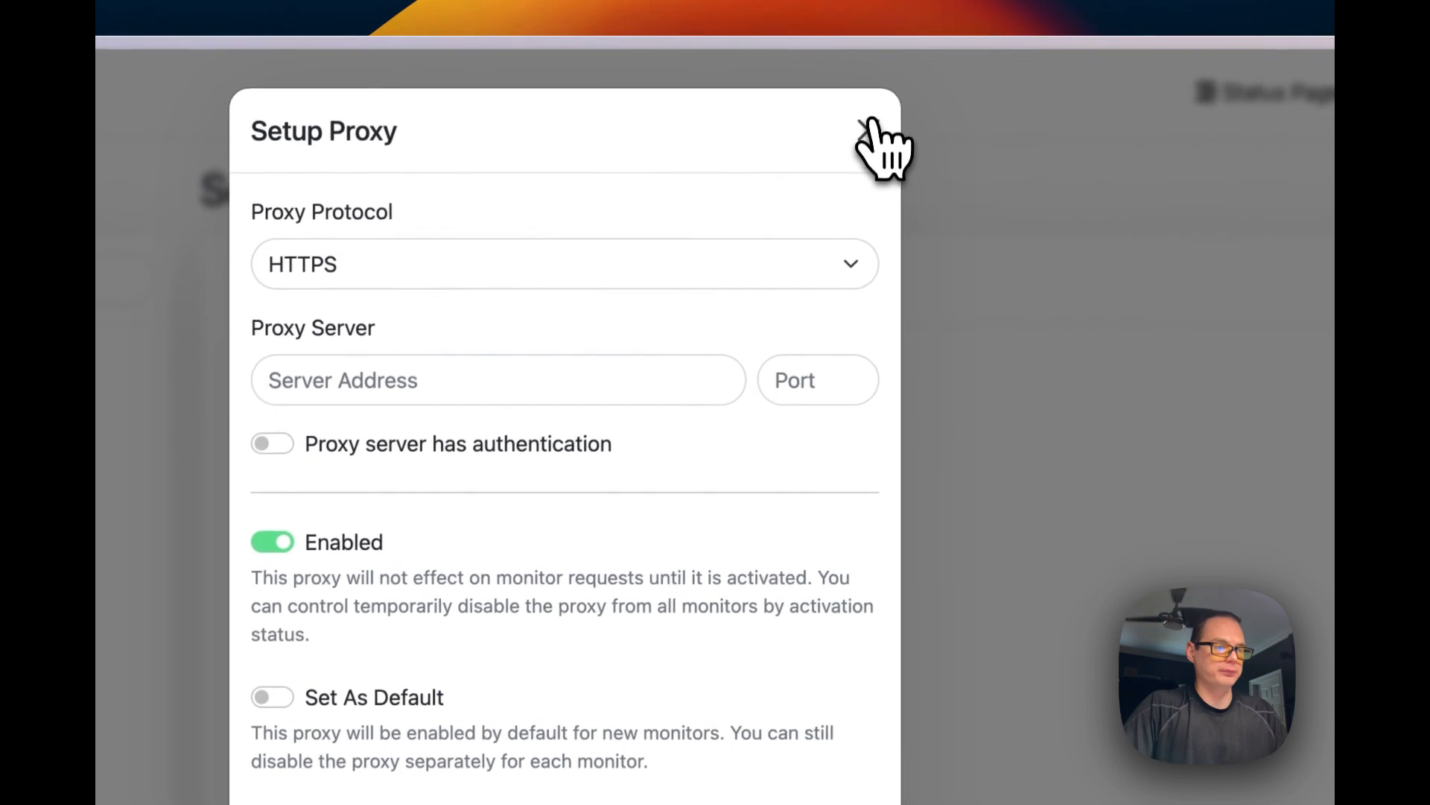
{"action": "left_click", "coordinate": [867, 130]}
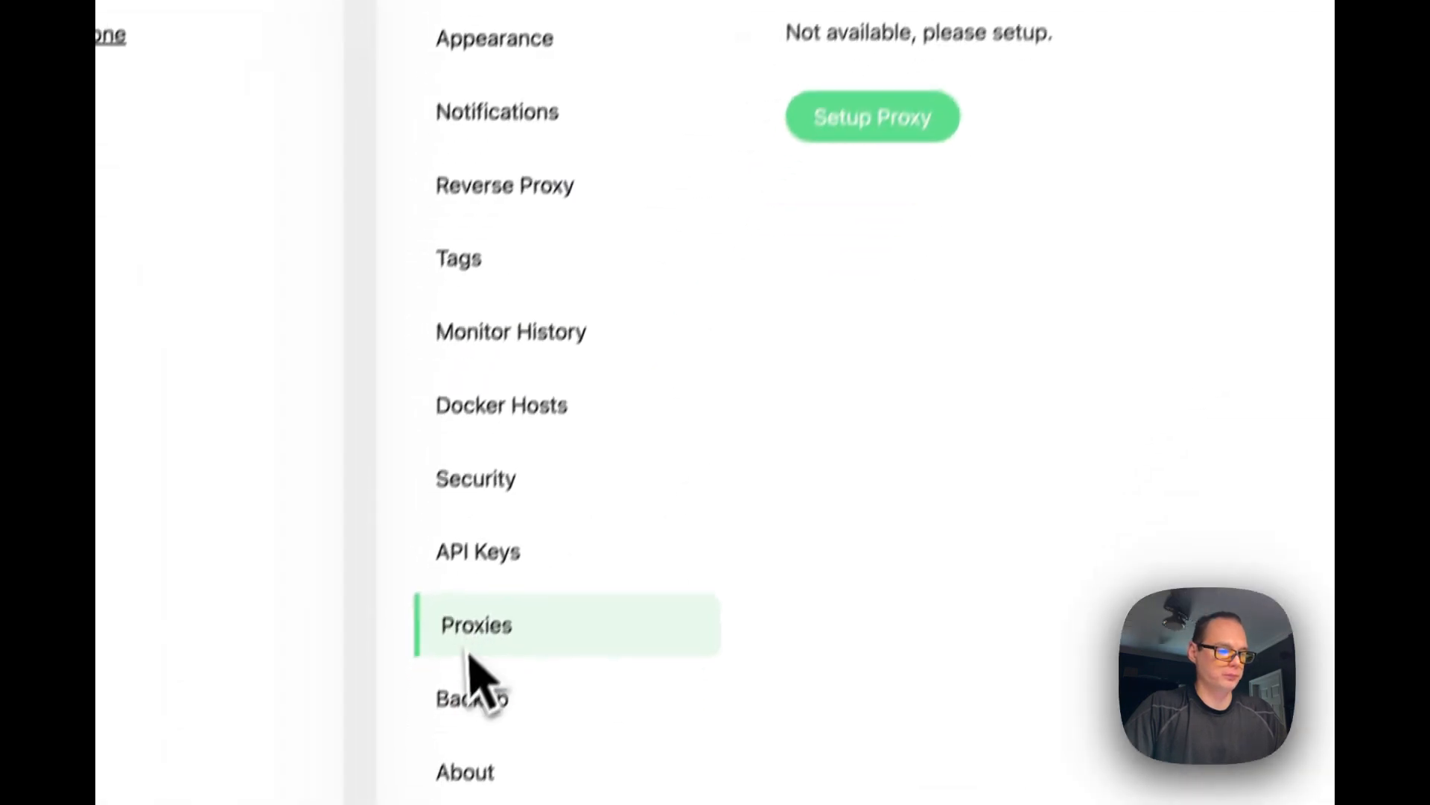
{"action": "left_click", "coordinate": [468, 701]}
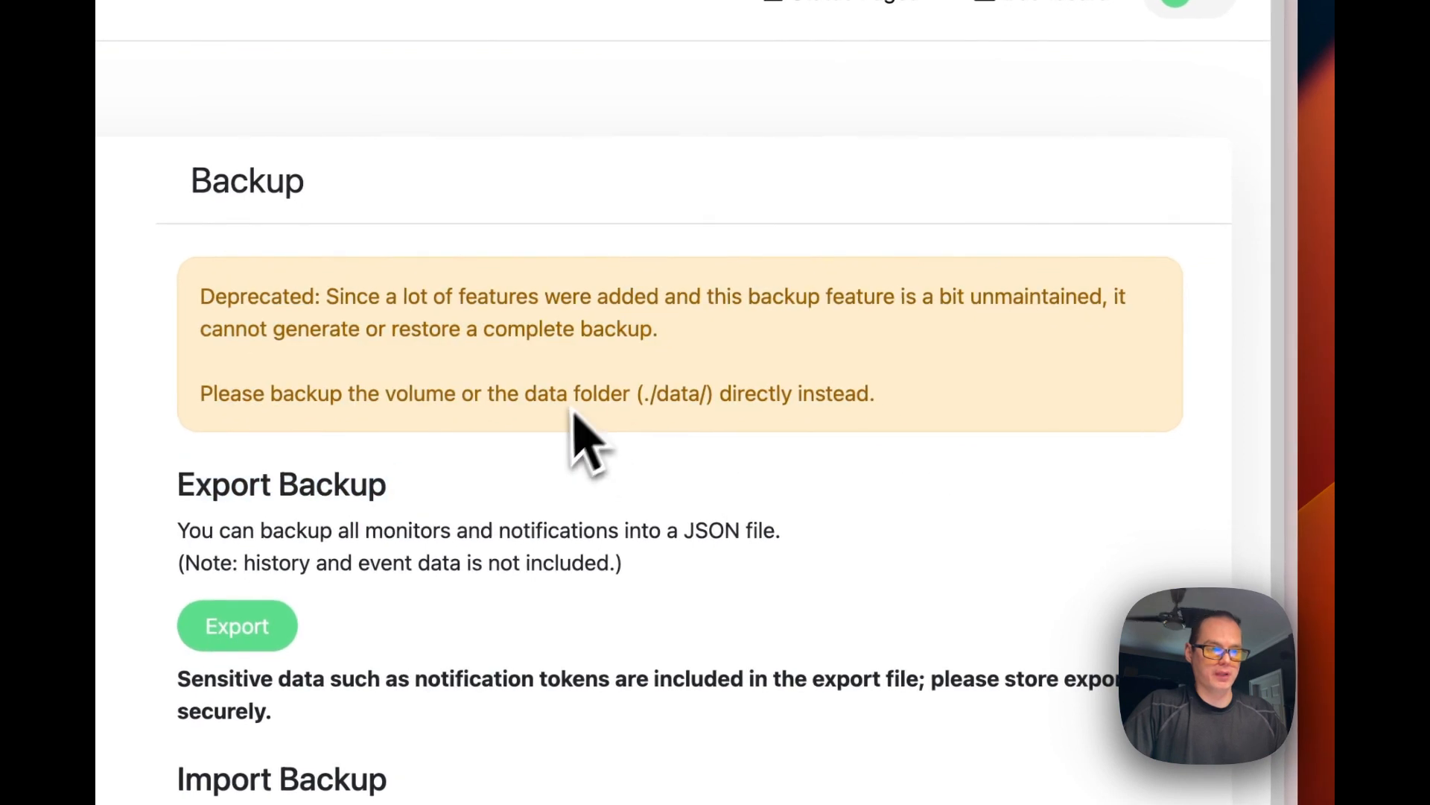
{"action": "mouse_move", "coordinate": [769, 498]}
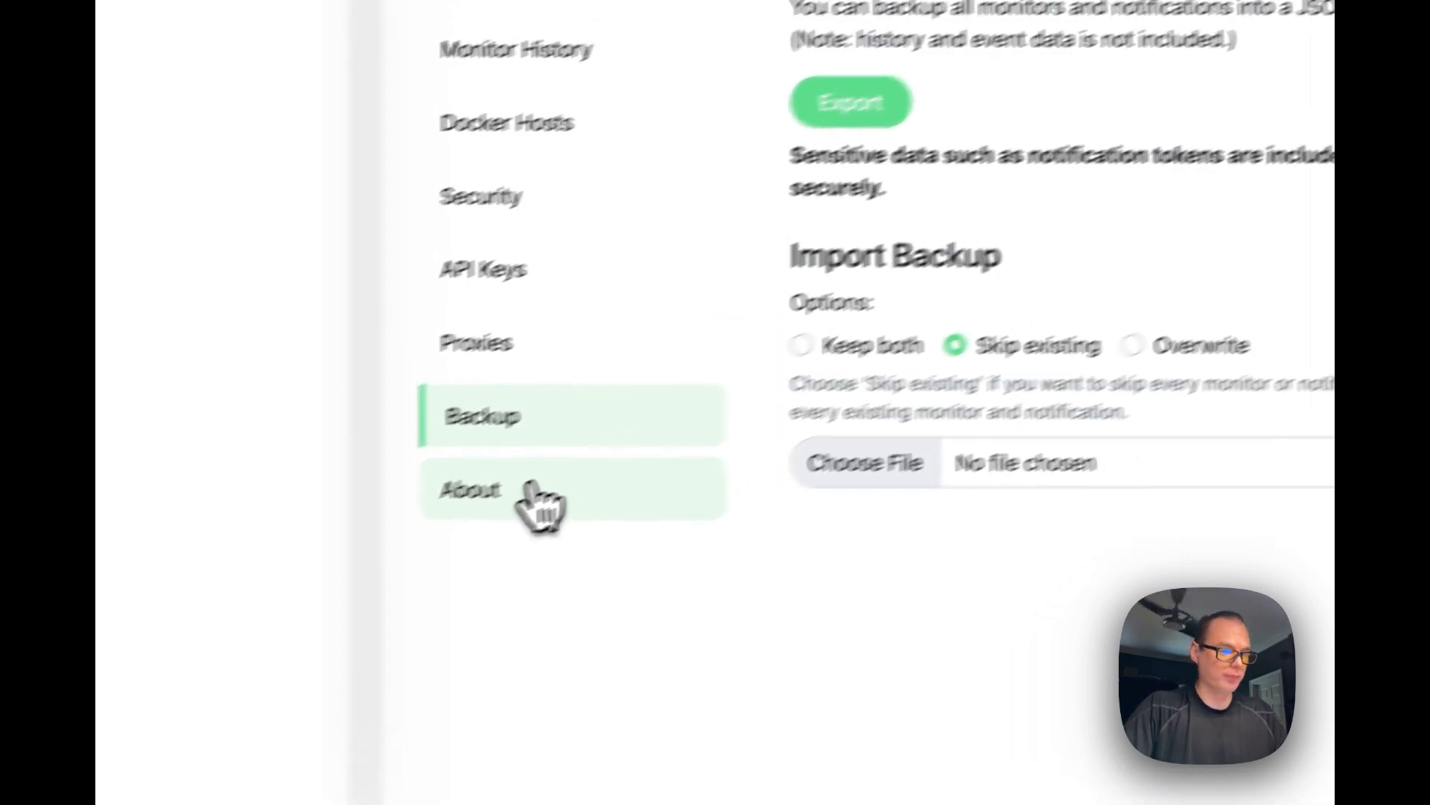
Show the About page listing Uptime Kuma version 1.21.3
{"action": "left_click", "coordinate": [470, 510]}
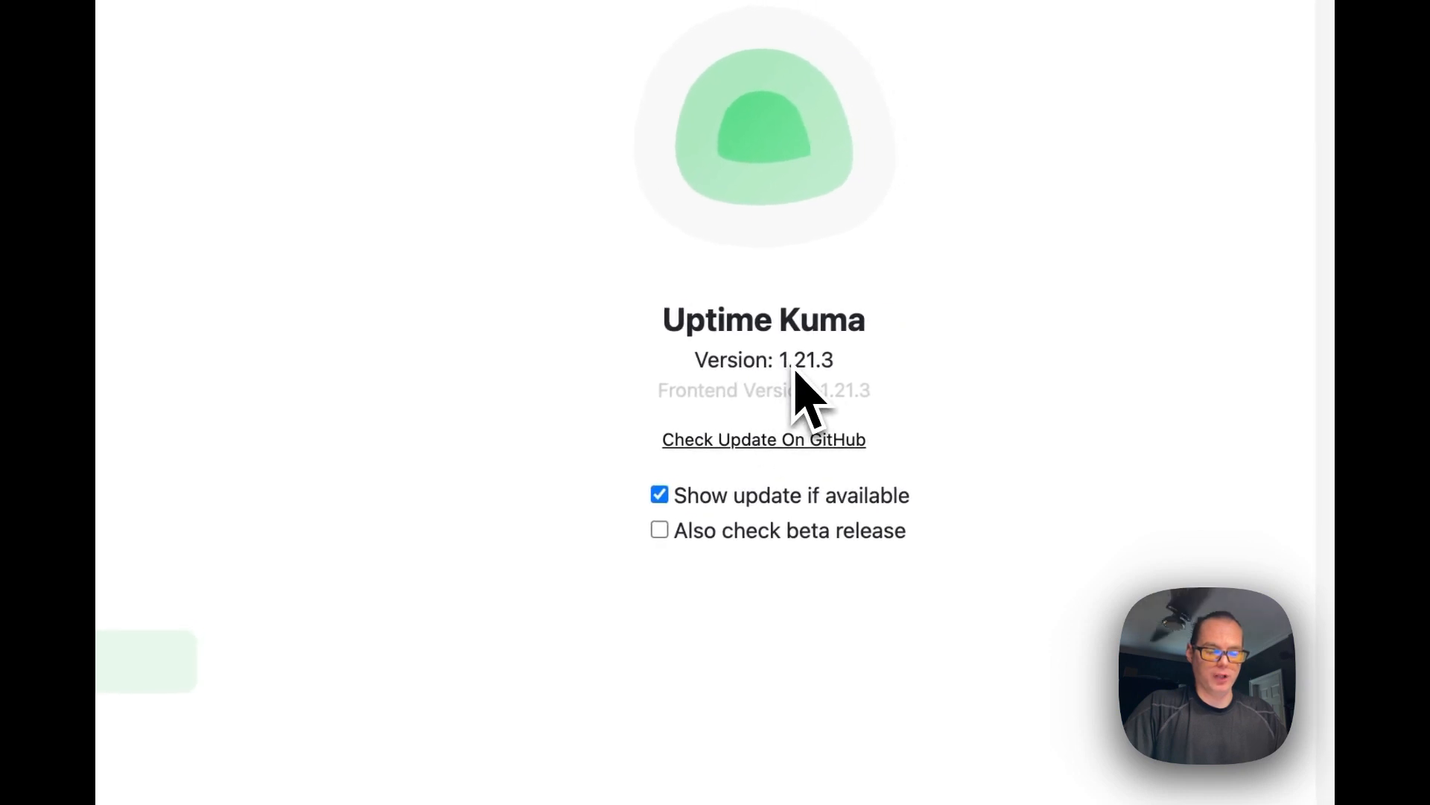
{"action": "mouse_move", "coordinate": [812, 443]}
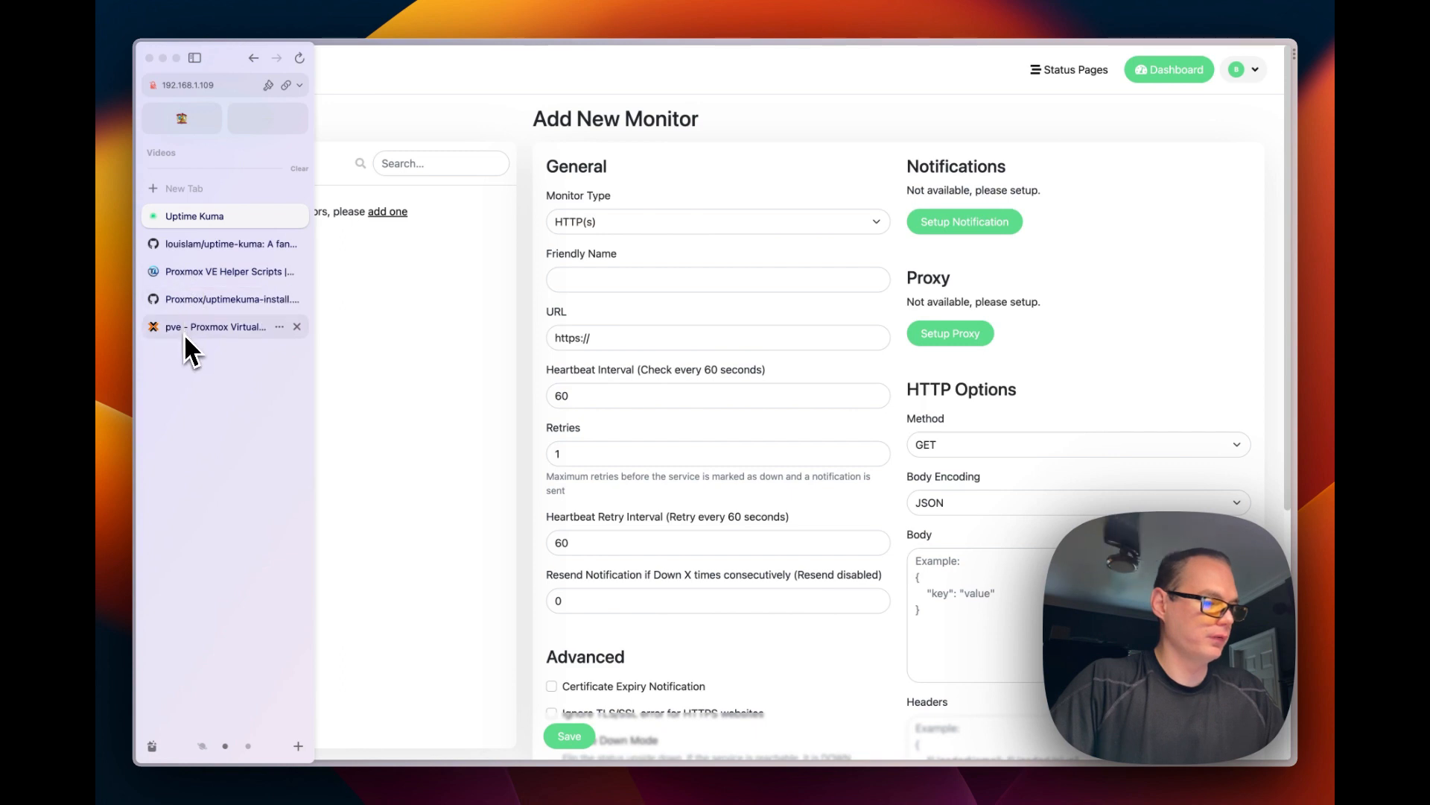
Switch to the Proxmox VE browser tab
{"action": "left_click", "coordinate": [216, 326]}
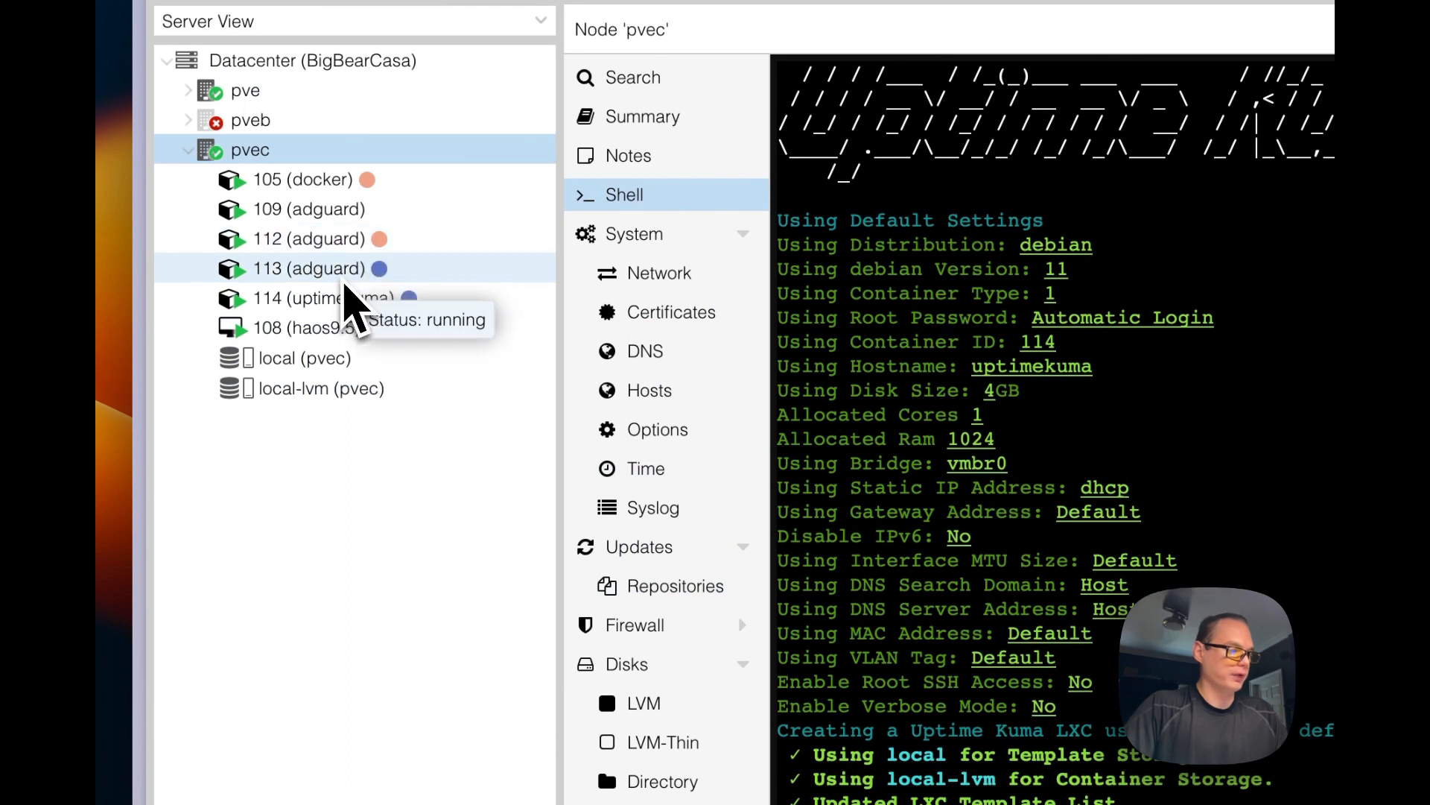
Select container 113 in Proxmox VE and copy the server's web address
{"action": "left_click", "coordinate": [308, 268]}
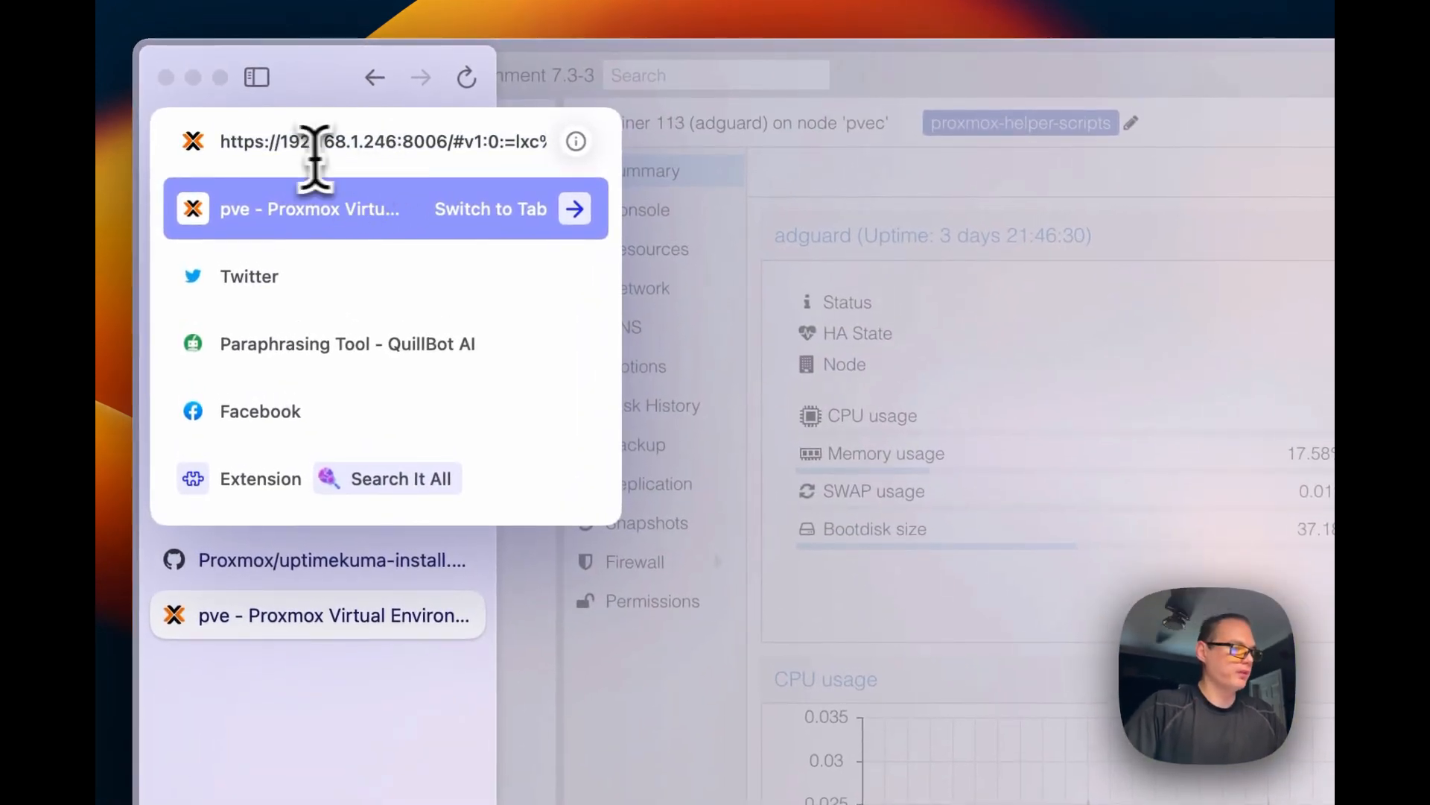
{"action": "key", "text": "cmd+c"}
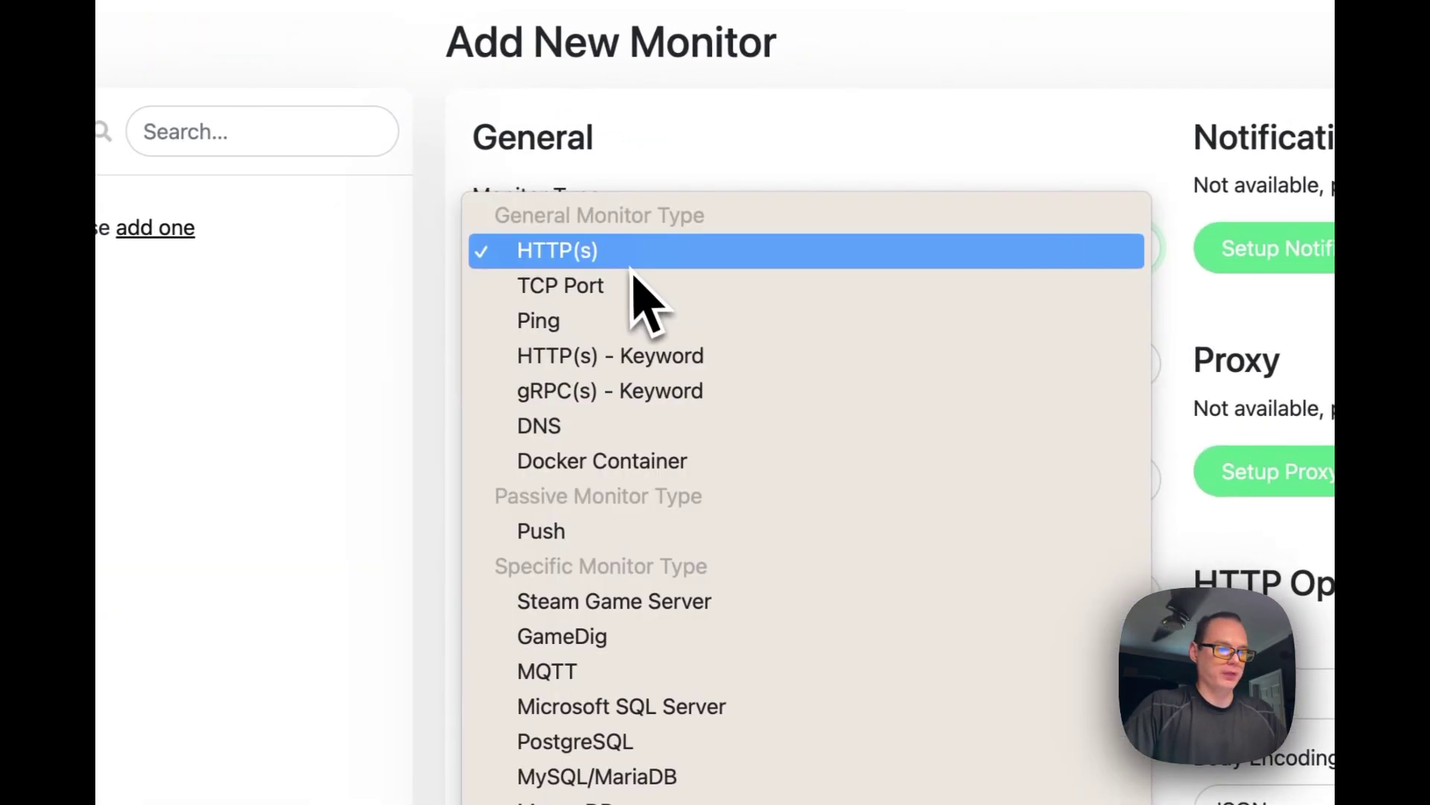
Choose the monitor type, enter address 192.168.1.246:8006 and friendly name Proxmox
{"action": "left_click", "coordinate": [538, 320]}
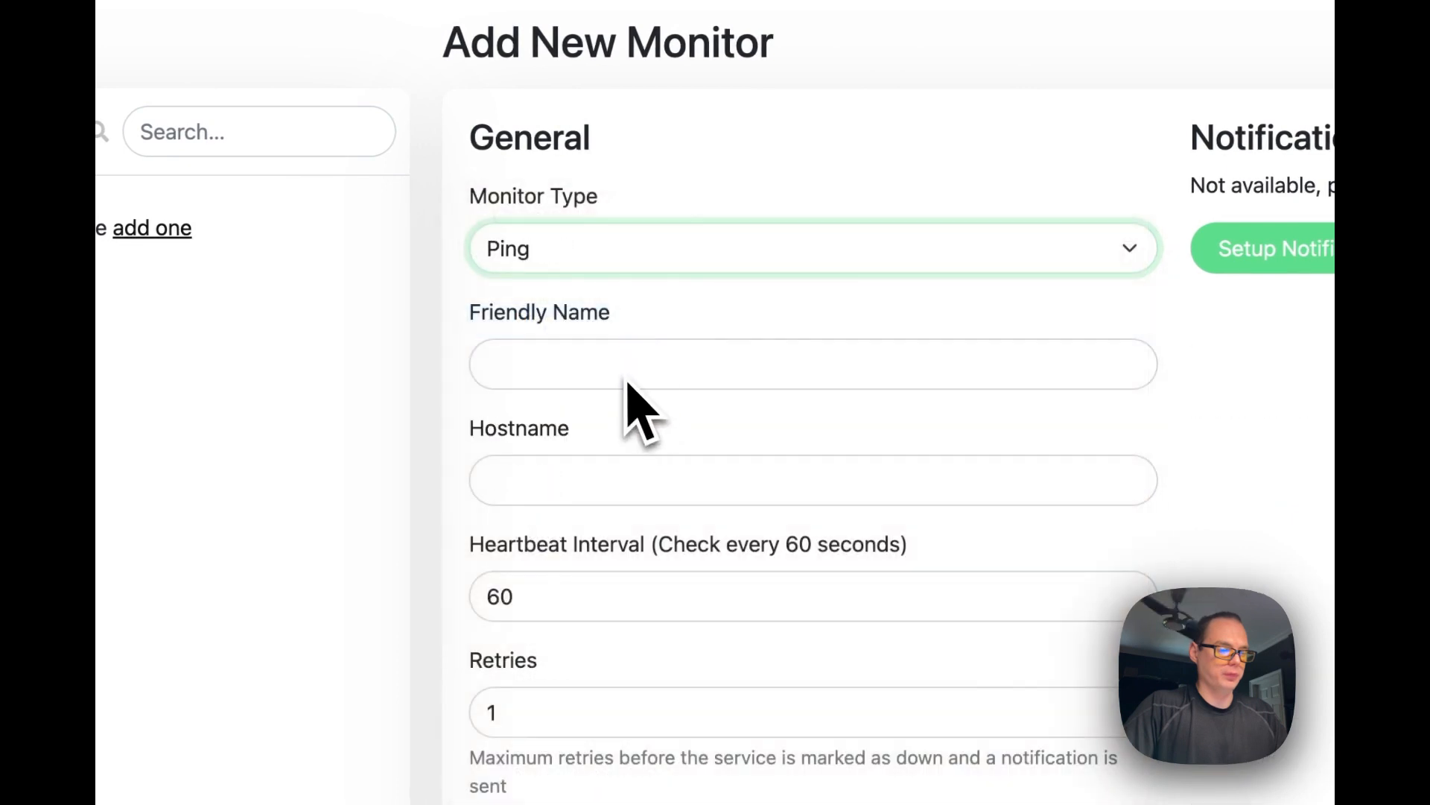
{"action": "left_click", "coordinate": [810, 257]}
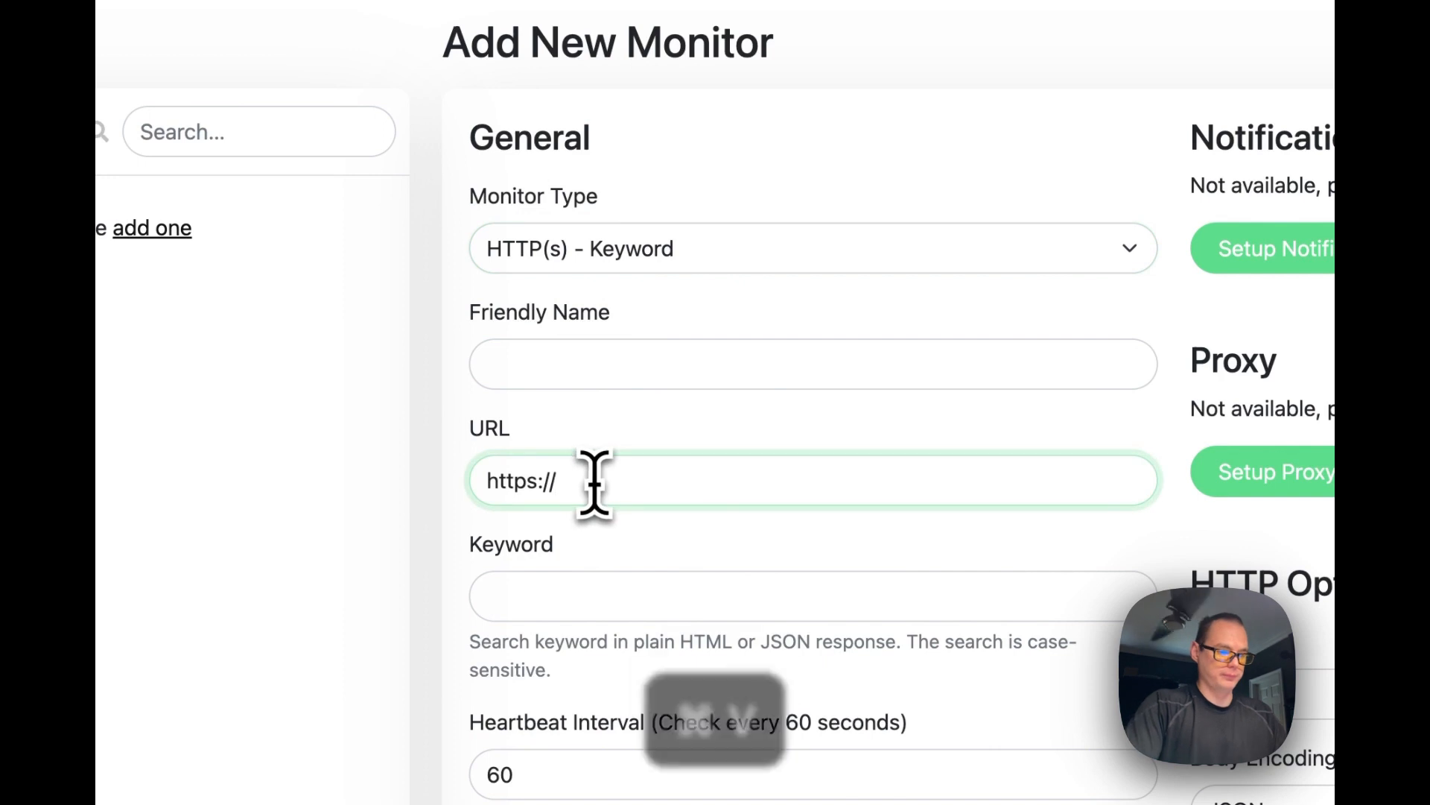
{"action": "type", "text": "192.168.1.246:9"}
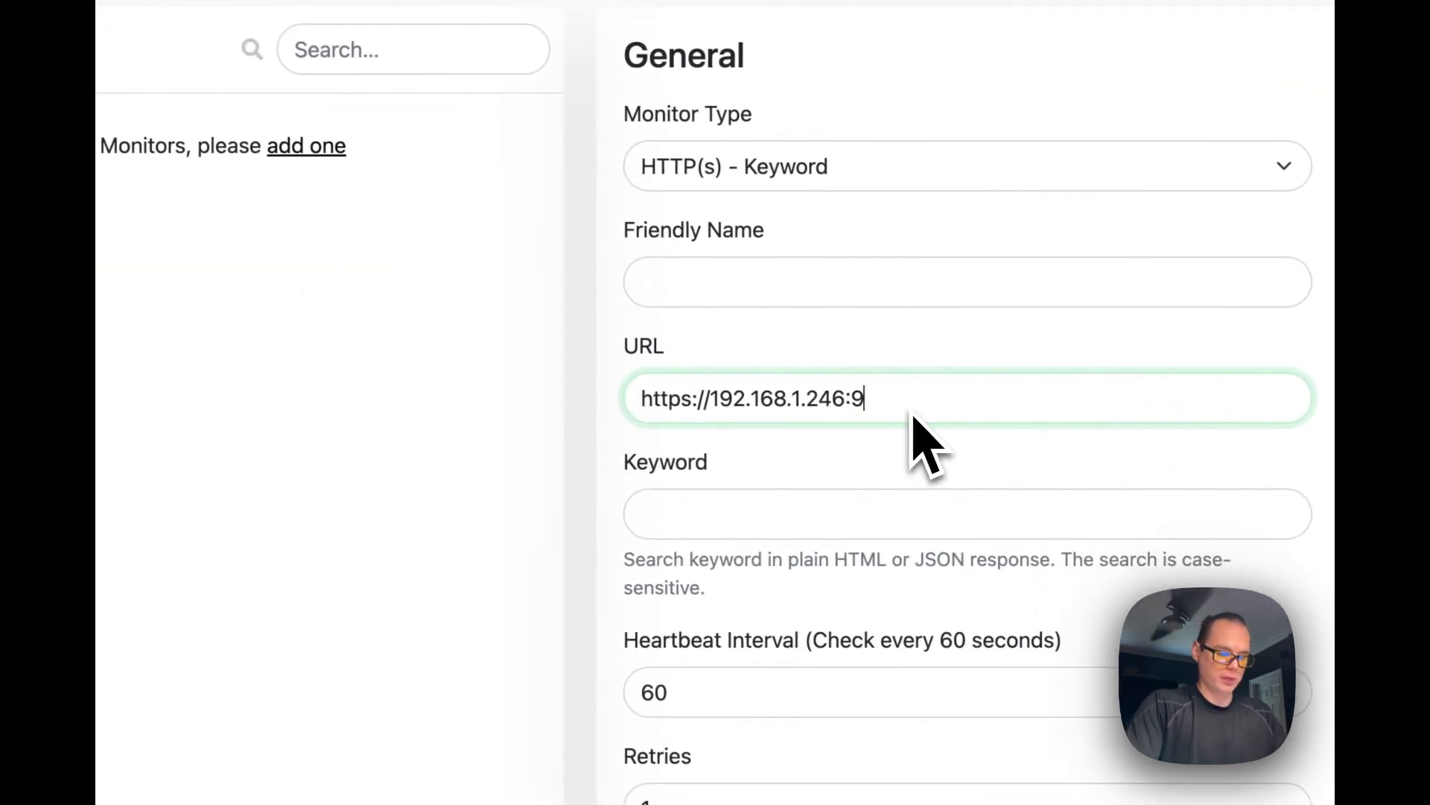
{"action": "type", "text": "006"}
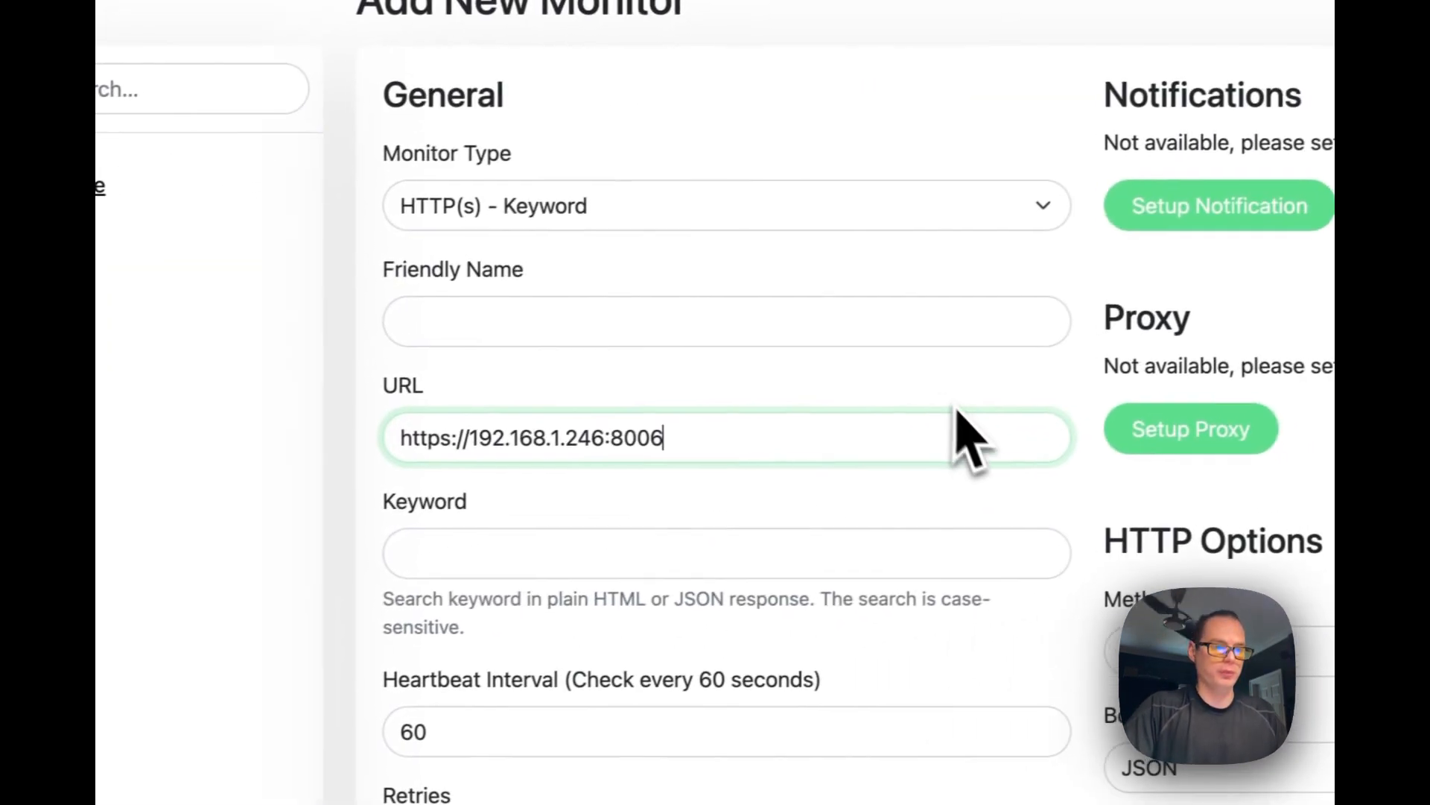
{"action": "type", "text": "Pro"}
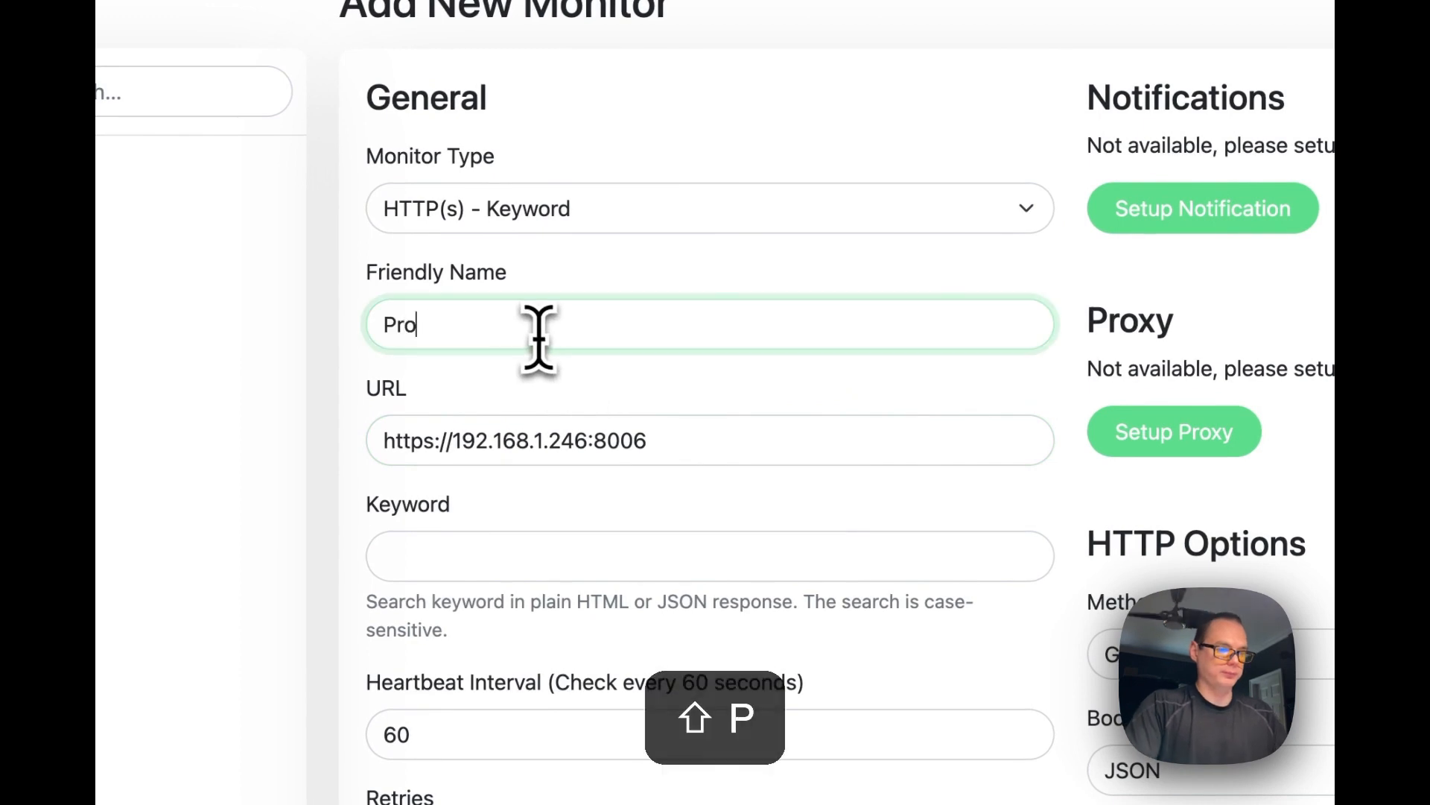
{"action": "type", "text": "xmox"}
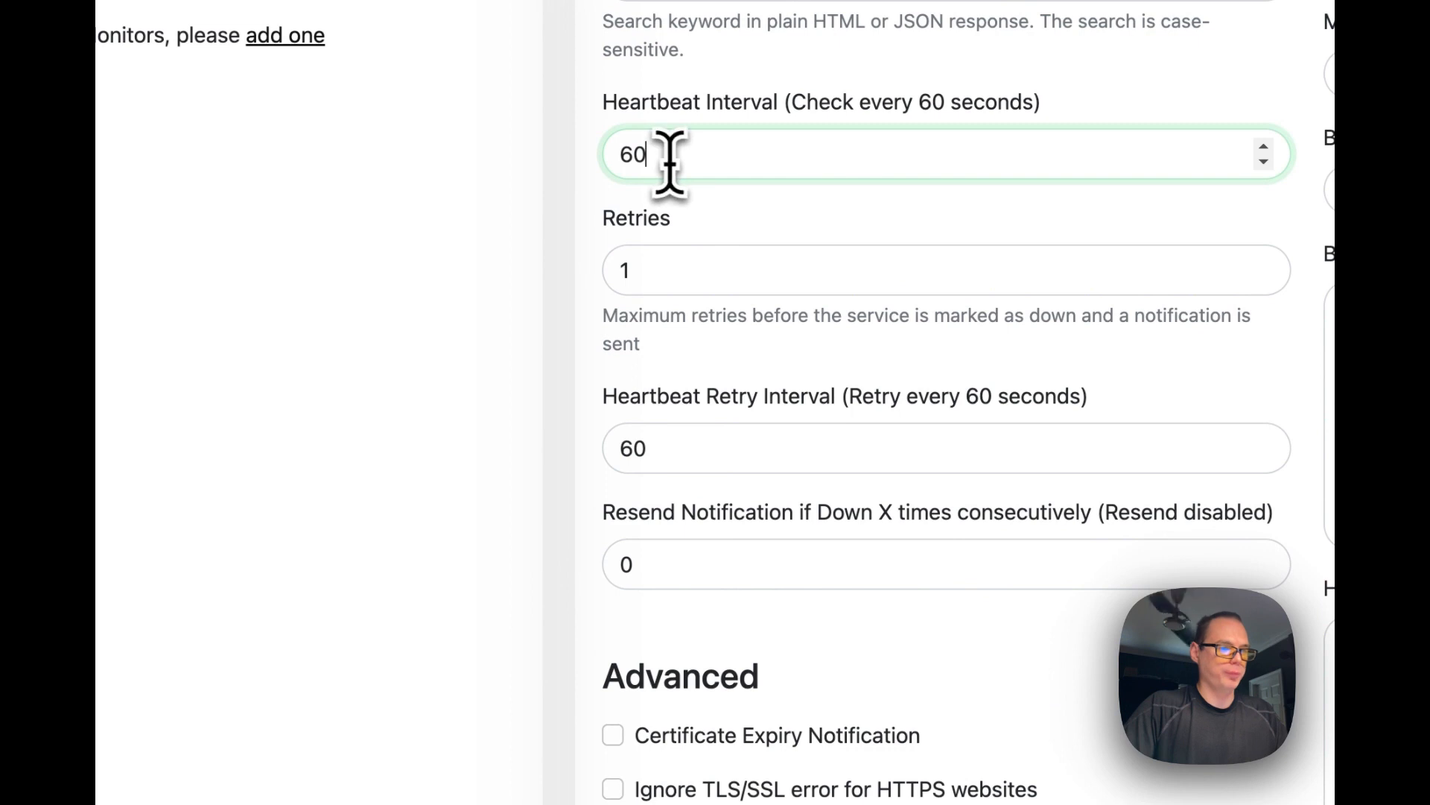
Set the TCP monitor hostname to 192.168.1.246 with port 8006 and review remaining options
{"action": "scroll", "scroll_direction": "down", "scroll_amount": 3}
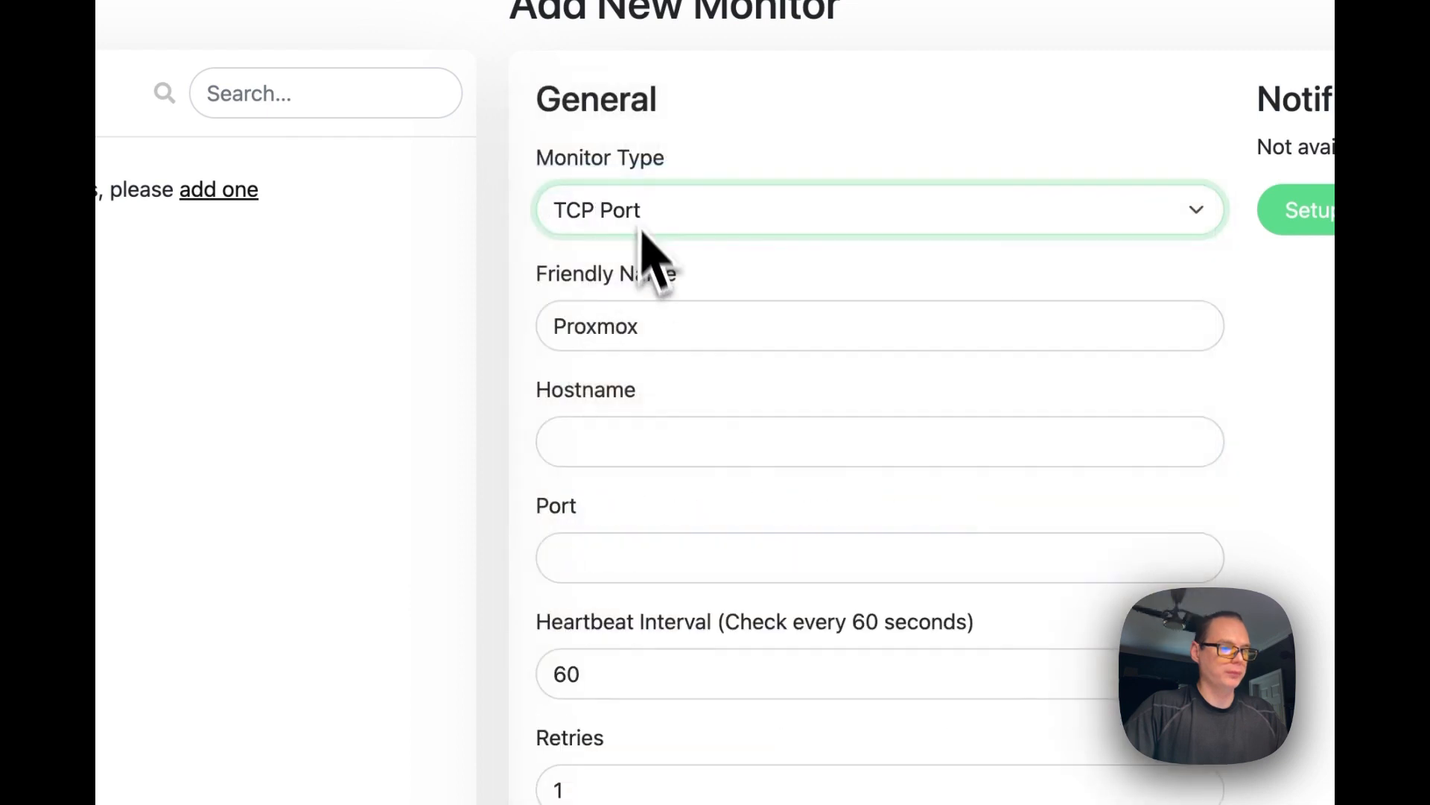
{"action": "key", "text": "cmd+v"}
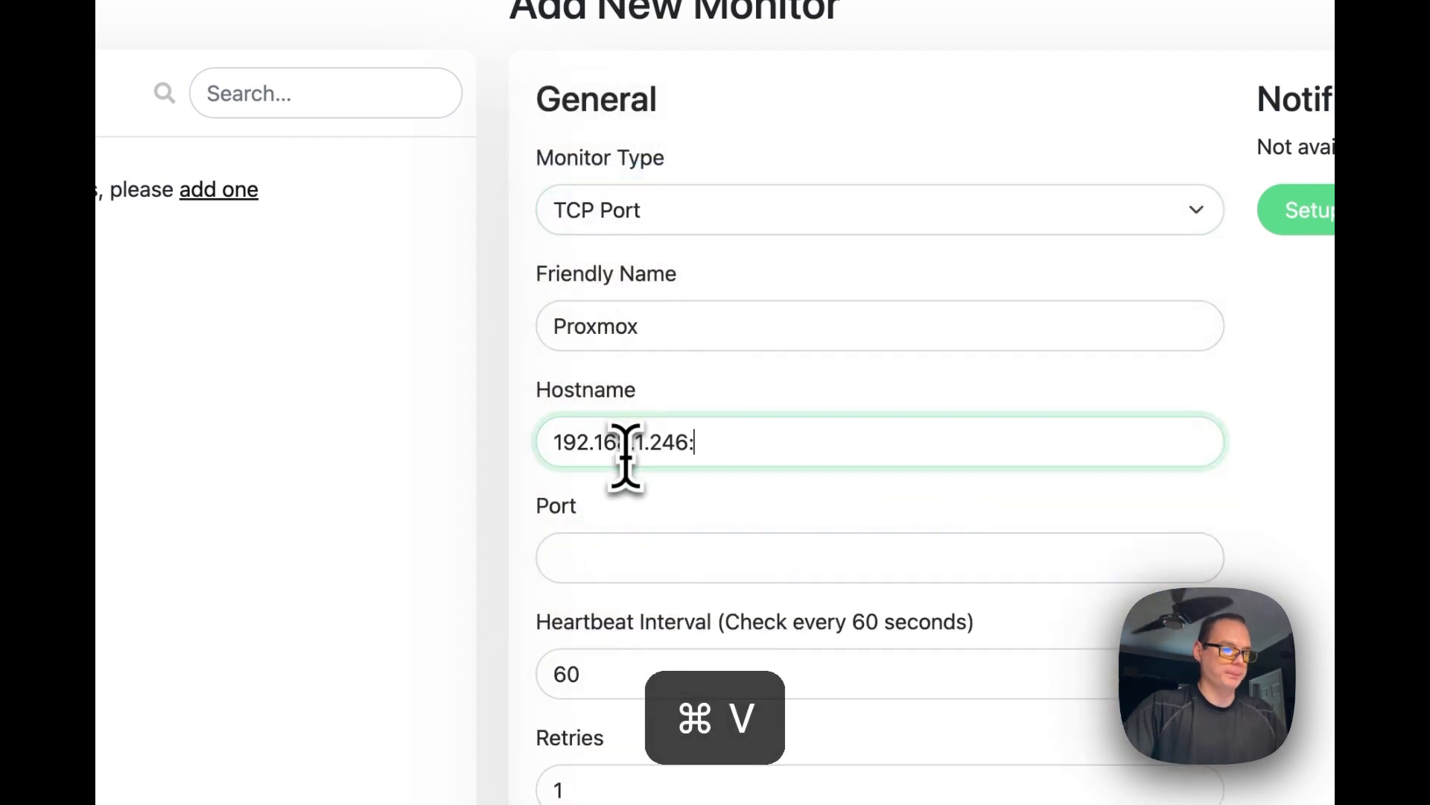
{"action": "type", "text": "8"}
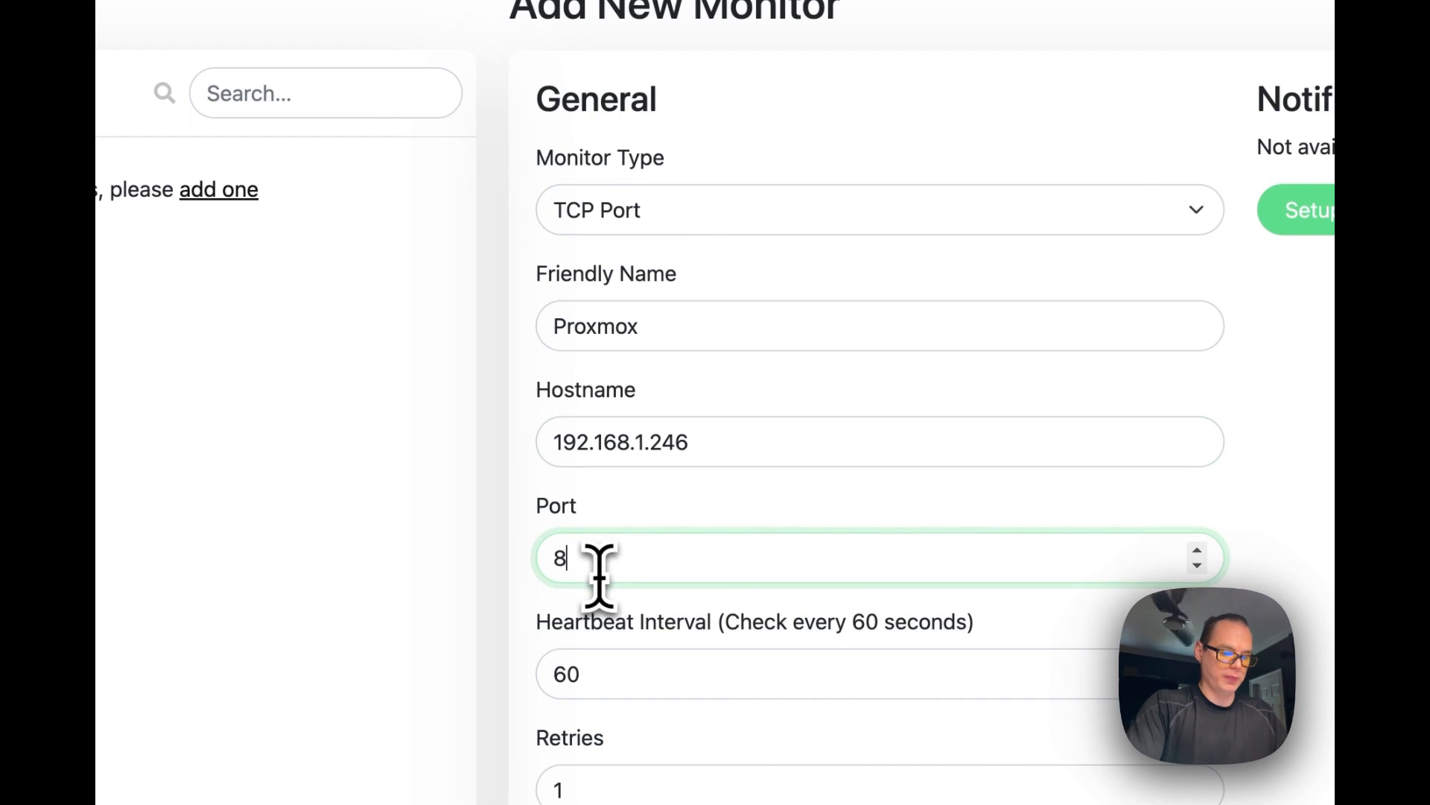
{"action": "scroll", "scroll_direction": "down", "scroll_amount": 3}
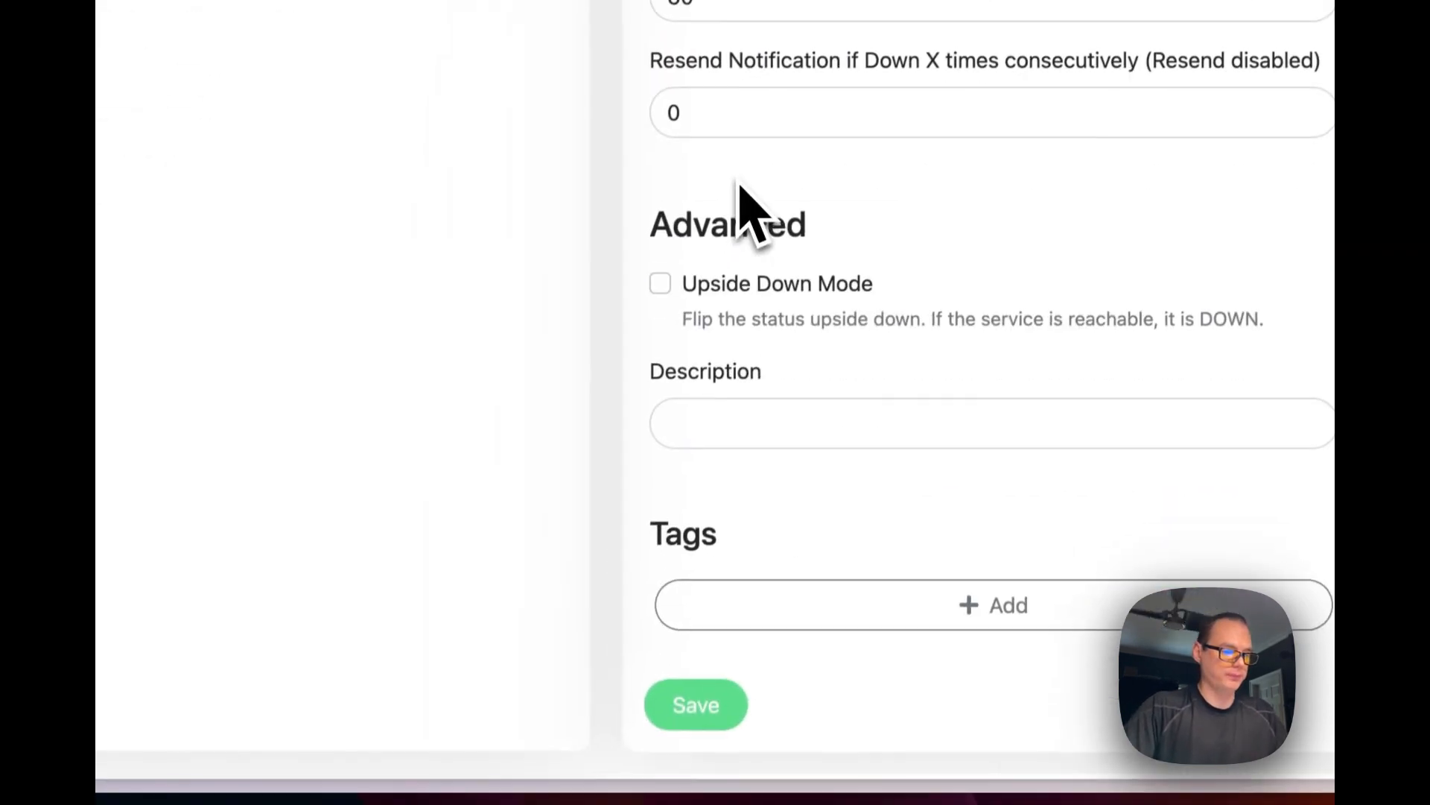
Save the Proxmox monitor so it reports Up for 192.168.1.246:8006
{"action": "left_click", "coordinate": [697, 704]}
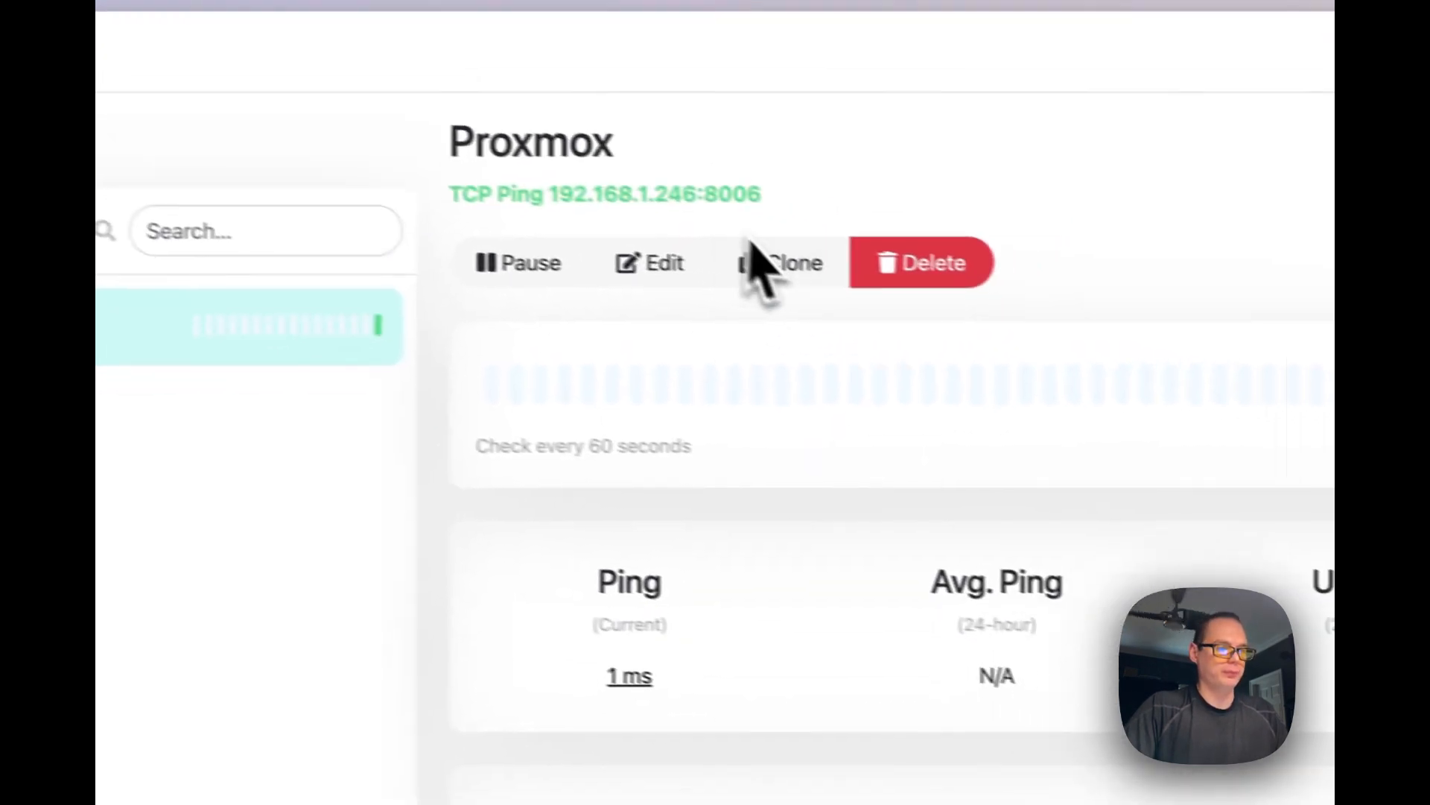
{"action": "scroll", "scroll_direction": "down", "scroll_amount": 3}
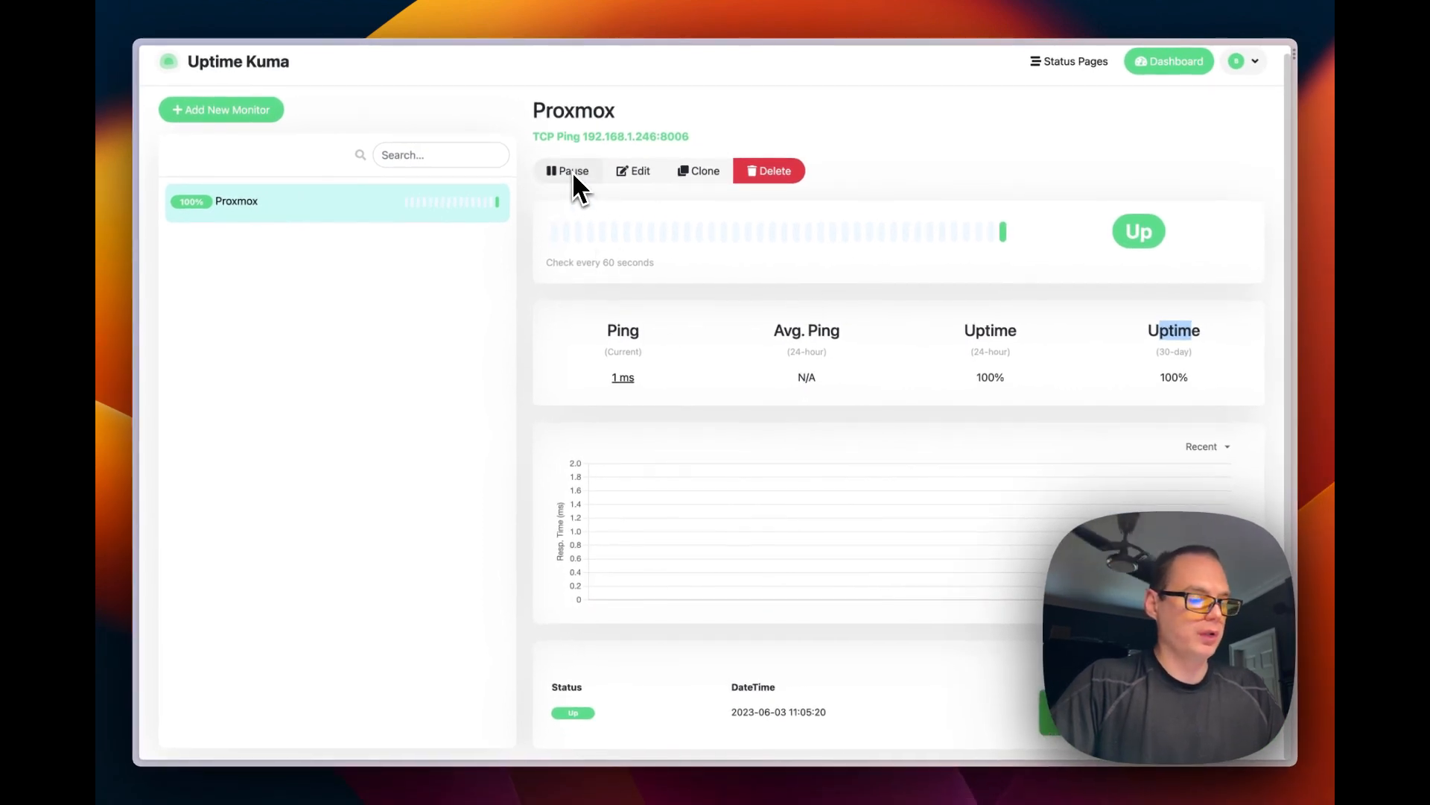
Start a new monitor and settle on TCP Port as its type
{"action": "left_click", "coordinate": [220, 109]}
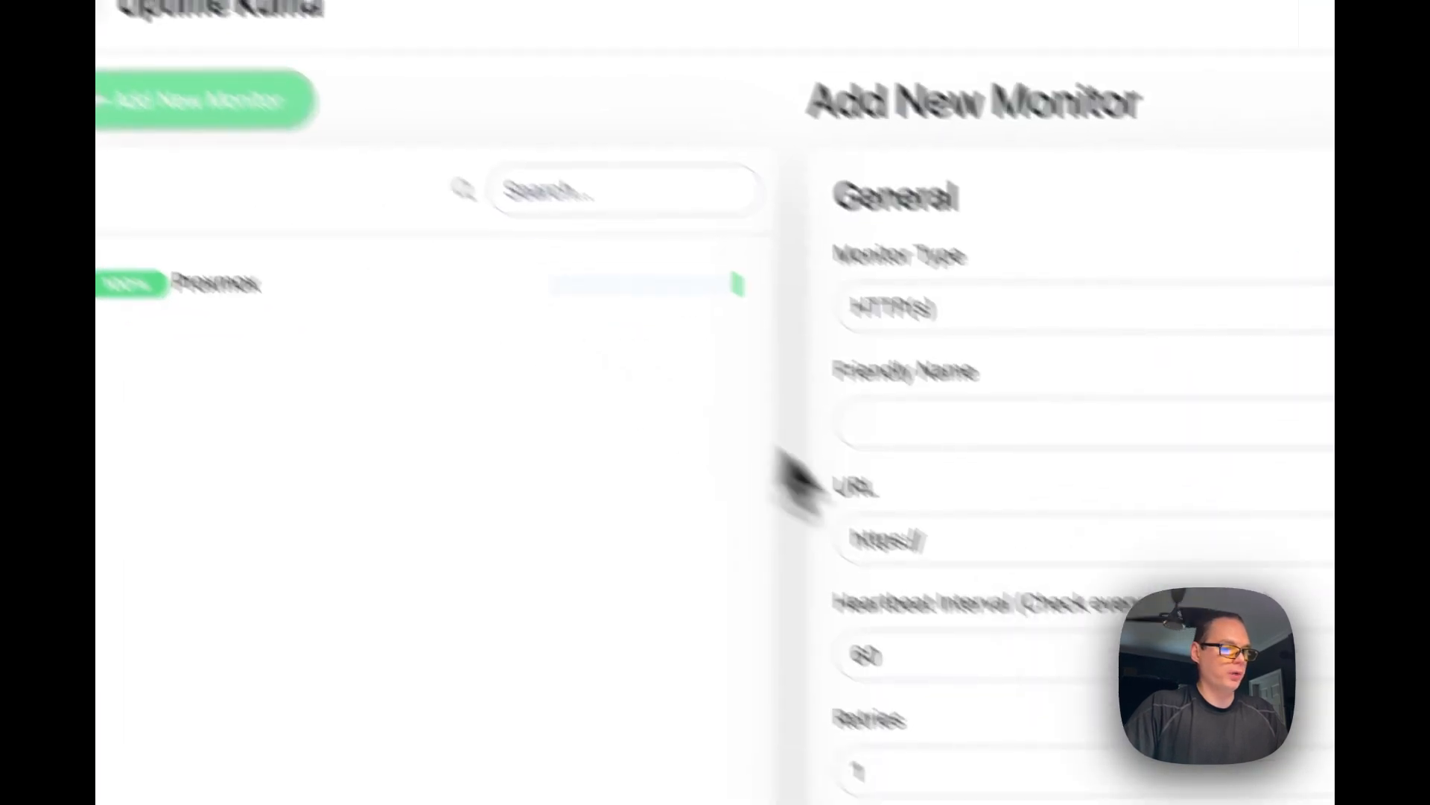
{"action": "left_click", "coordinate": [889, 307]}
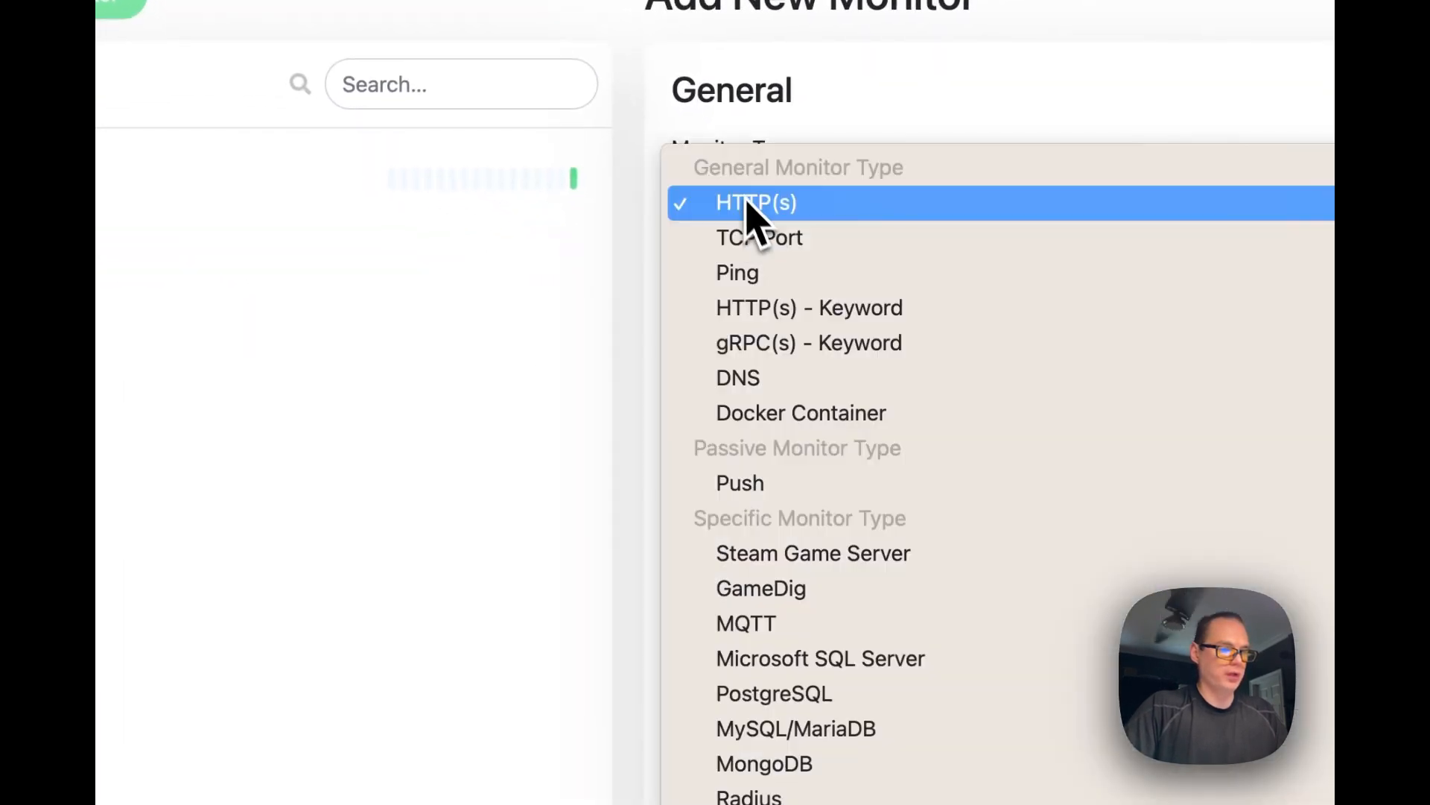
{"action": "left_click", "coordinate": [760, 237]}
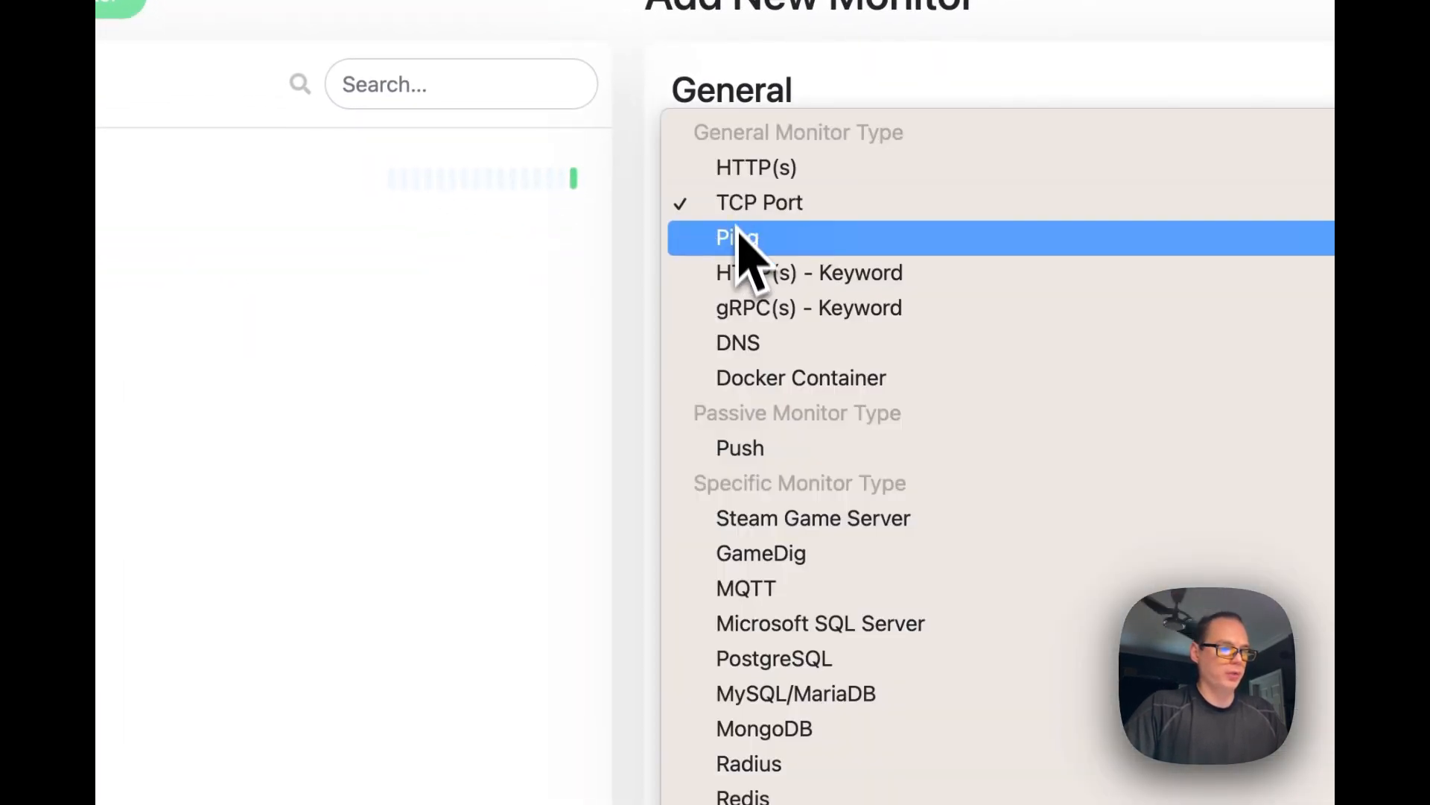
{"action": "left_click", "coordinate": [737, 238]}
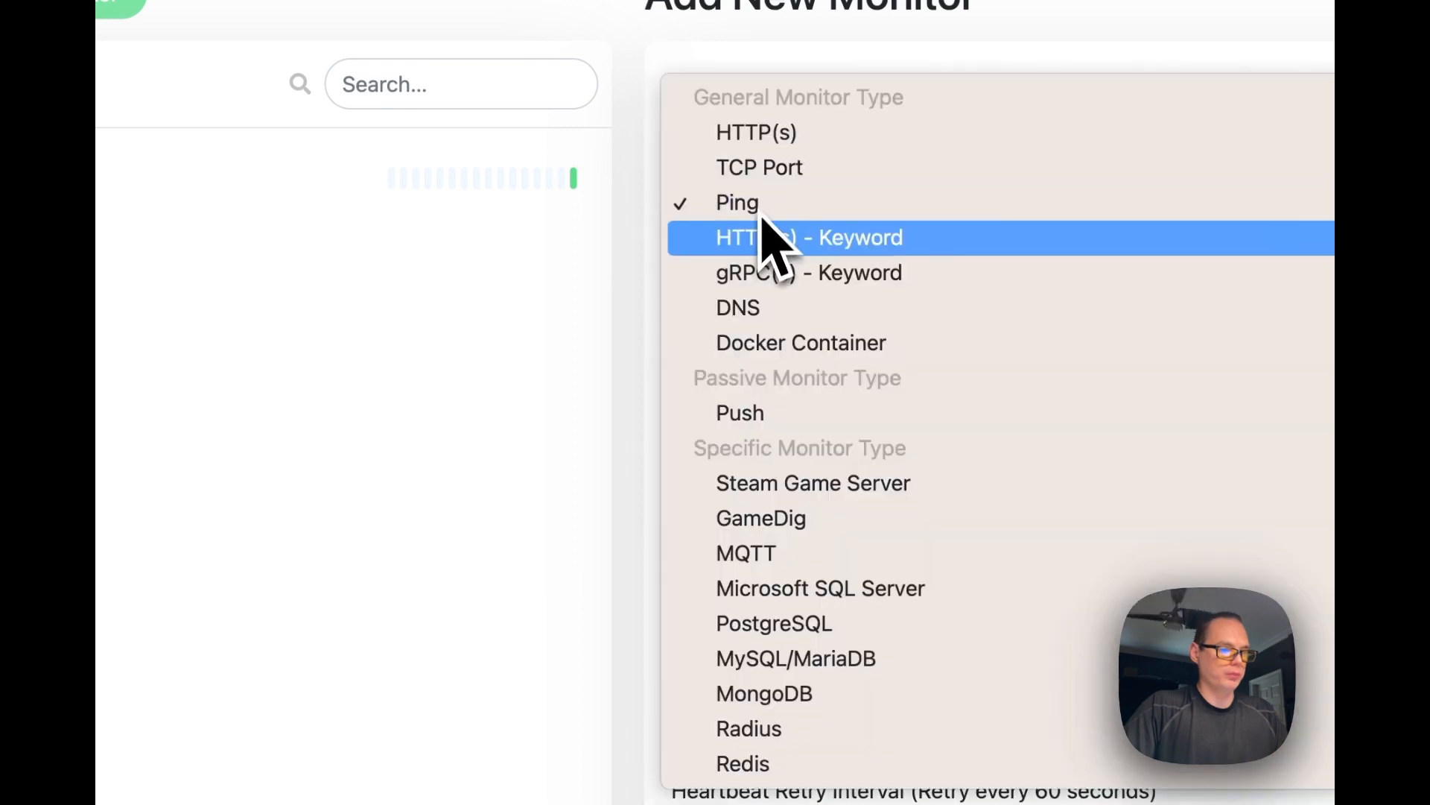
{"action": "left_click", "coordinate": [760, 167]}
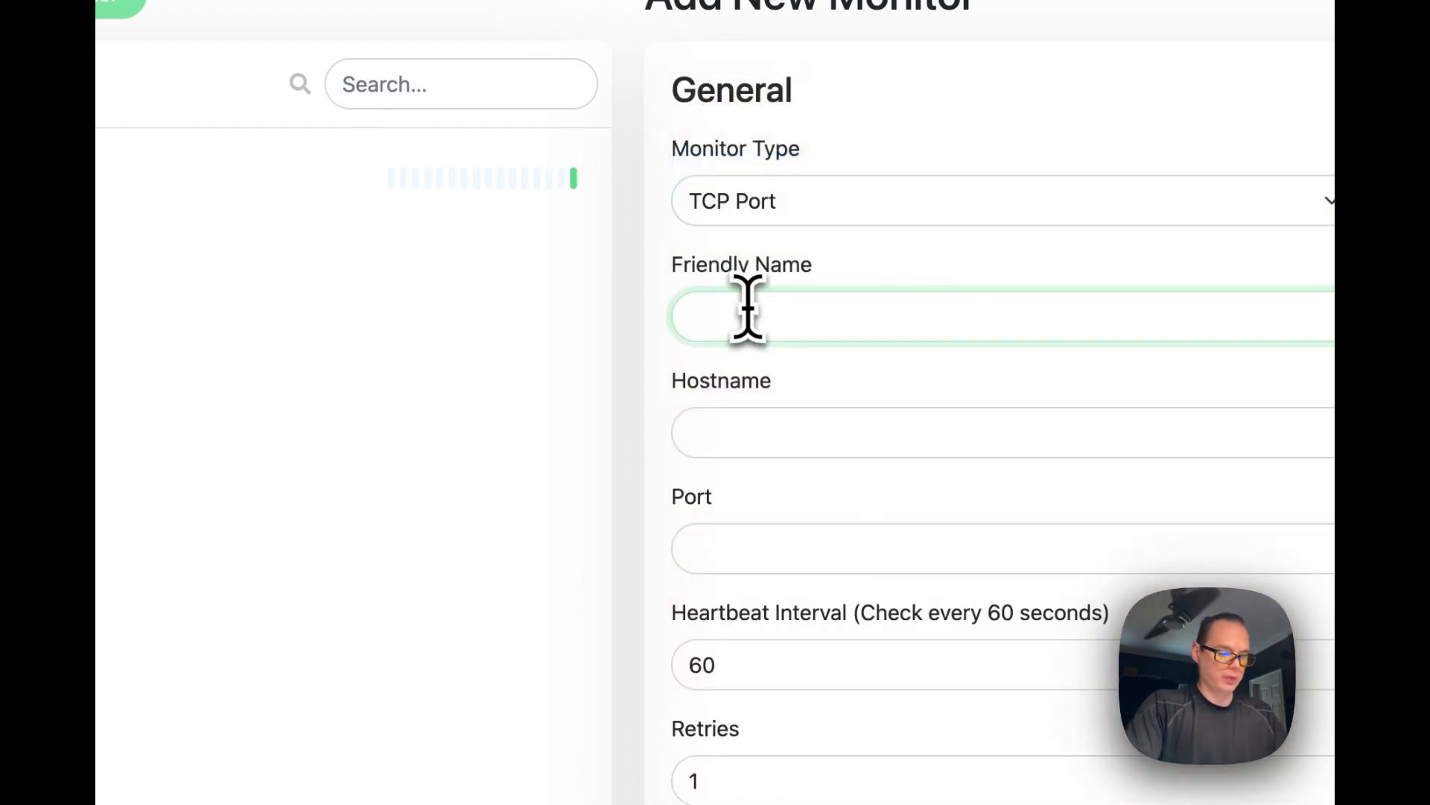
Name it I'm down, set hostname 192.168.1.280 on port 80, and save
{"action": "type", "text": "I'm"}
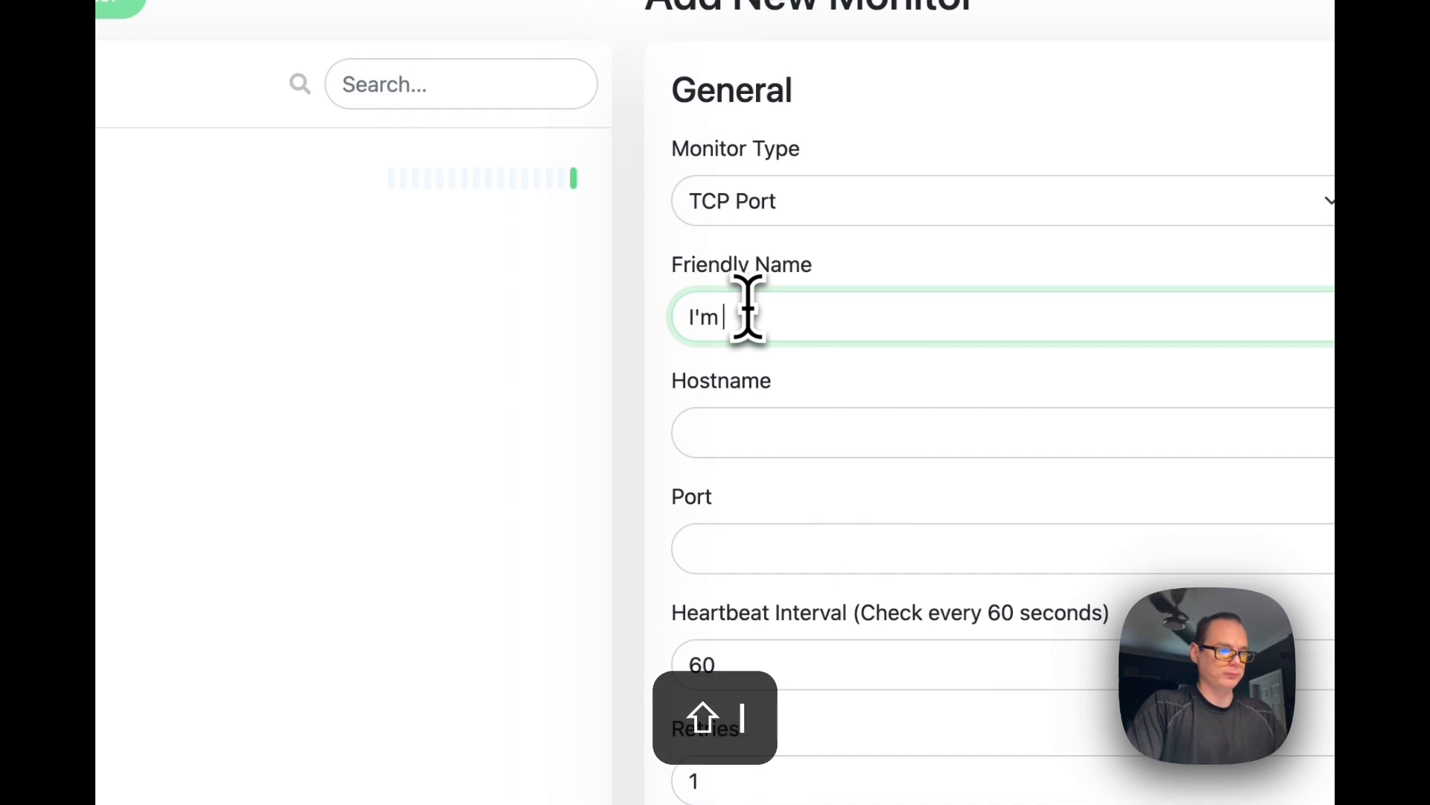
{"action": "type", "text": "192.168.1.246:"}
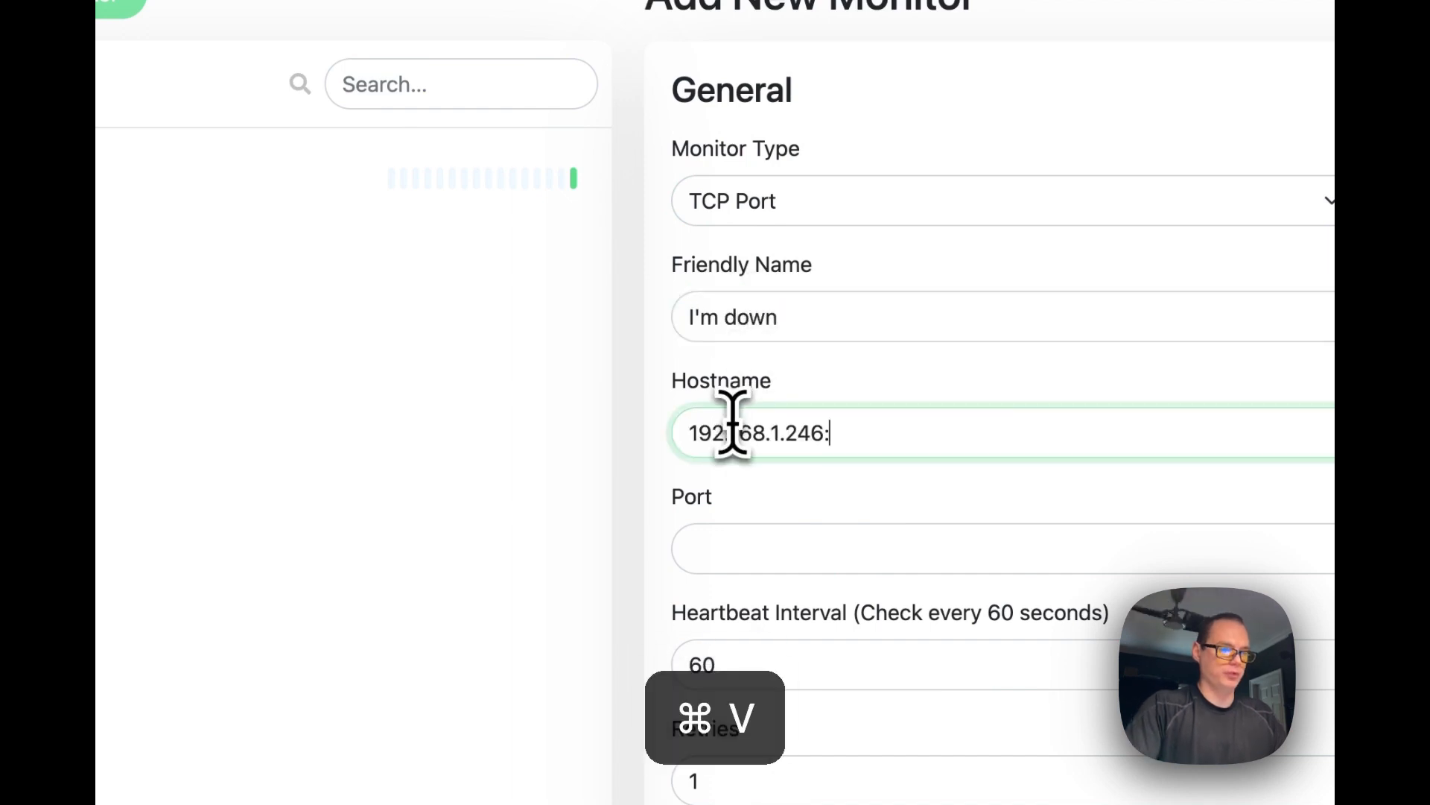
{"action": "key", "text": "Backspace"}
{"action": "type", "text": "80"}
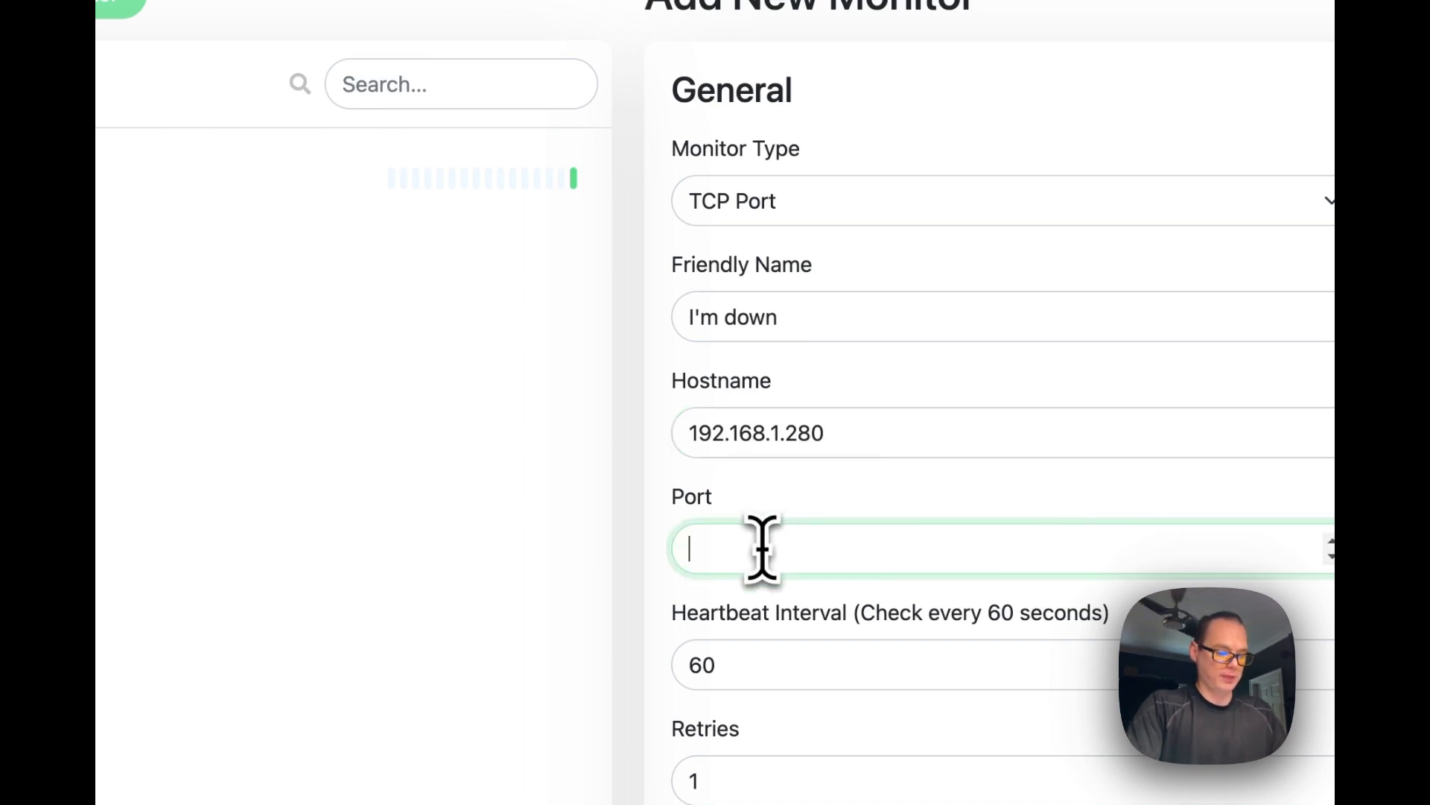
{"action": "type", "text": "5"}
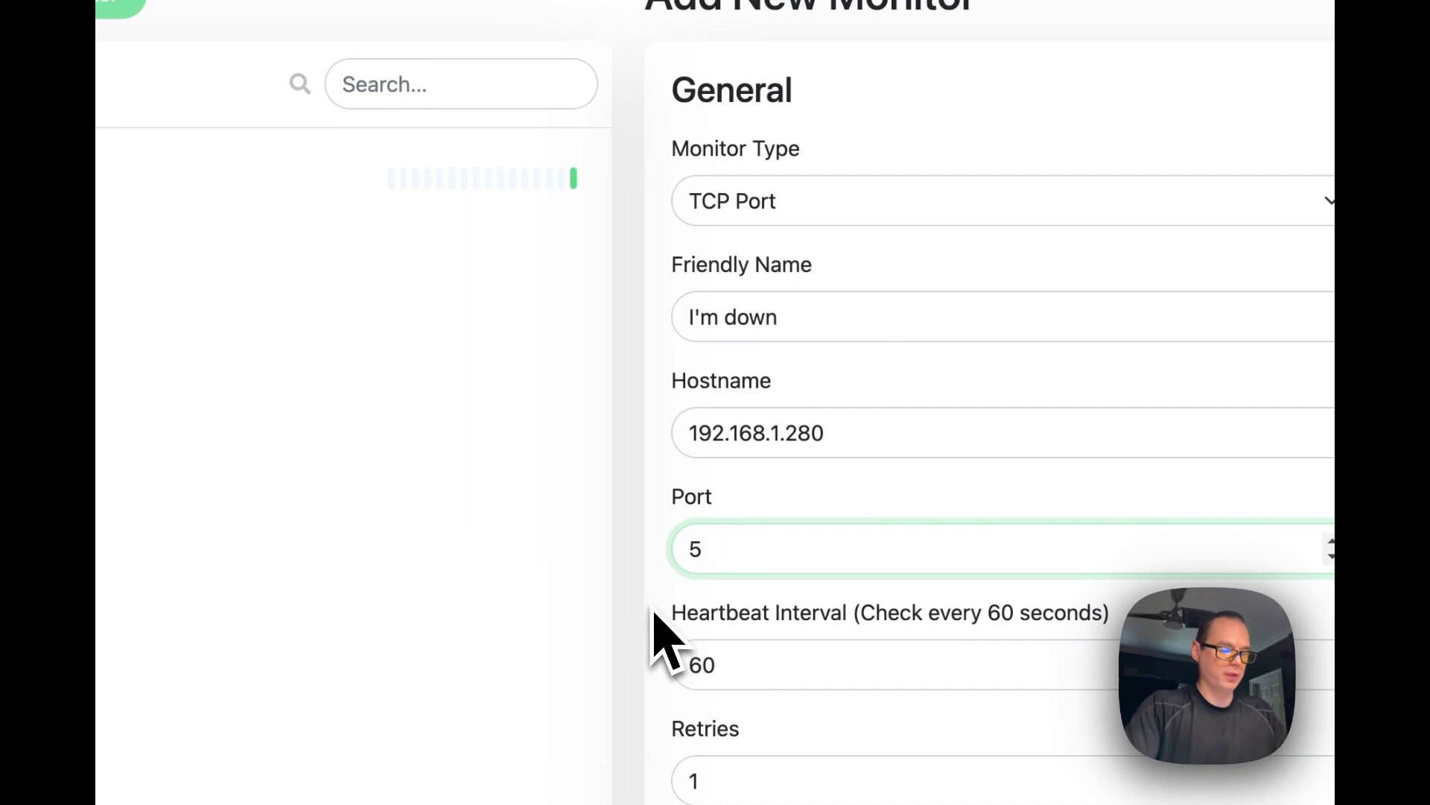
{"action": "key", "text": "Backspace"}
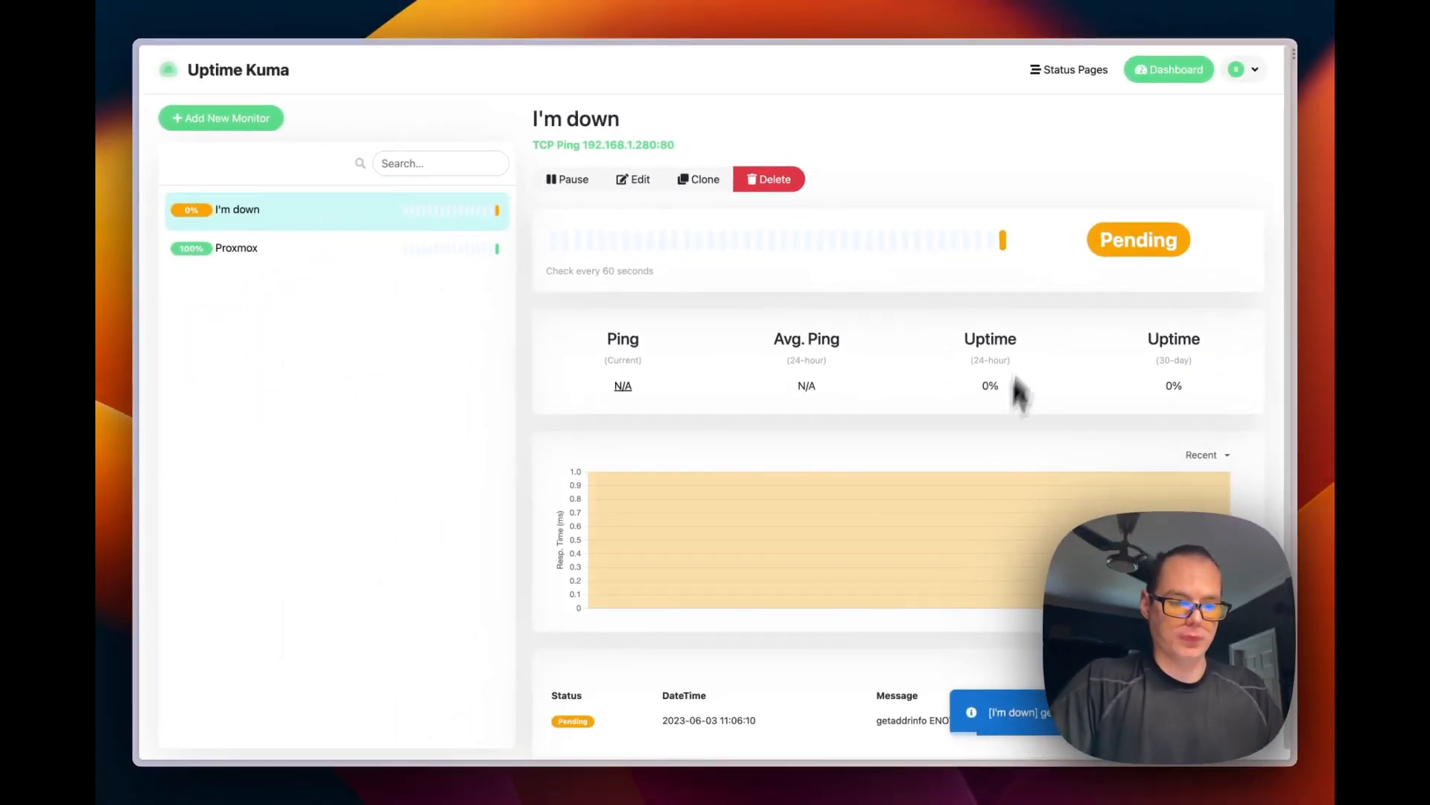
{"action": "mouse_move", "coordinate": [993, 467]}
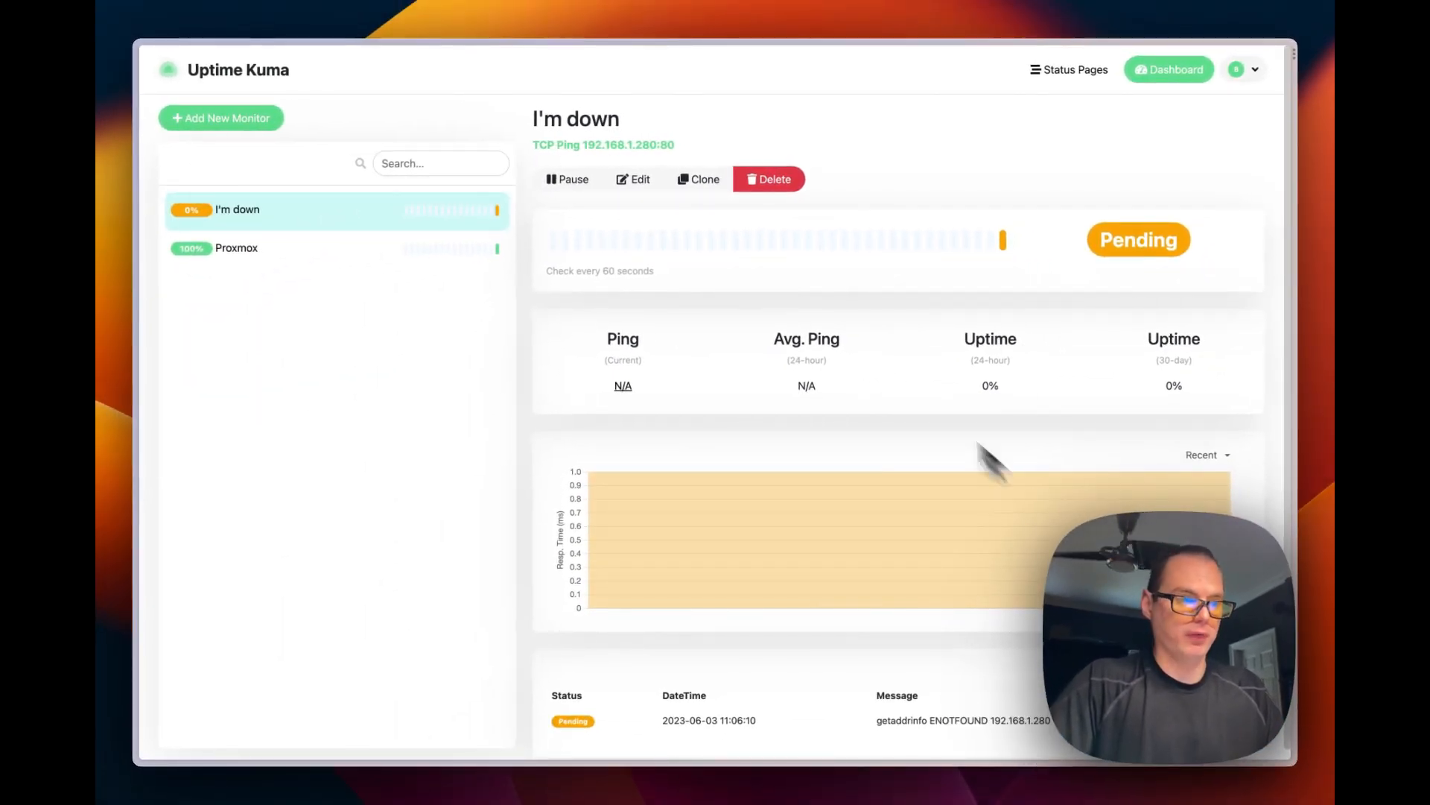
{"action": "mouse_move", "coordinate": [1038, 231]}
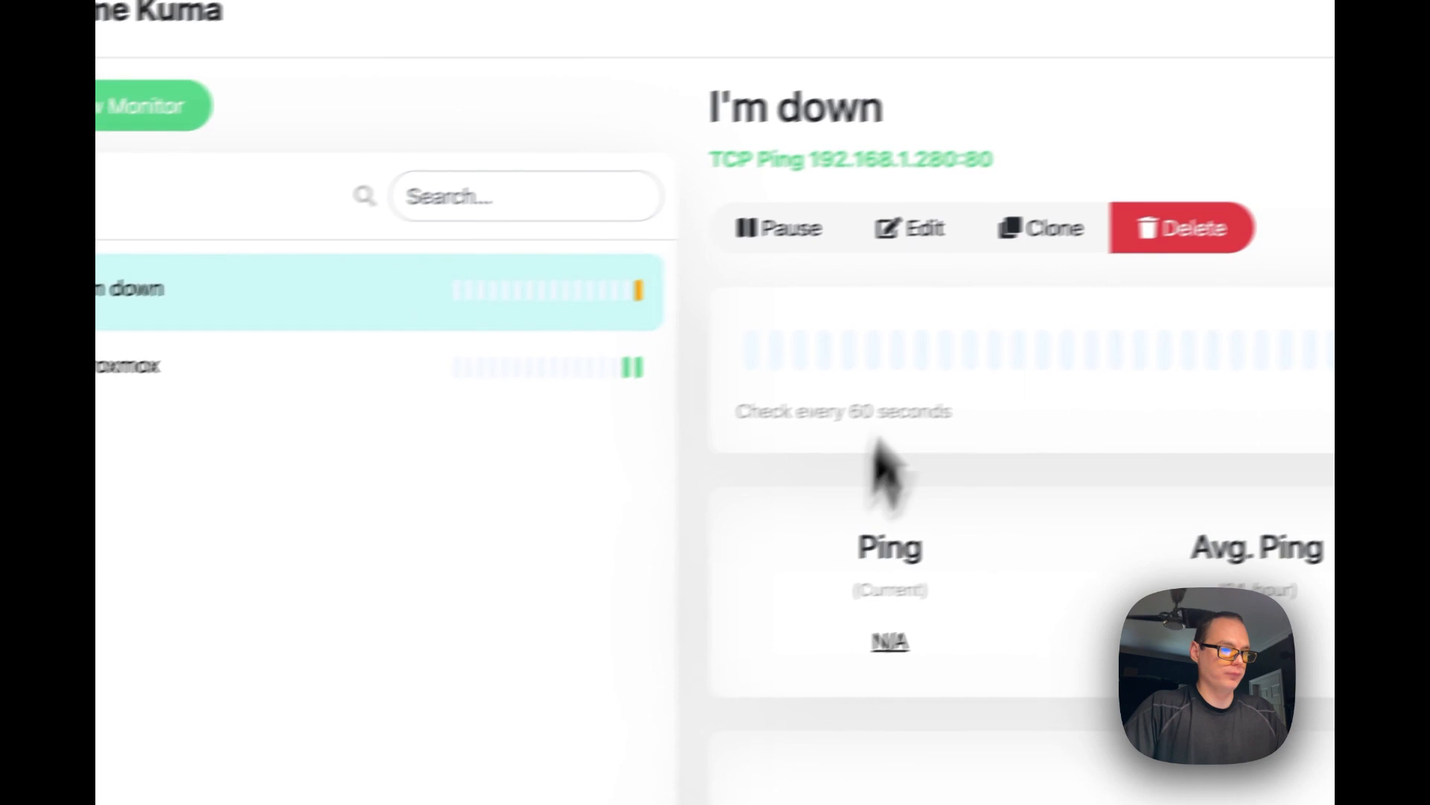
Show the Proxmox monitor's status details reporting Up at 100% uptime
{"action": "left_click", "coordinate": [542, 457]}
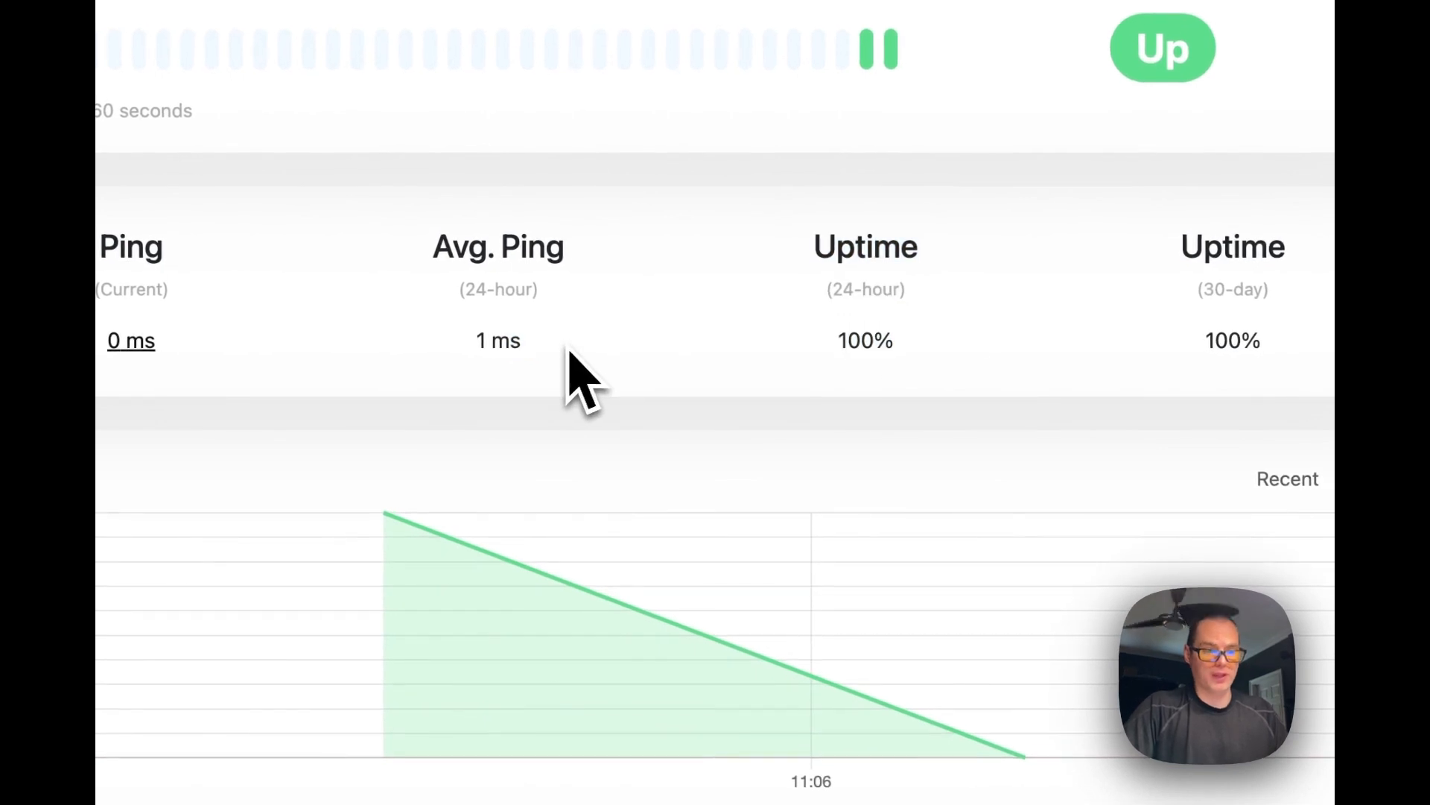
{"action": "mouse_move", "coordinate": [830, 290]}
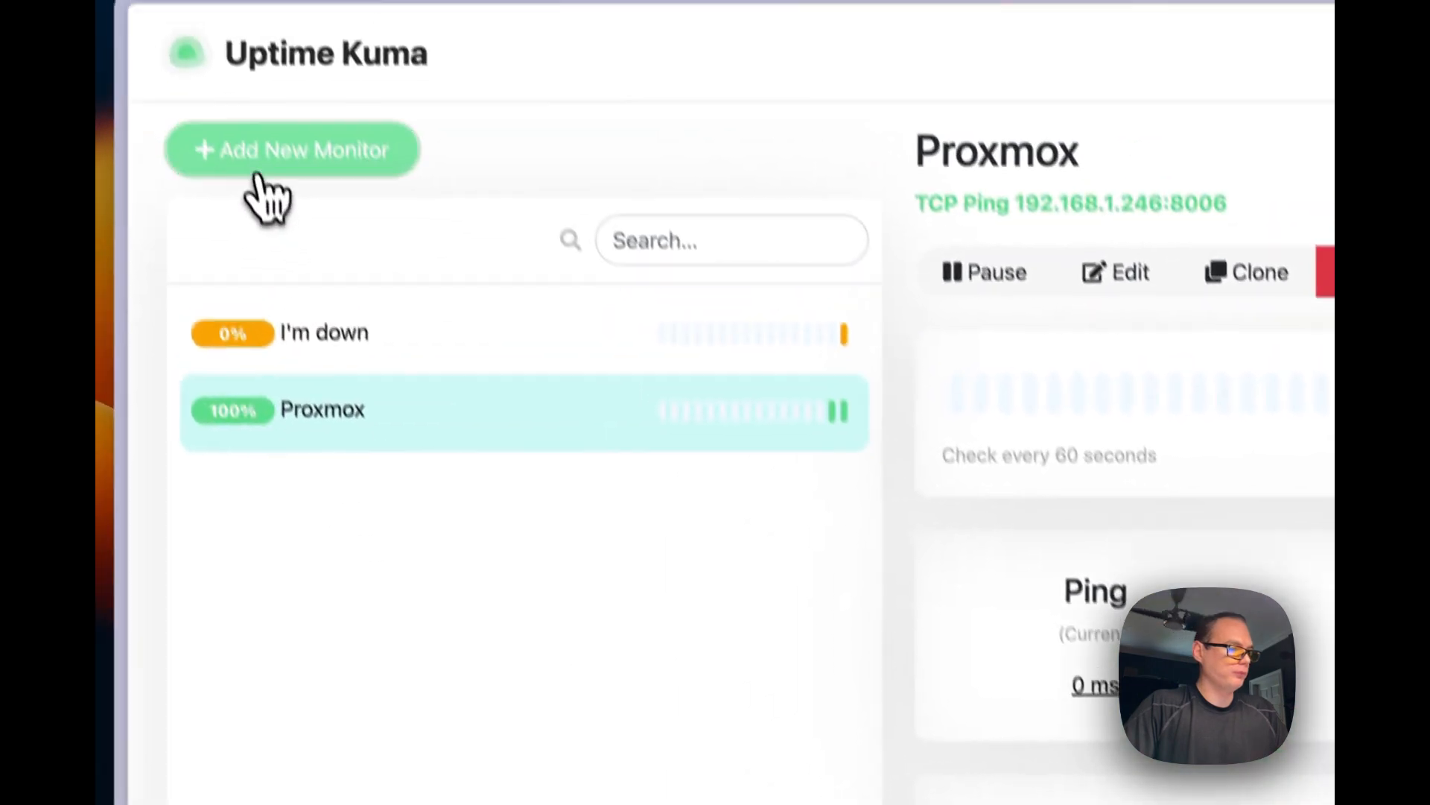
{"action": "left_click", "coordinate": [291, 150]}
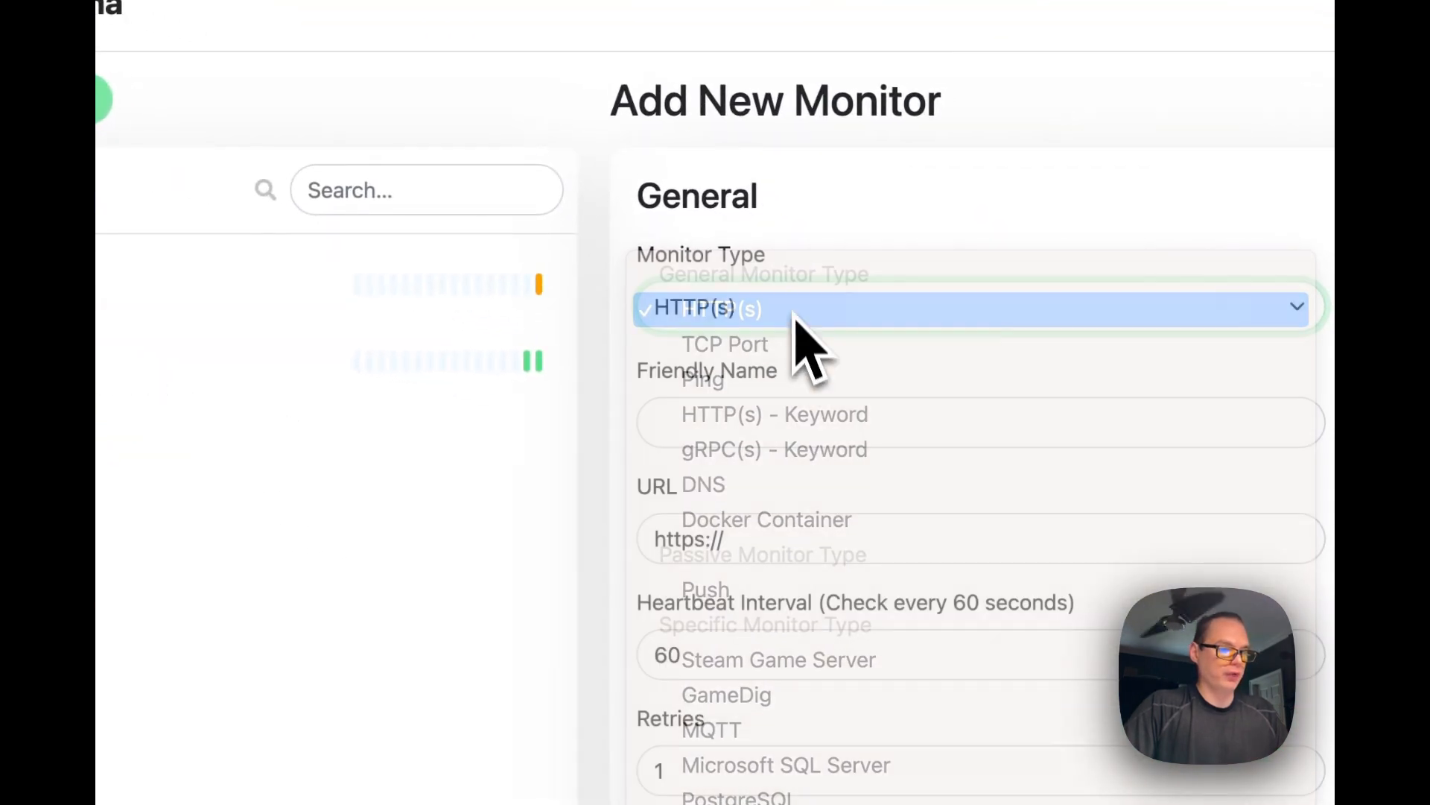
{"action": "type", "text": "Big"}
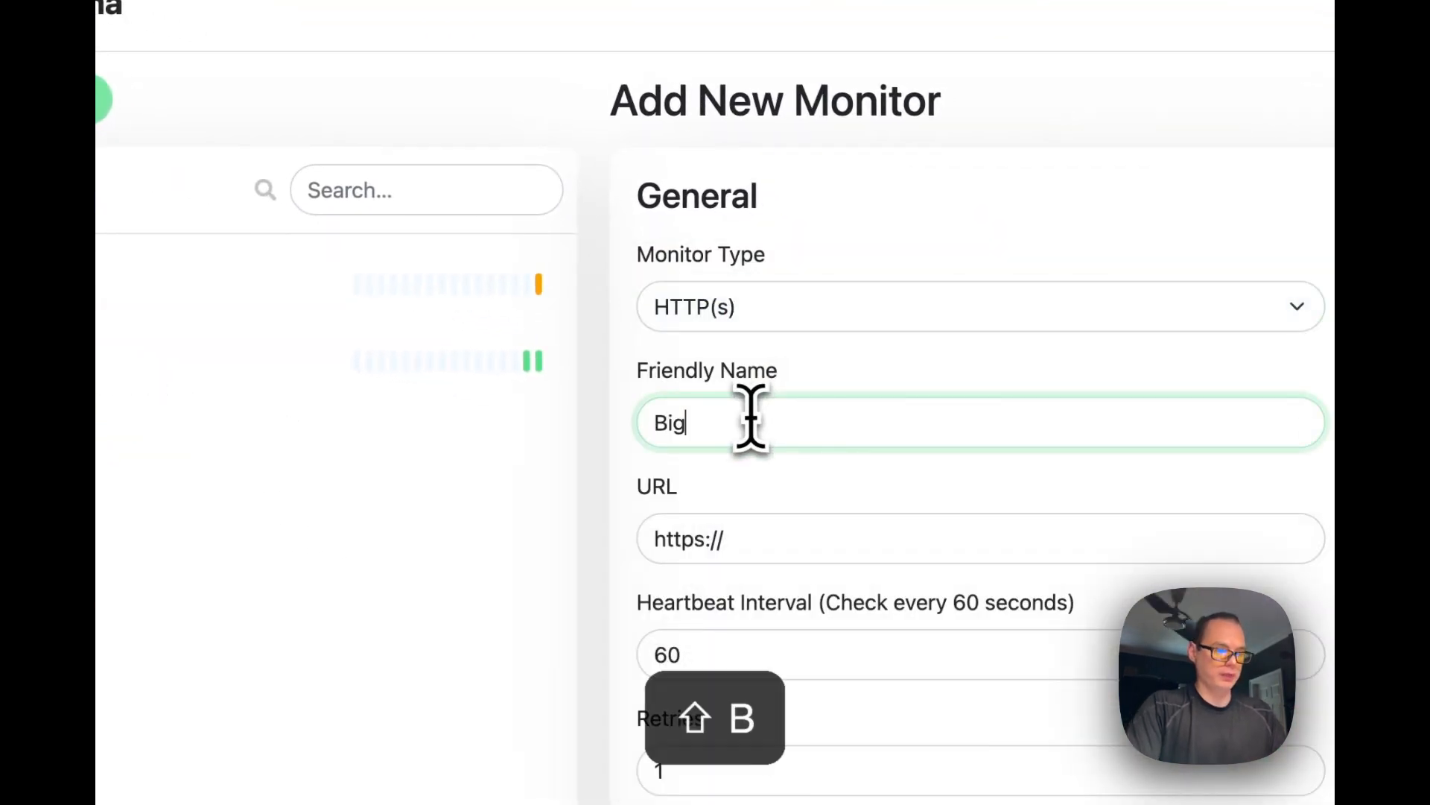
{"action": "type", "text": "BearTechWorld"}
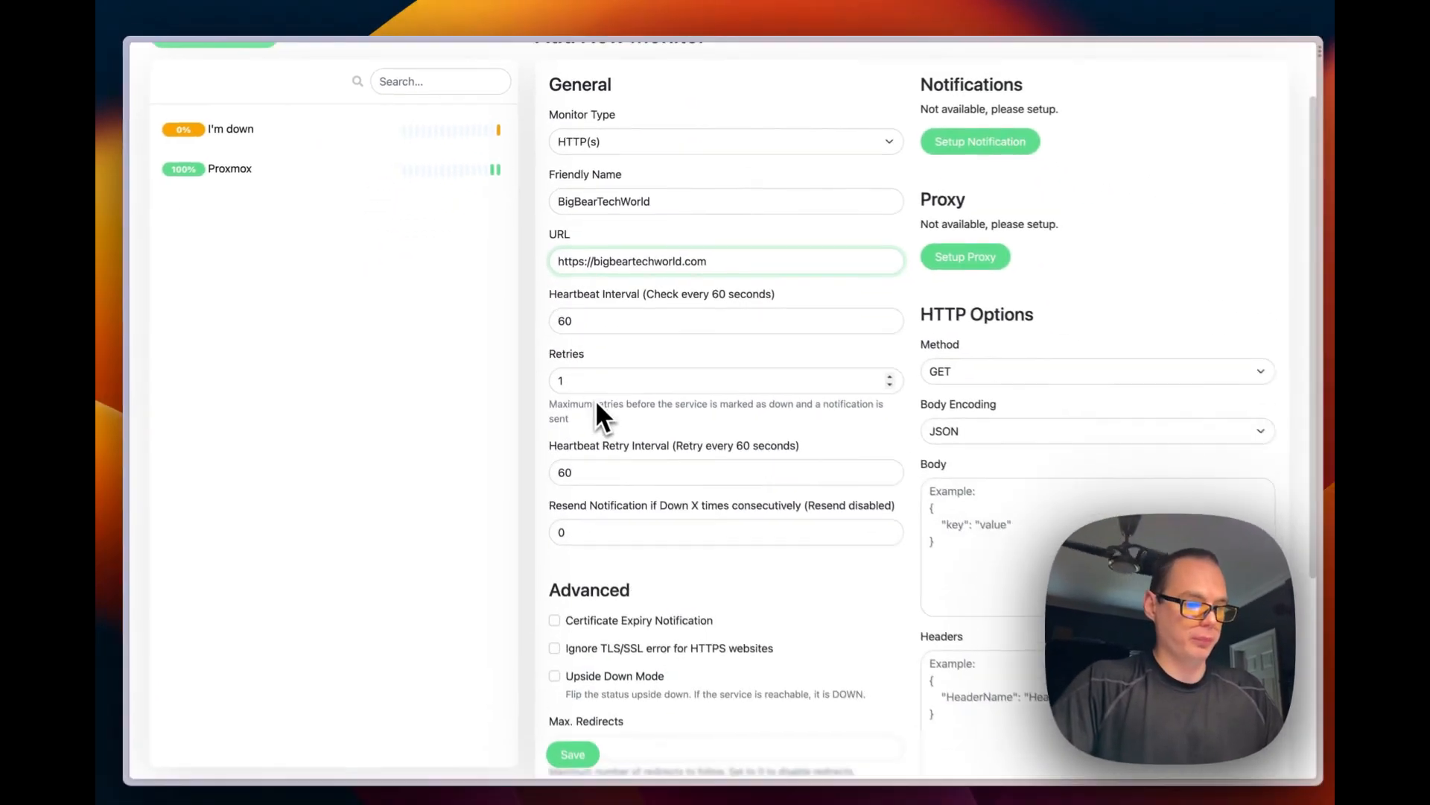
{"action": "scroll", "scroll_direction": "down", "scroll_amount": 3}
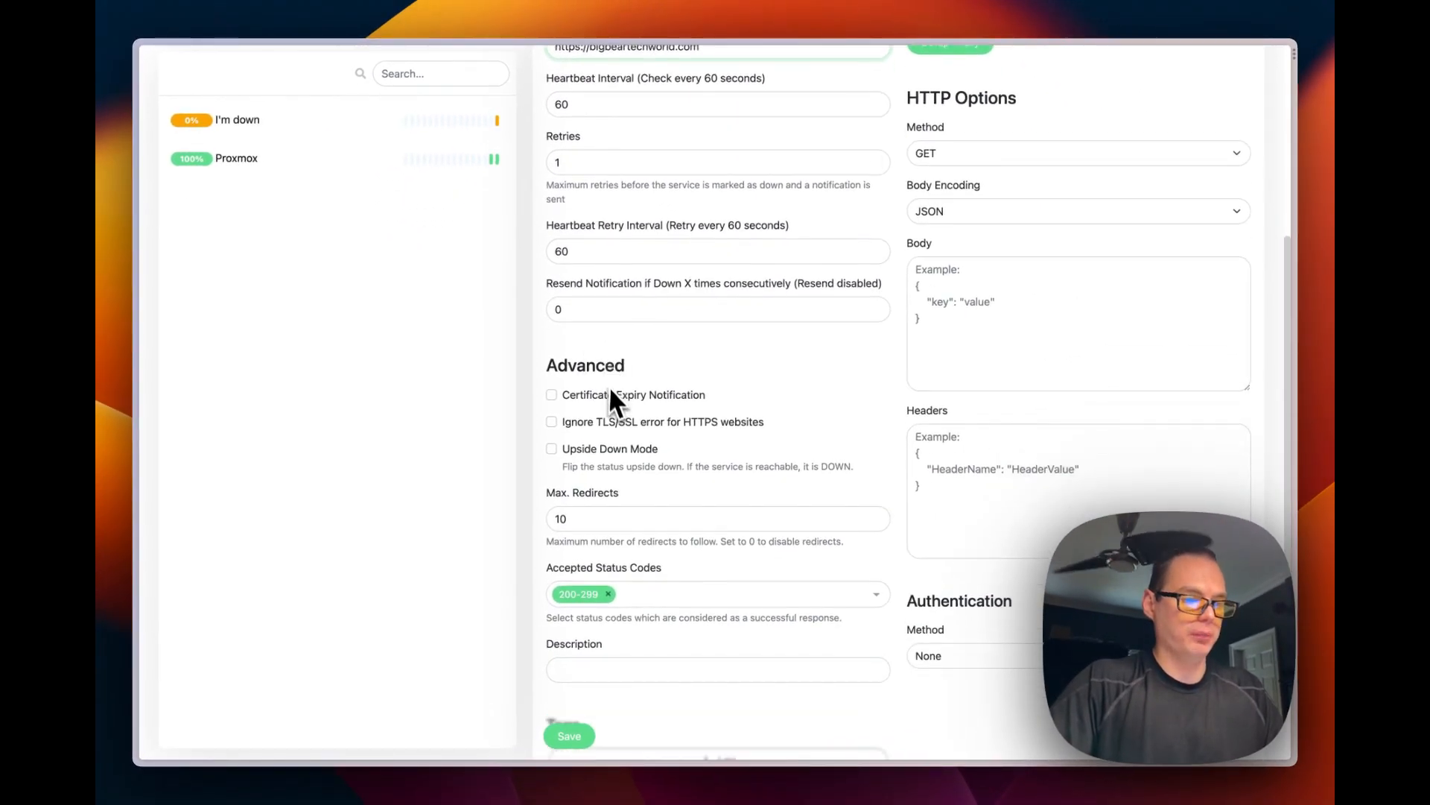
{"action": "scroll", "scroll_direction": "down", "scroll_amount": 3}
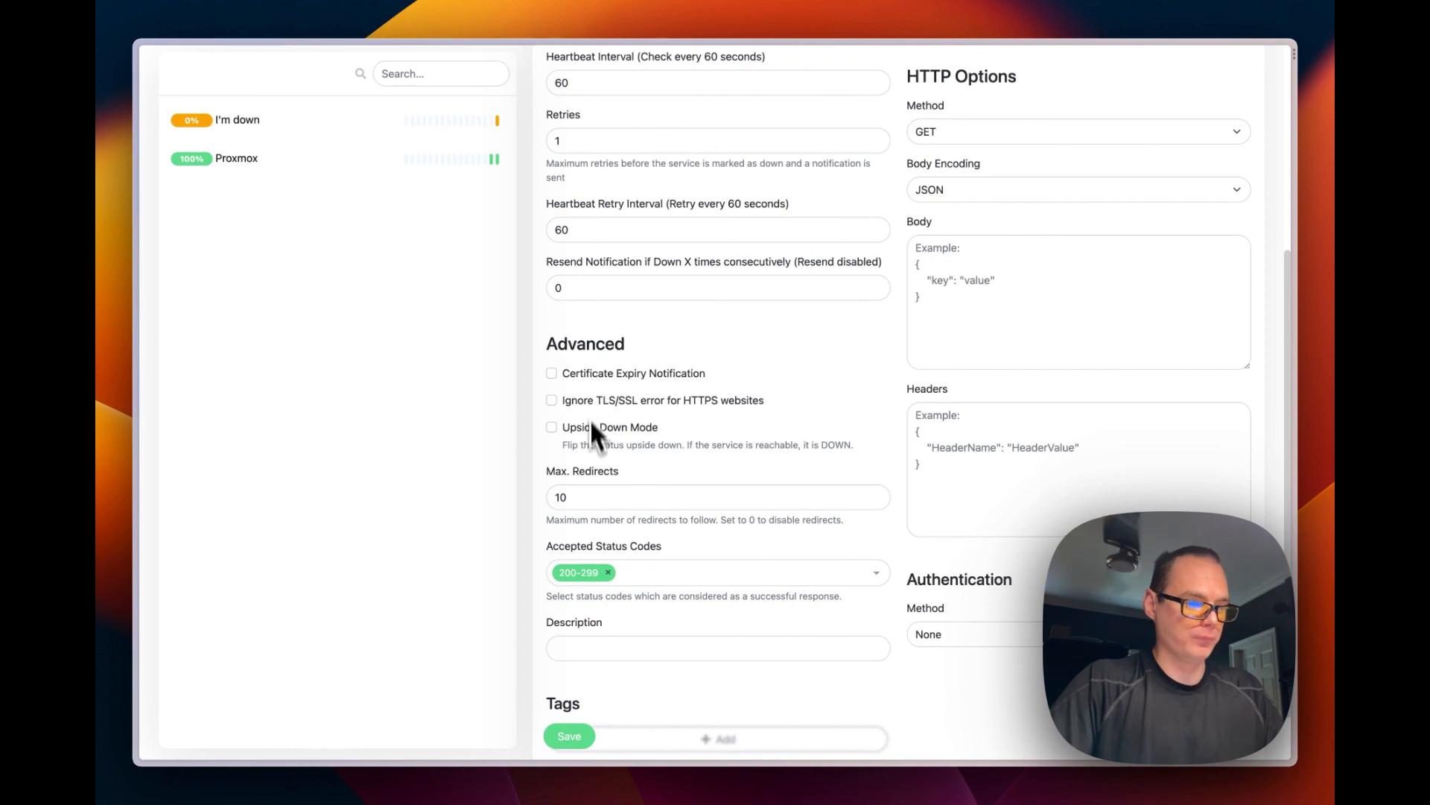
{"action": "mouse_move", "coordinate": [581, 657]}
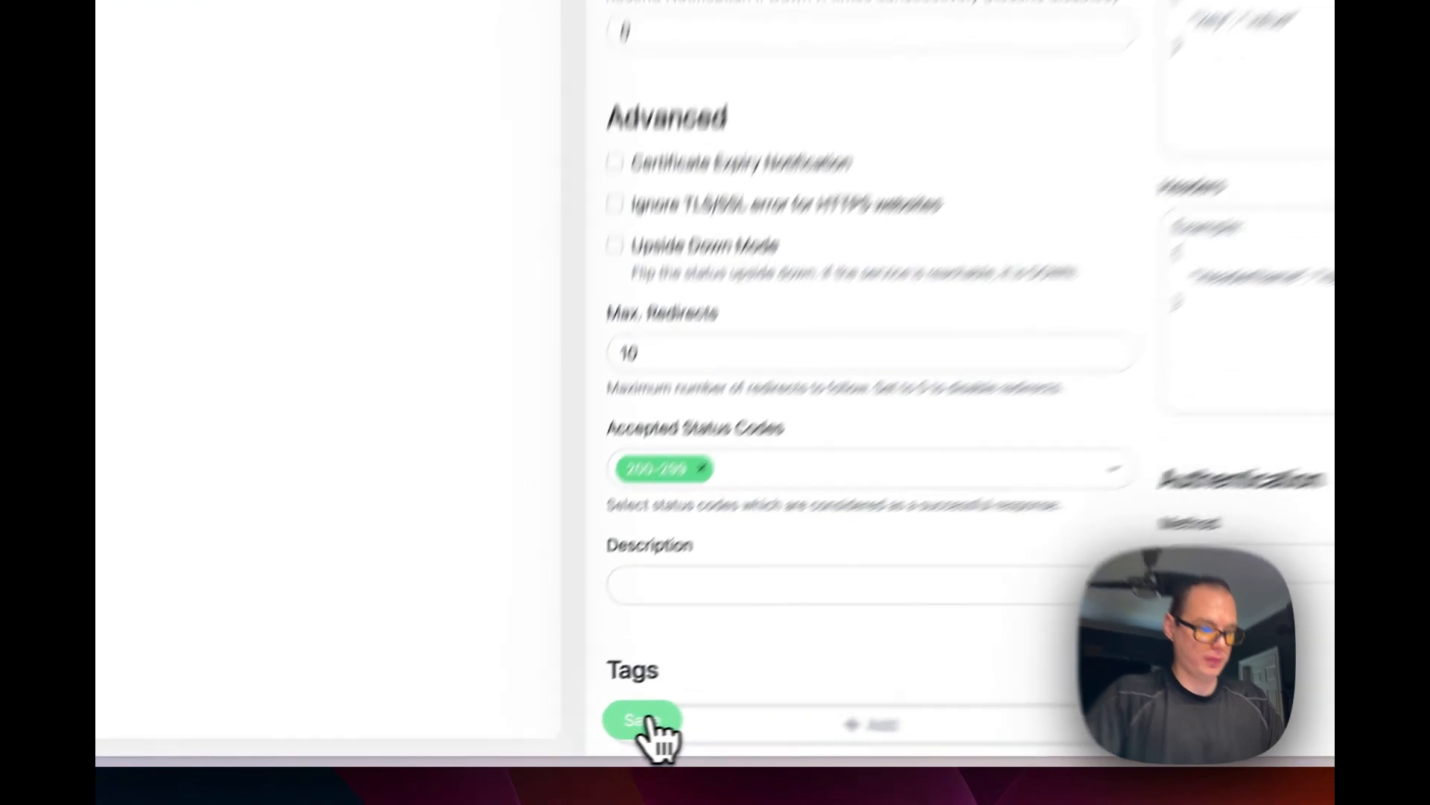
{"action": "left_click", "coordinate": [640, 723]}
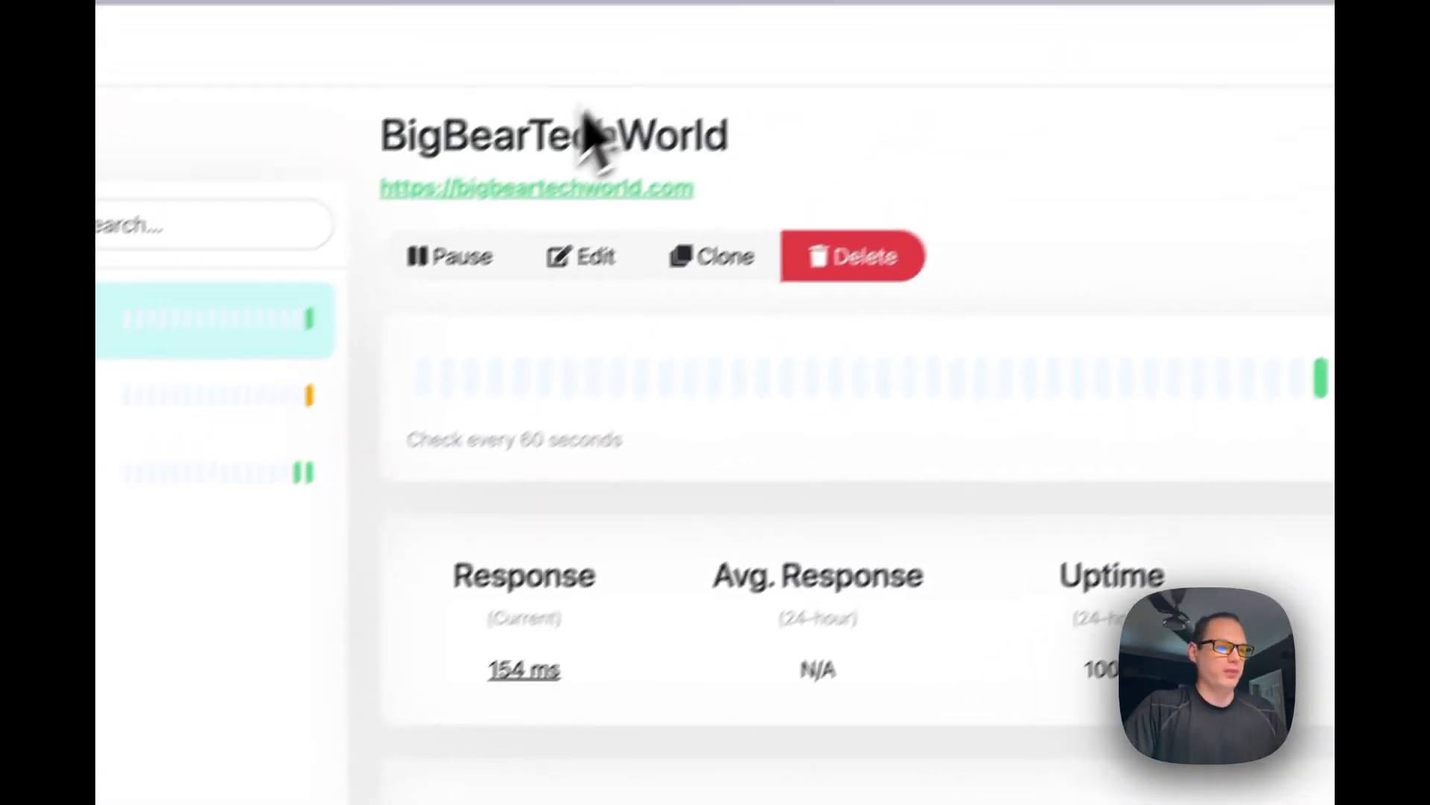
Scroll through the monitor list to reach the I'm down monitor
{"action": "scroll", "scroll_direction": "down", "scroll_amount": 3}
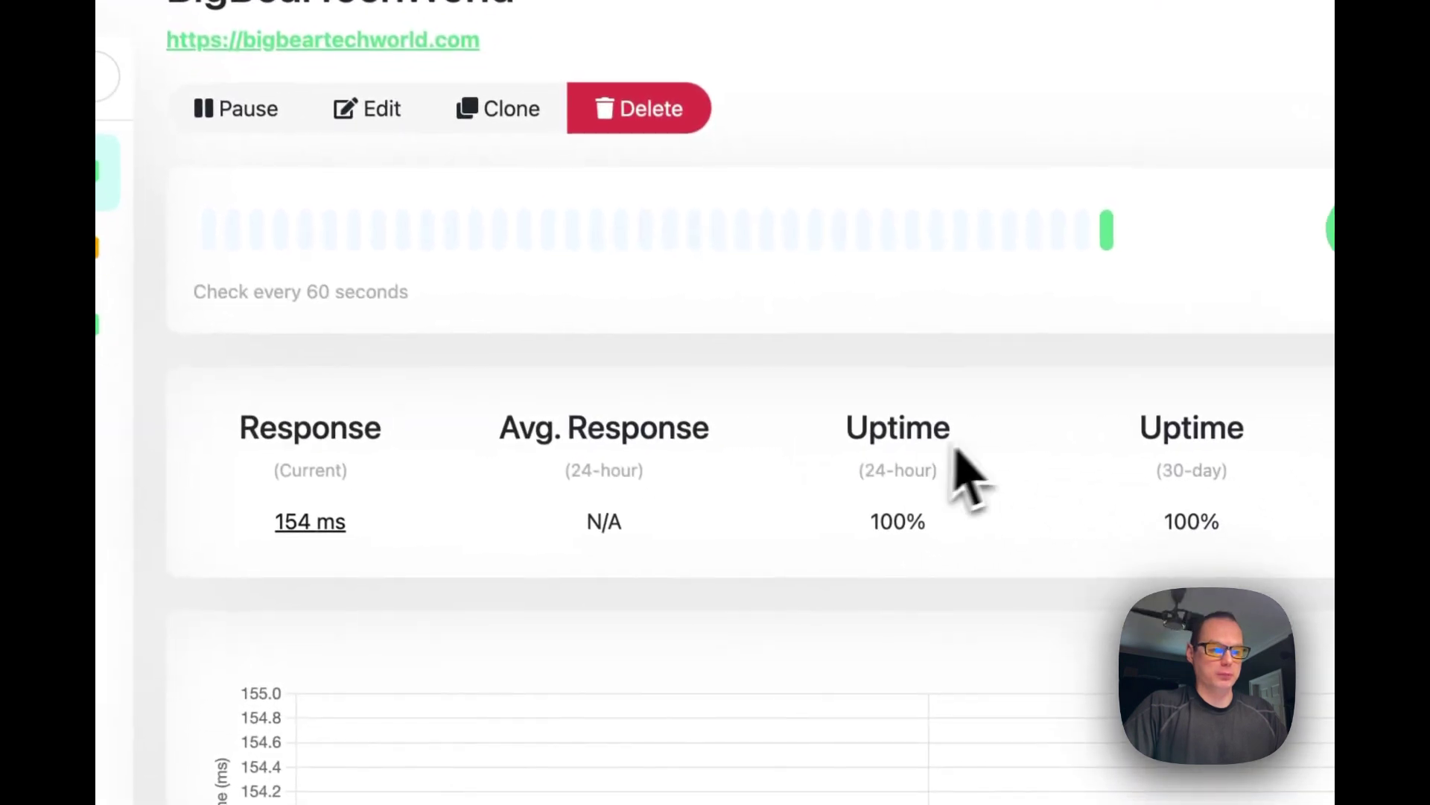
{"action": "scroll", "scroll_direction": "down", "scroll_amount": 3}
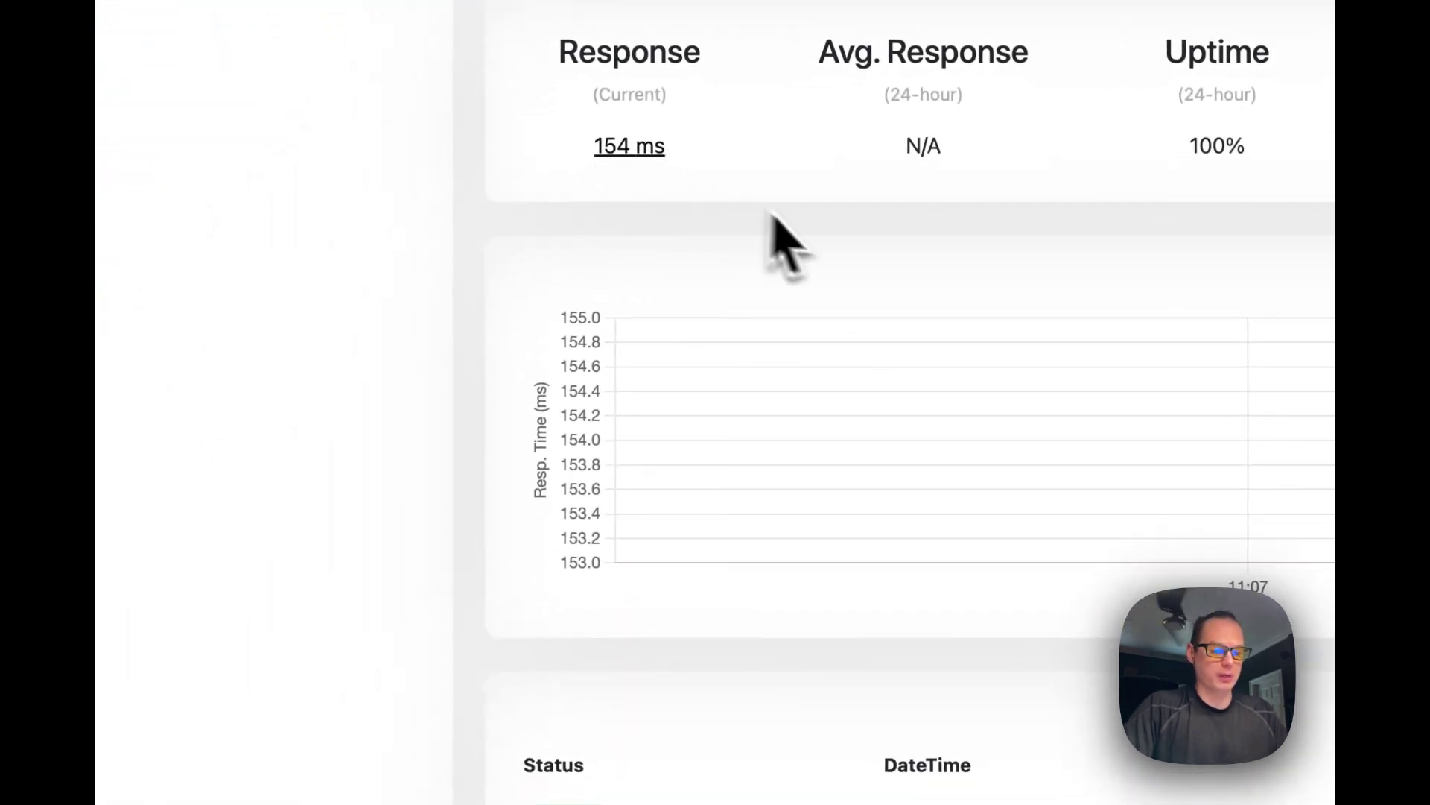
{"action": "scroll", "scroll_direction": "down", "scroll_amount": 3}
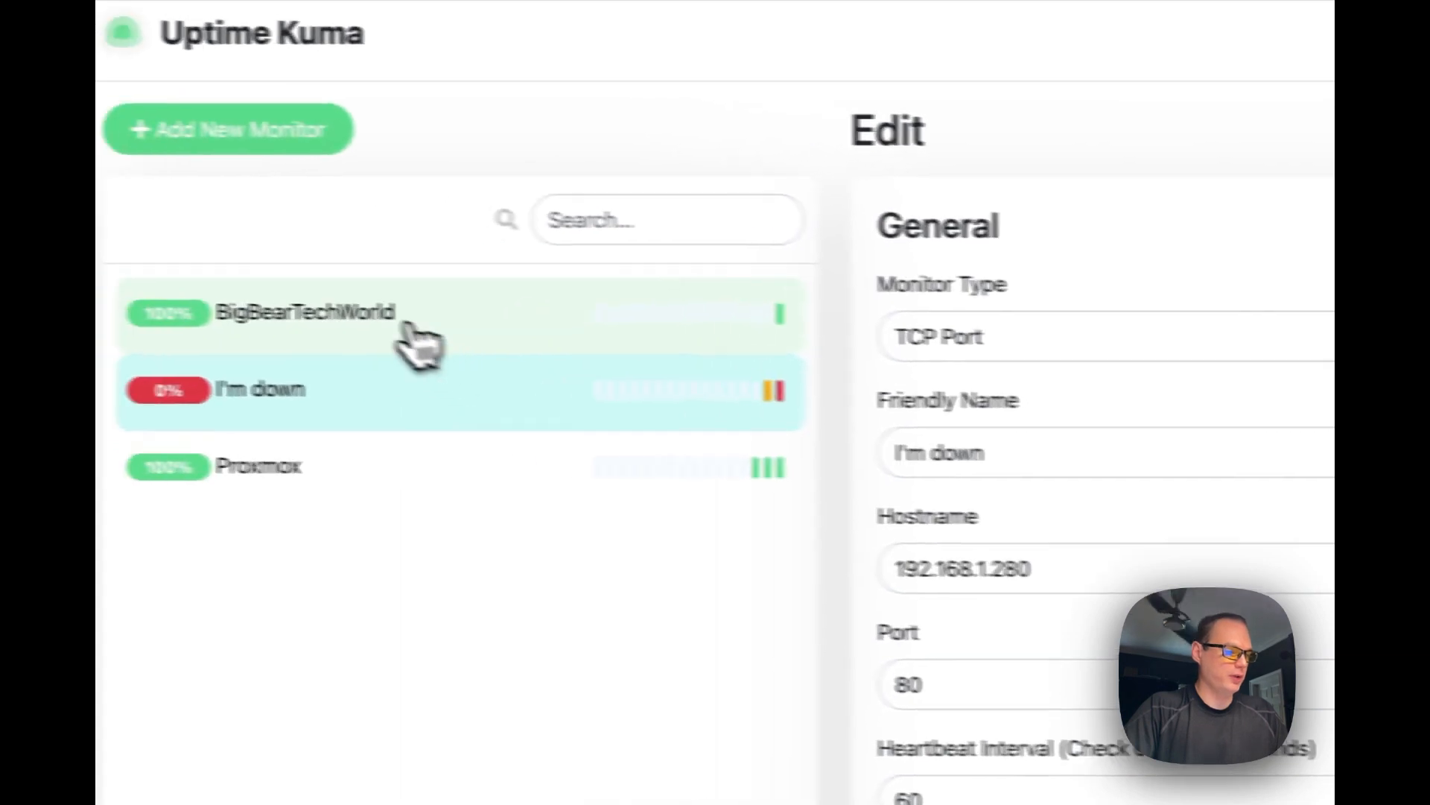
Edit the BigBearTechWorld monitor to use a 30-second heartbeat interval and save it
{"action": "left_click", "coordinate": [303, 313]}
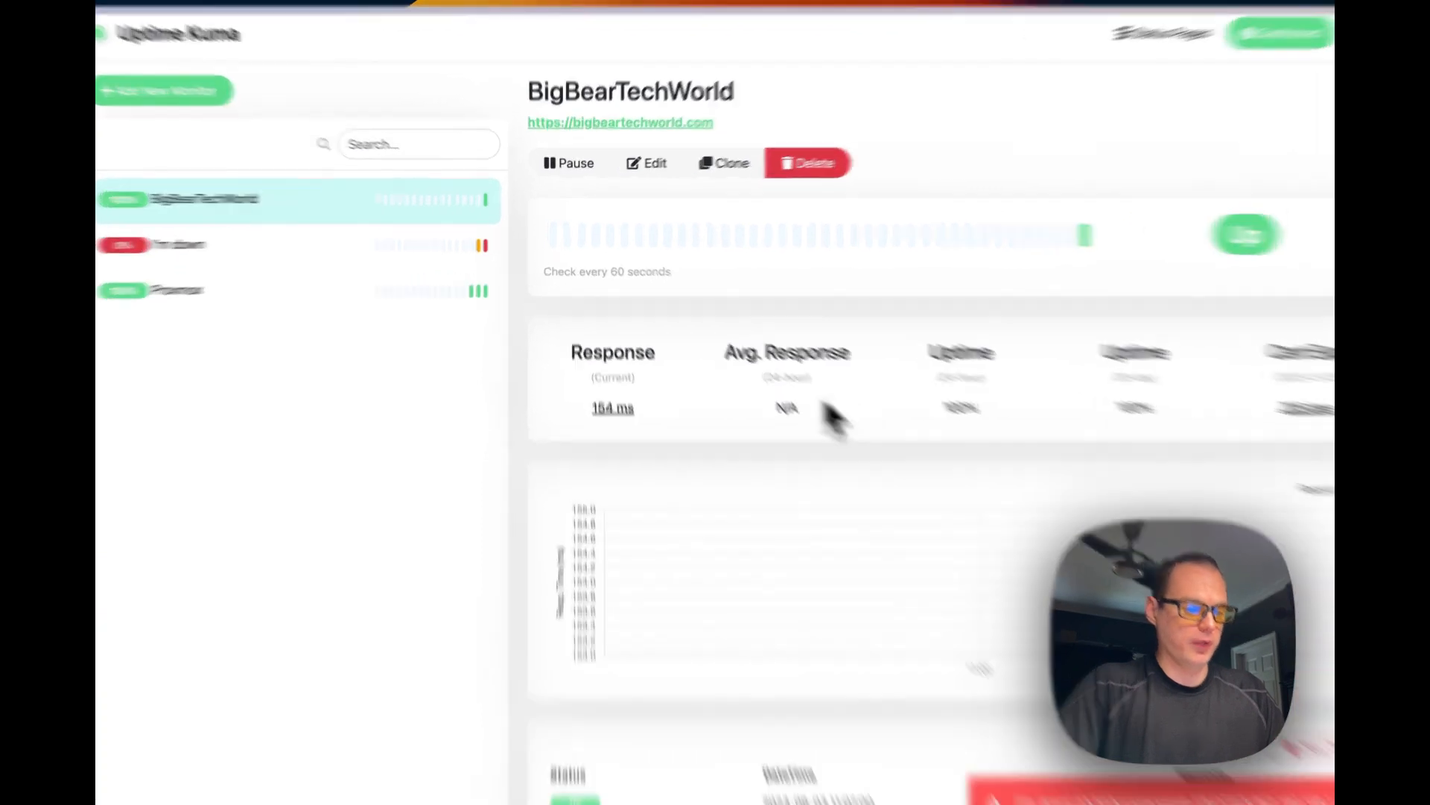
{"action": "left_click", "coordinate": [647, 163]}
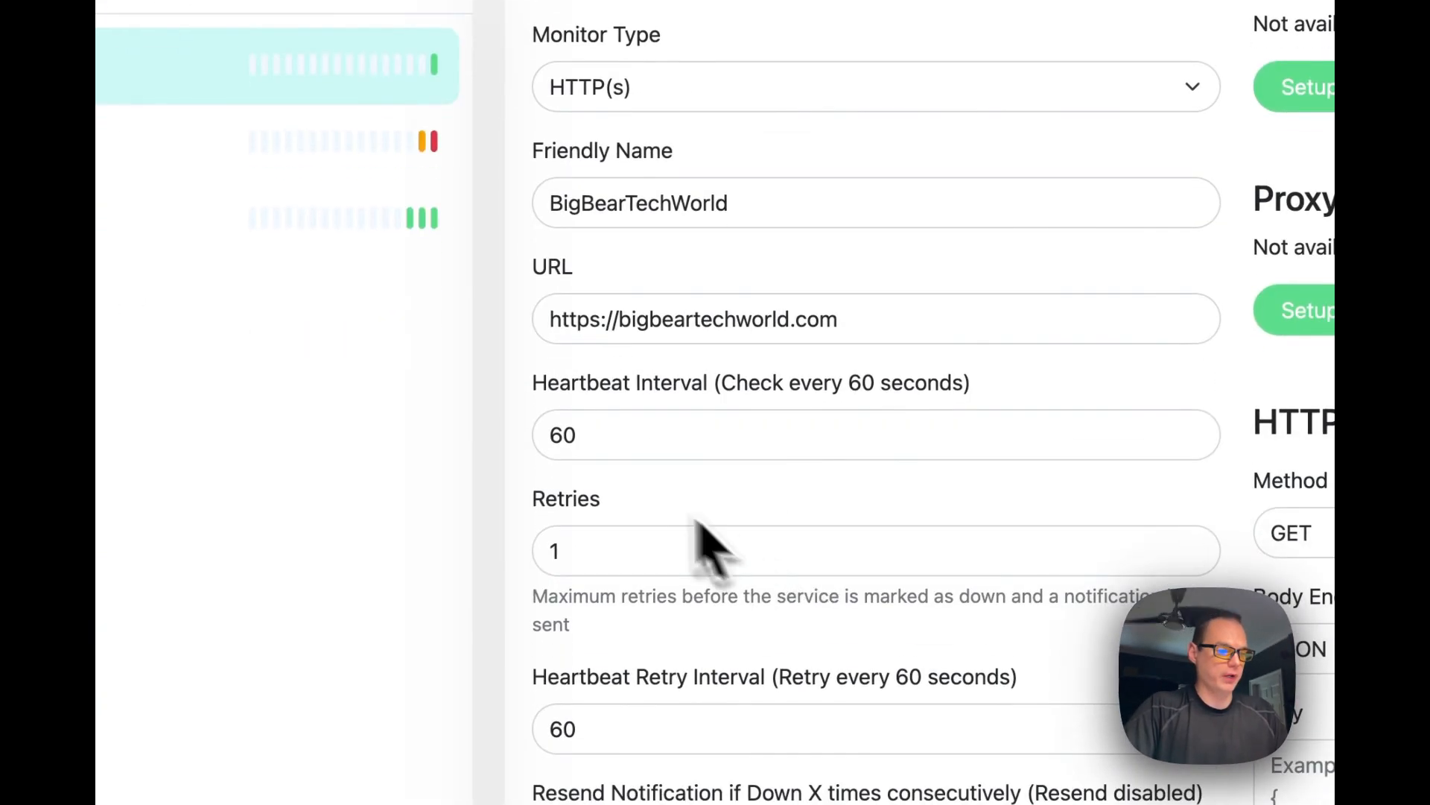
{"action": "type", "text": "30"}
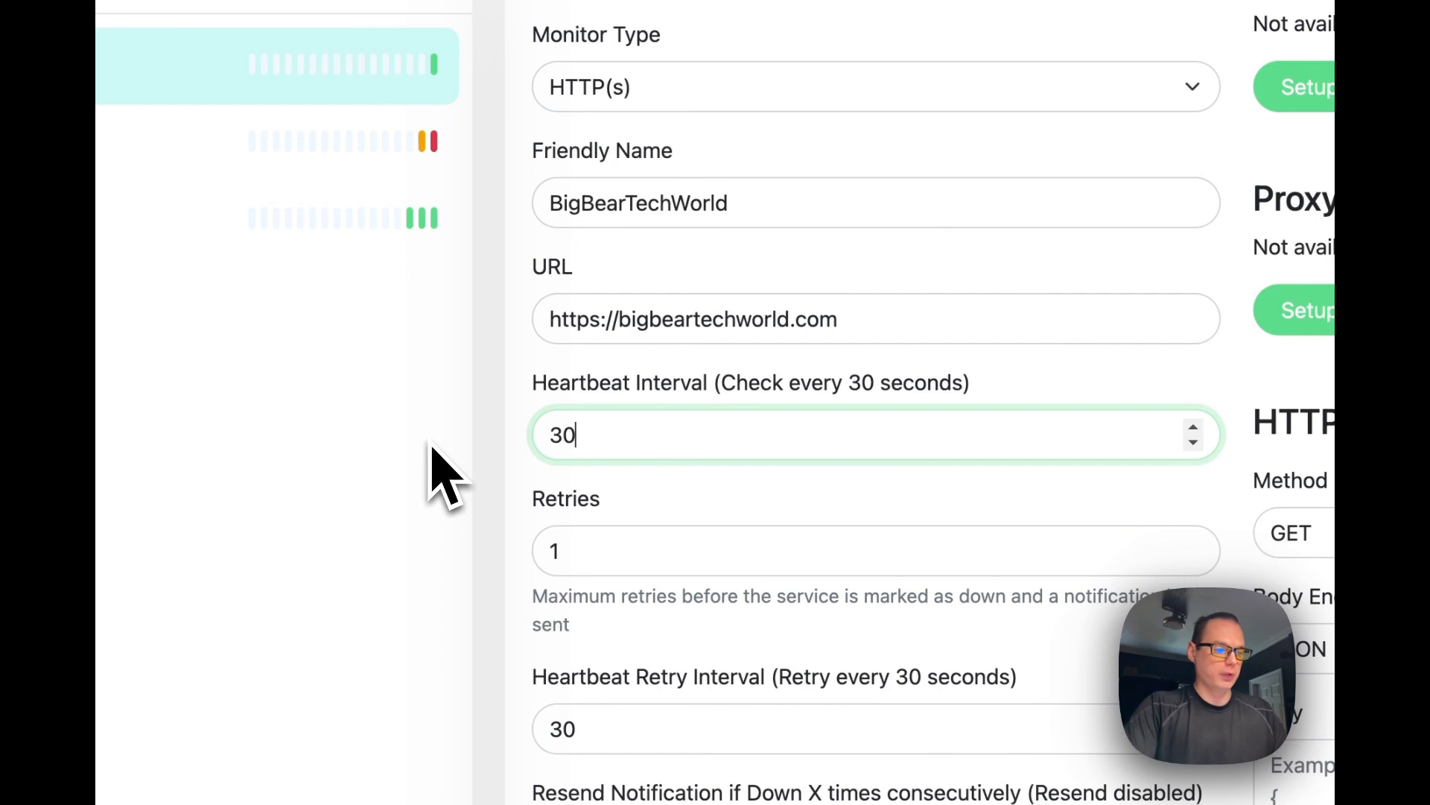
{"action": "scroll", "scroll_direction": "down", "scroll_amount": 3}
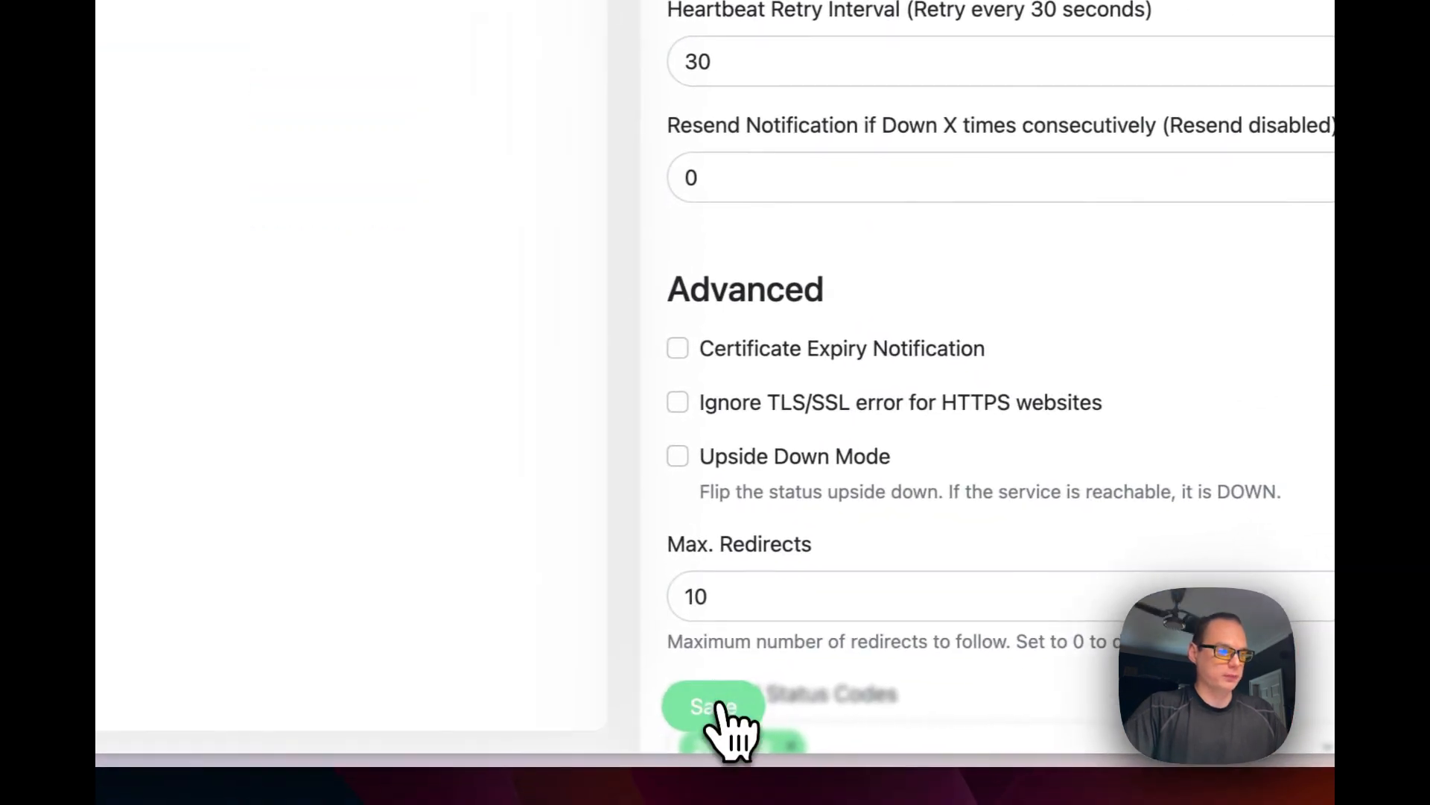
{"action": "left_click", "coordinate": [712, 706]}
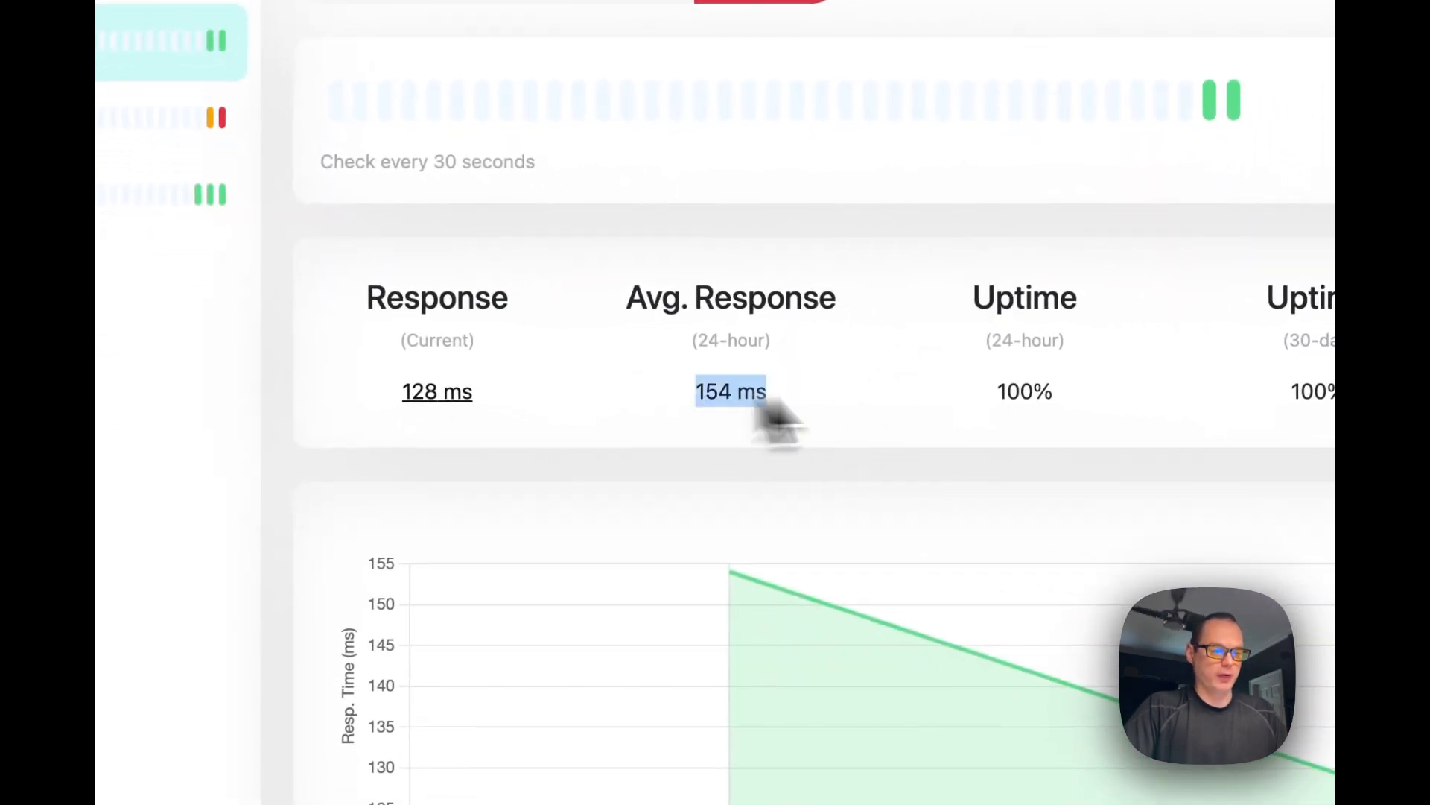
{"action": "mouse_move", "coordinate": [570, 456]}
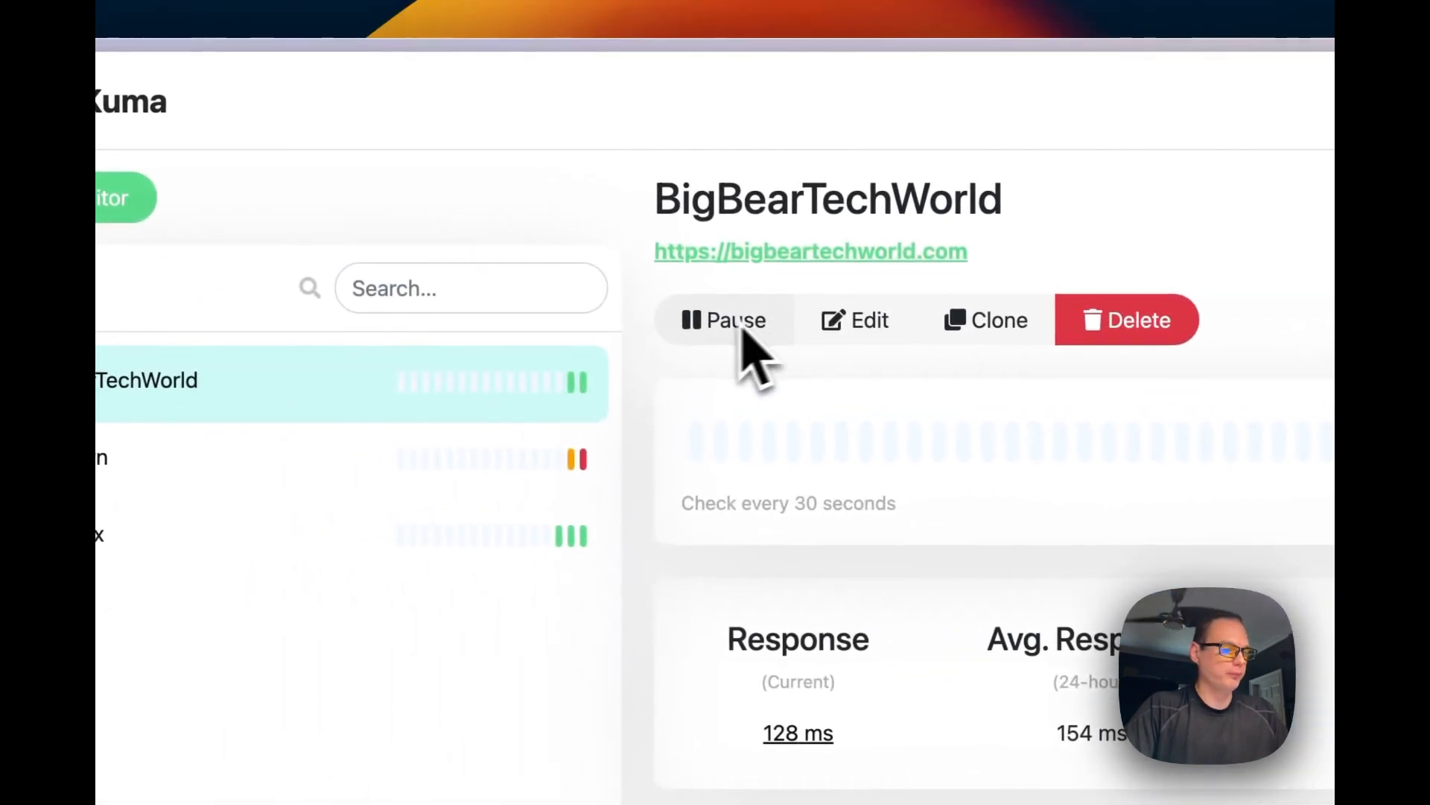
Reopen the BigBearTechWorld settings and set Retries to 0
{"action": "left_click", "coordinate": [867, 320]}
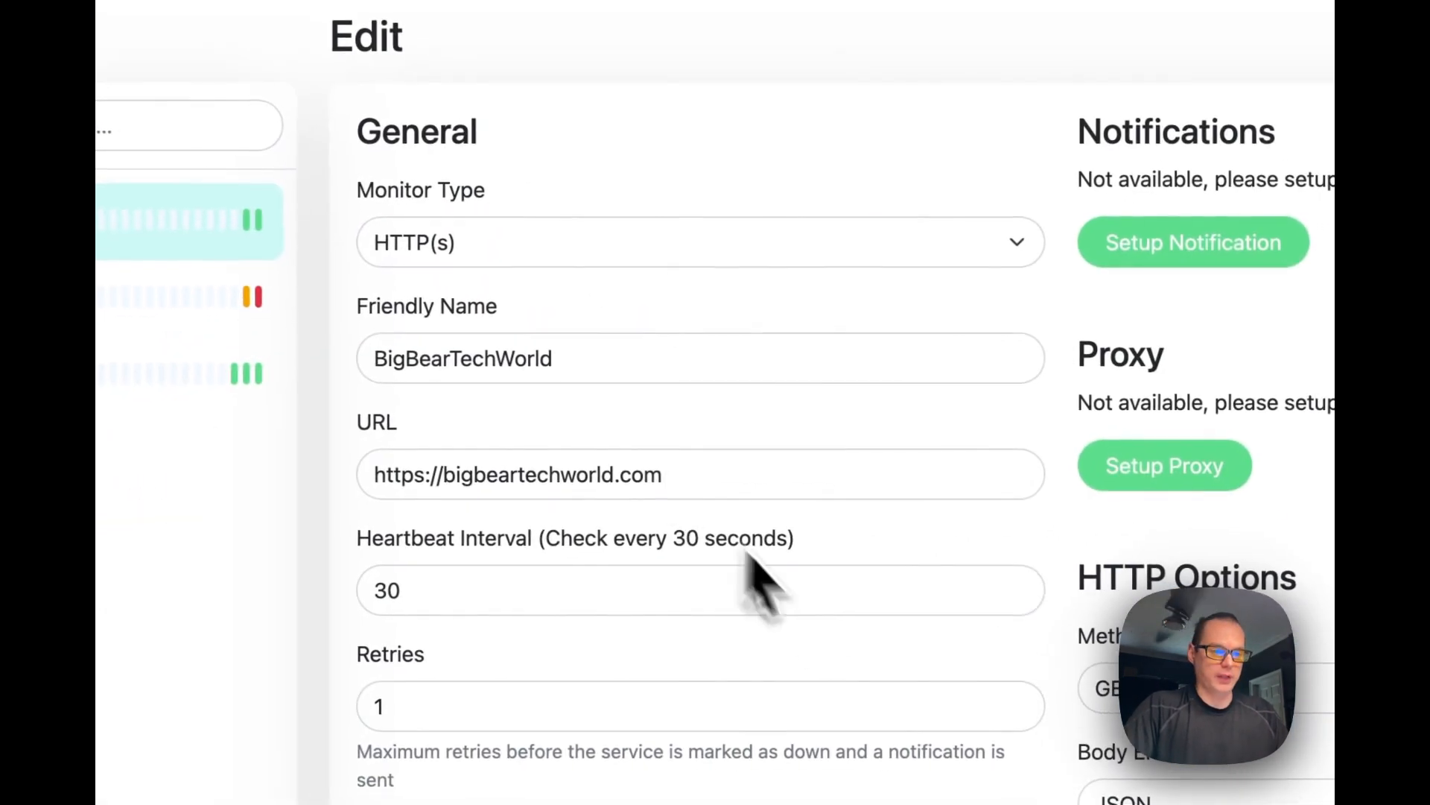
{"action": "scroll", "scroll_direction": "down", "scroll_amount": 3}
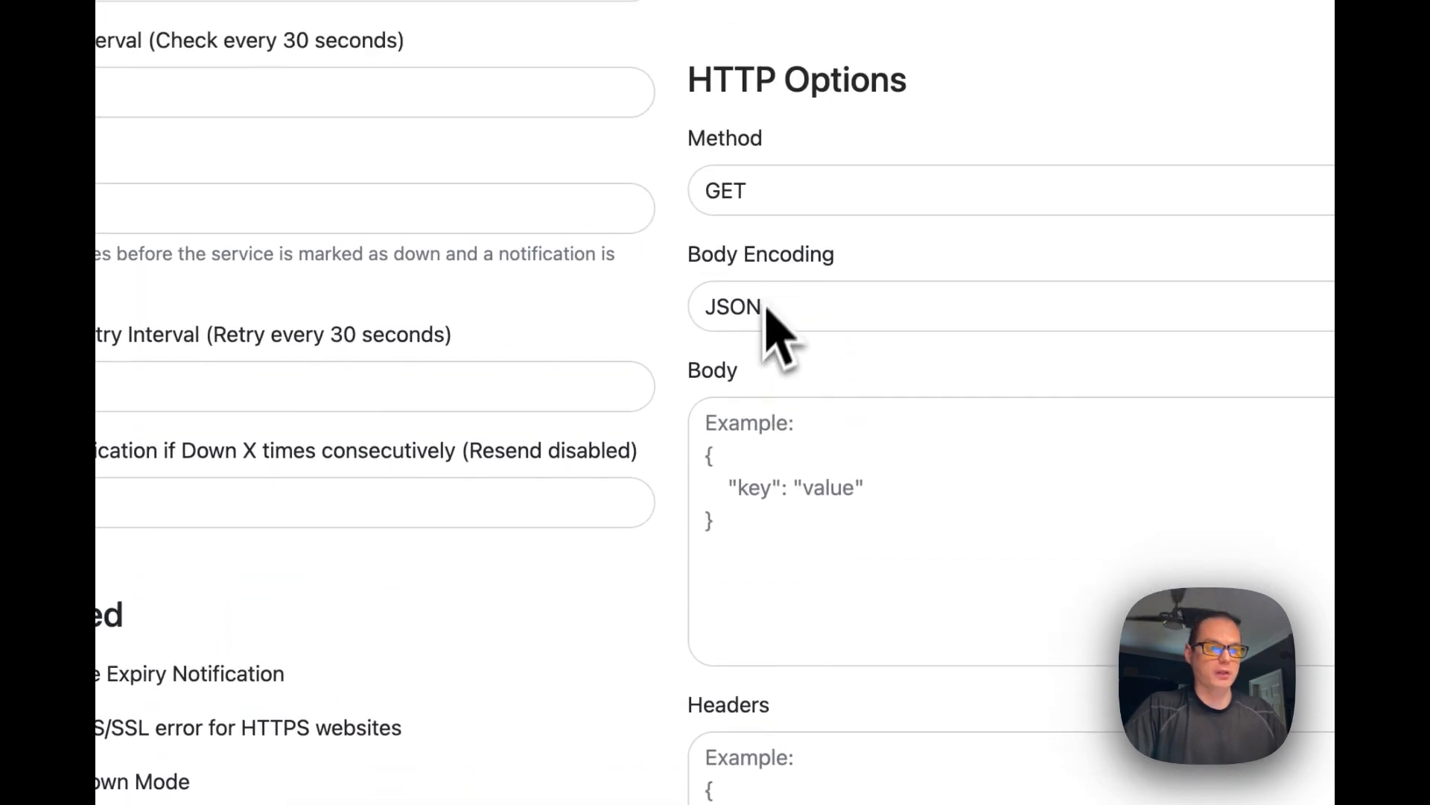
{"action": "scroll", "scroll_direction": "down", "scroll_amount": 3}
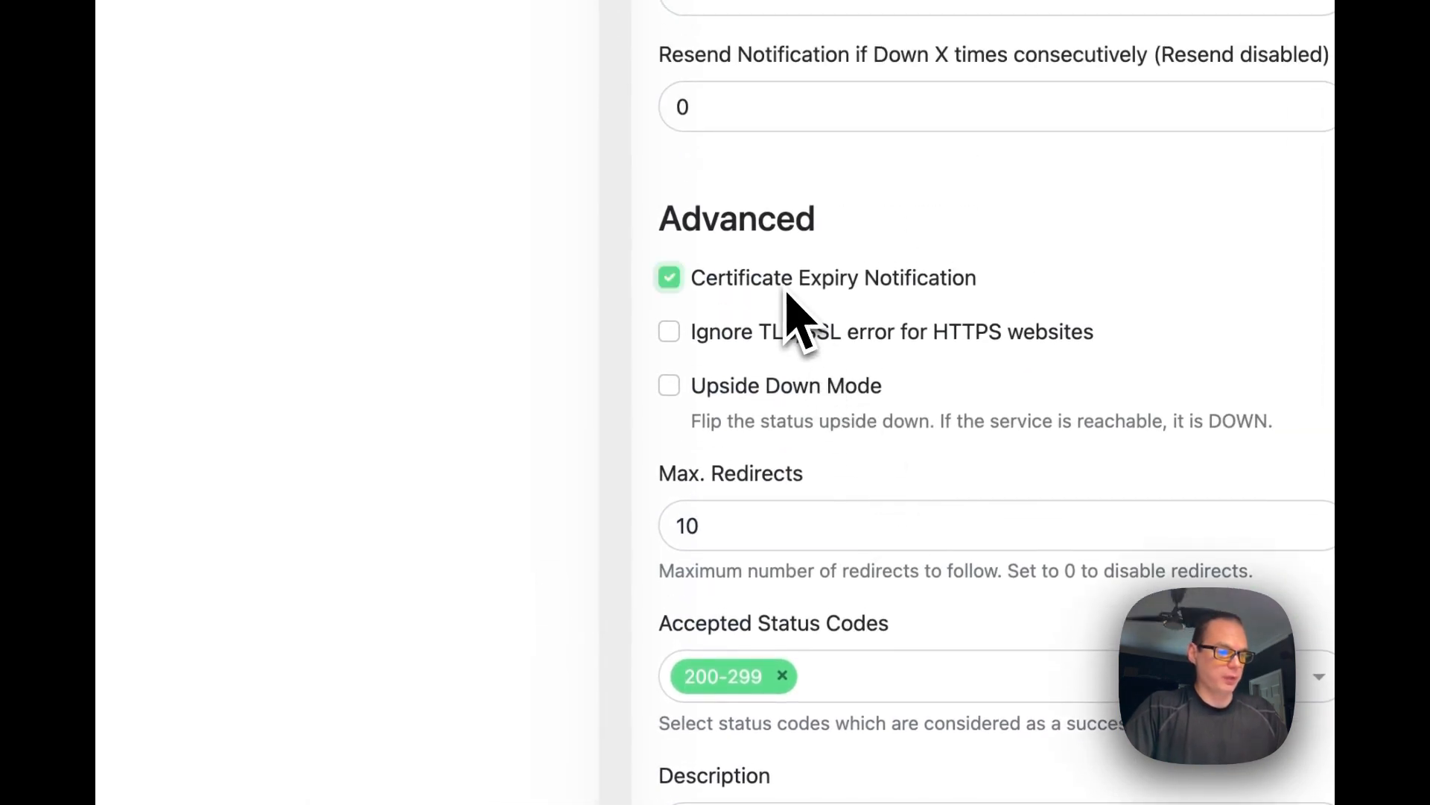
{"action": "mouse_move", "coordinate": [854, 336]}
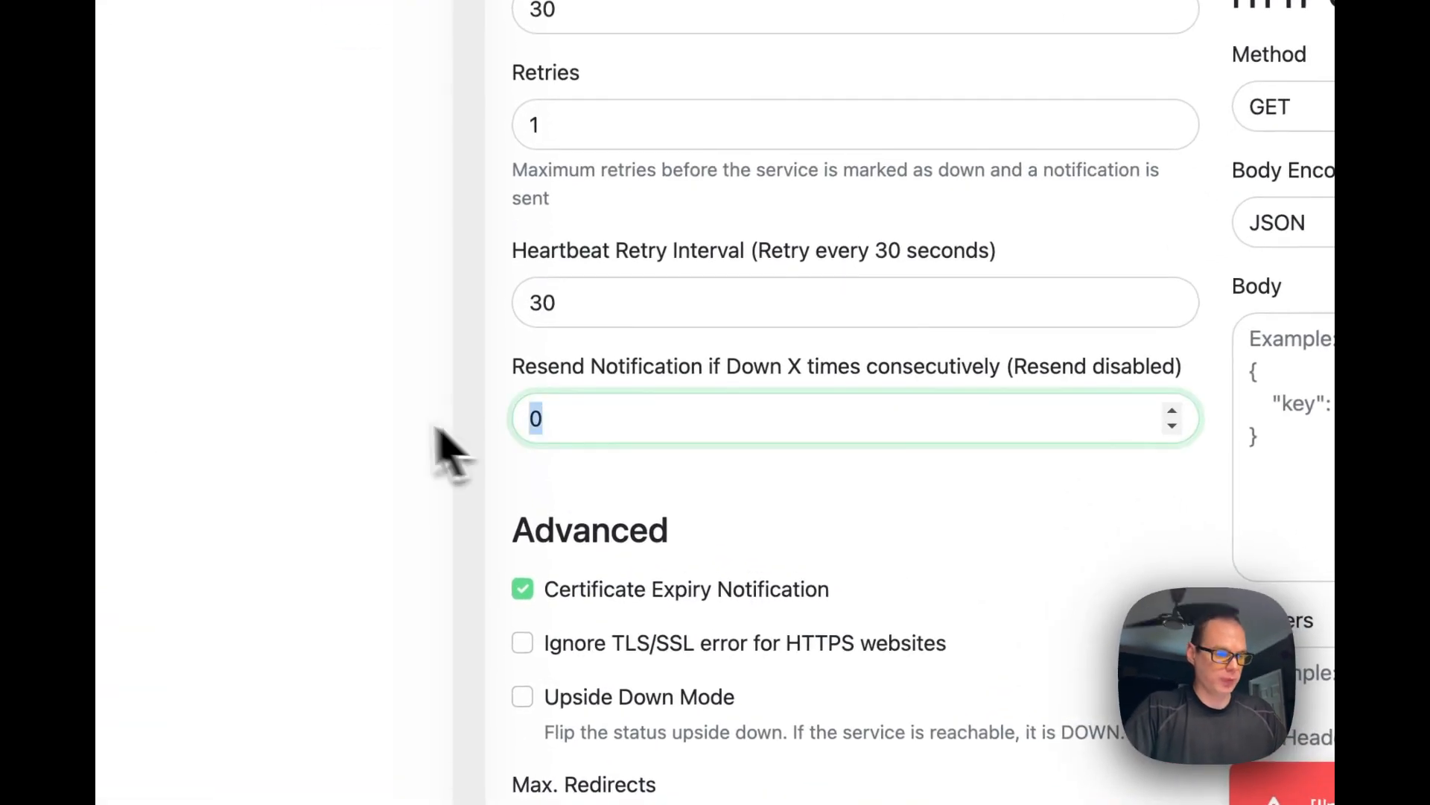
{"action": "mouse_move", "coordinate": [722, 416]}
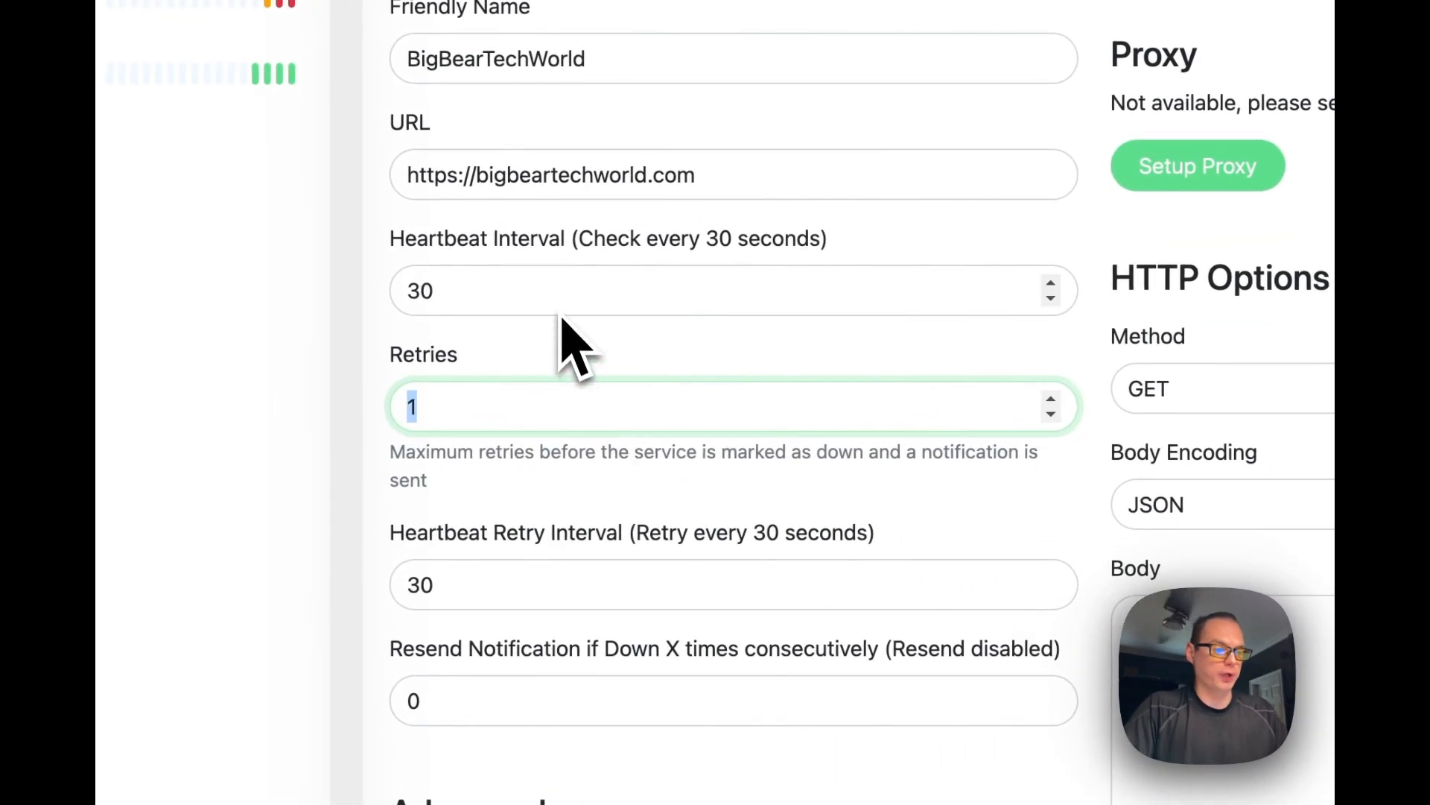
{"action": "type", "text": "0"}
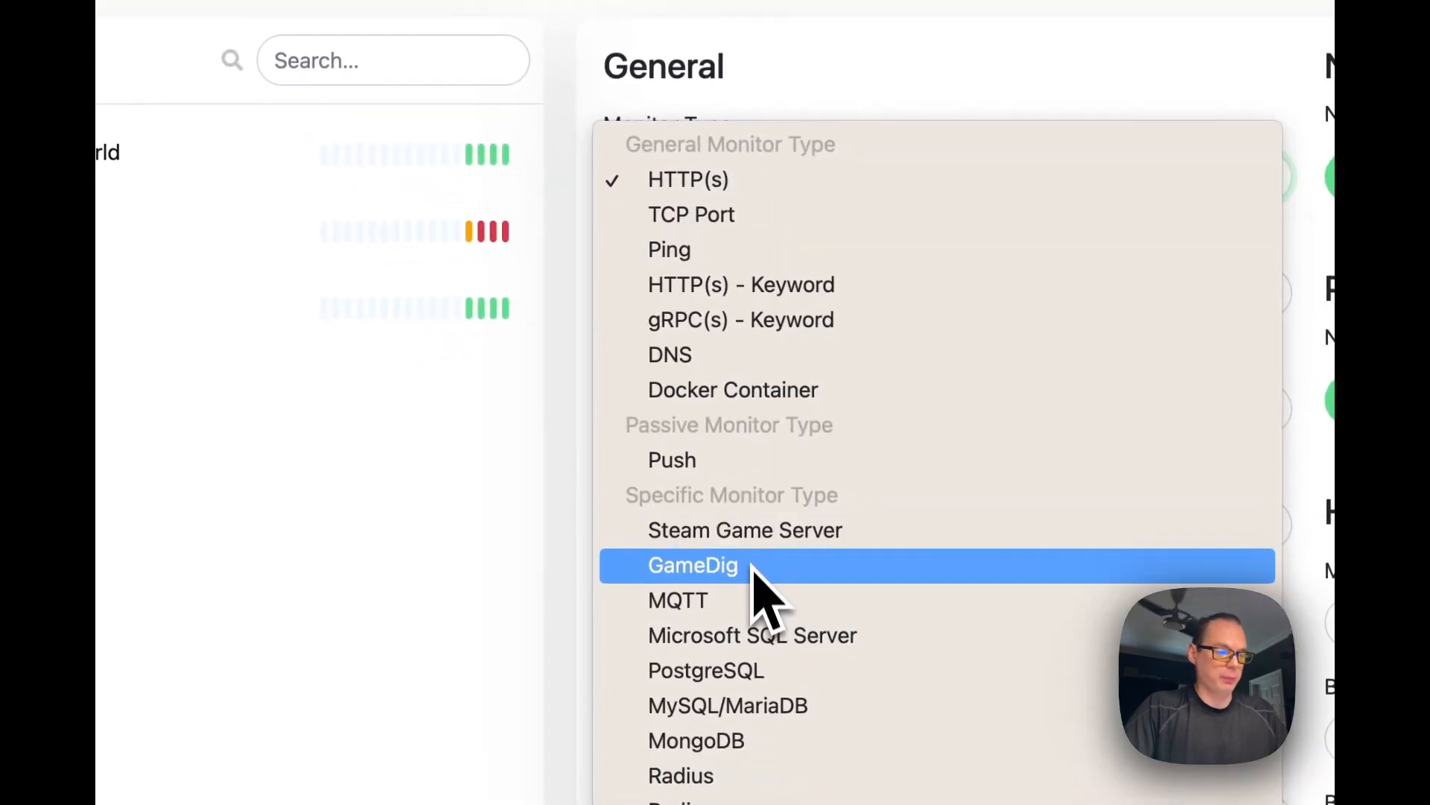
{"action": "mouse_move", "coordinate": [756, 582]}
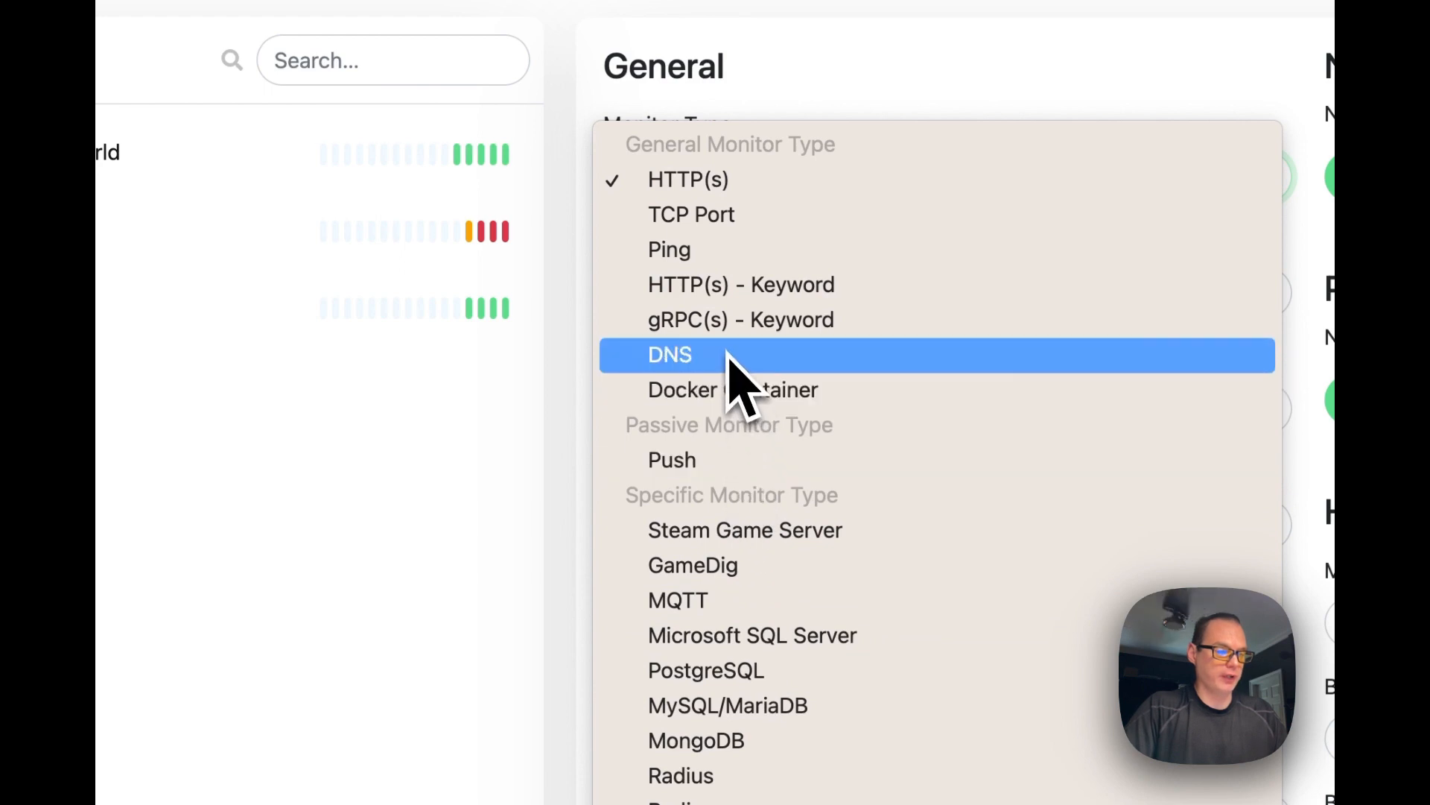
Switch the monitor type through HTTP(s) - Keyword to review the available type options
{"action": "left_click", "coordinate": [669, 355]}
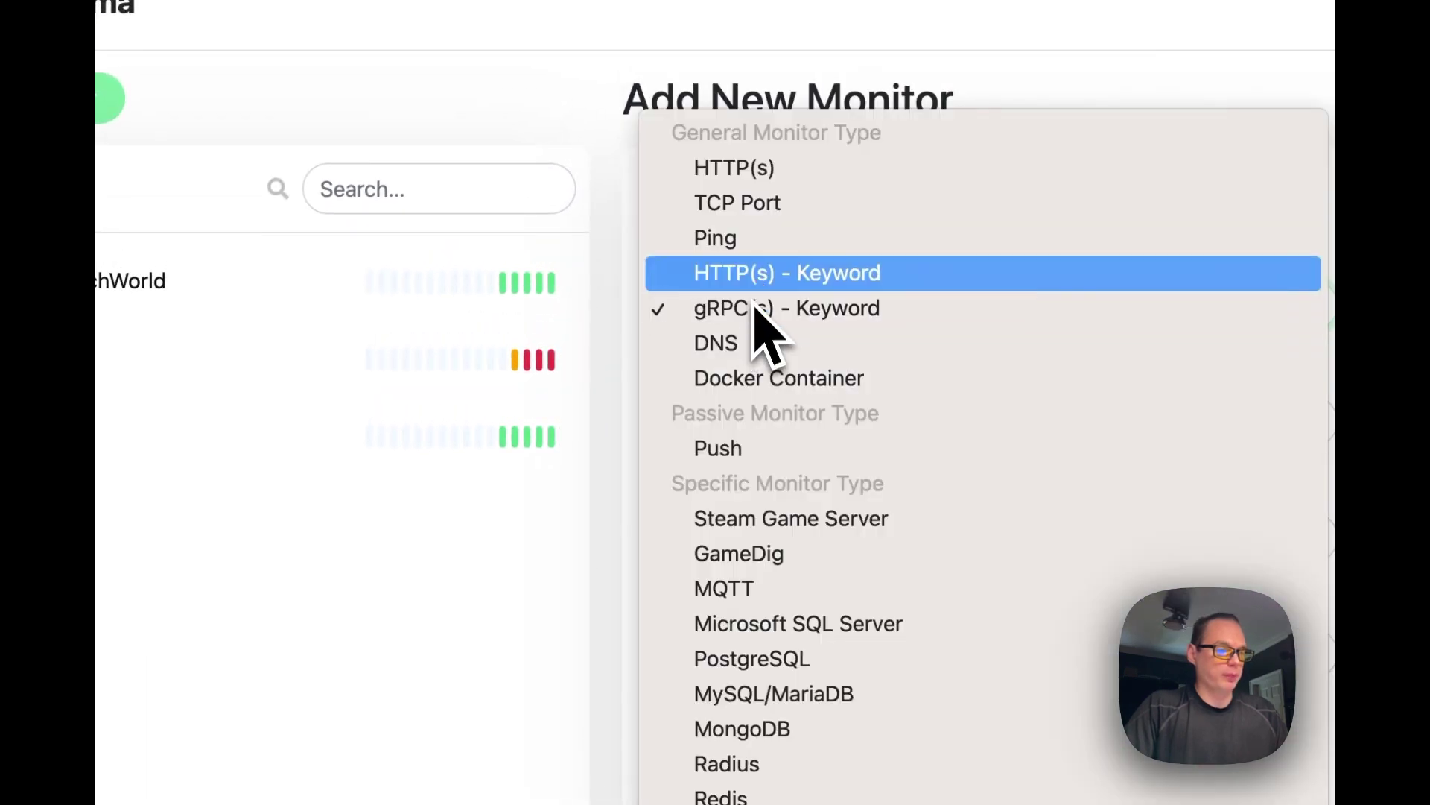
{"action": "left_click", "coordinate": [786, 273]}
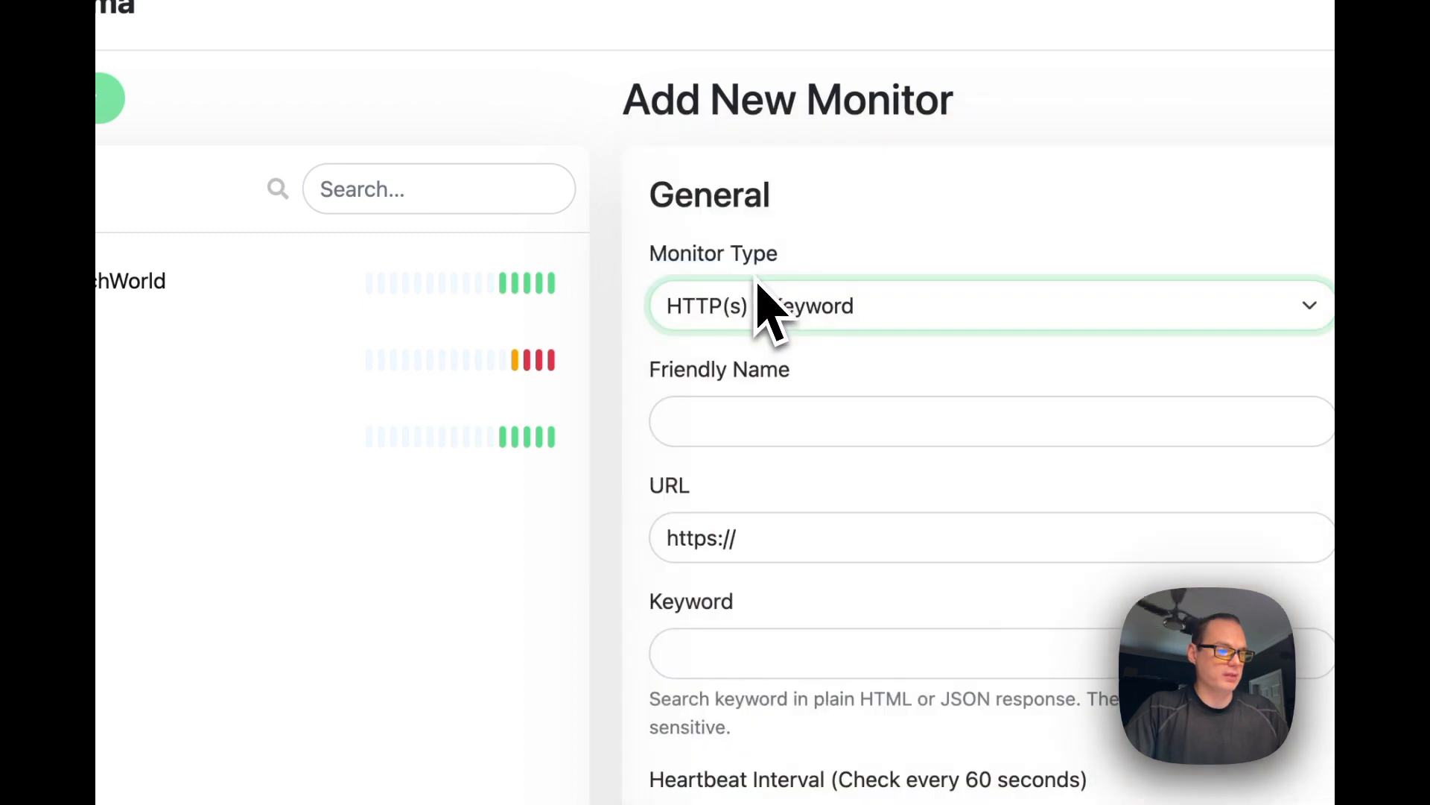
{"action": "mouse_move", "coordinate": [750, 357]}
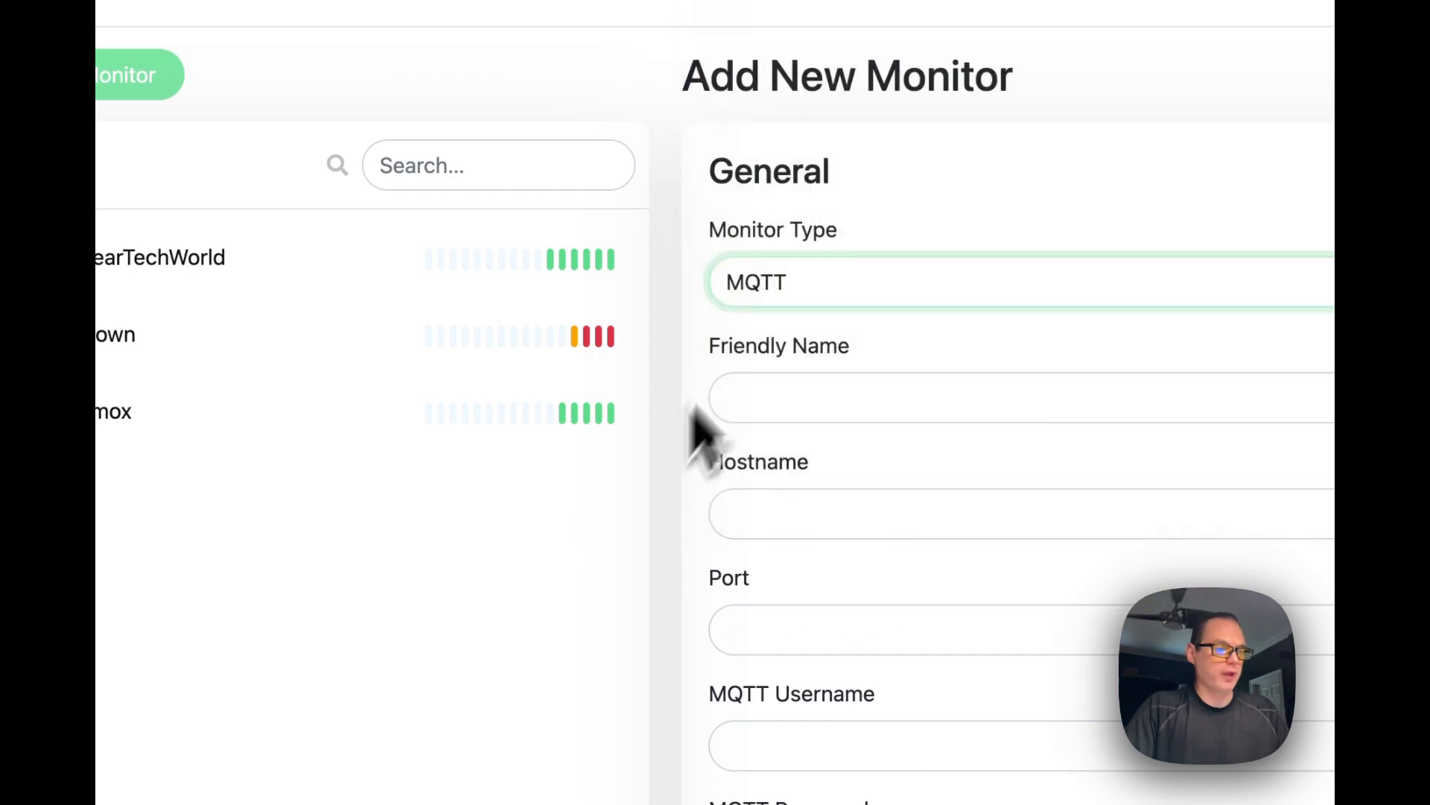
{"action": "scroll", "scroll_direction": "down", "scroll_amount": 3}
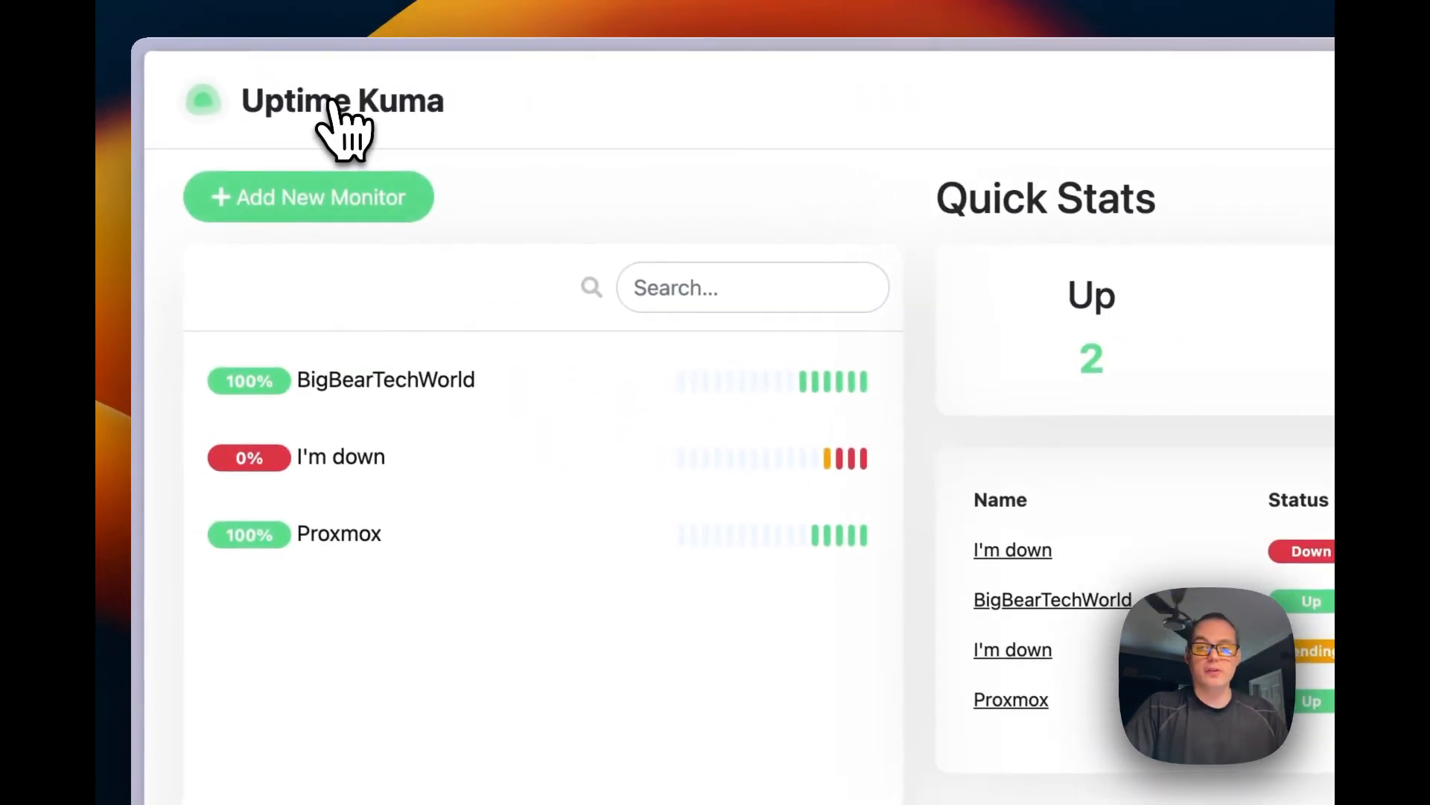
Scroll through the dashboard Quick Stats showing 2 Up and 1 Down
{"action": "scroll", "scroll_direction": "down", "scroll_amount": 3}
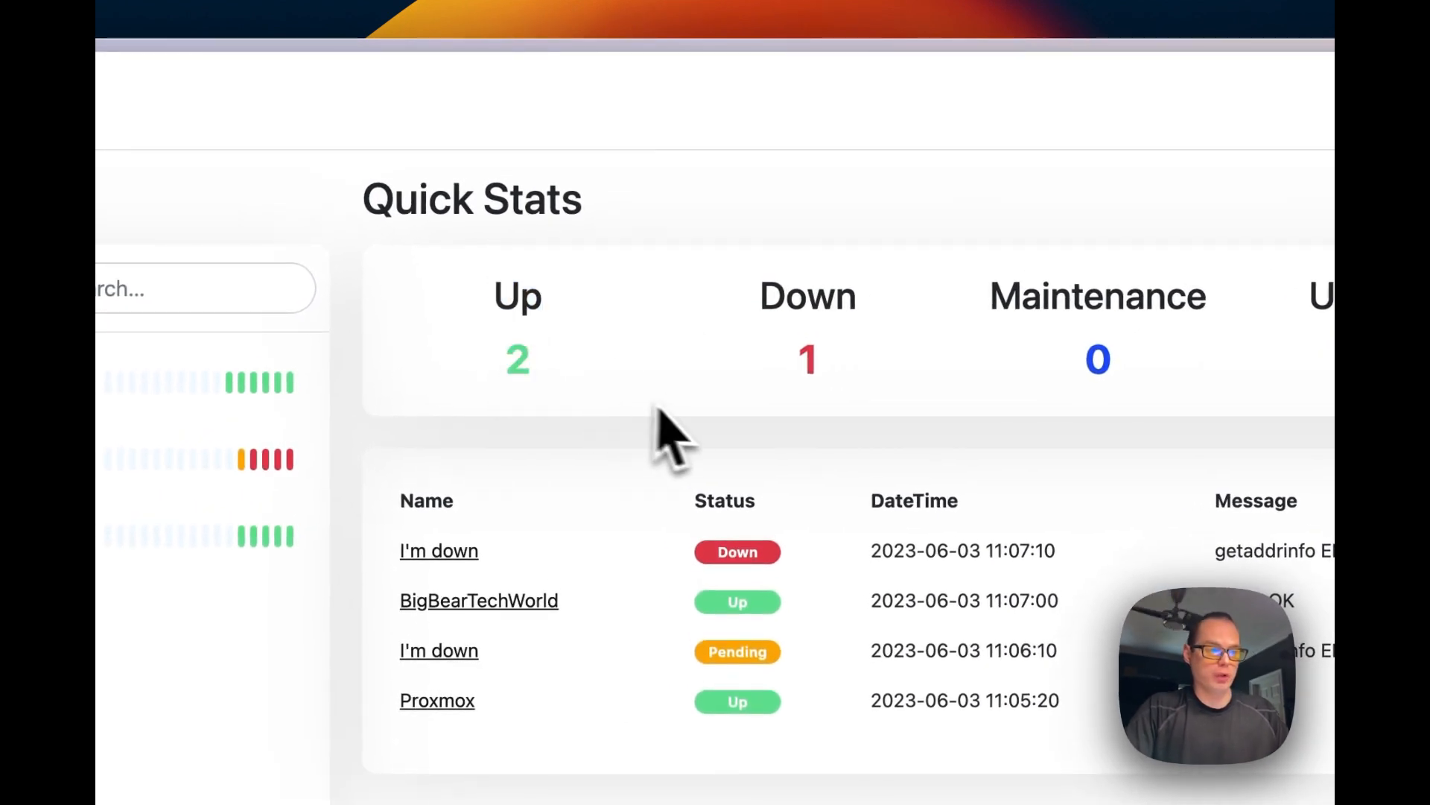
{"action": "mouse_move", "coordinate": [821, 392]}
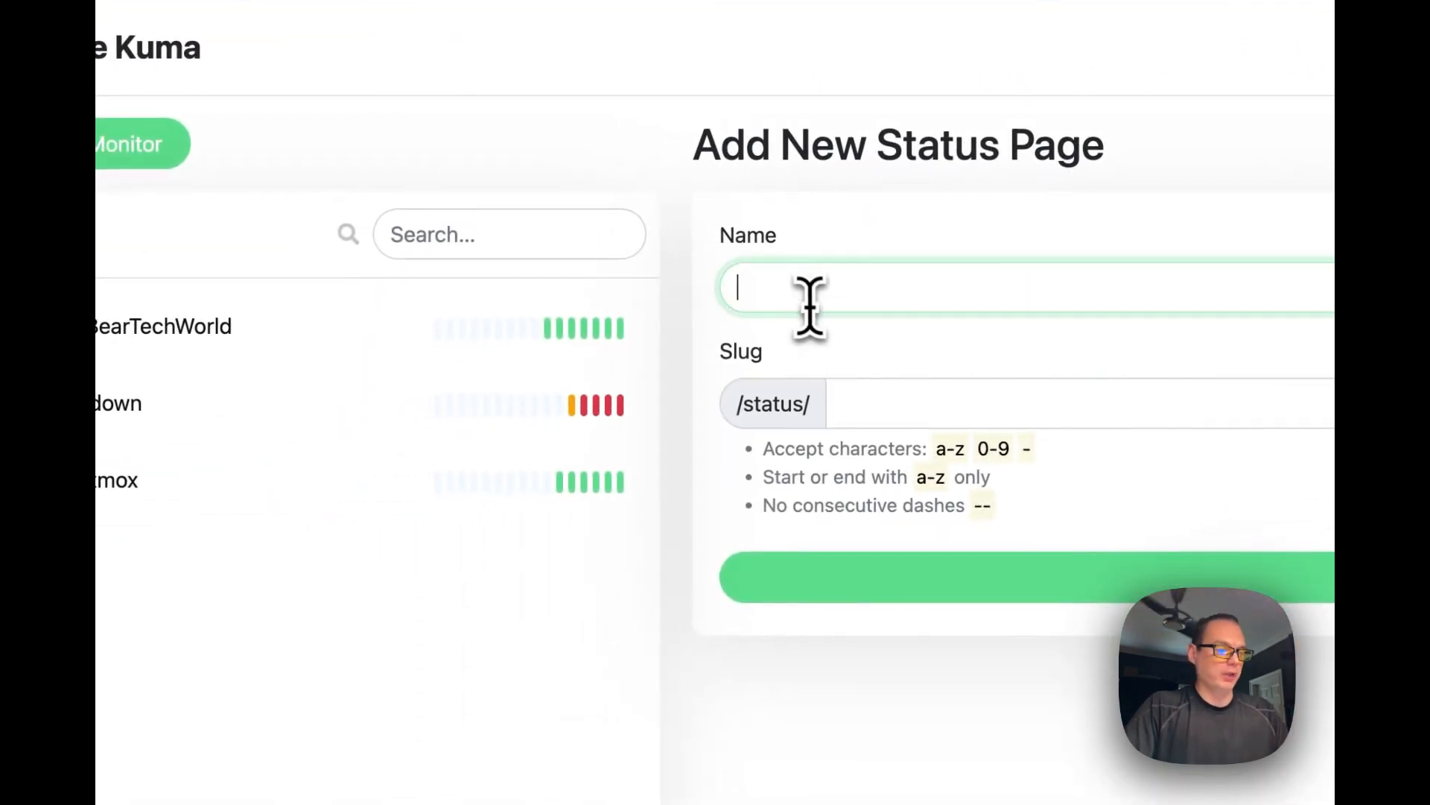
Name the new status page 'Testing' with slug testing and create it
{"action": "type", "text": "Testing"}
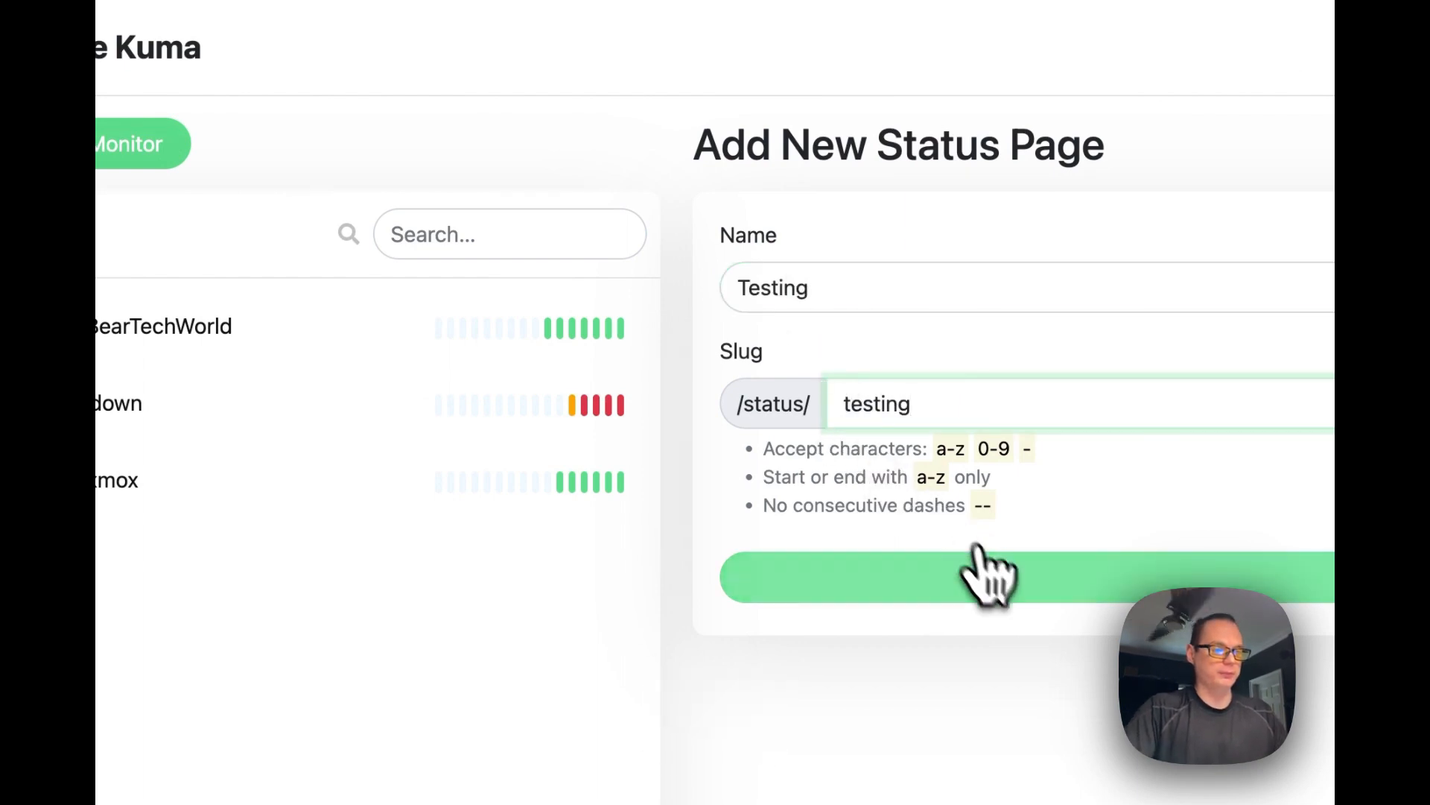
{"action": "left_click", "coordinate": [985, 574]}
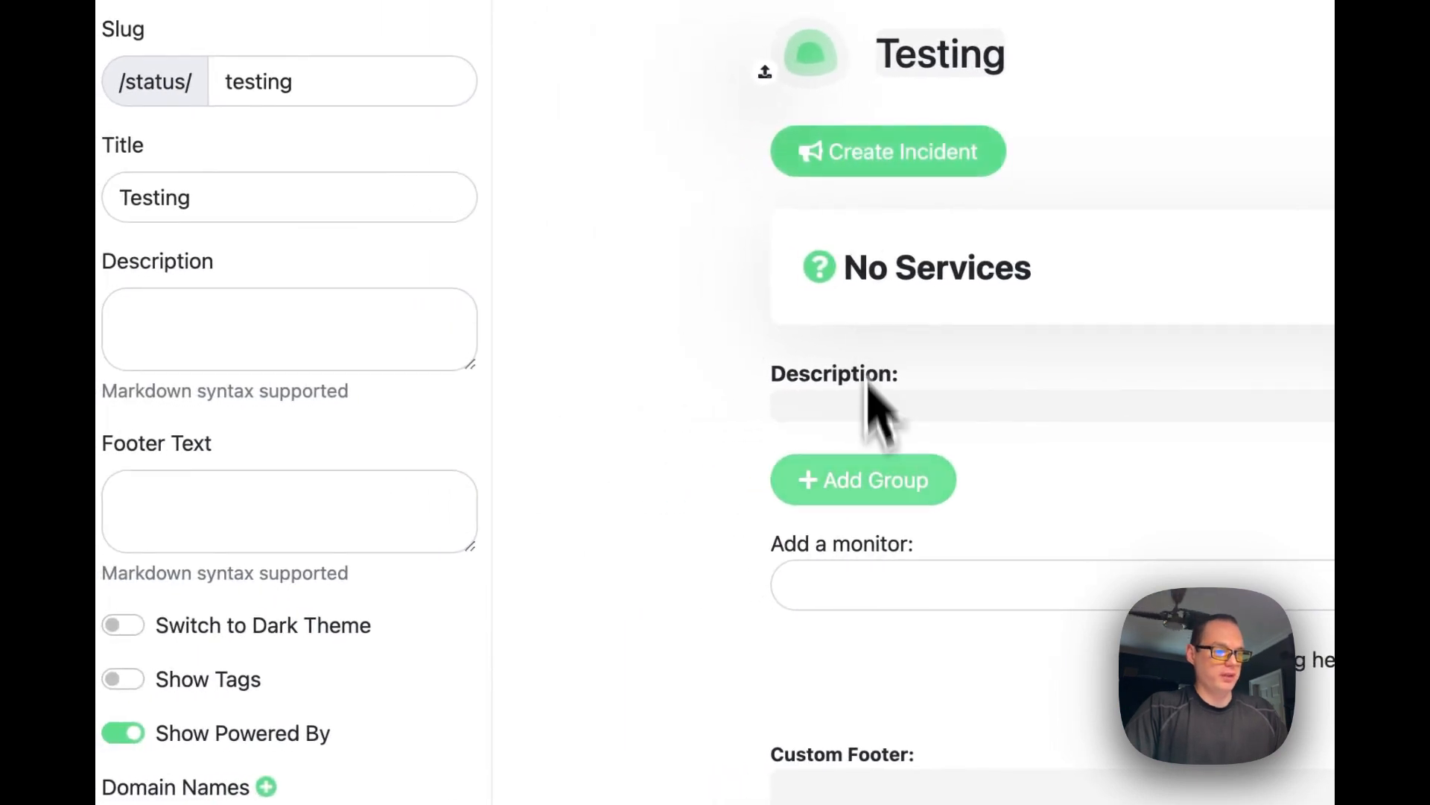
Add the Proxmox monitor to the Testing page's services and start a new incident
{"action": "scroll", "scroll_direction": "down", "scroll_amount": 3}
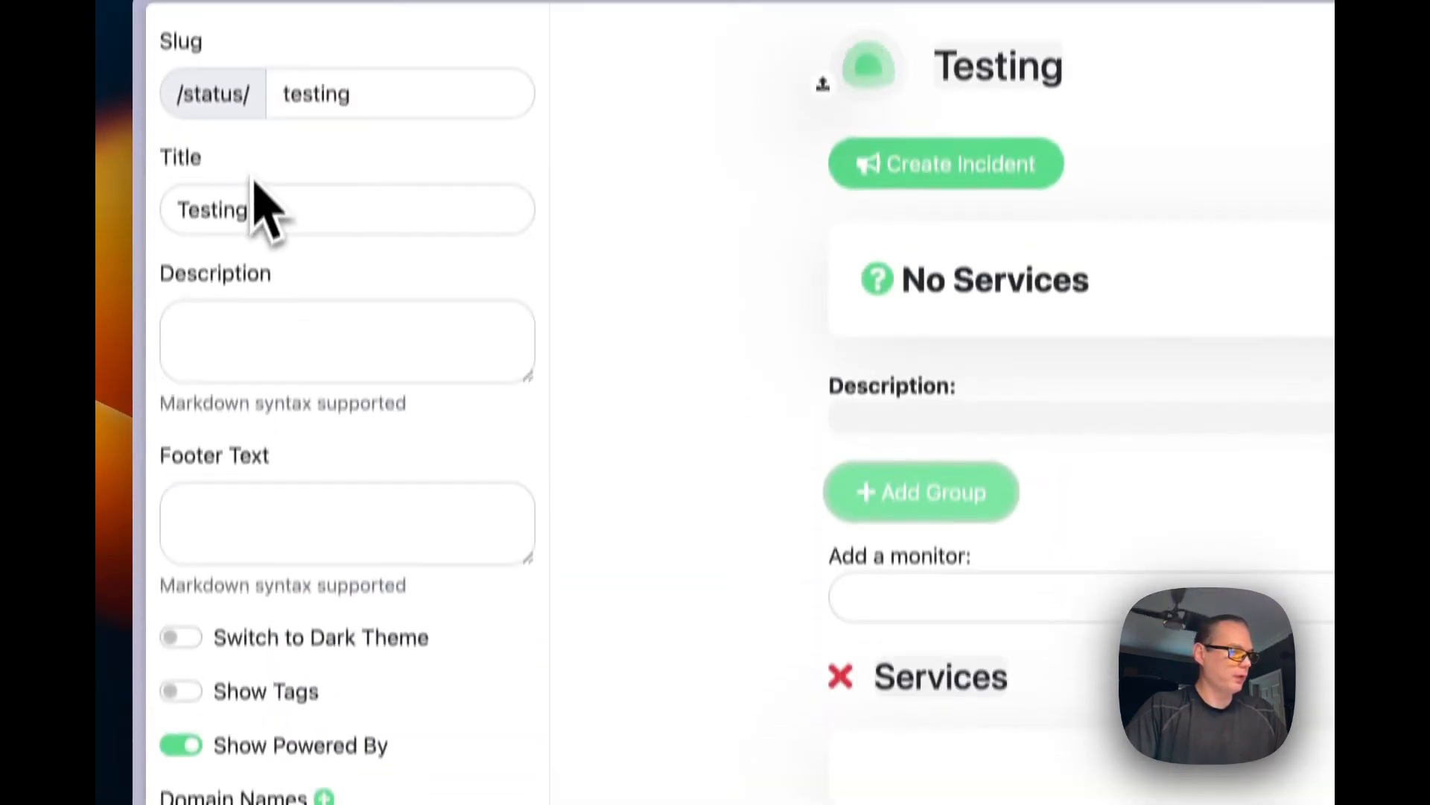
{"action": "scroll", "scroll_direction": "down", "scroll_amount": 3}
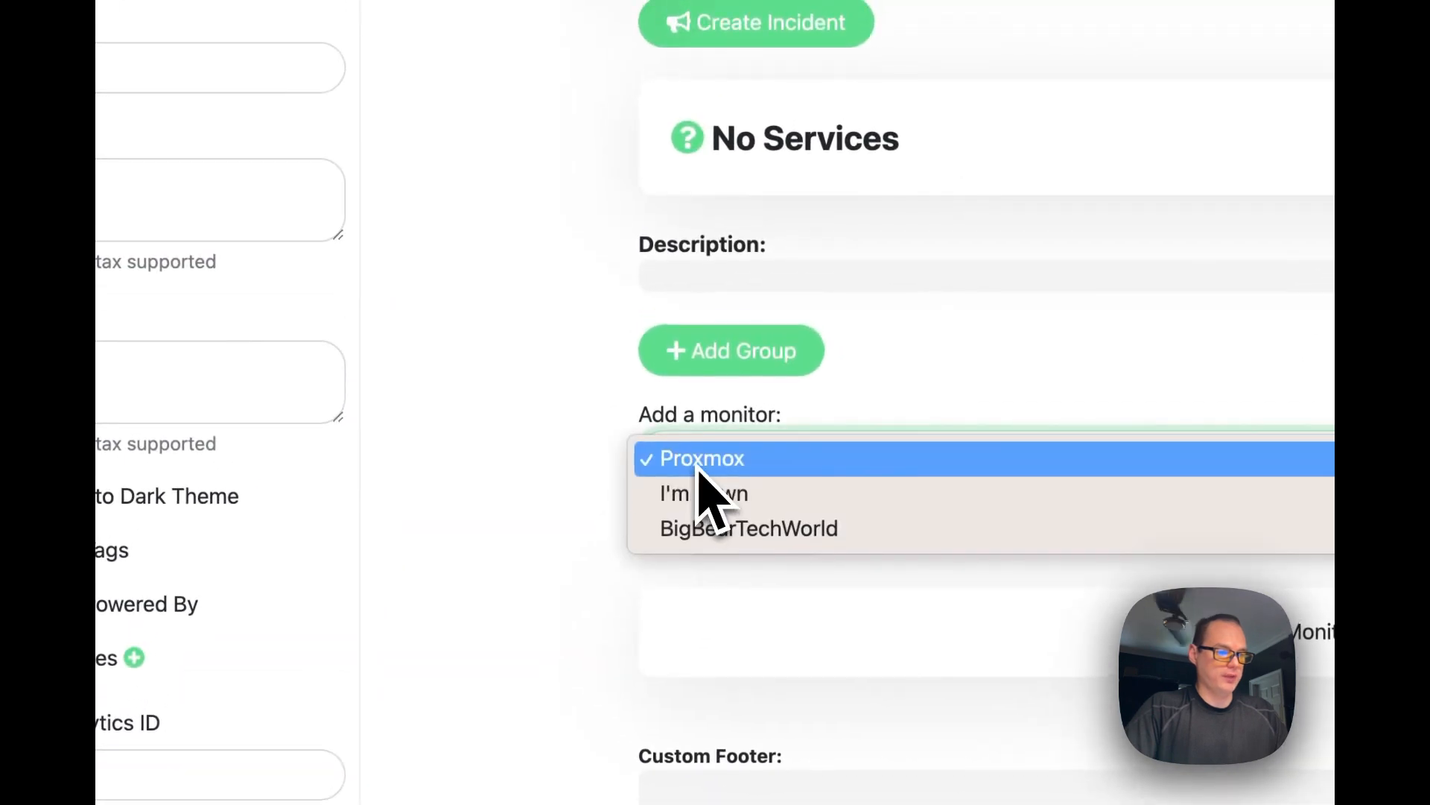
{"action": "left_click", "coordinate": [750, 528]}
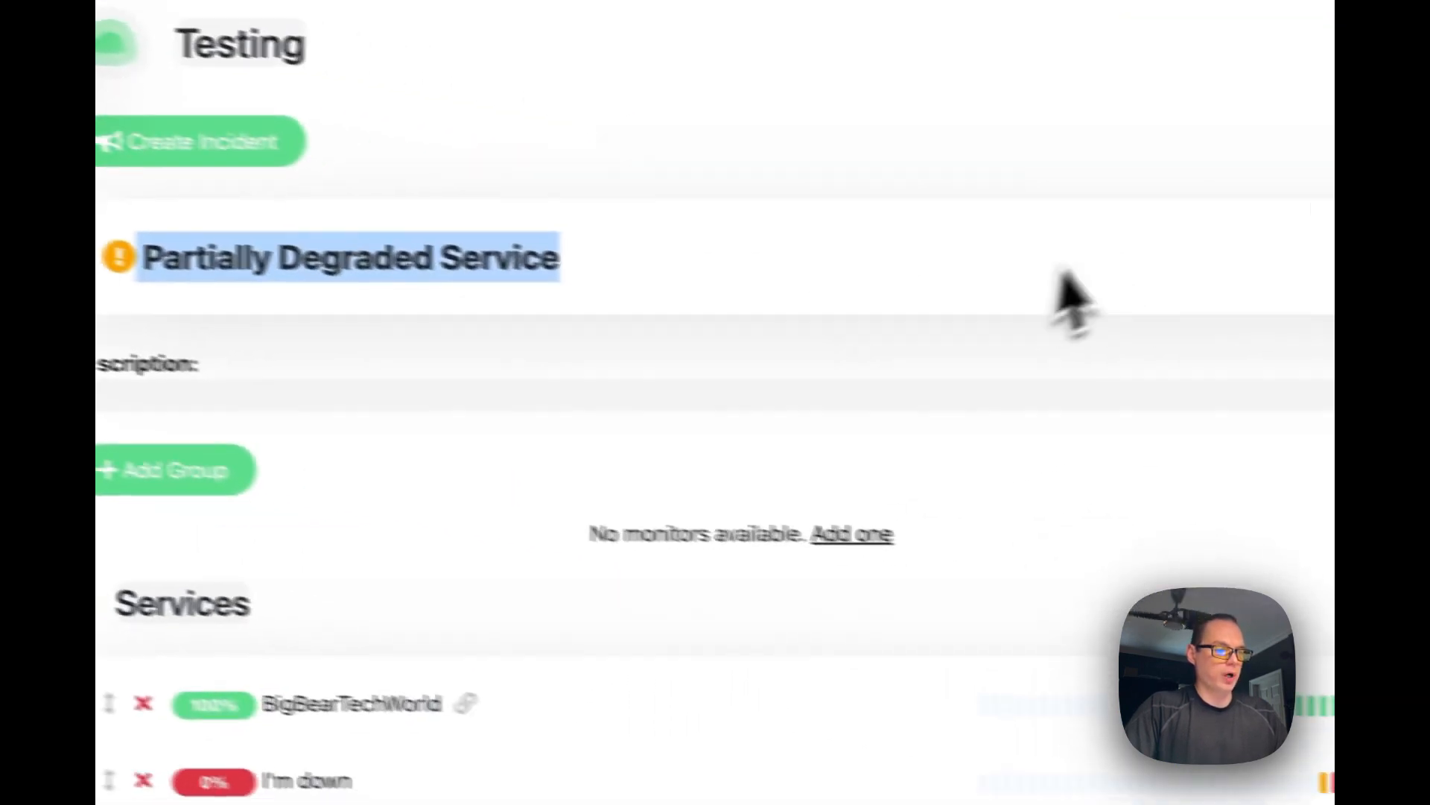
{"action": "scroll", "scroll_direction": "down", "scroll_amount": 3}
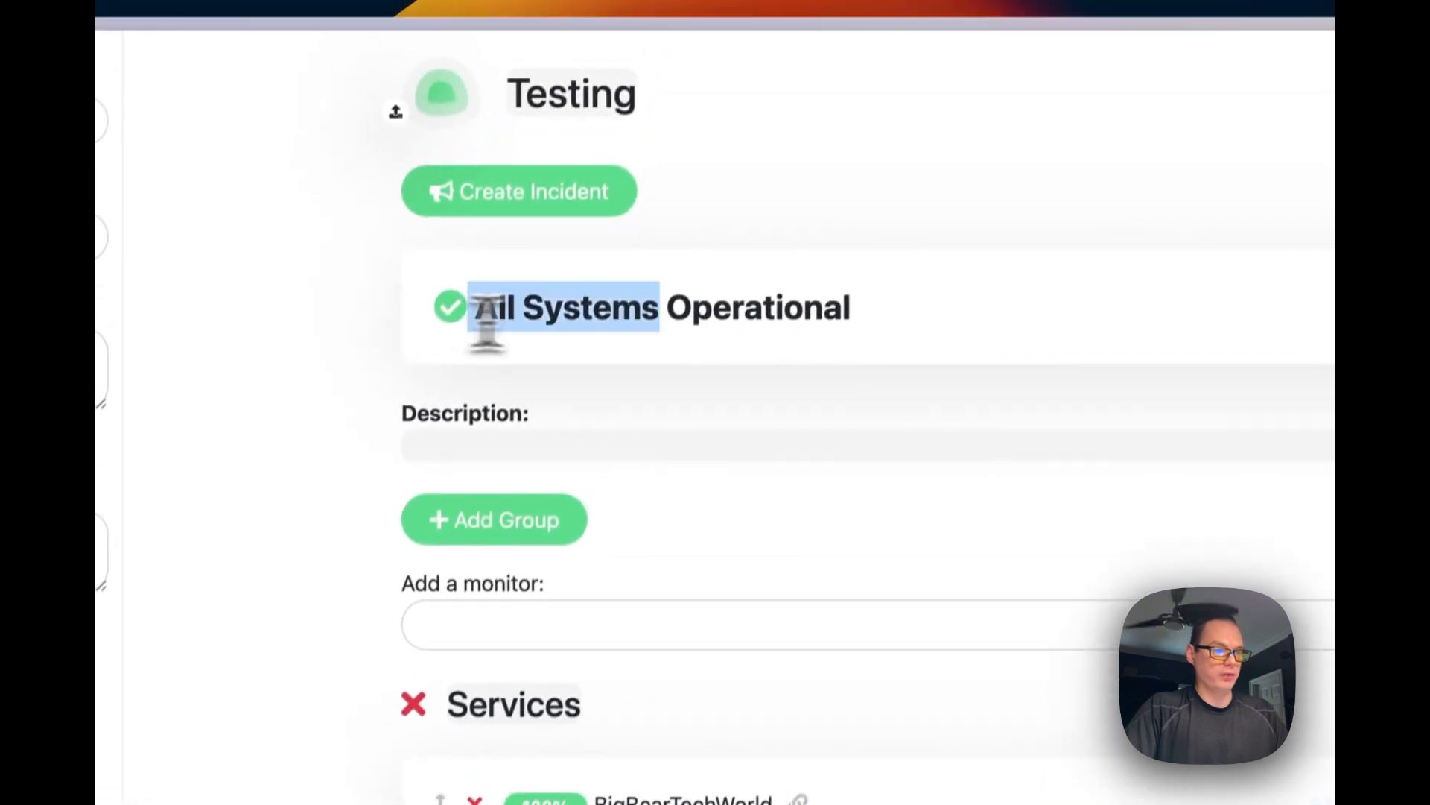
{"action": "left_click", "coordinate": [519, 191]}
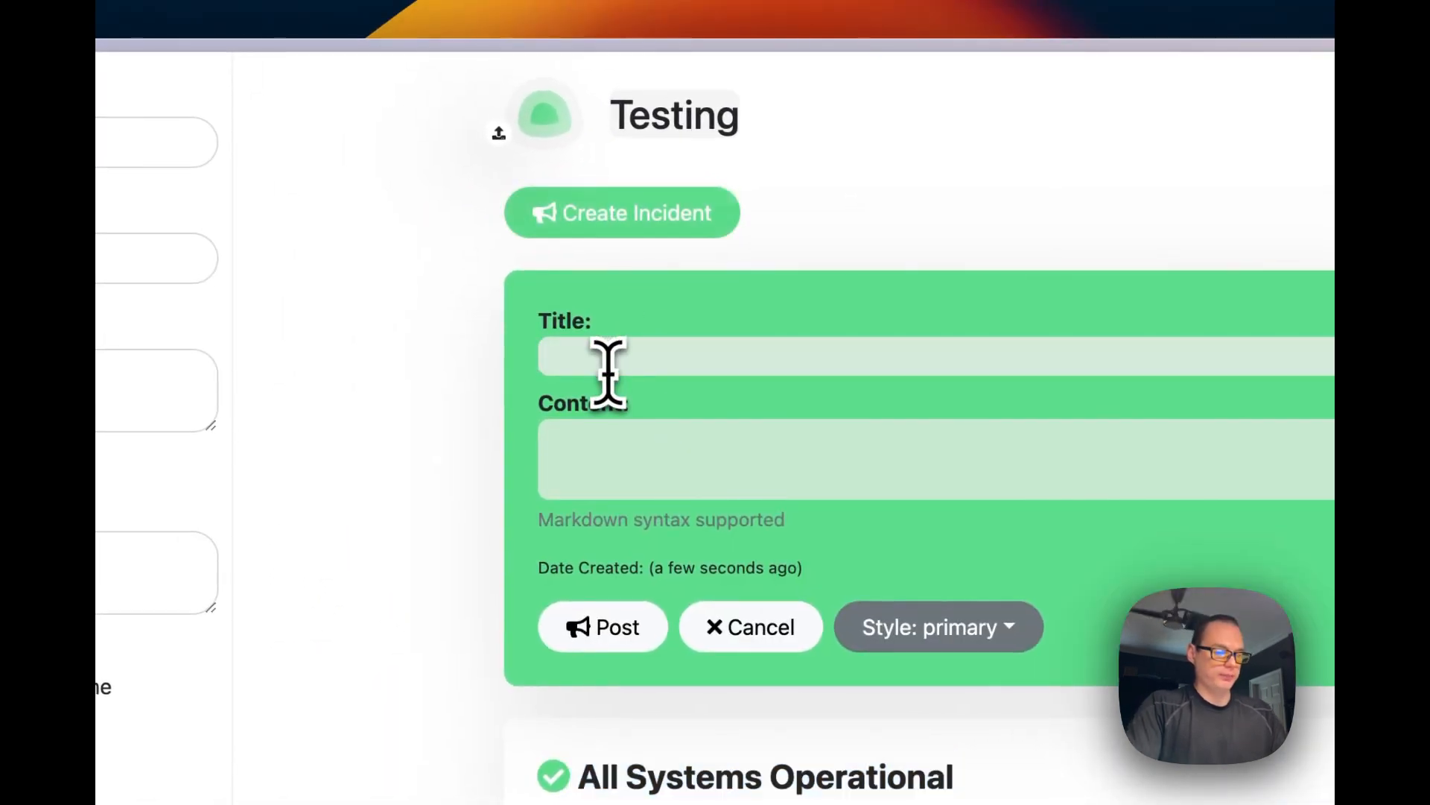
Post the incident 'The services are down' with content 'Mayday'
{"action": "type", "text": "The services"}
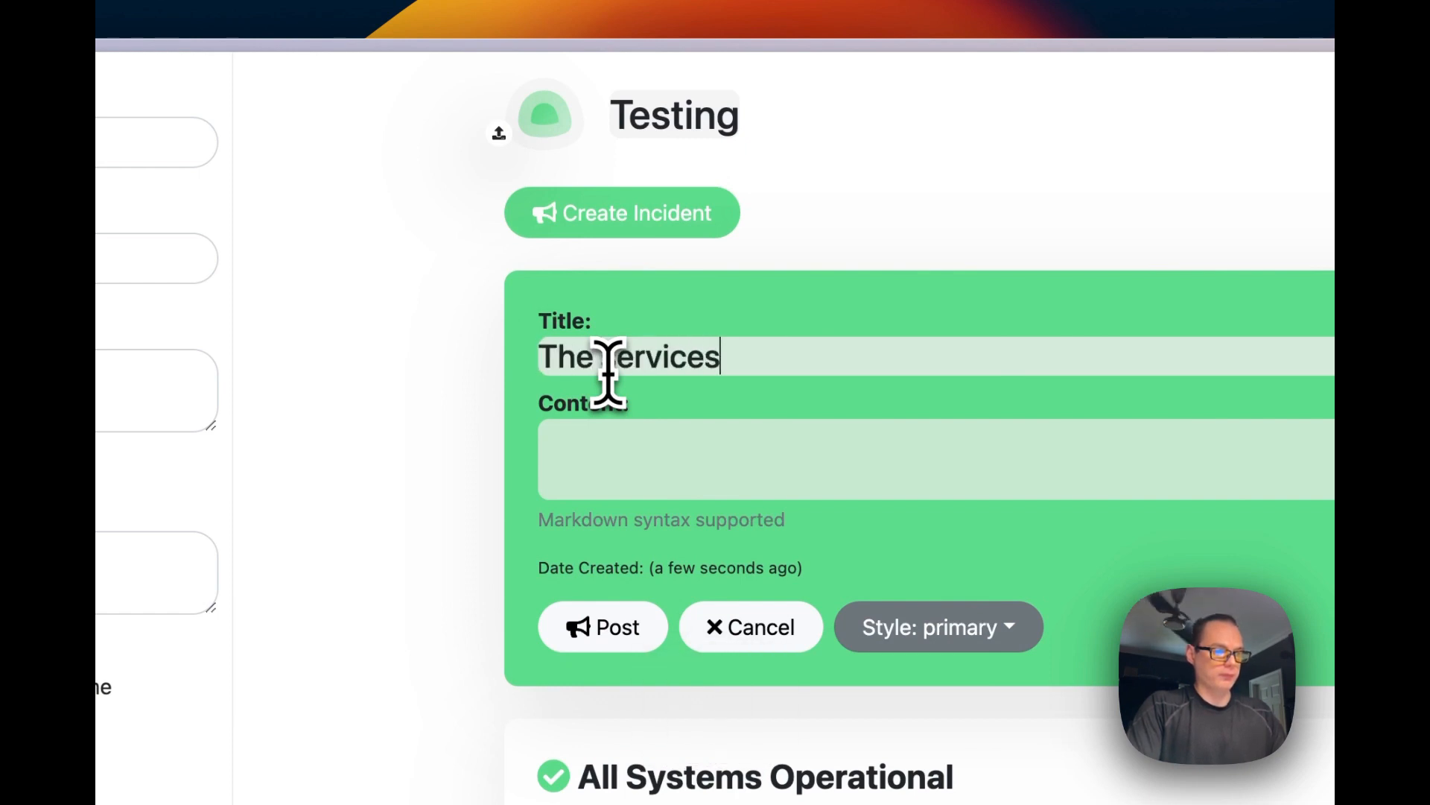
{"action": "type", "text": "are down"}
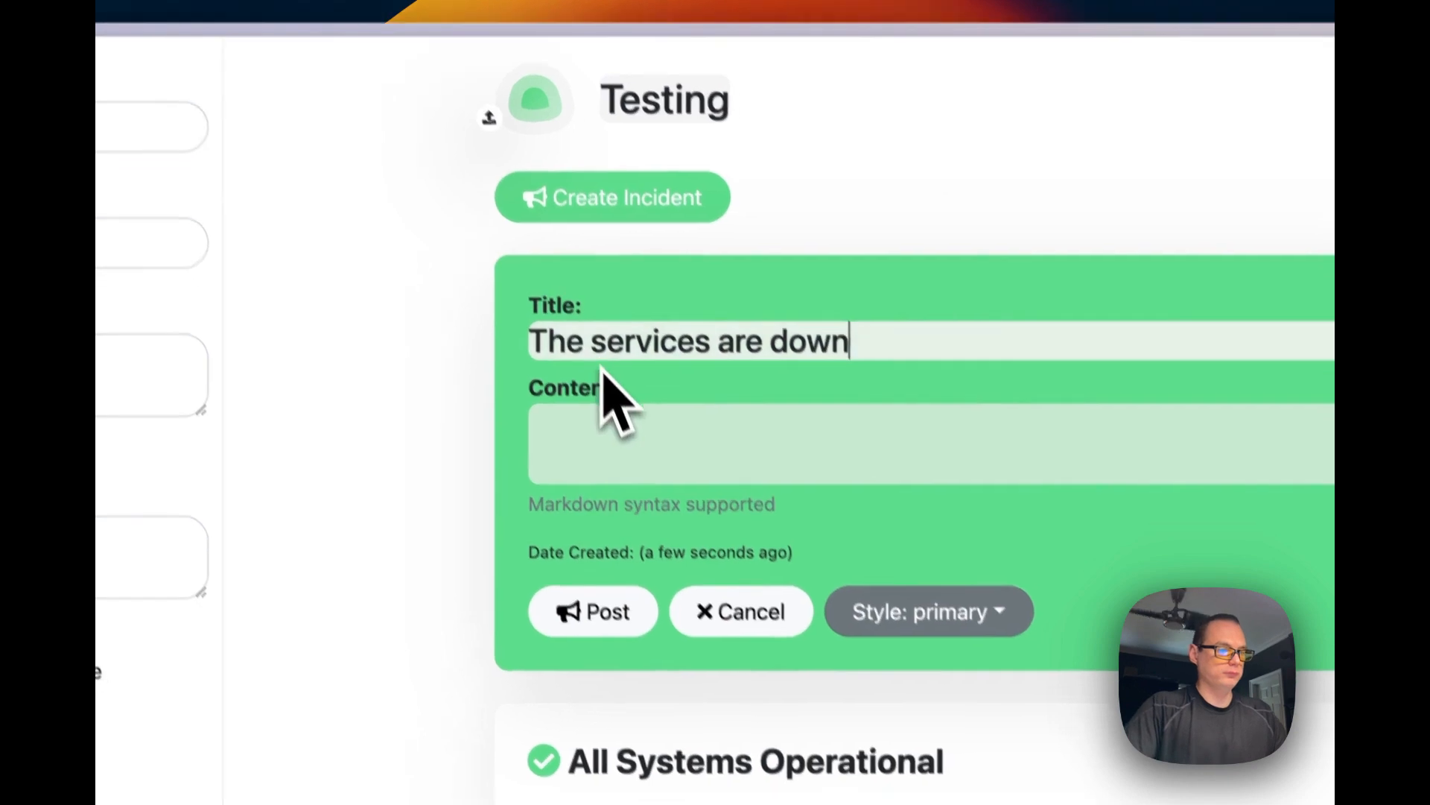
{"action": "type", "text": "May"}
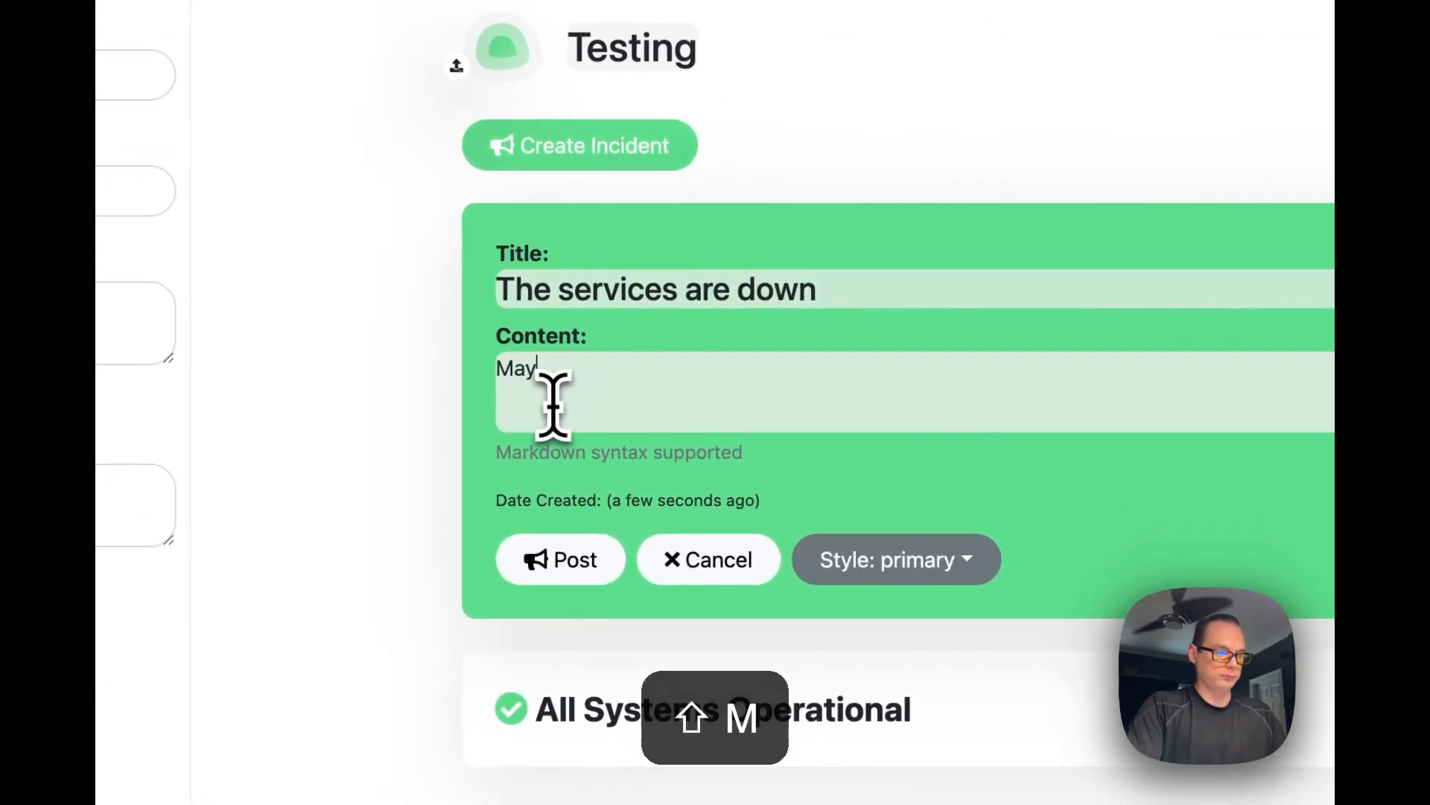
{"action": "type", "text": "day"}
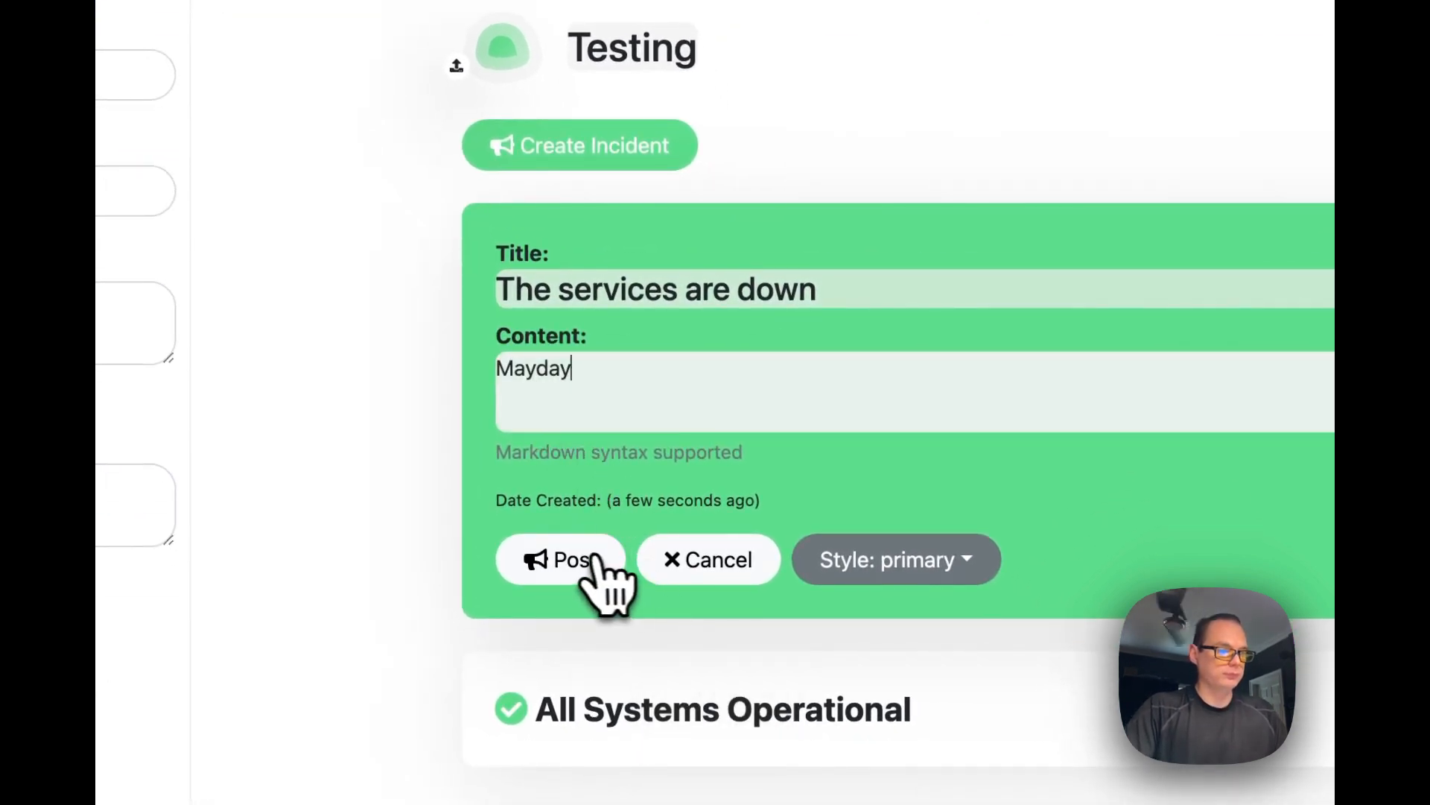
{"action": "left_click", "coordinate": [560, 560]}
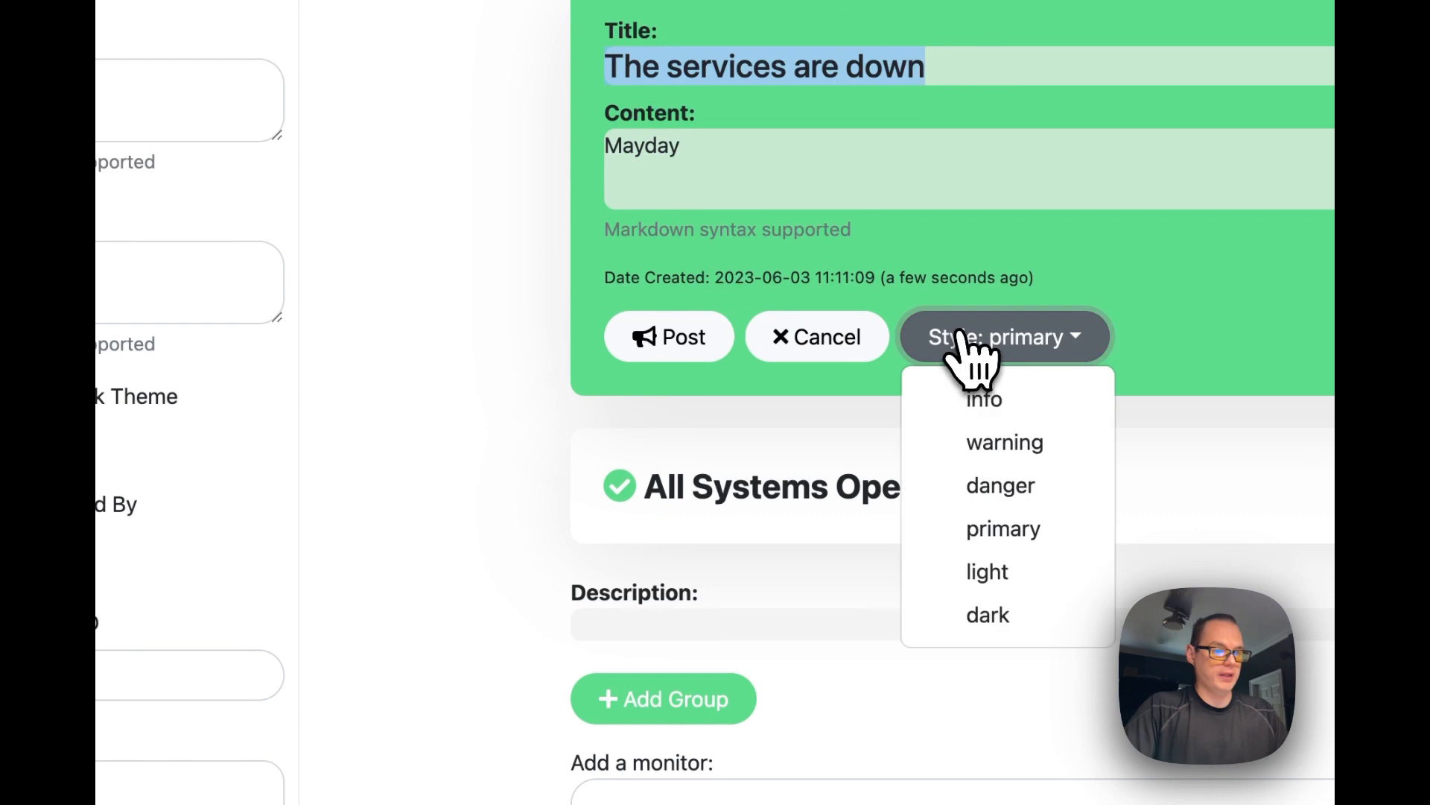
Give the posted incident the danger colour style
{"action": "left_click", "coordinate": [1001, 486]}
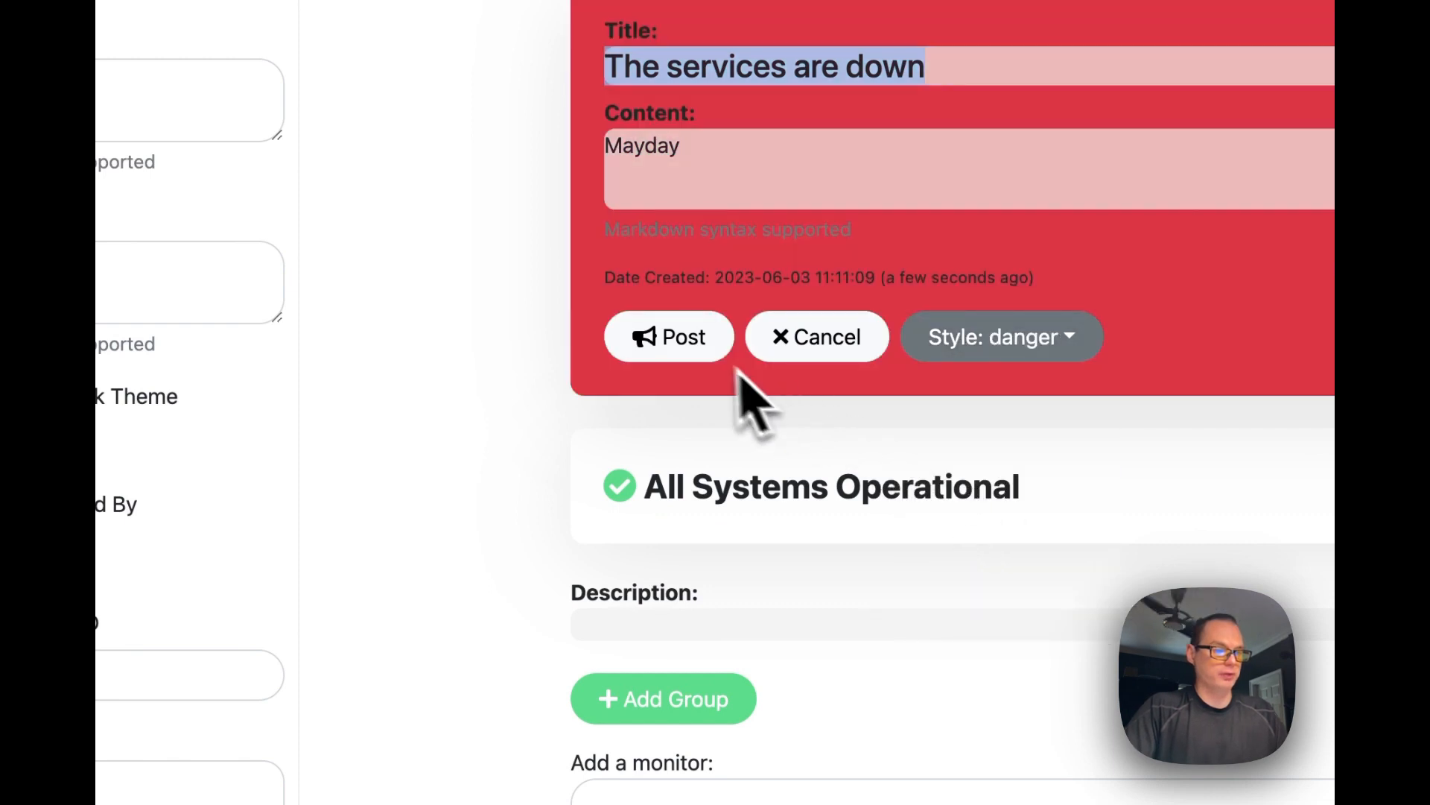
{"action": "left_click", "coordinate": [1002, 336]}
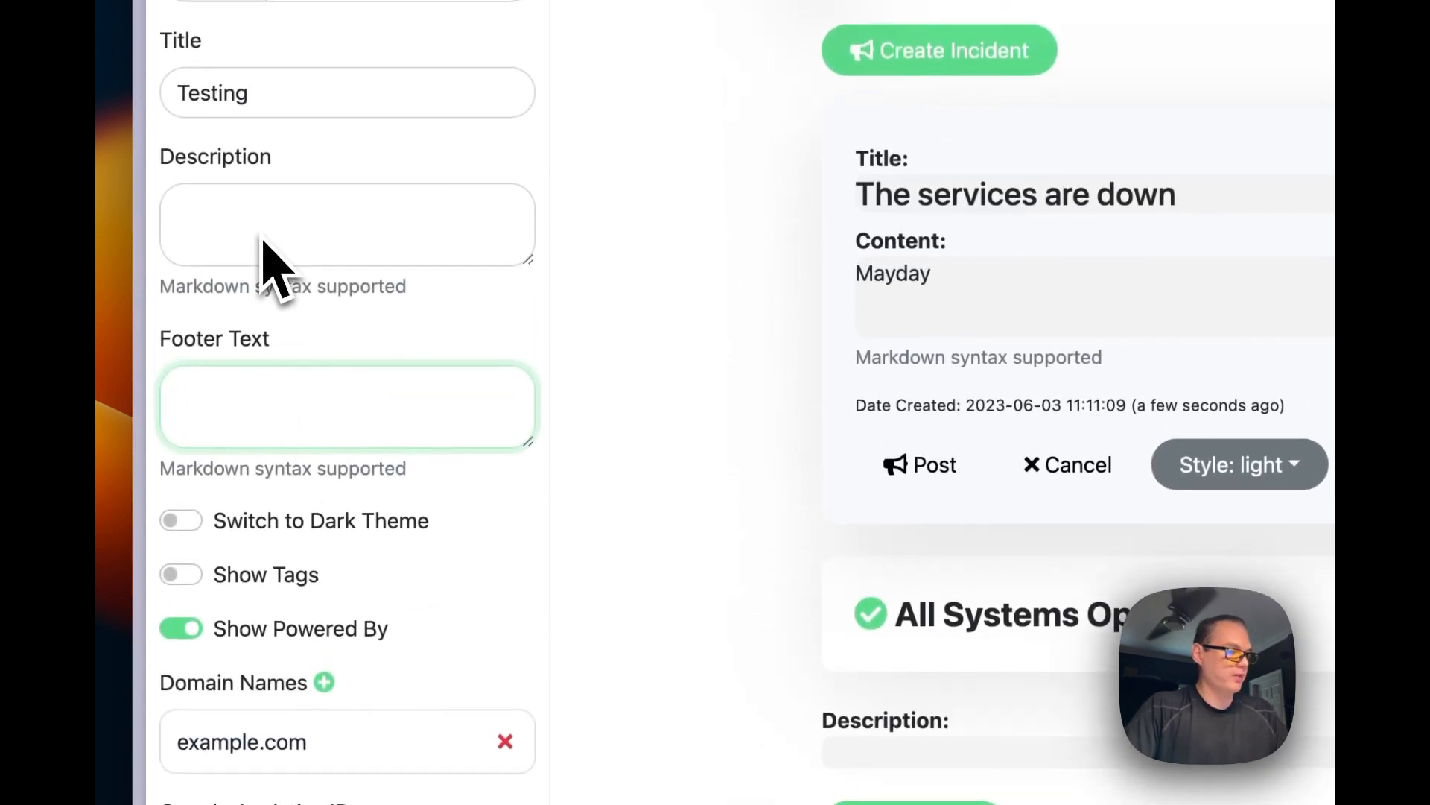
{"action": "scroll", "scroll_direction": "down", "scroll_amount": 3}
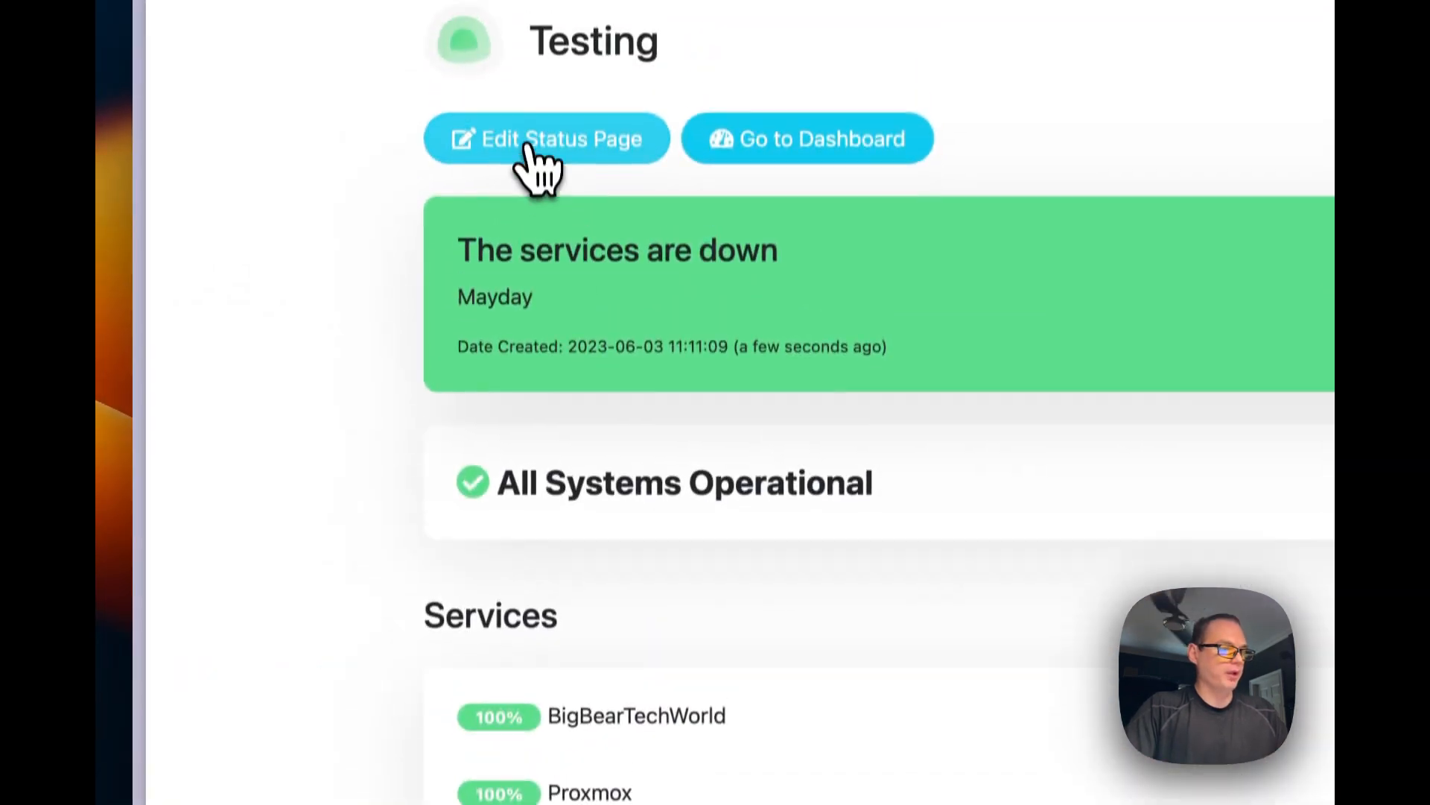
Save the Testing status page and review its public view reporting Partially Degraded Service
{"action": "left_click", "coordinate": [546, 137]}
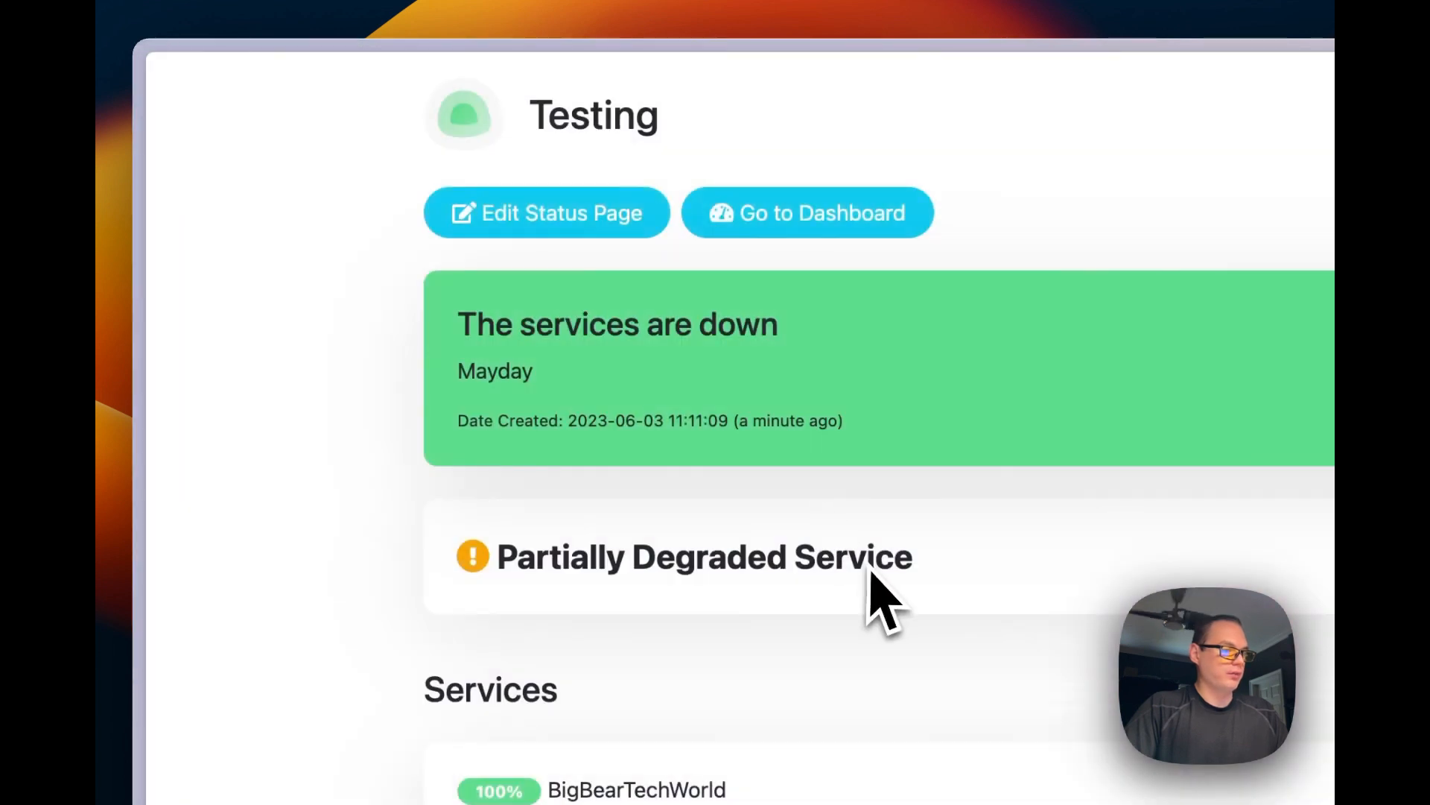
{"action": "left_click", "coordinate": [547, 213]}
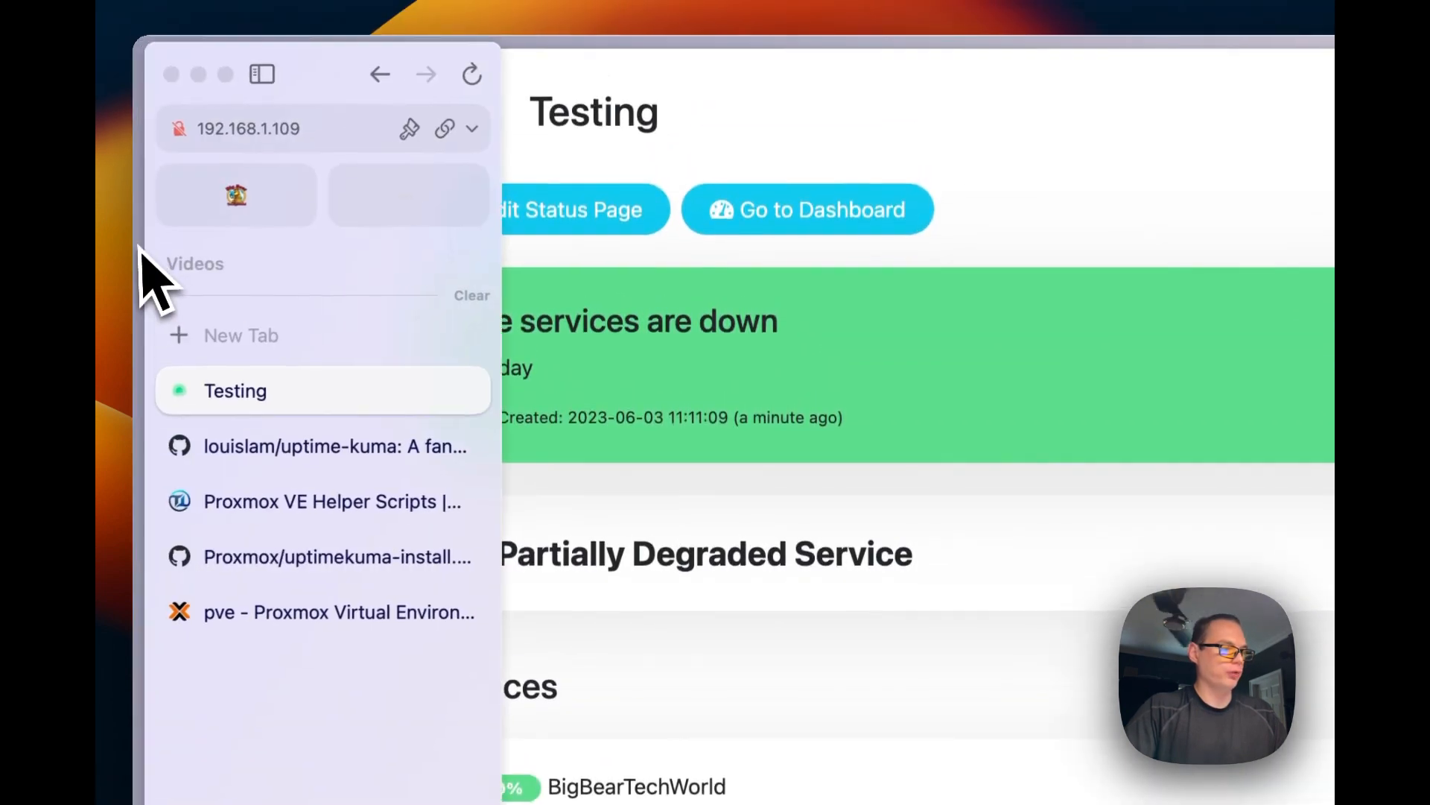
{"action": "left_click", "coordinate": [268, 128]}
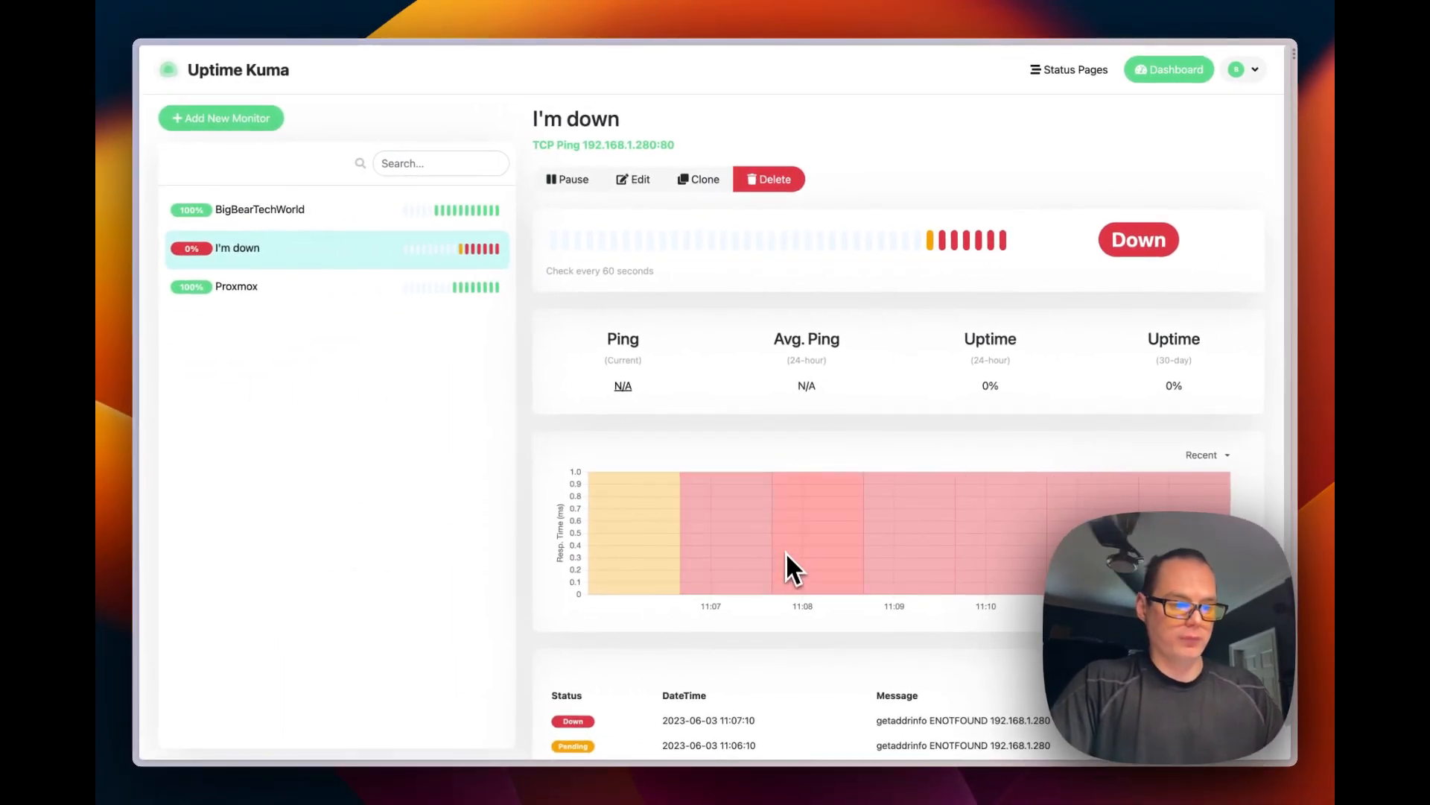
View the Proxmox monitor's details showing Up with 100% uptime
{"action": "left_click", "coordinate": [236, 286]}
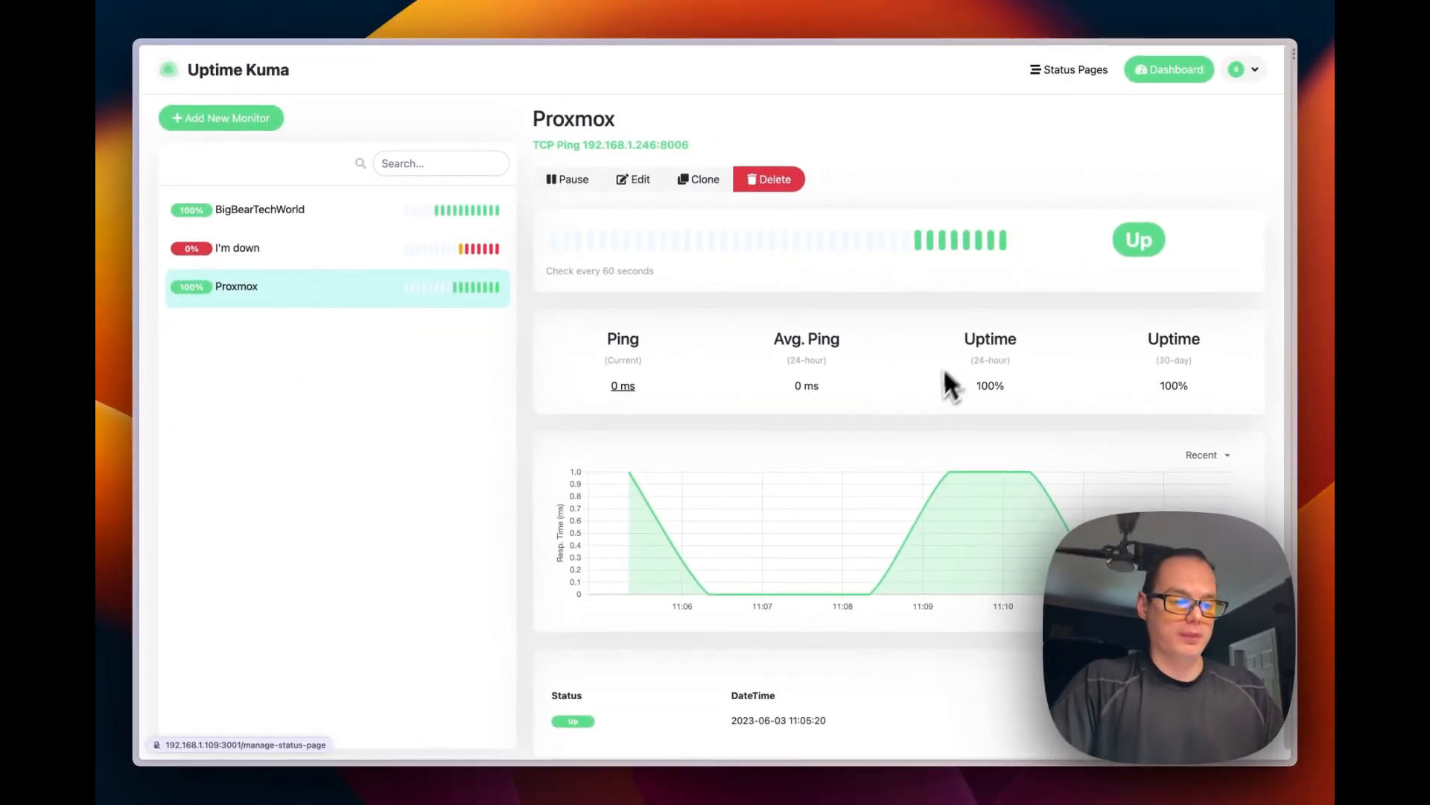
{"action": "mouse_move", "coordinate": [817, 458]}
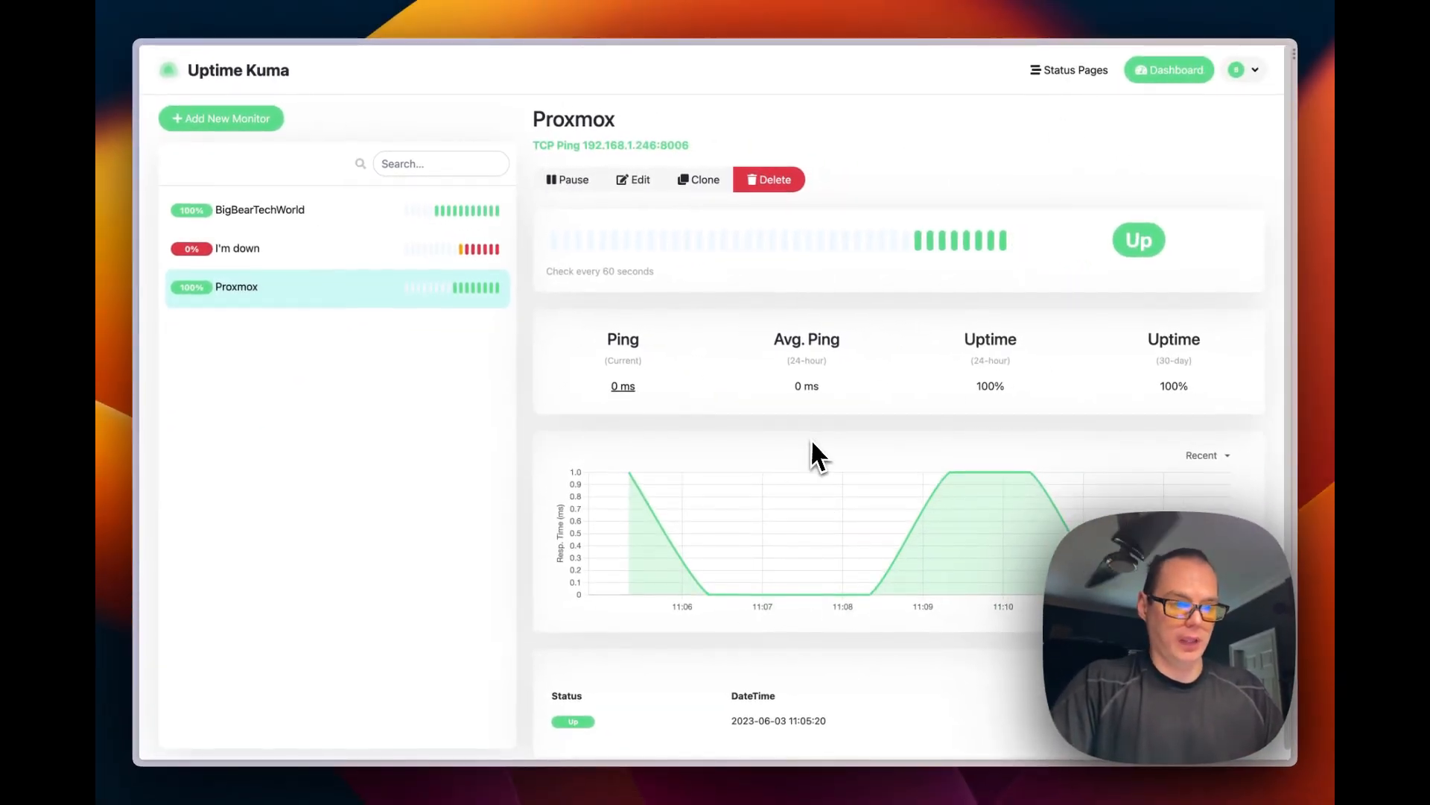